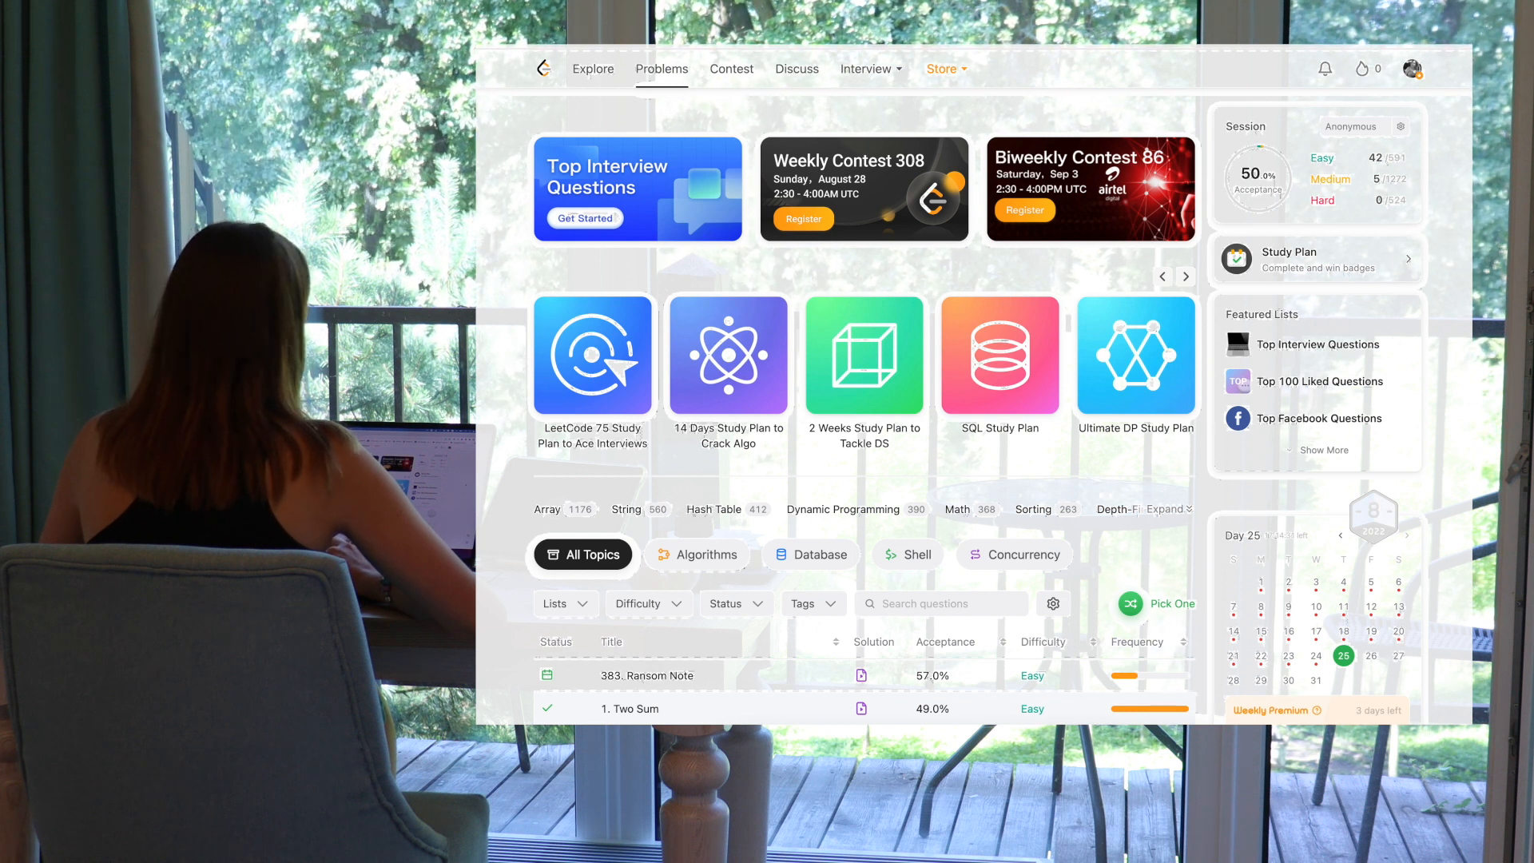
mouse_move(1323, 334)
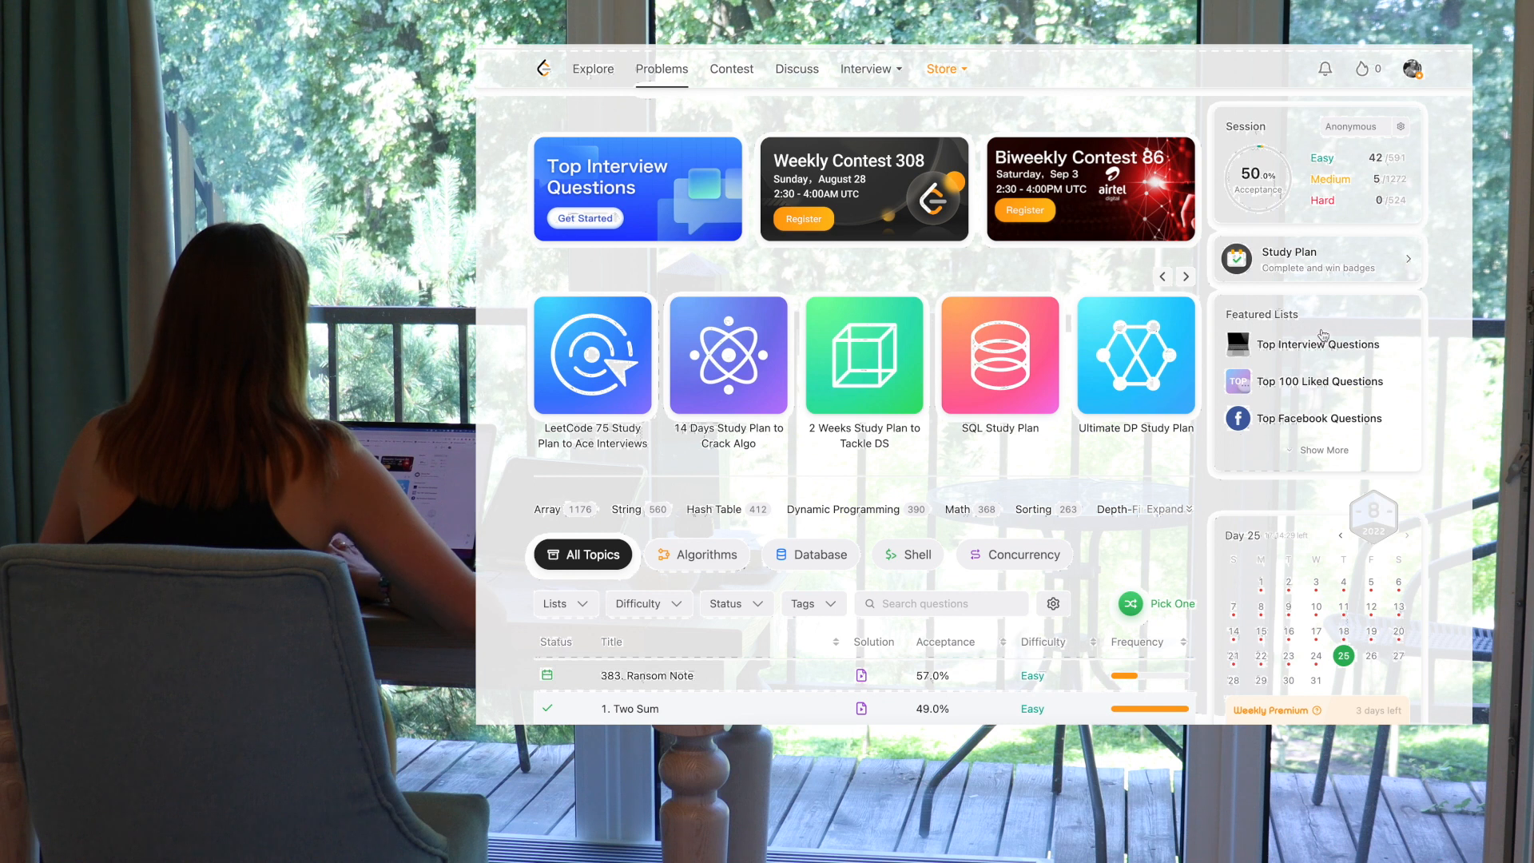
mouse_move(1333, 392)
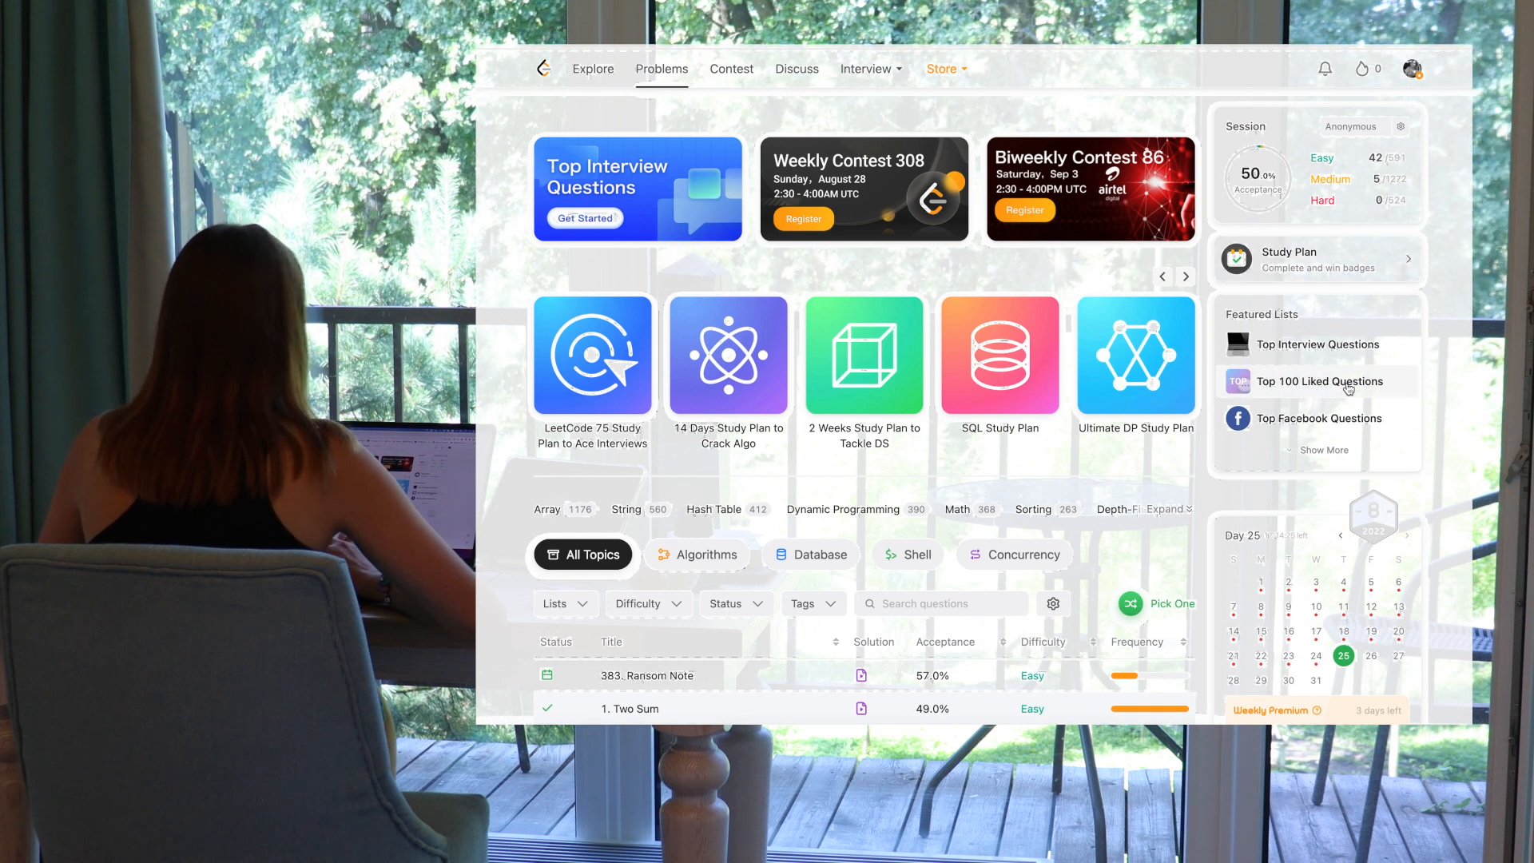
Show the Top 100 Liked Questions list sorted by difficulty, easy problems first
left_click(1320, 380)
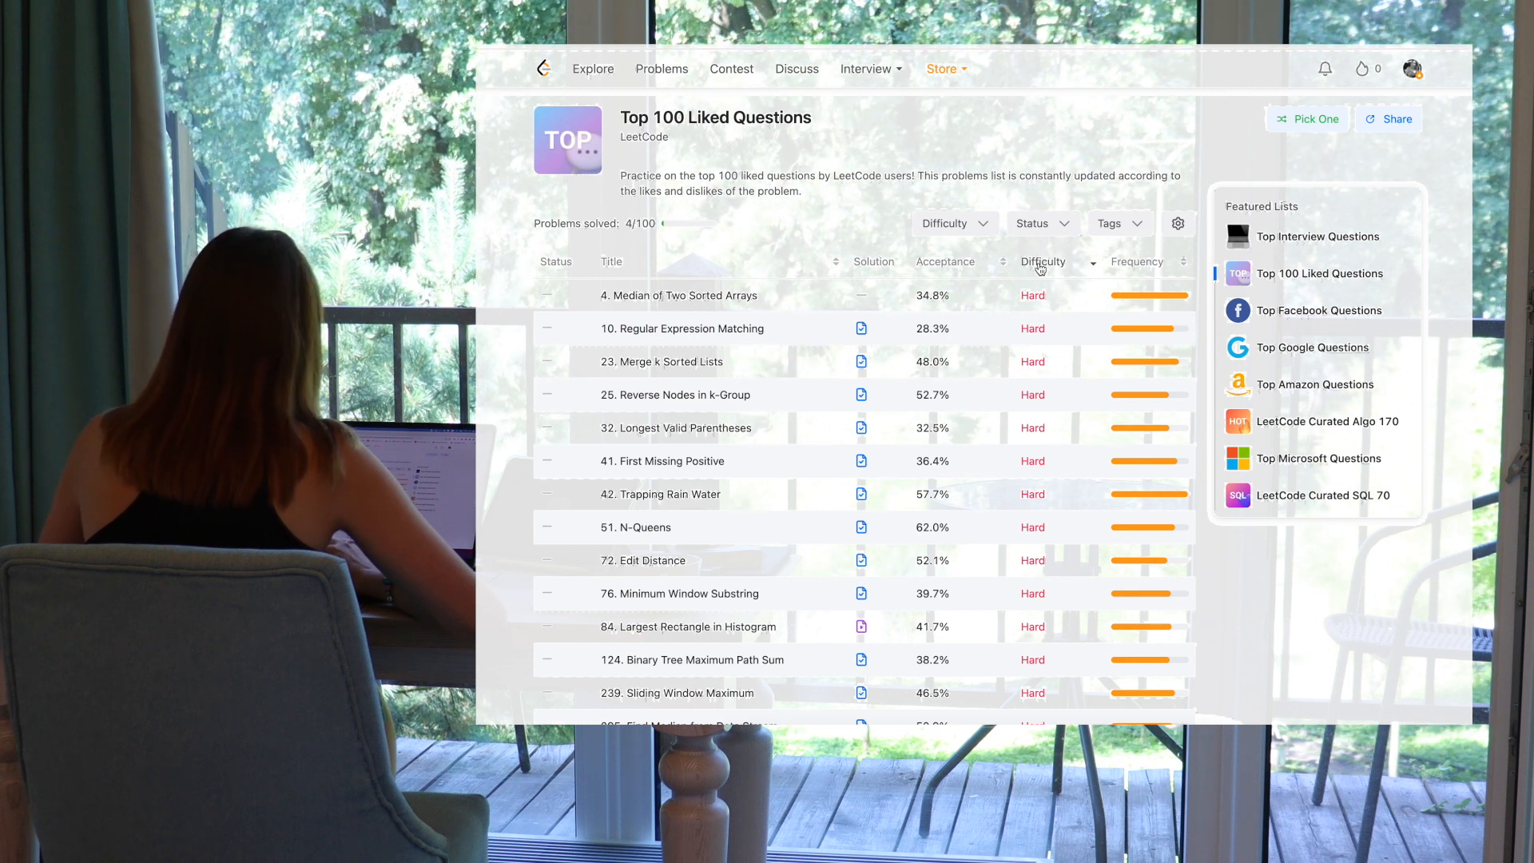
left_click(1044, 260)
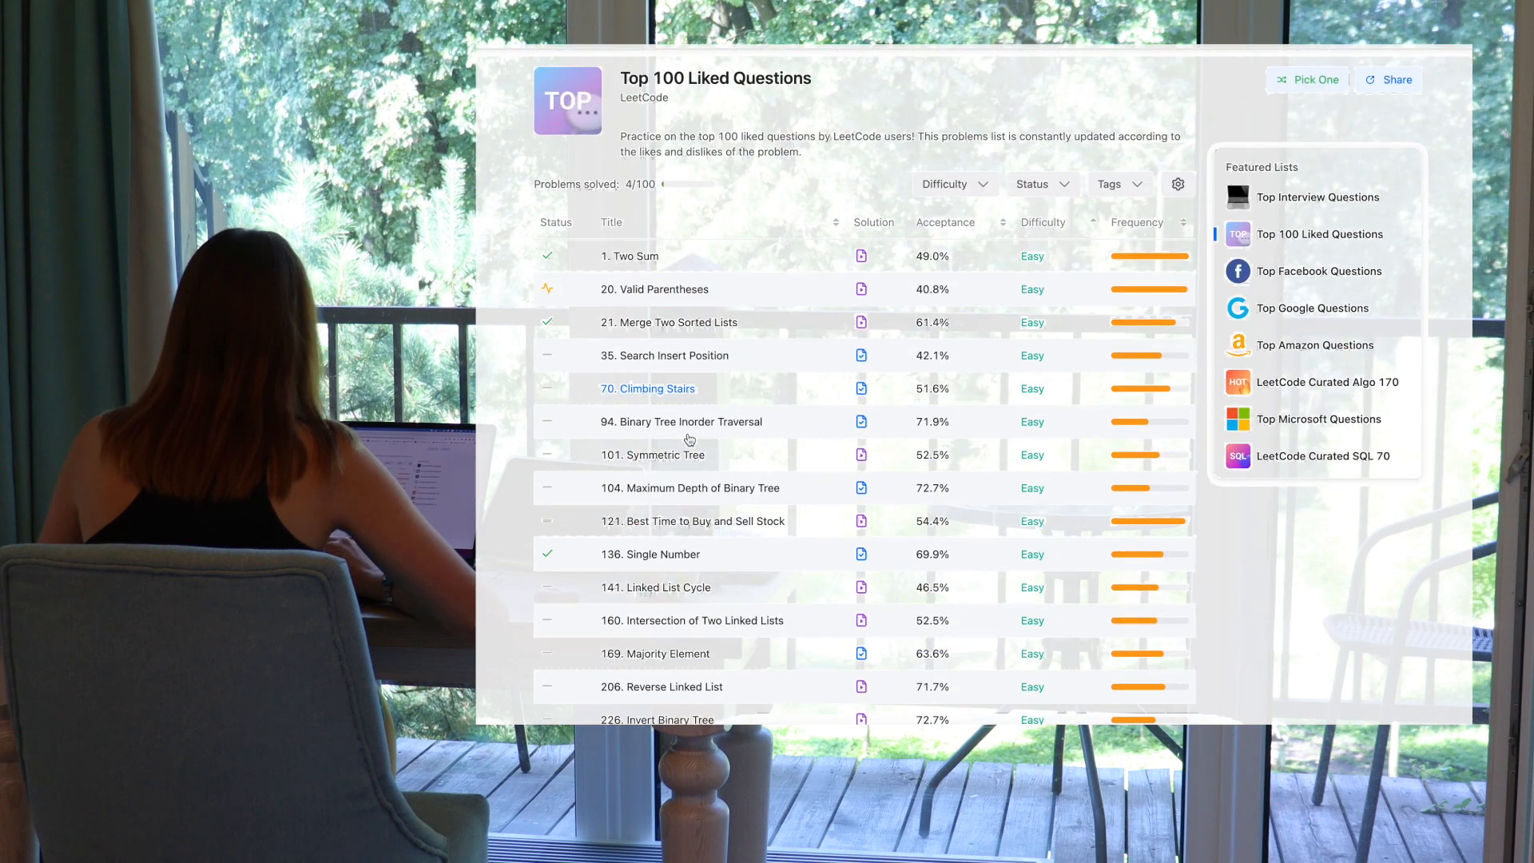
mouse_move(669, 441)
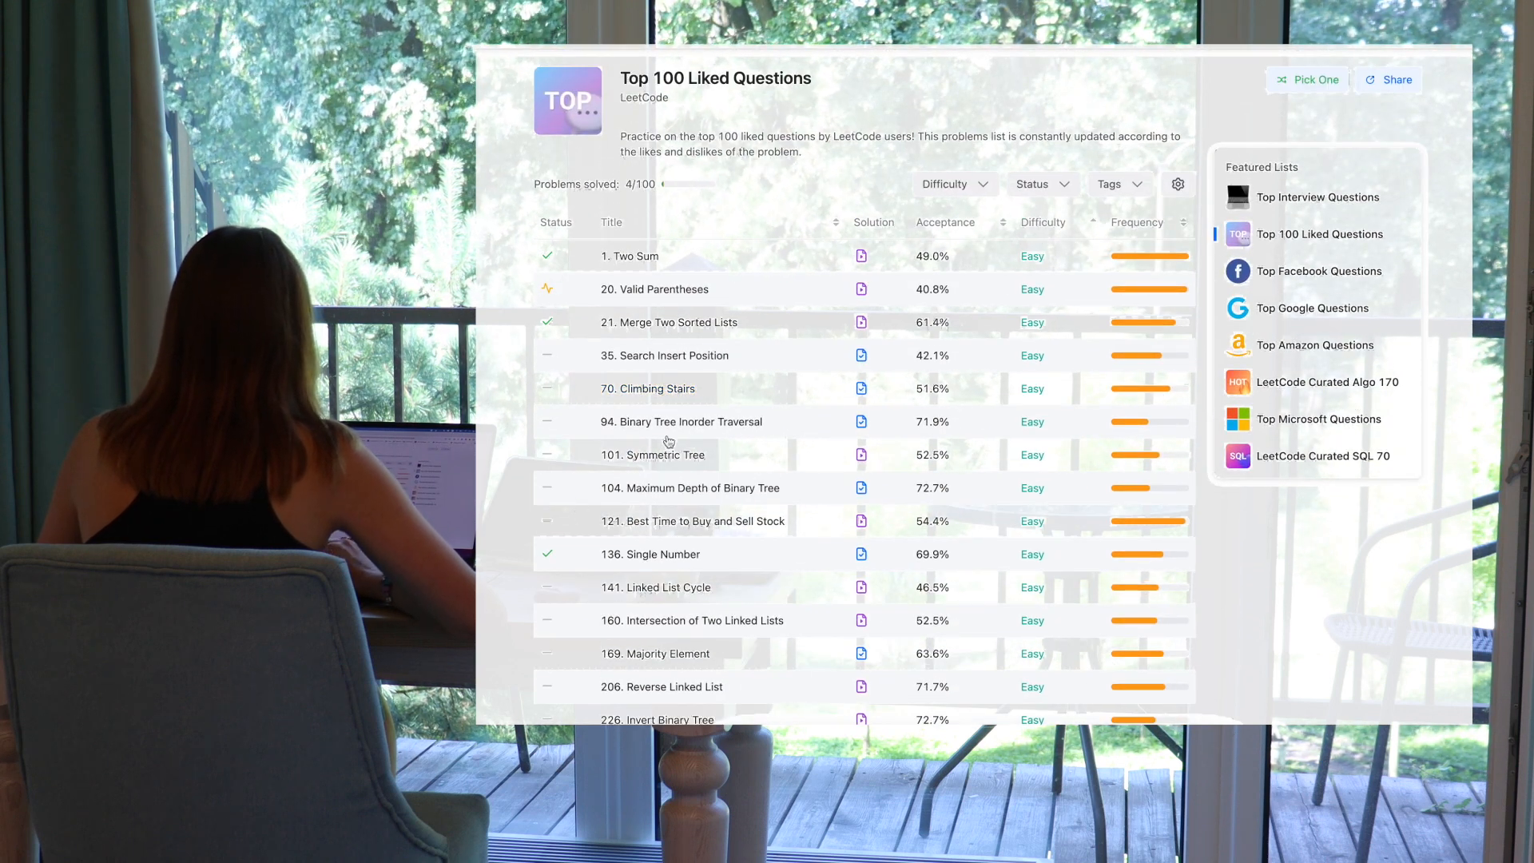
mouse_move(756, 229)
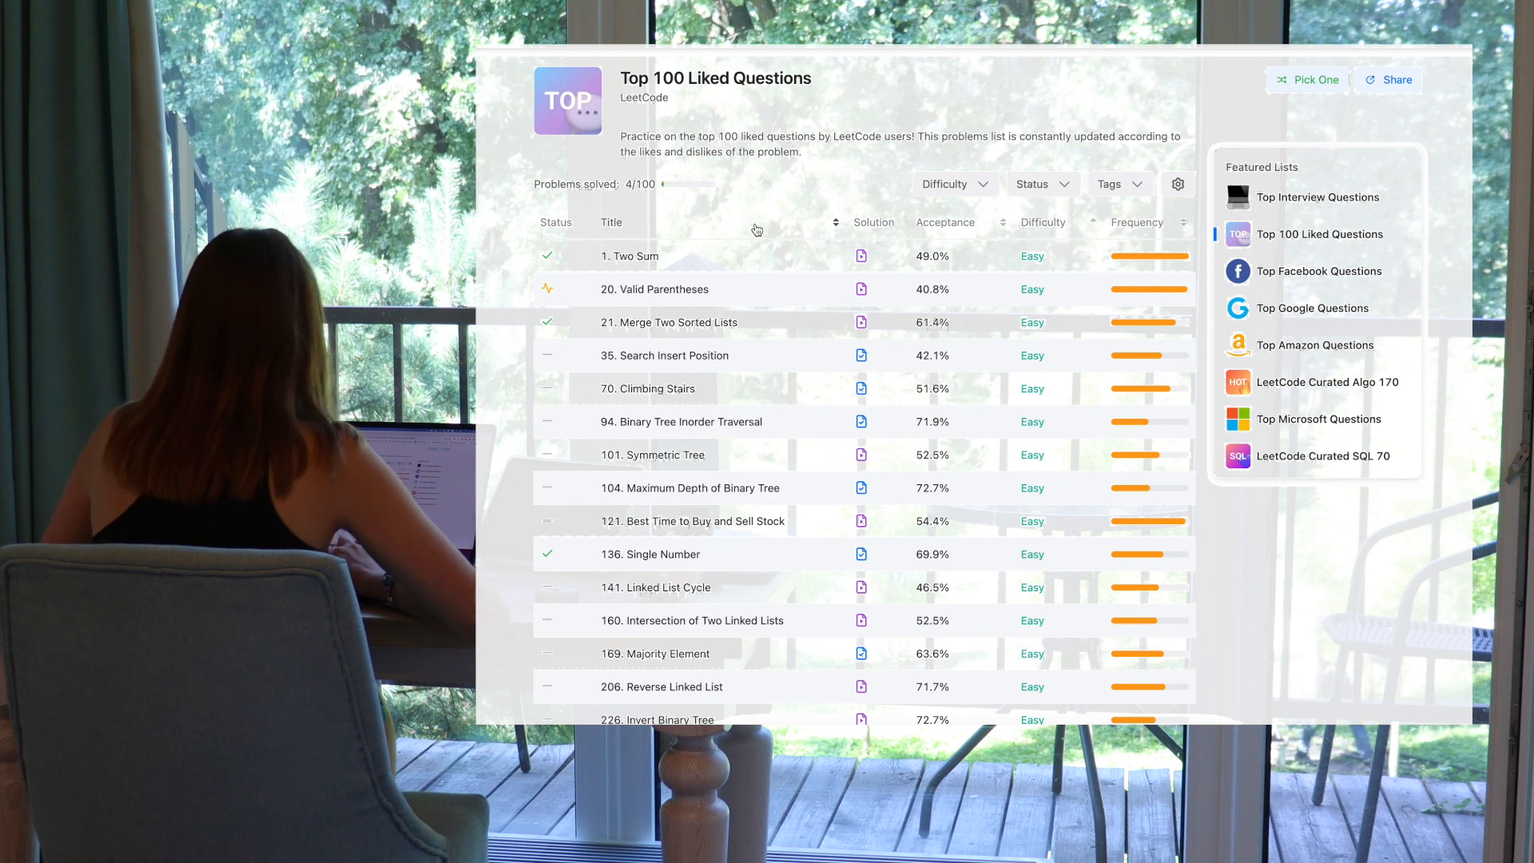
scroll("down", 3)
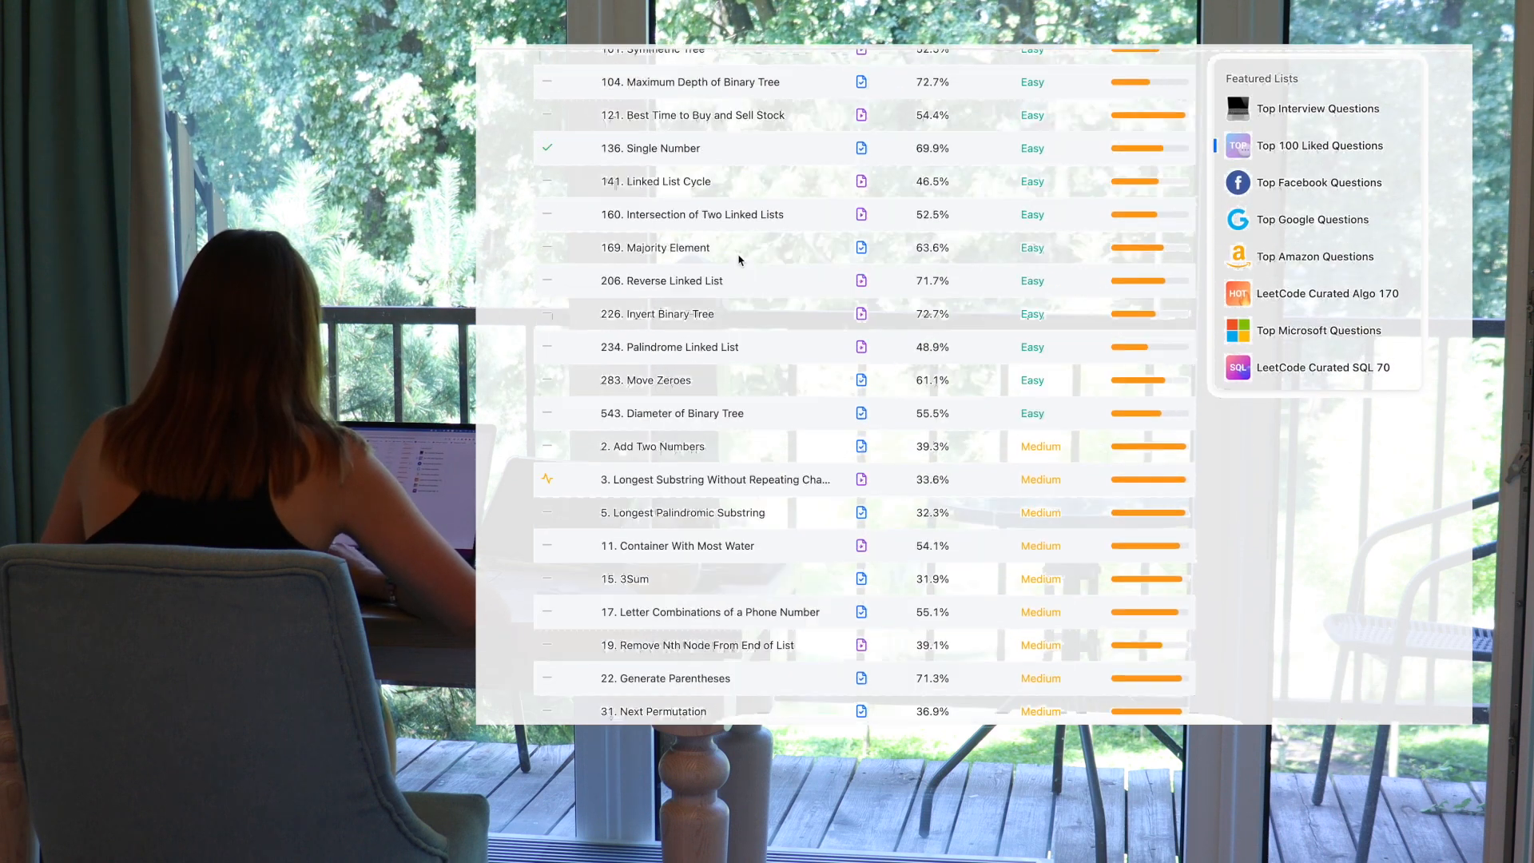
scroll("up", 3)
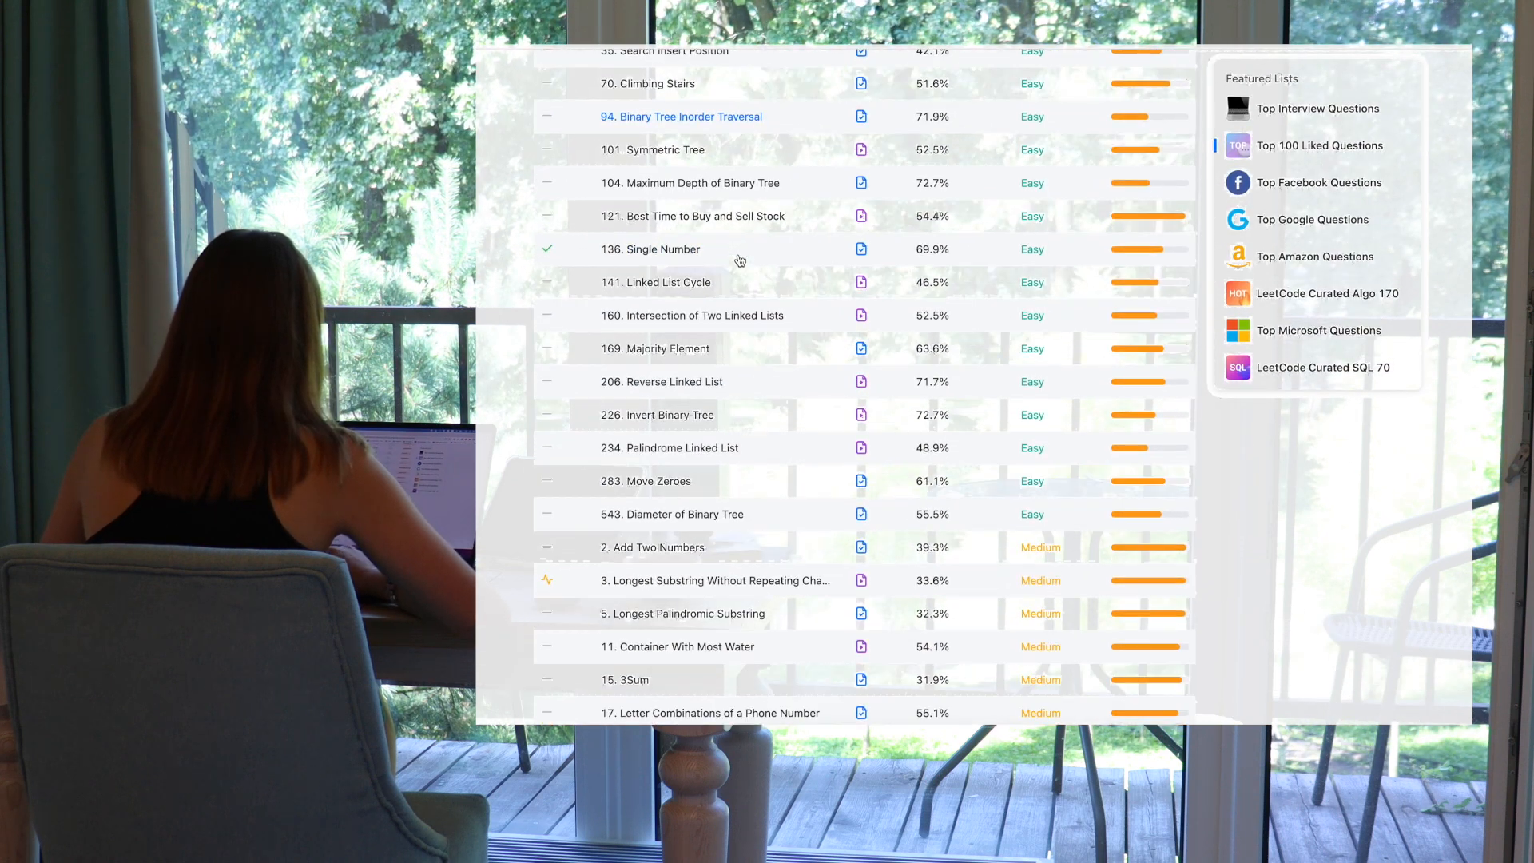
scroll("up", 3)
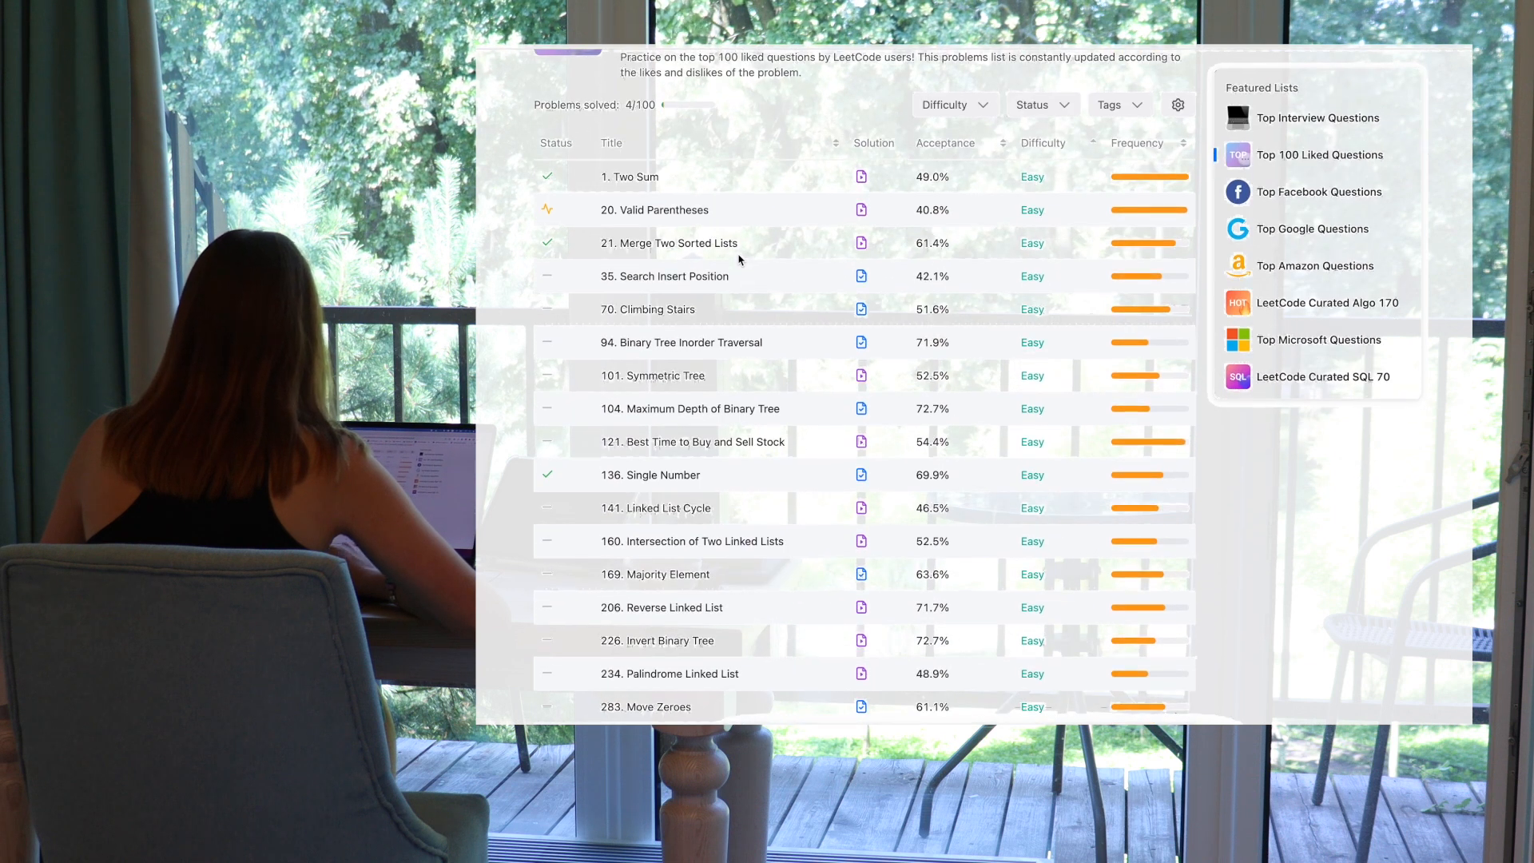
scroll("up", 3)
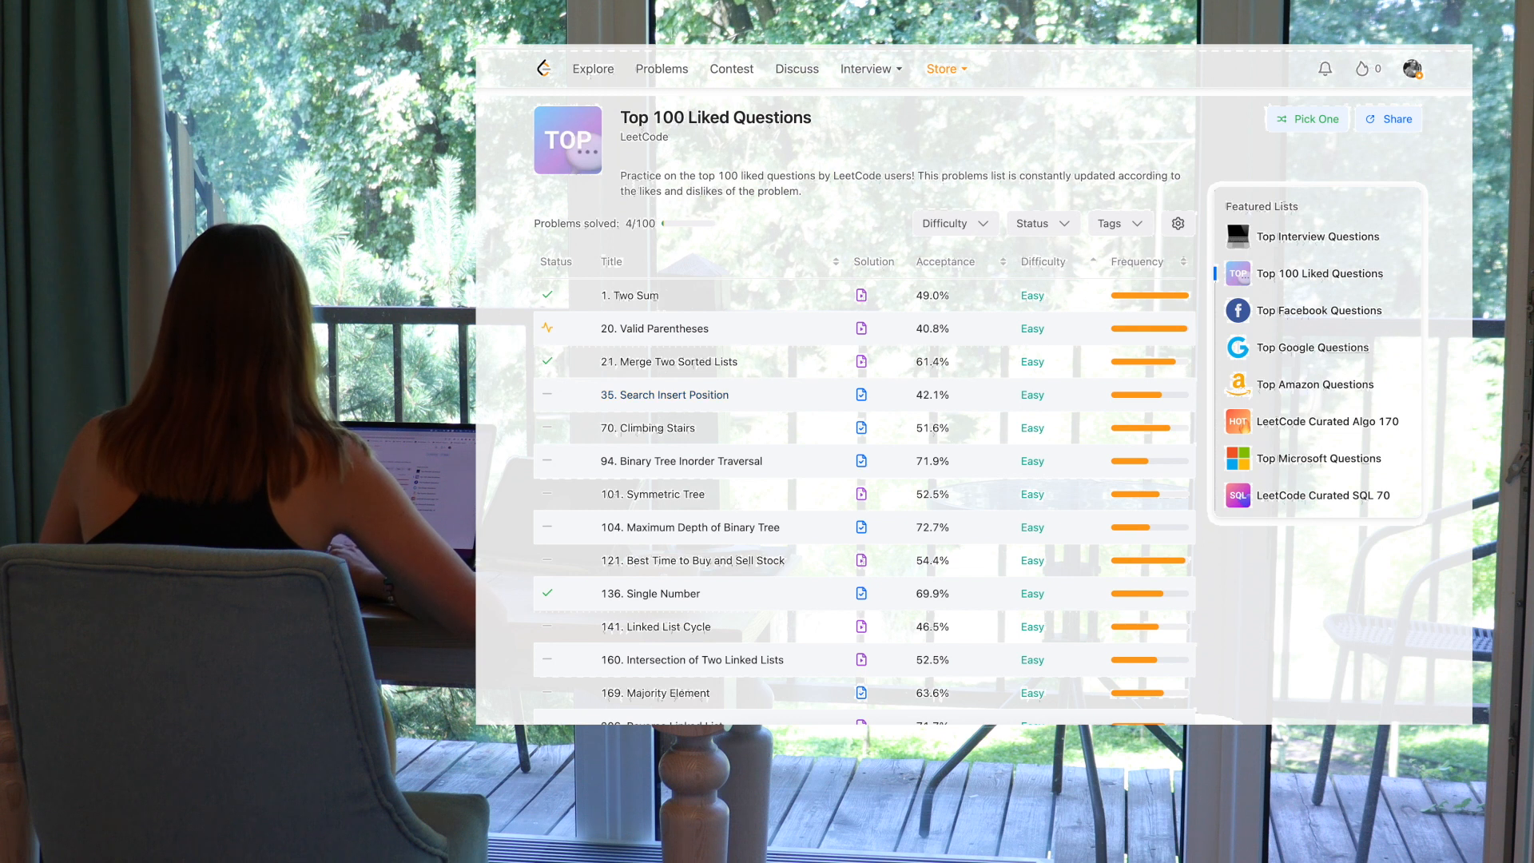
left_click(665, 395)
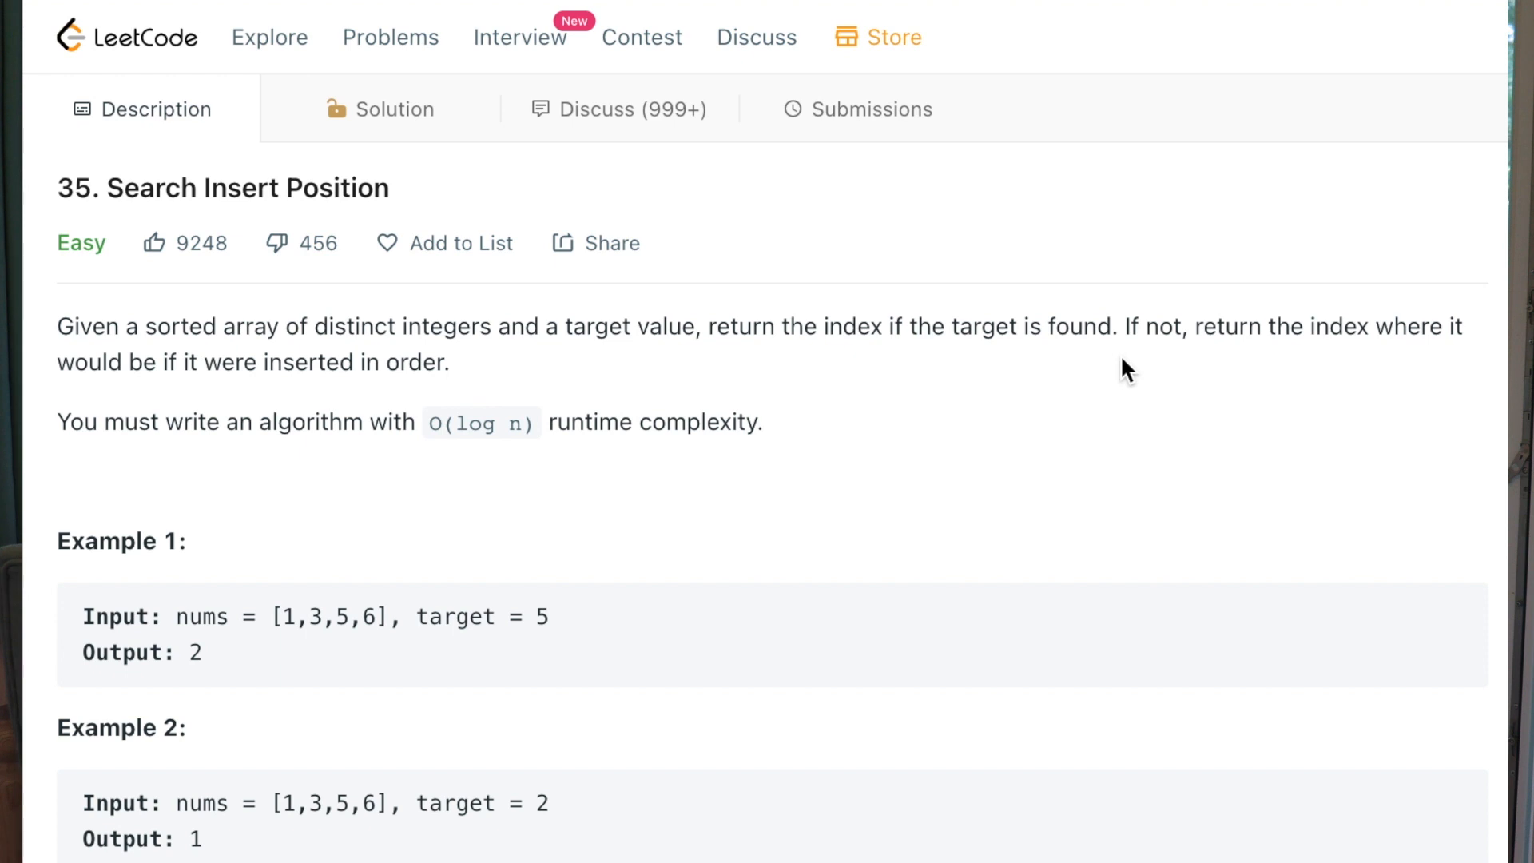
scroll("down", 3)
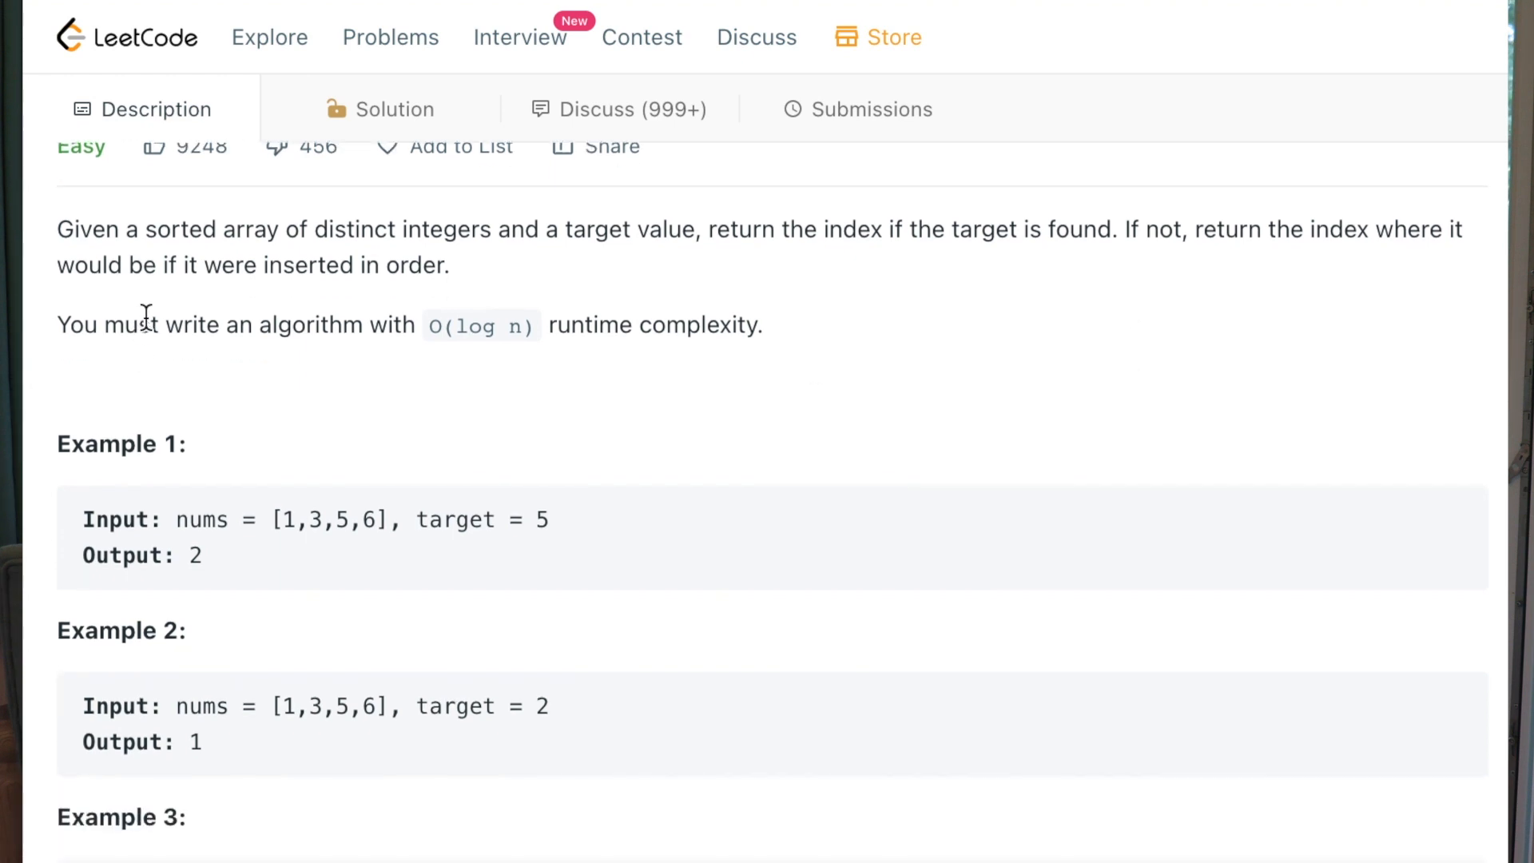
mouse_move(595, 328)
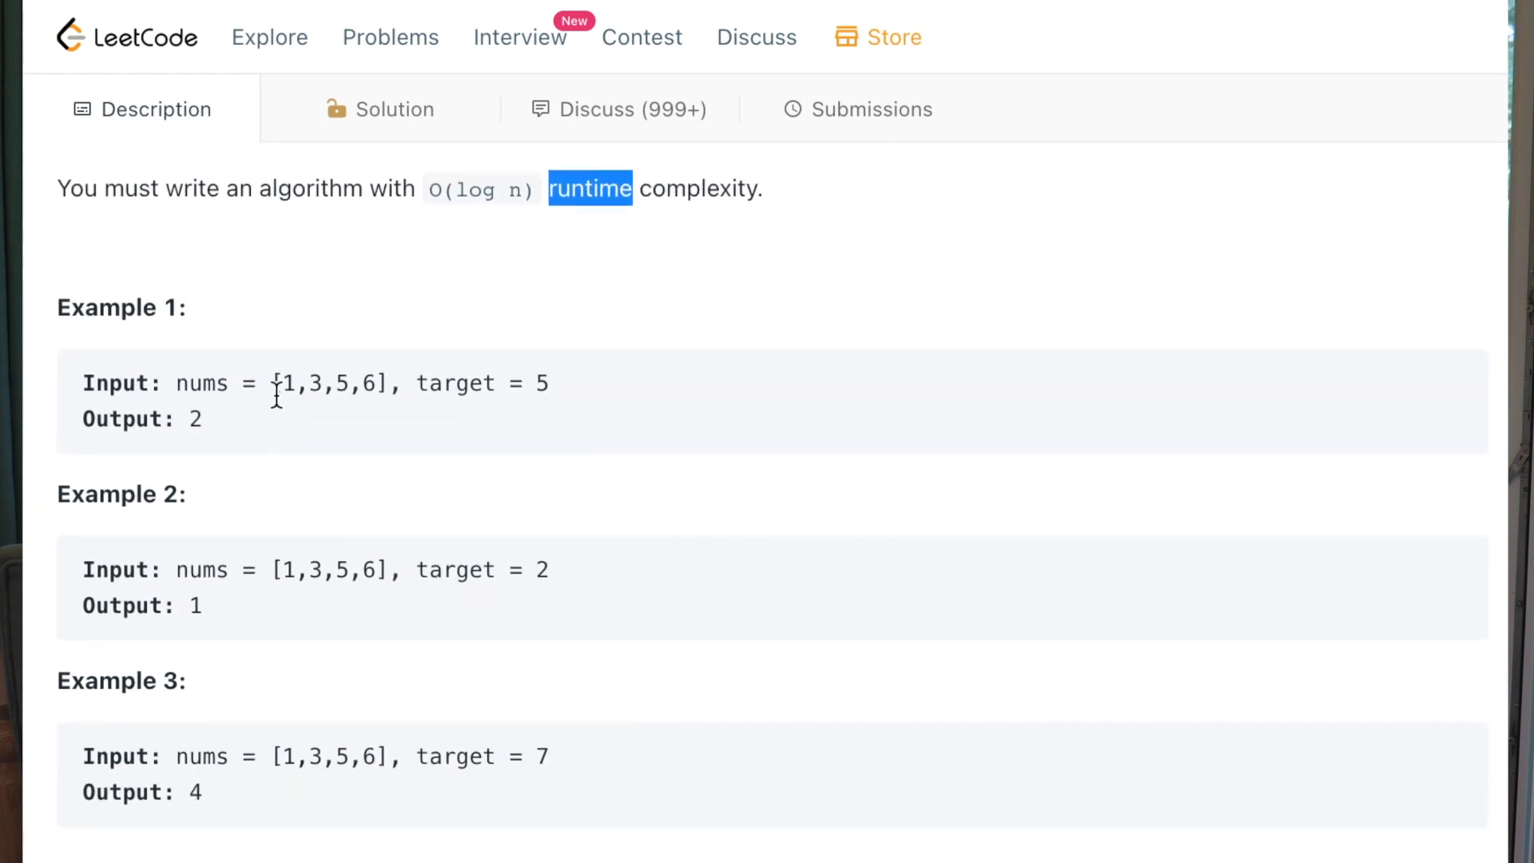
double_click(202, 382)
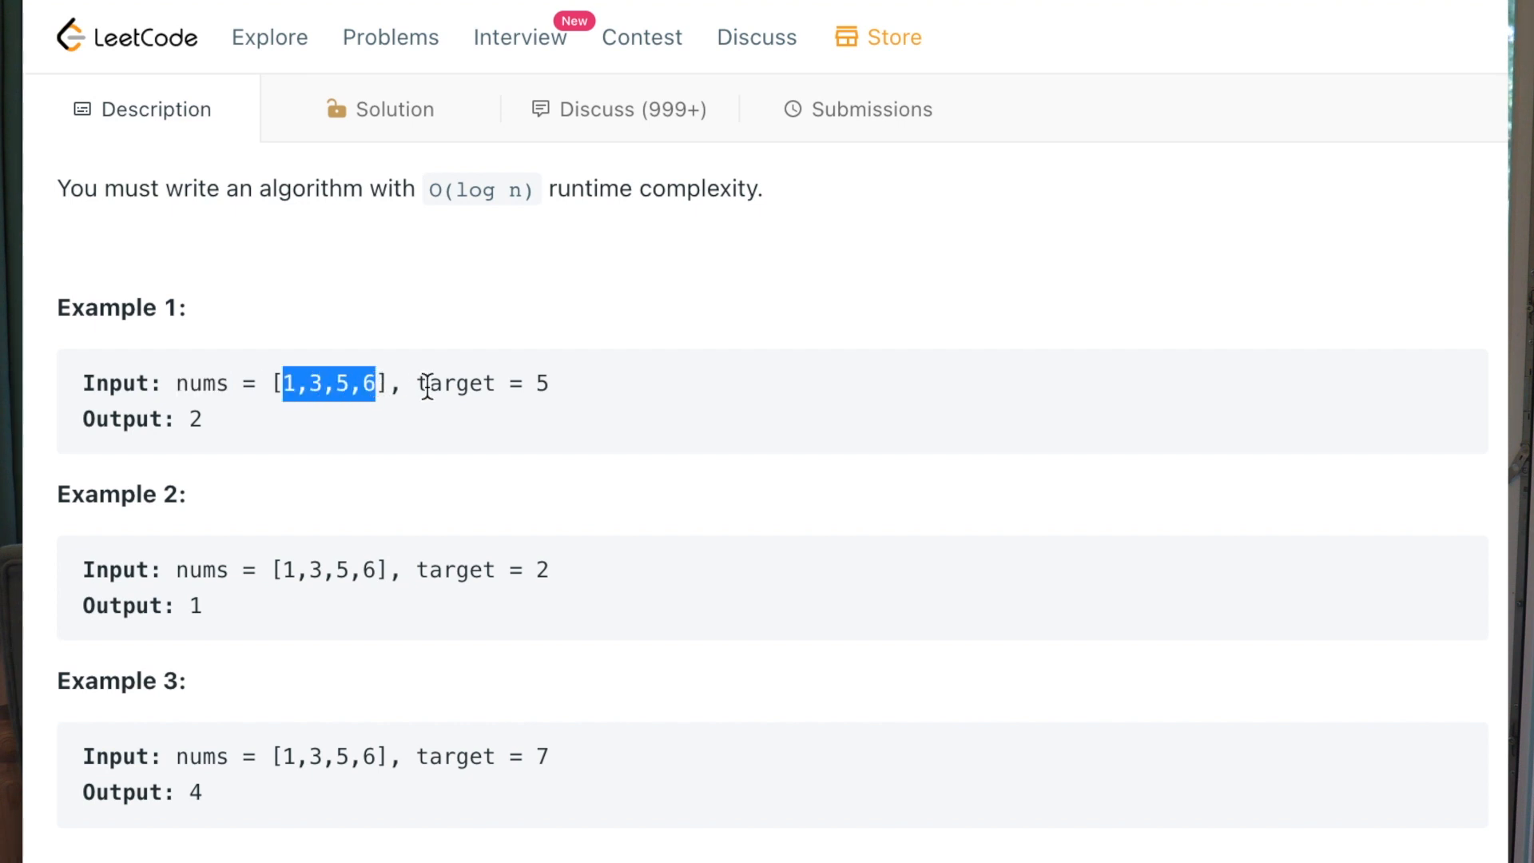
double_click(455, 382)
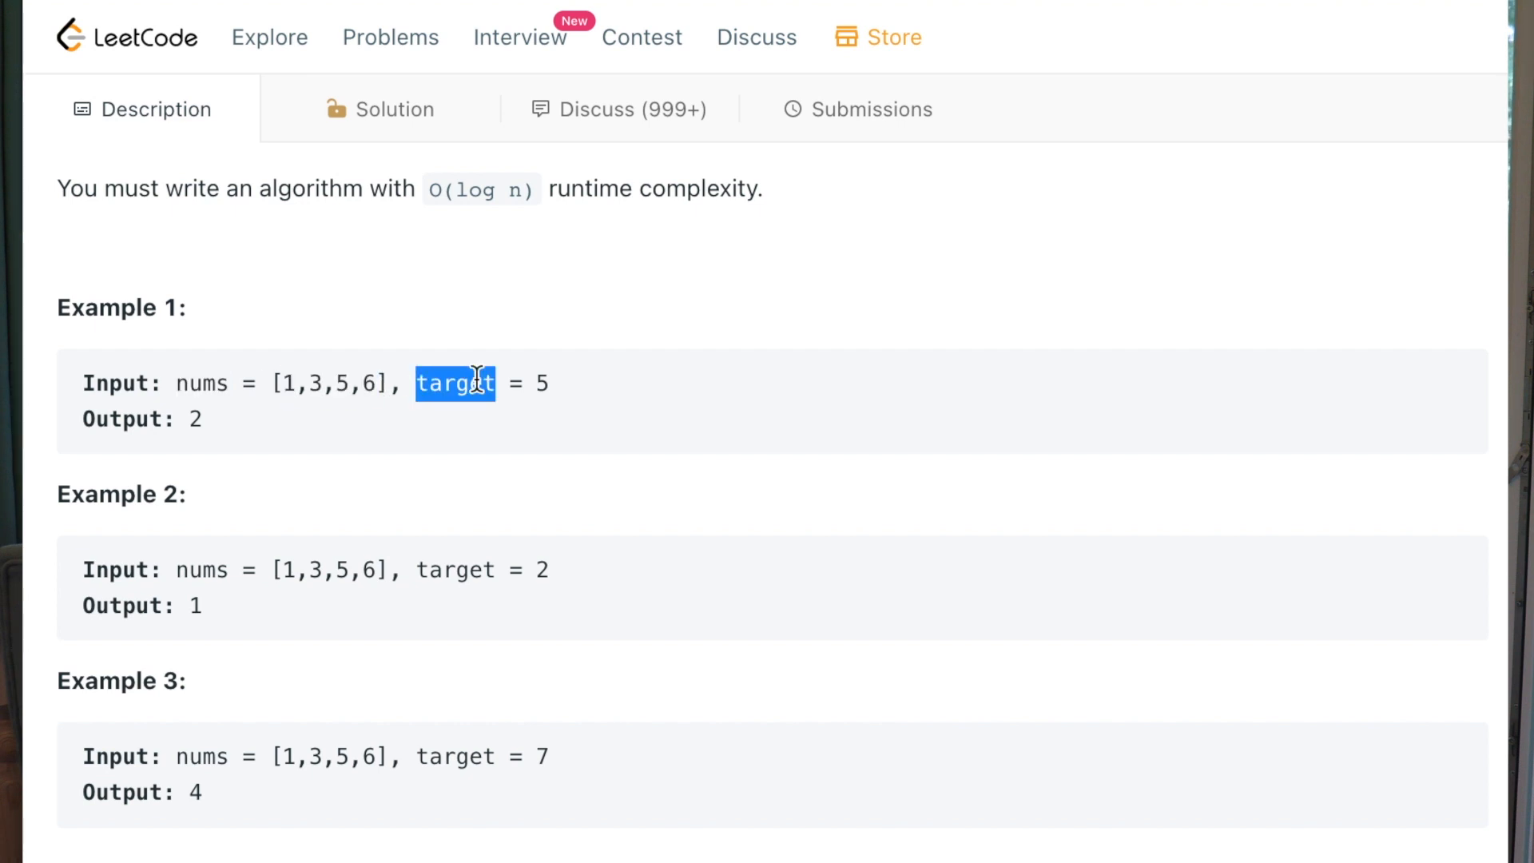
scroll("up", 3)
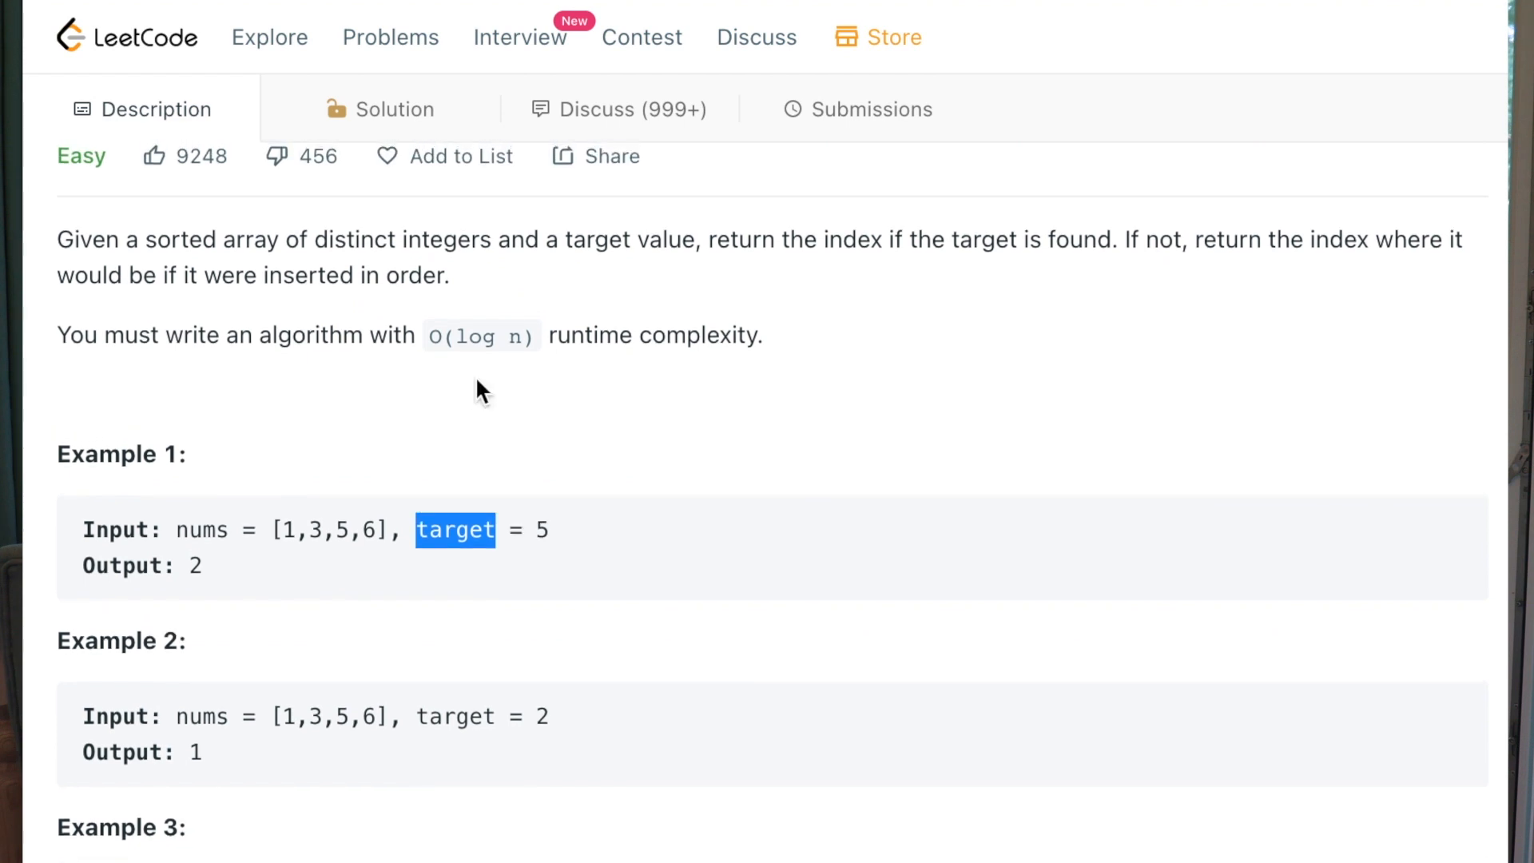
scroll("up", 3)
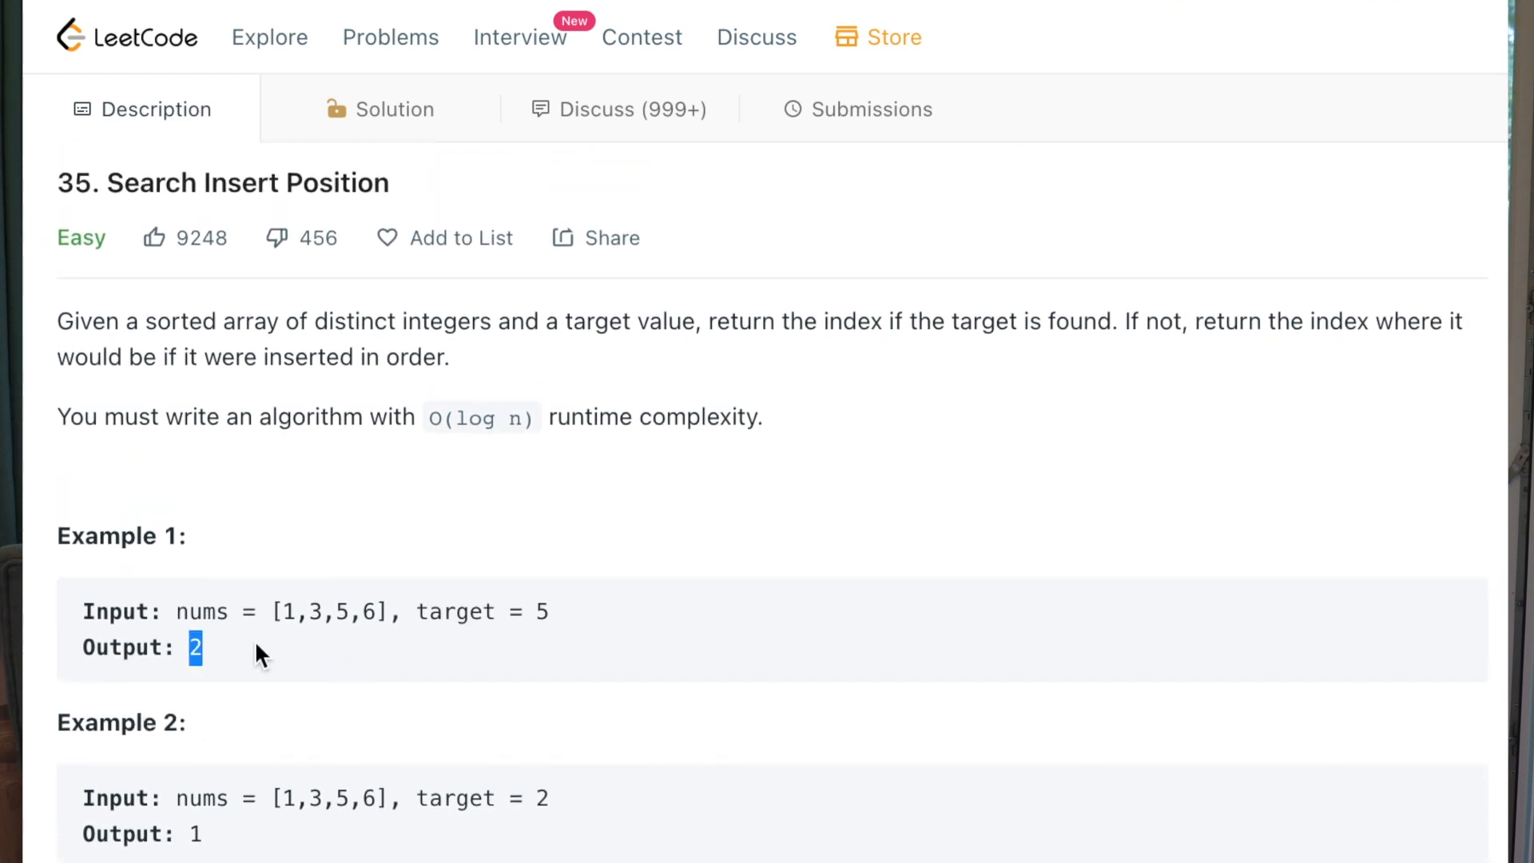
left_click(341, 610)
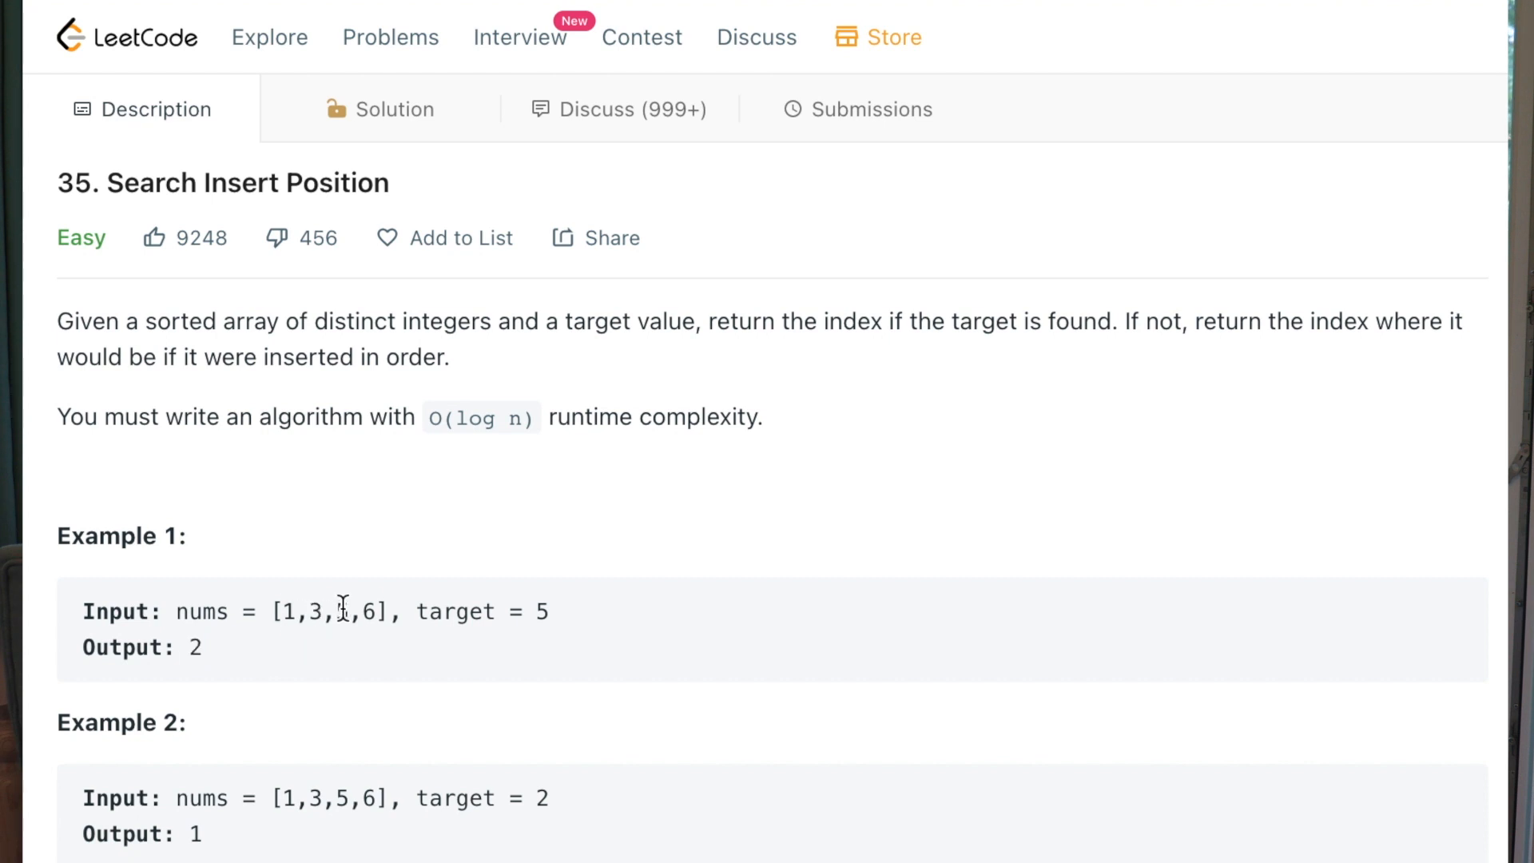
scroll("down", 3)
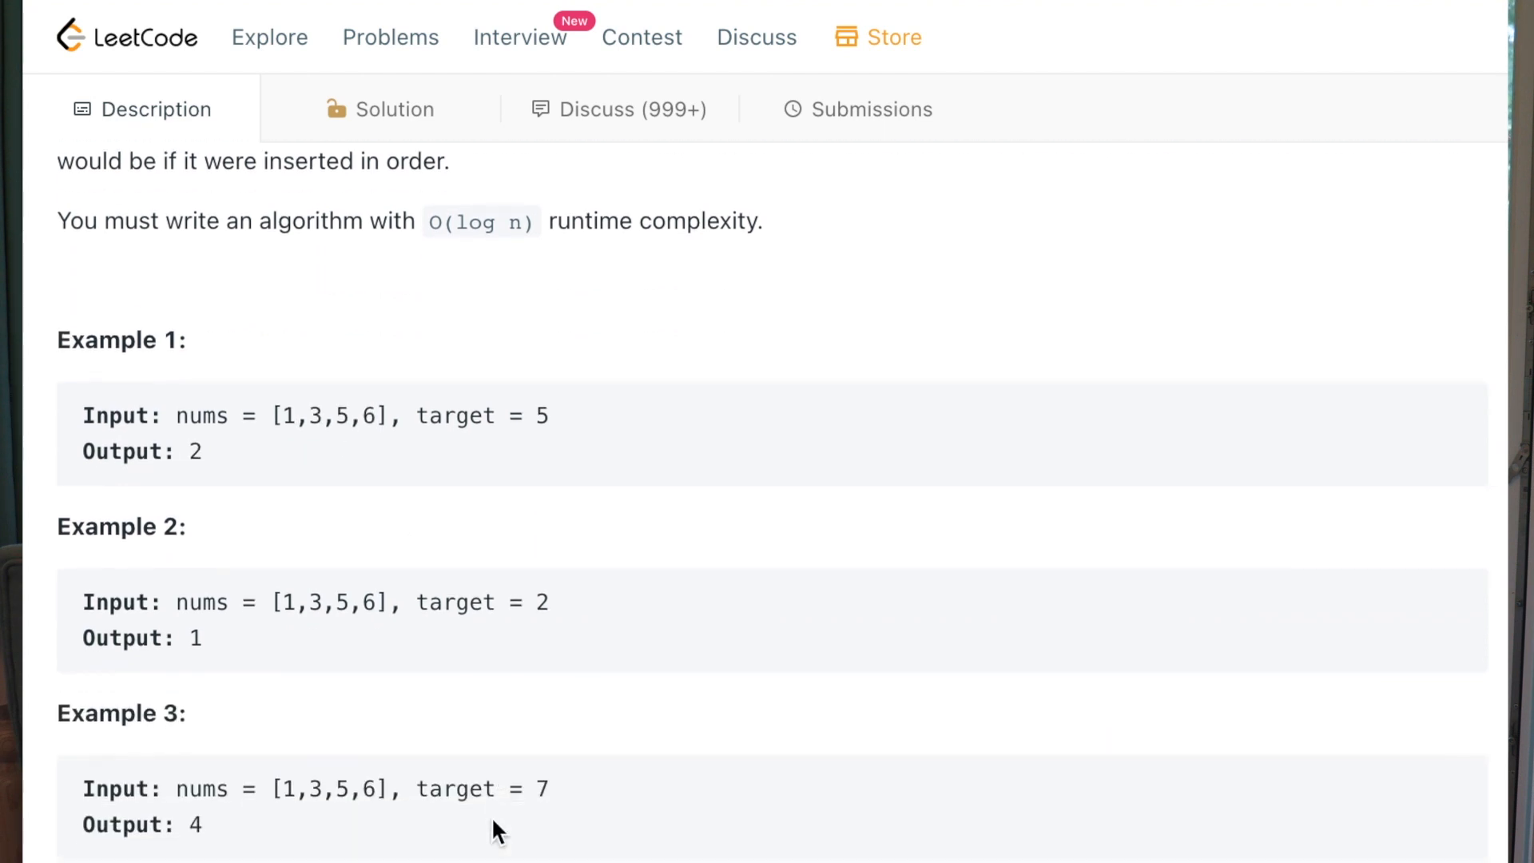
mouse_move(232, 601)
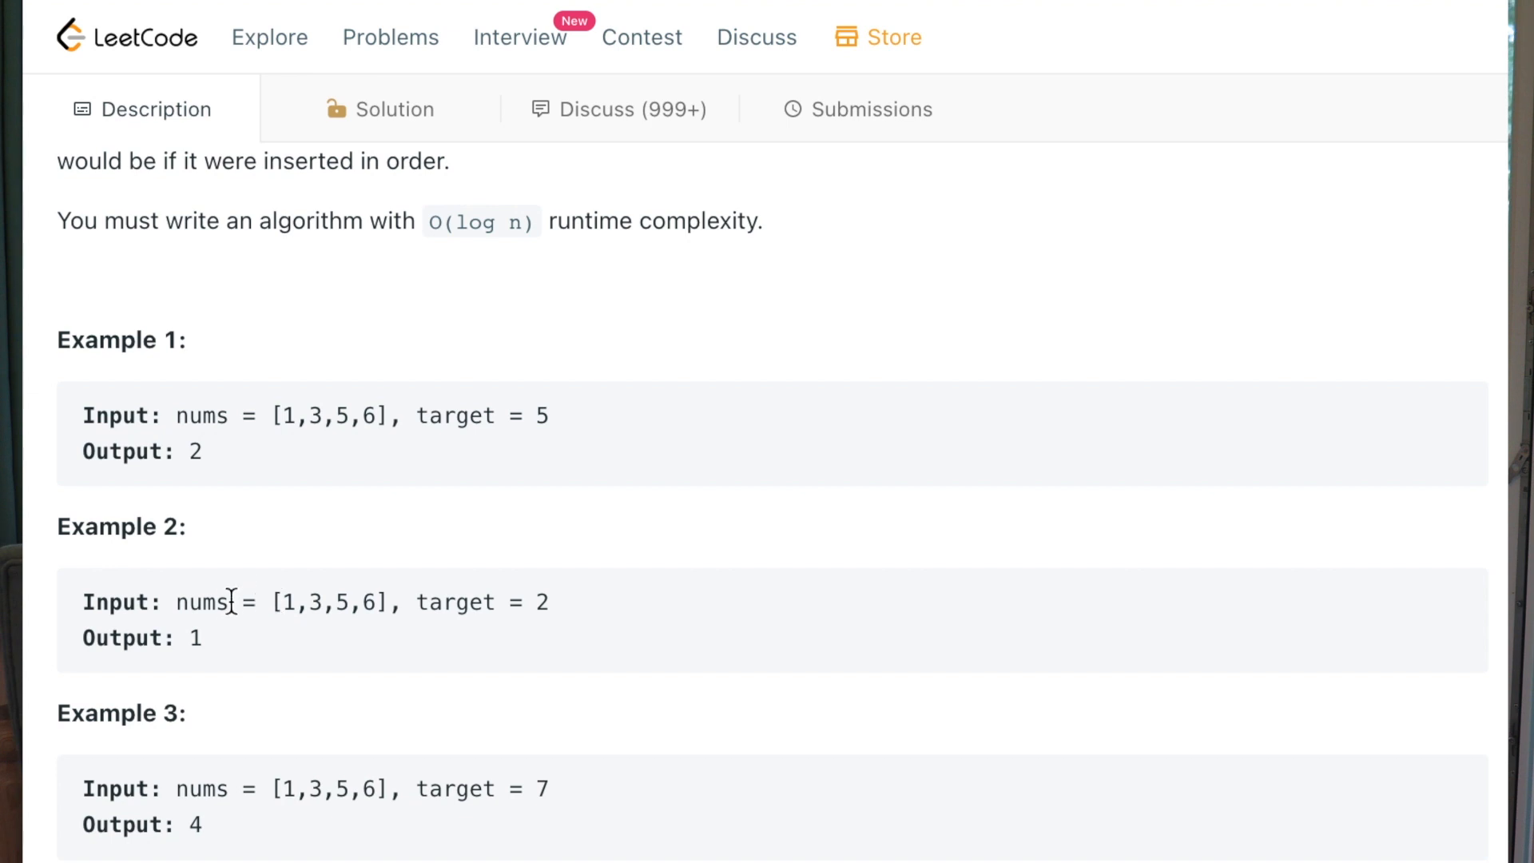
mouse_move(311, 601)
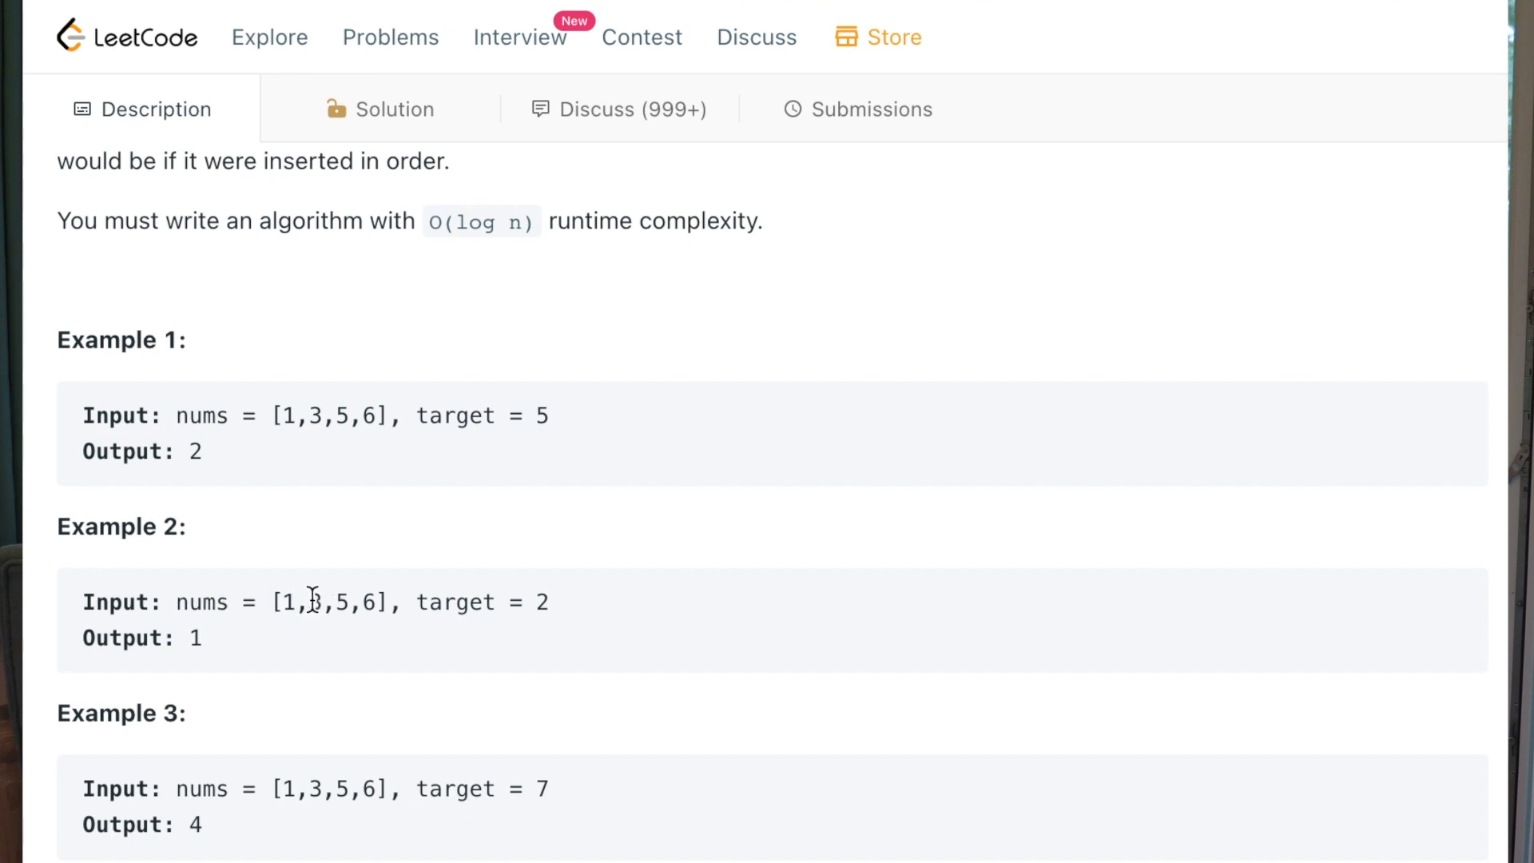
mouse_move(539, 599)
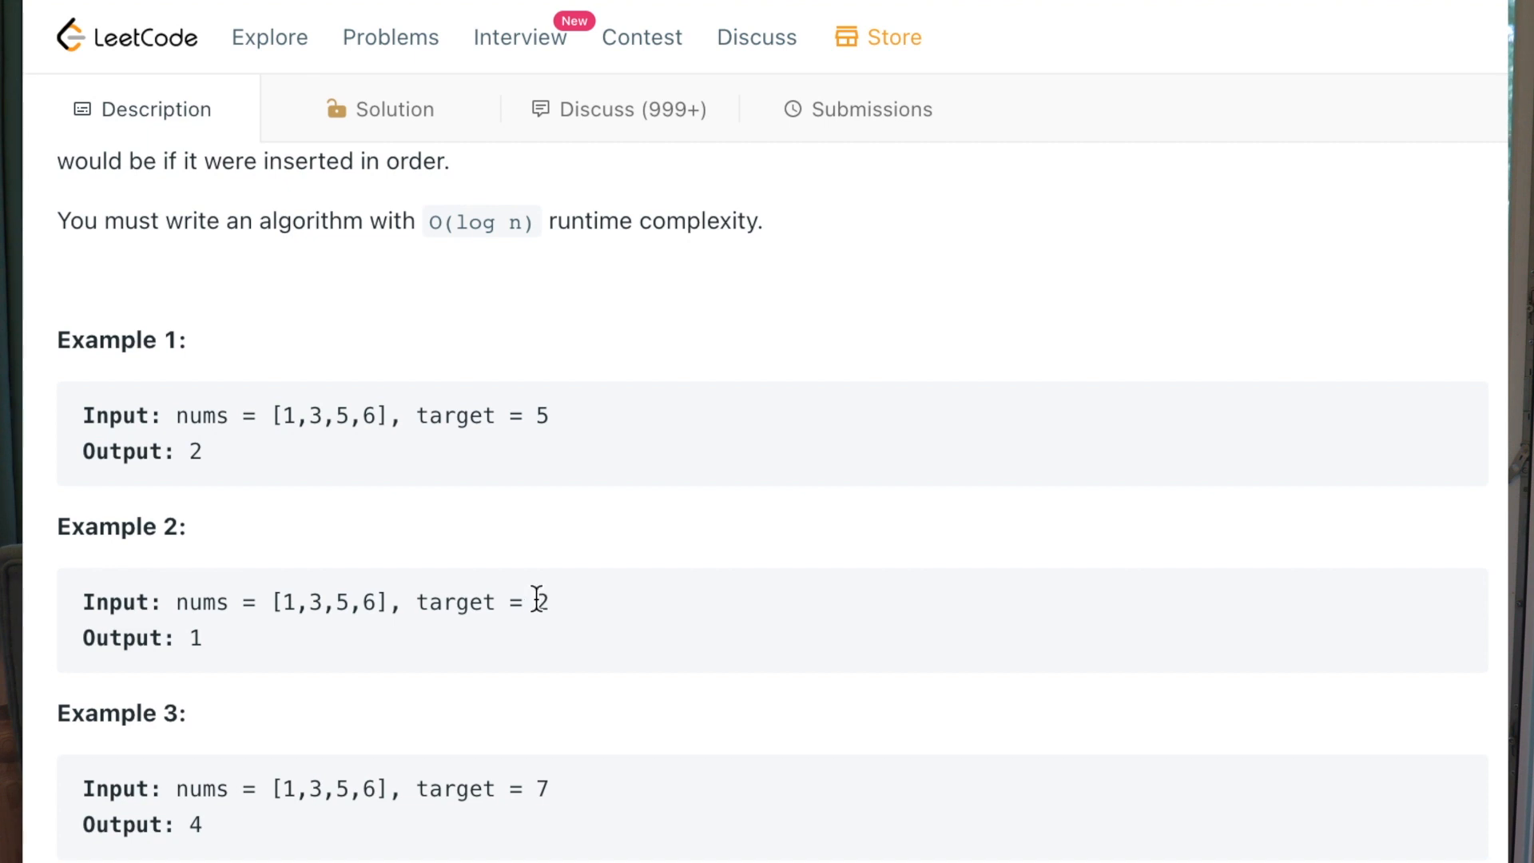
mouse_move(301, 607)
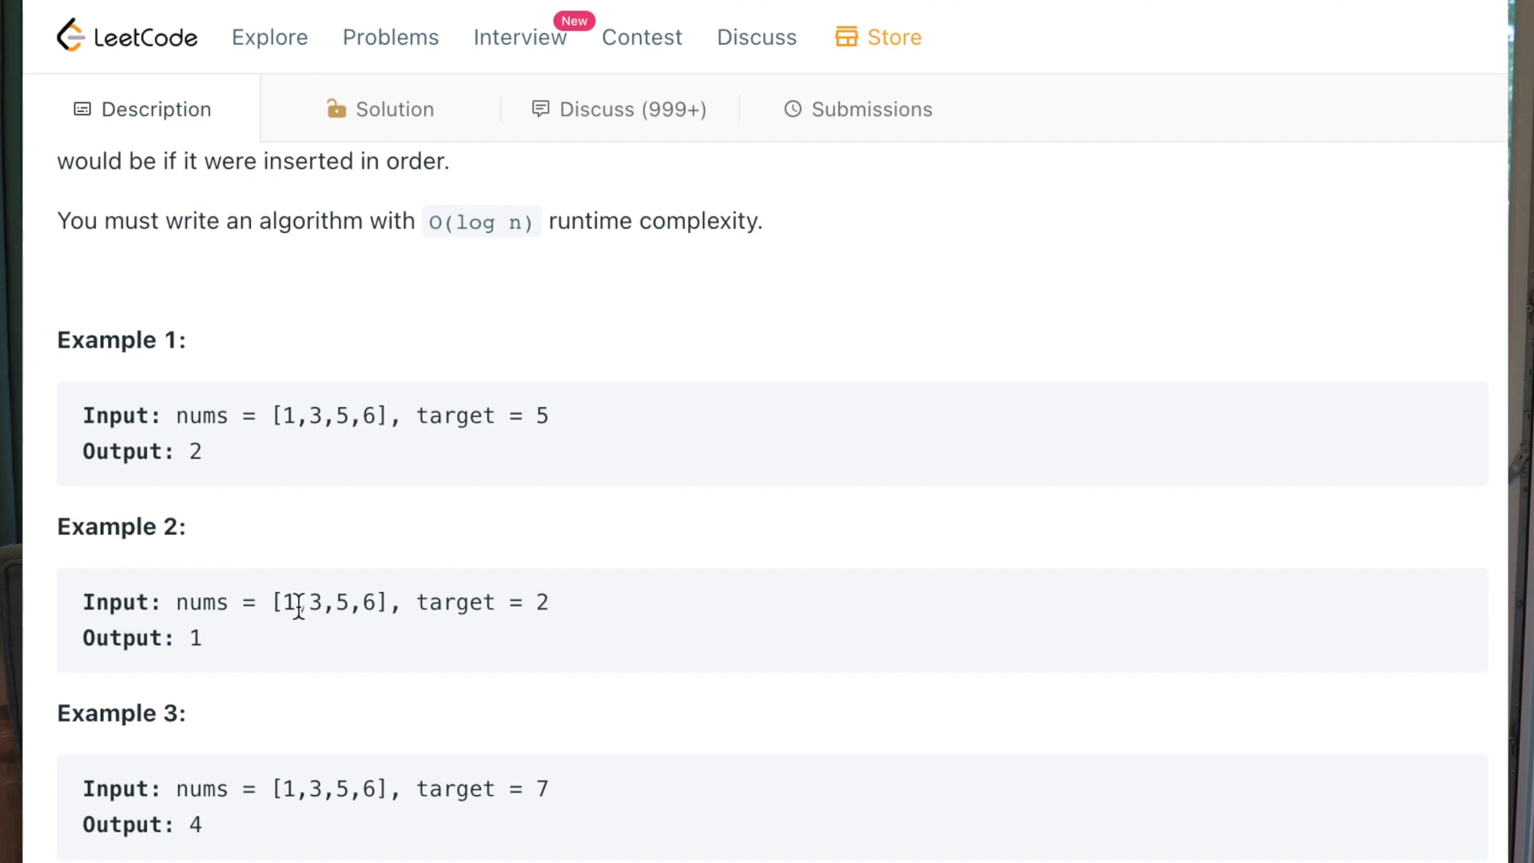
double_click(193, 638)
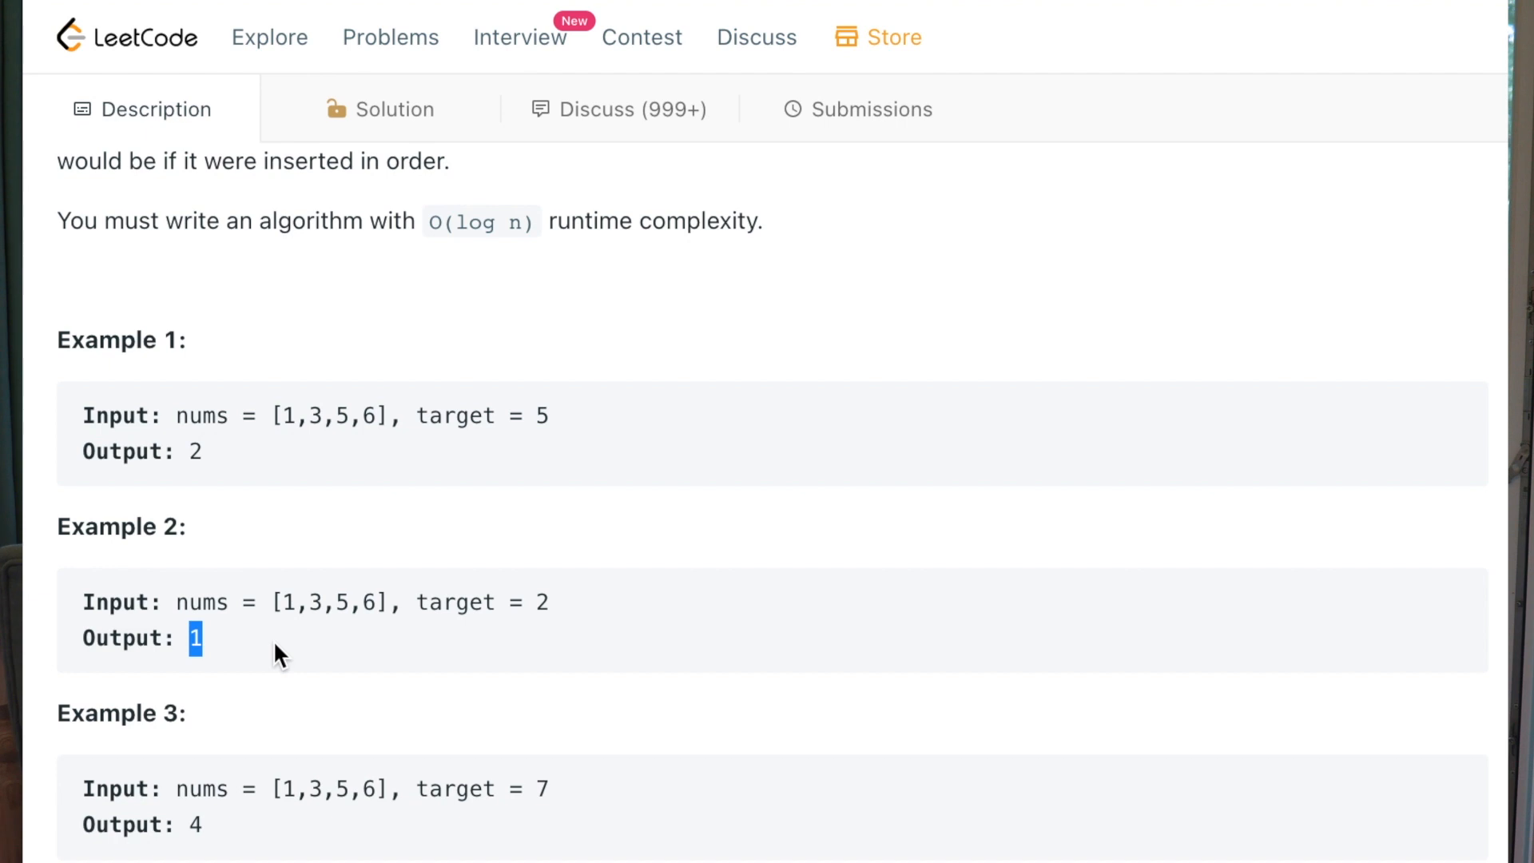
mouse_move(308, 603)
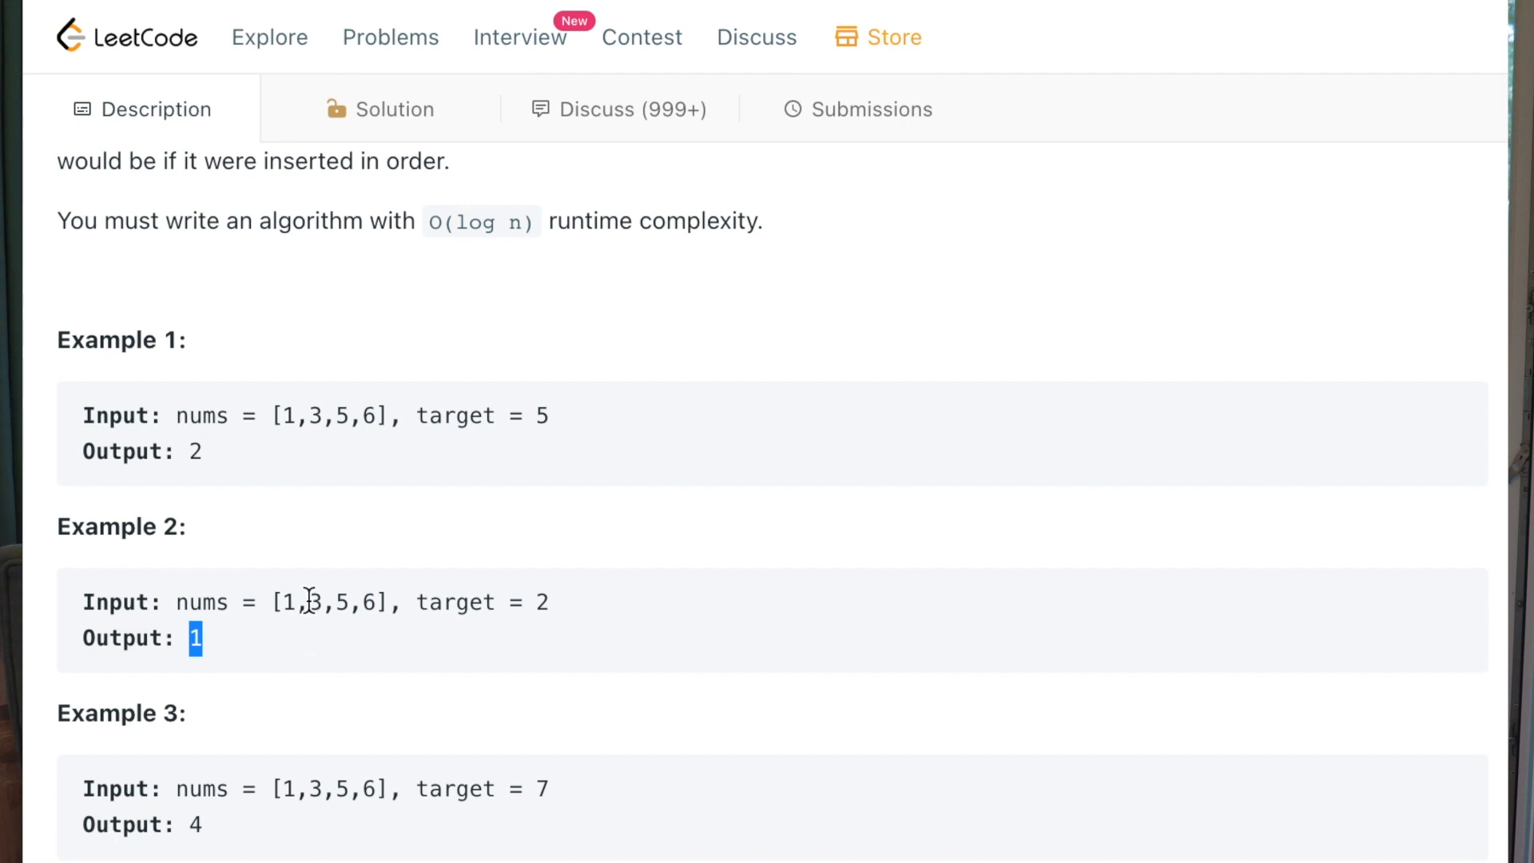
scroll("down", 3)
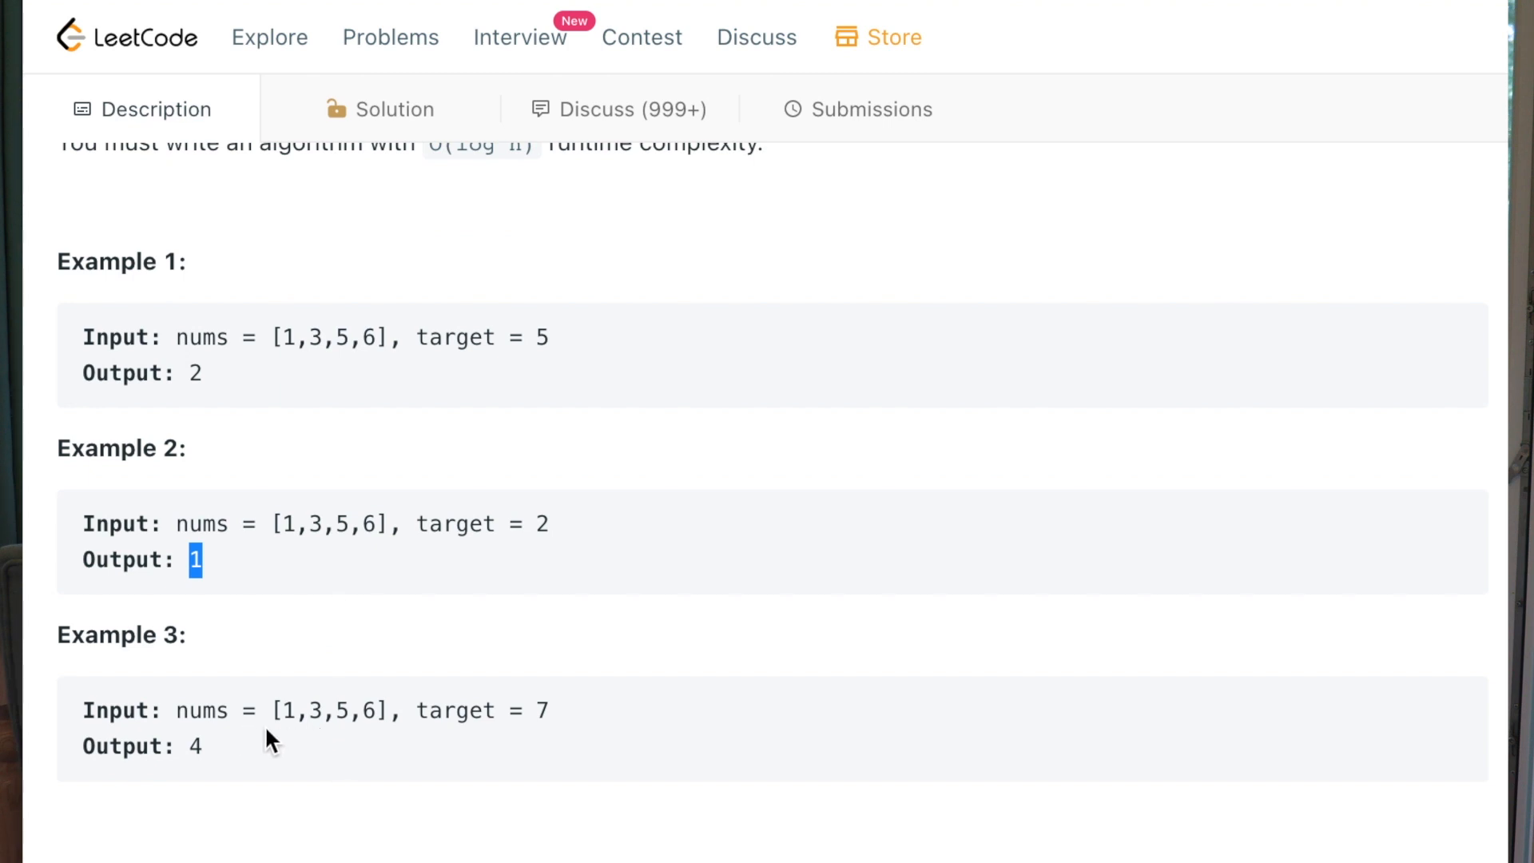
mouse_move(379, 711)
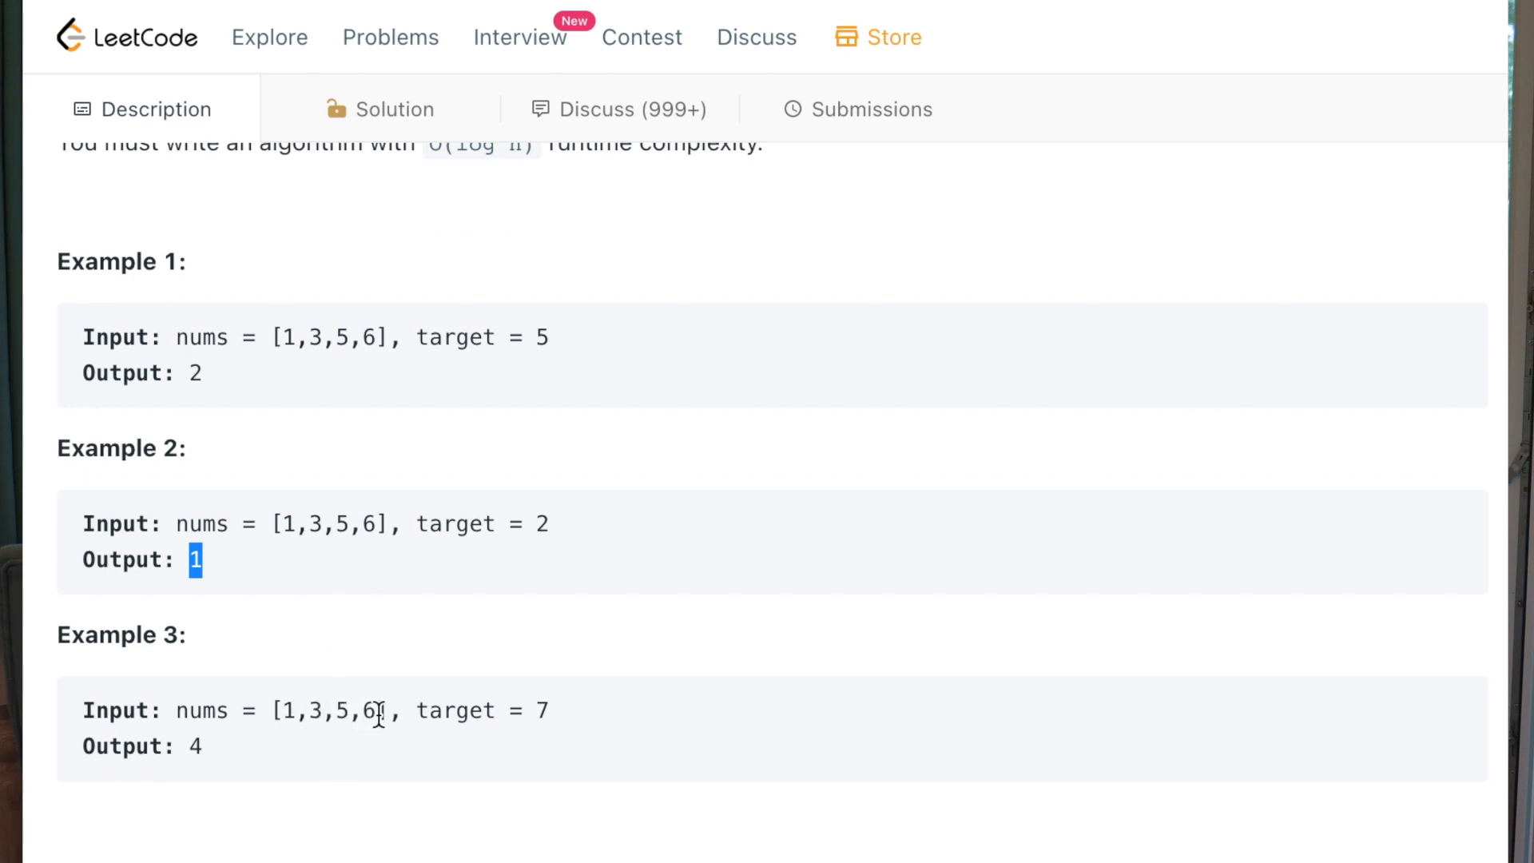
left_click(498, 709)
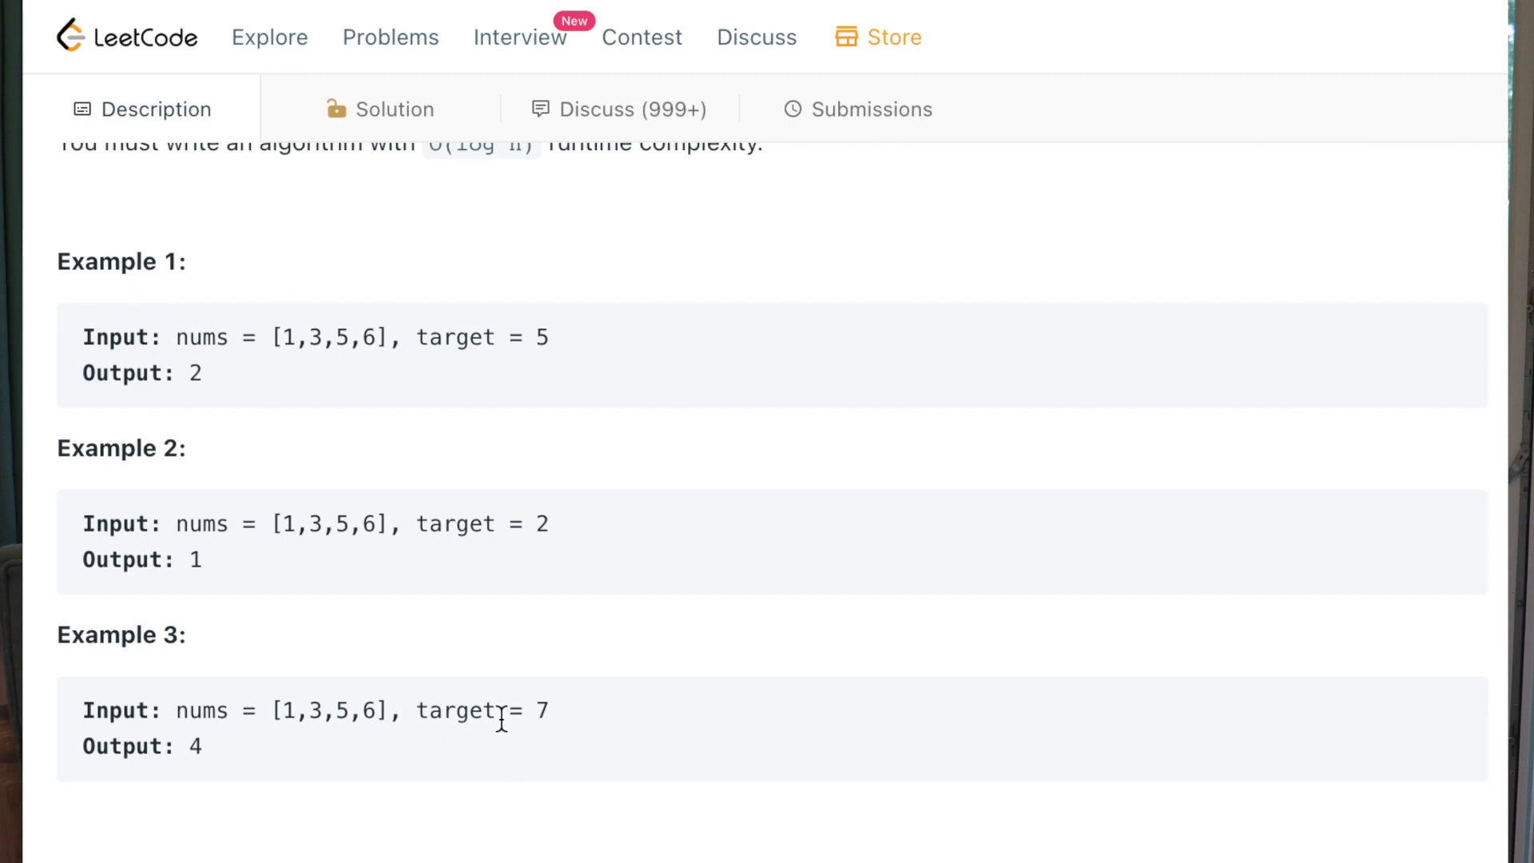
double_click(539, 709)
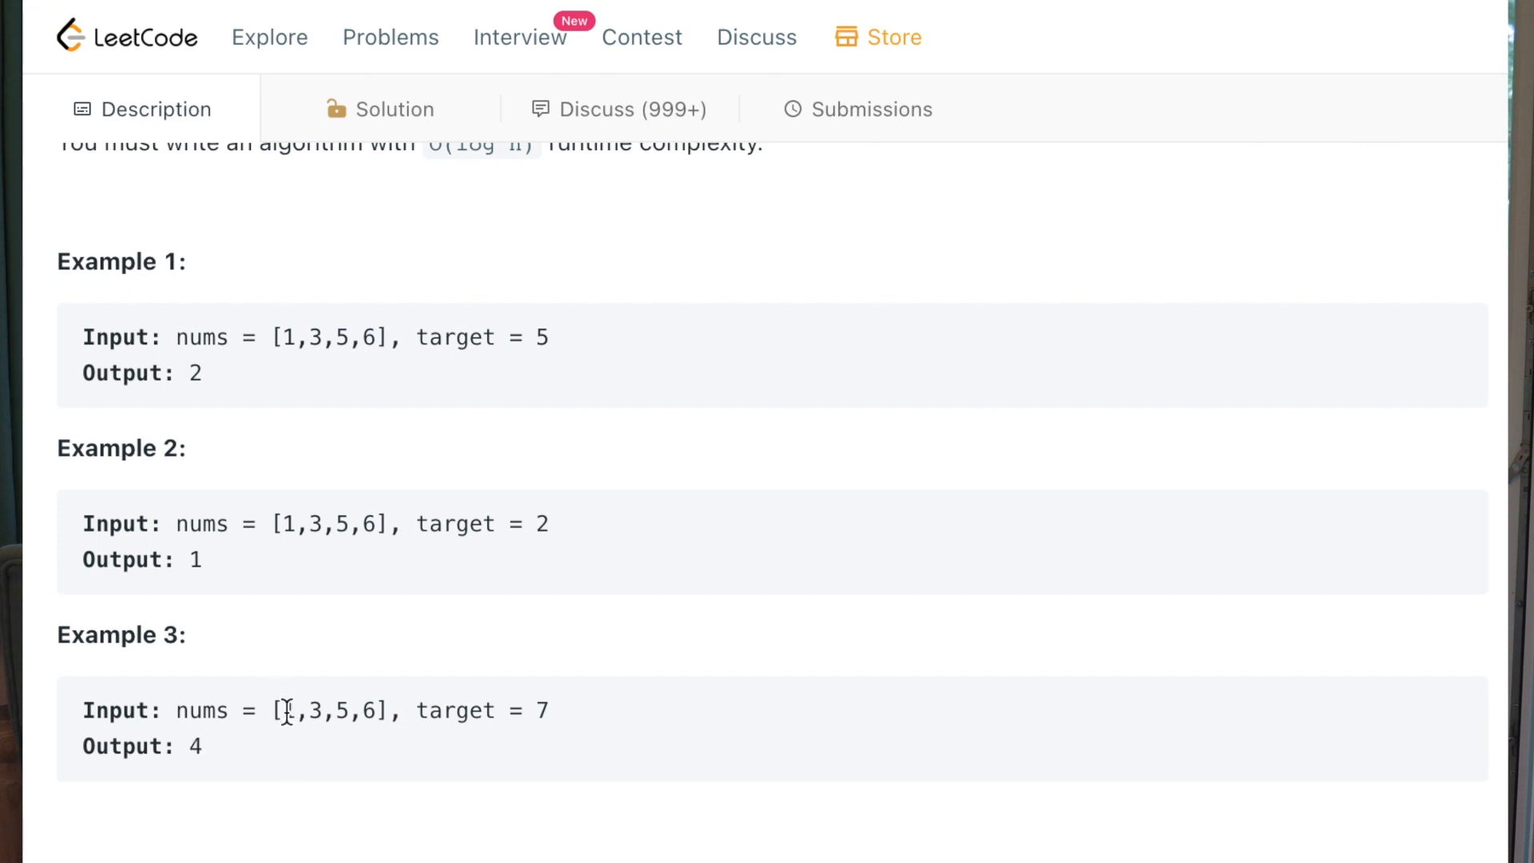
mouse_move(329, 710)
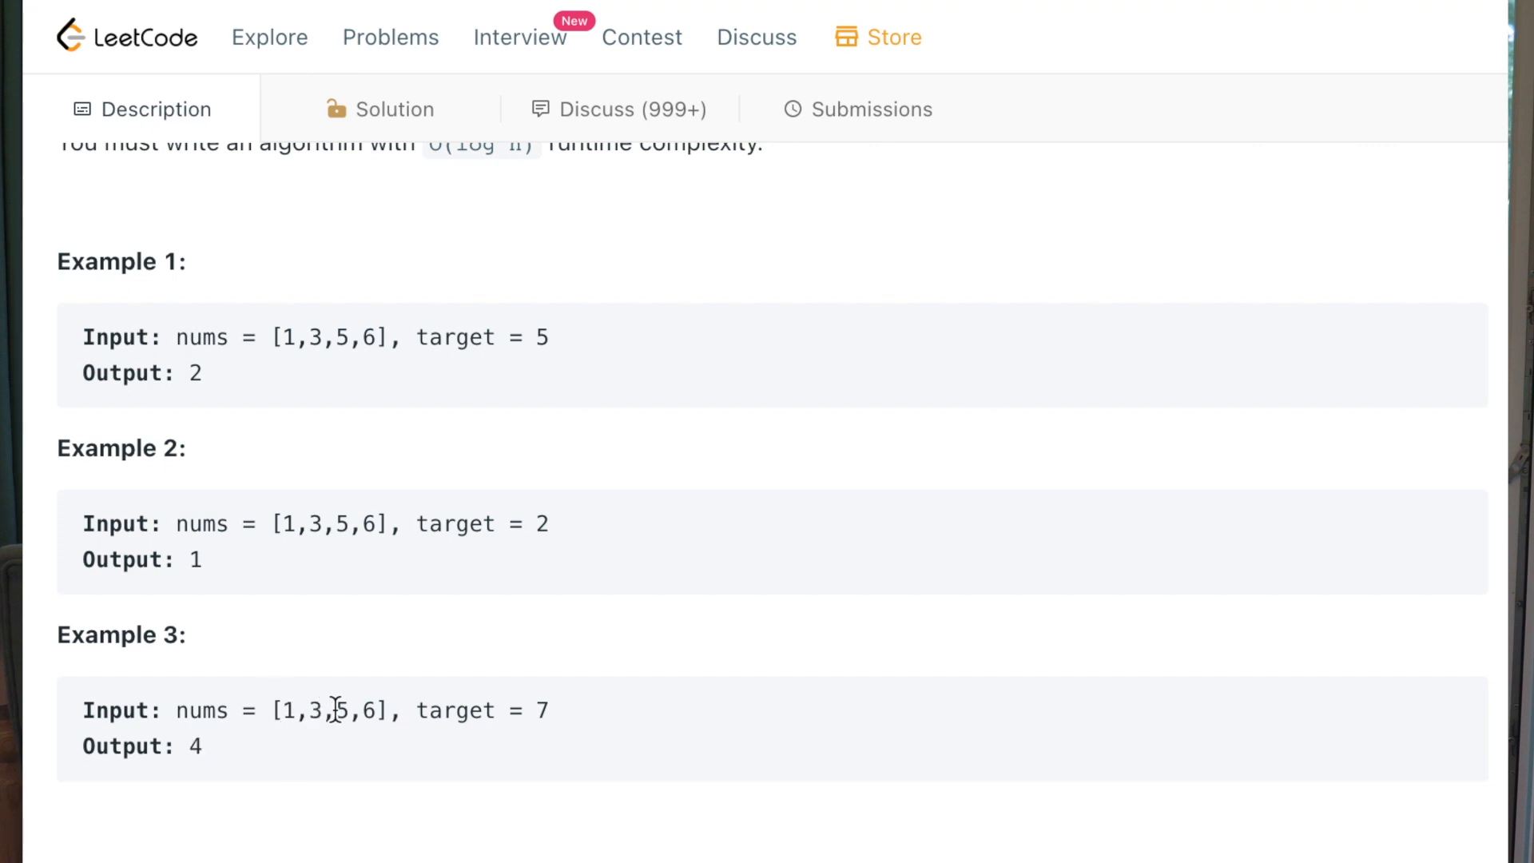
mouse_move(420, 709)
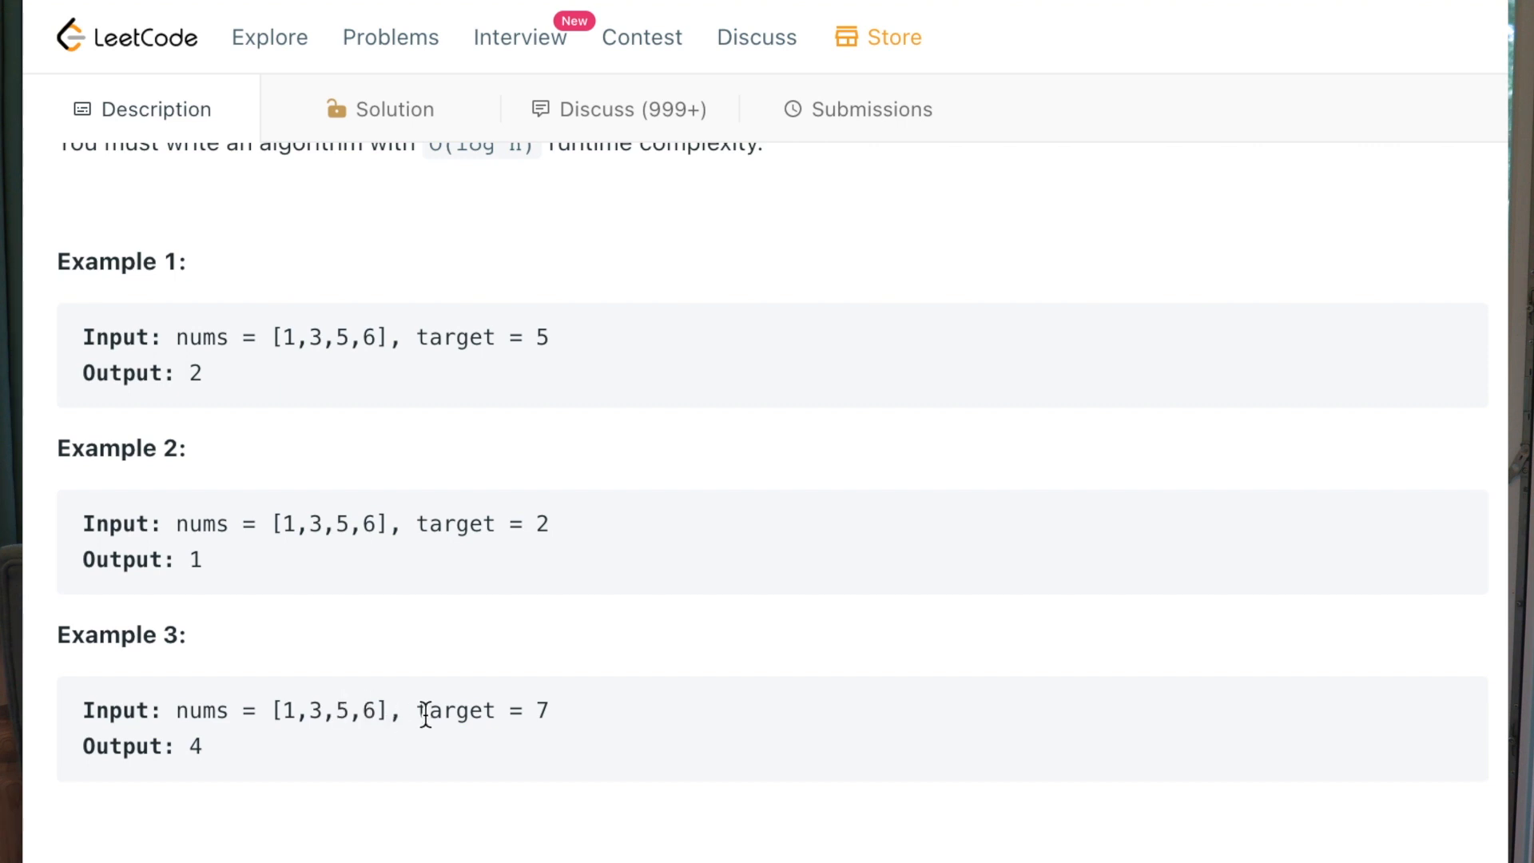
mouse_move(553, 788)
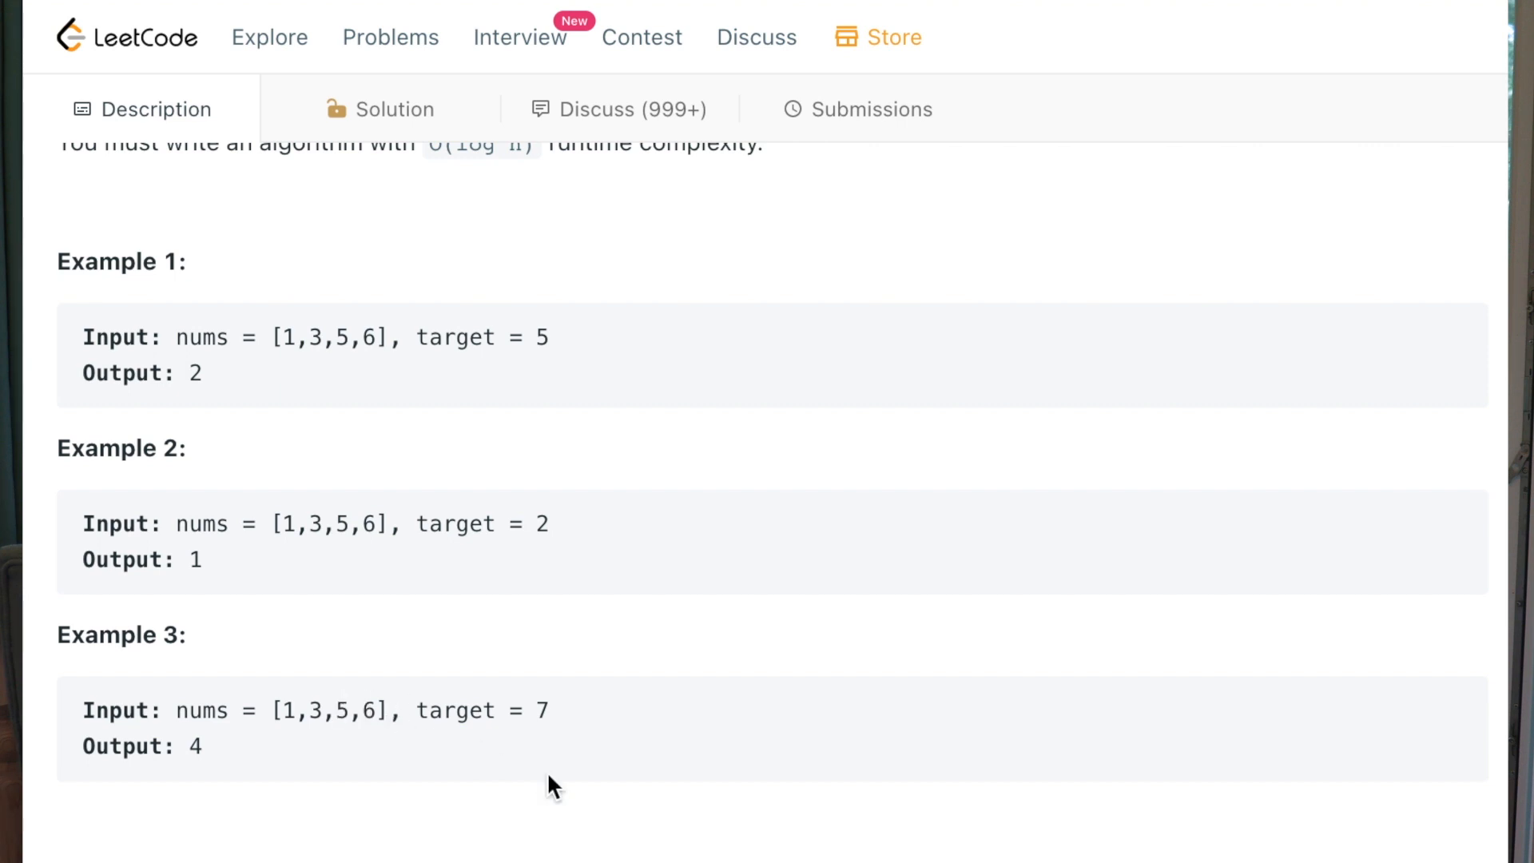
scroll("up", 3)
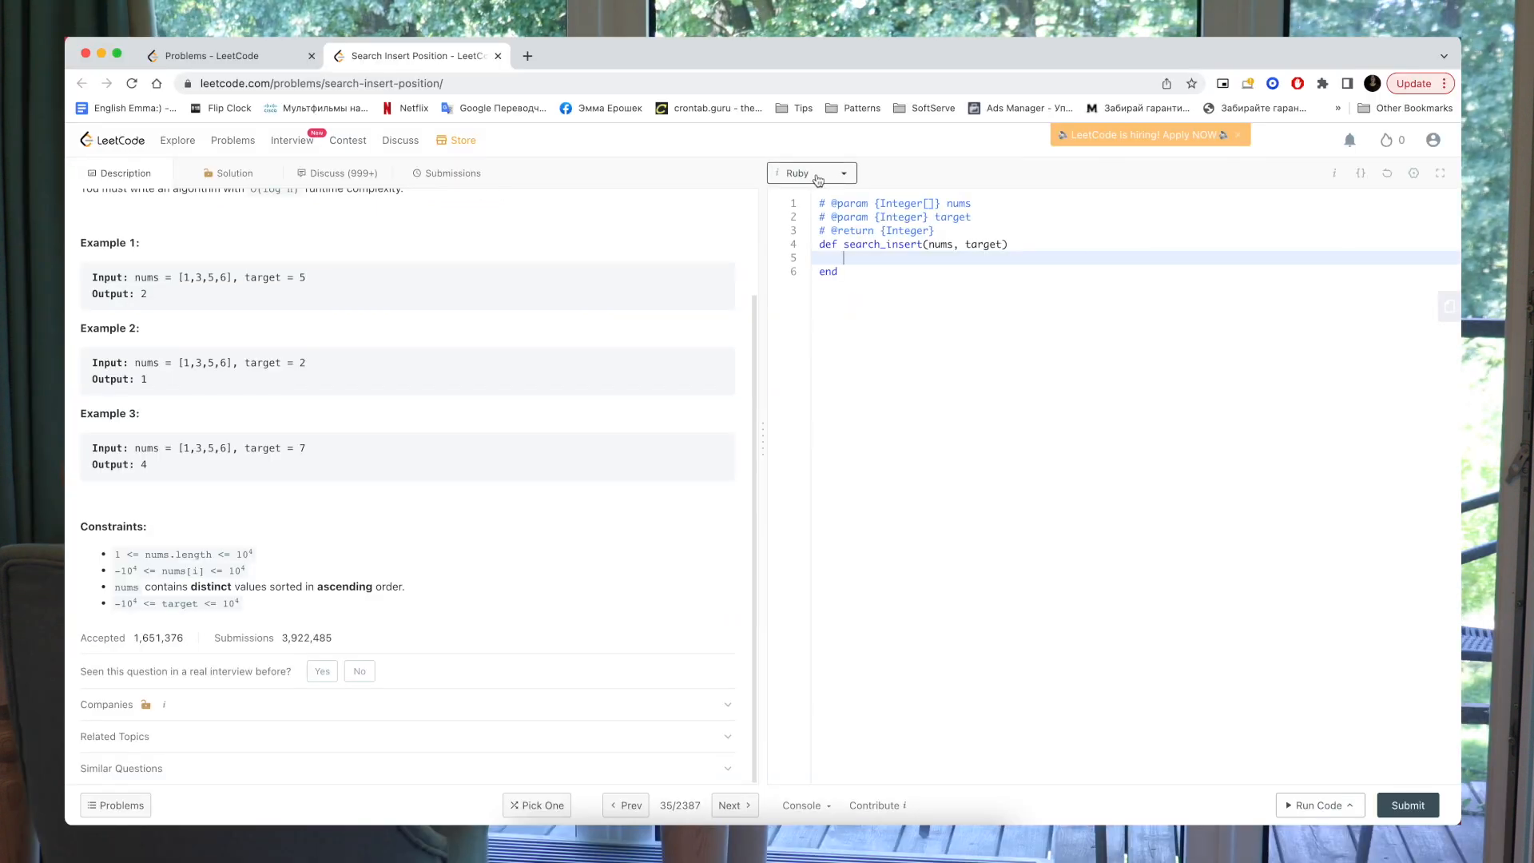
left_click(811, 173)
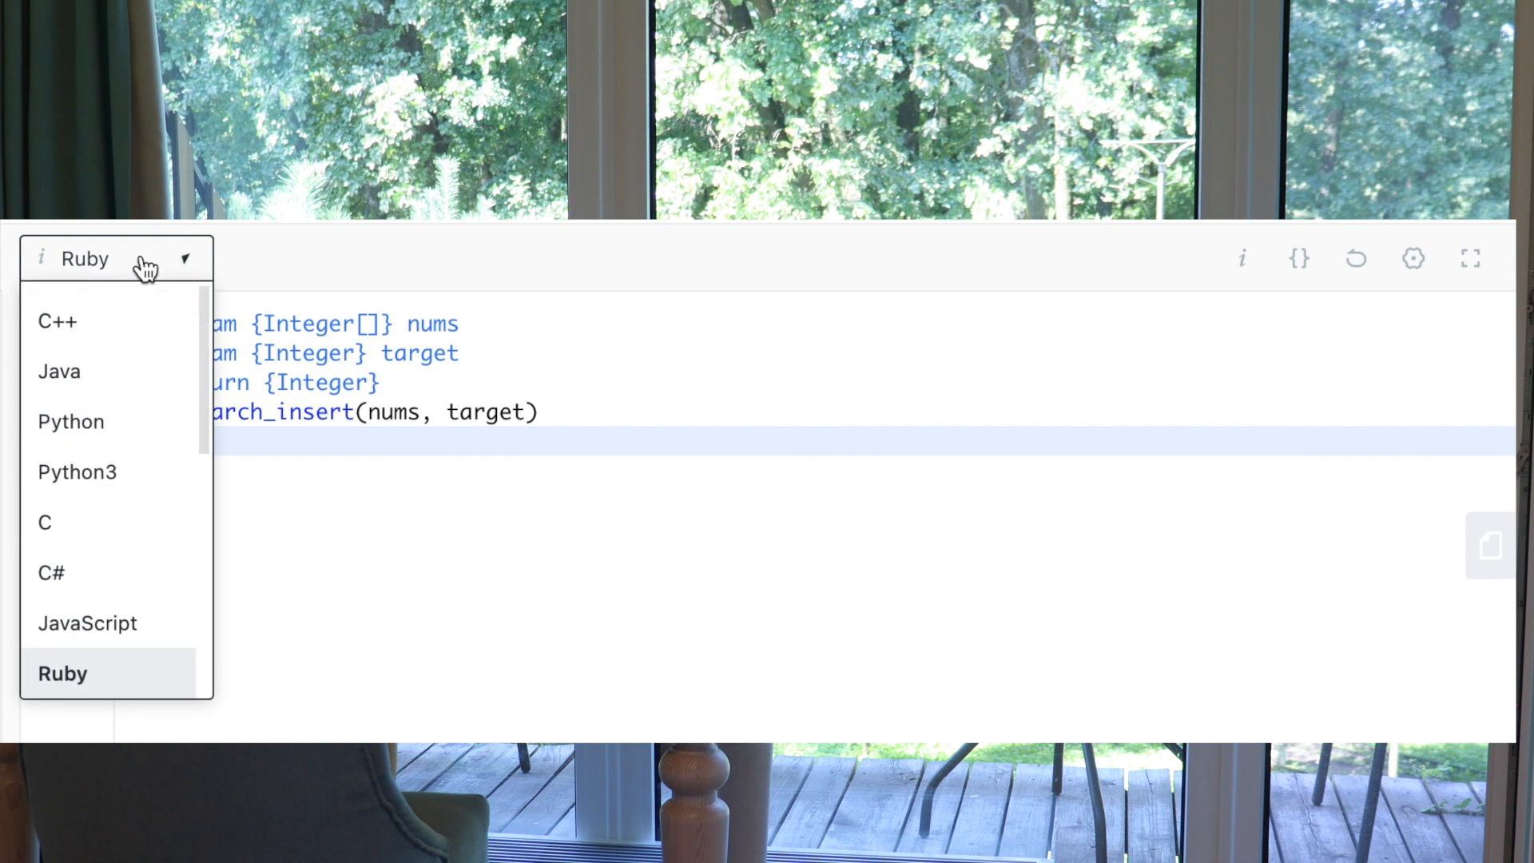
left_click(62, 672)
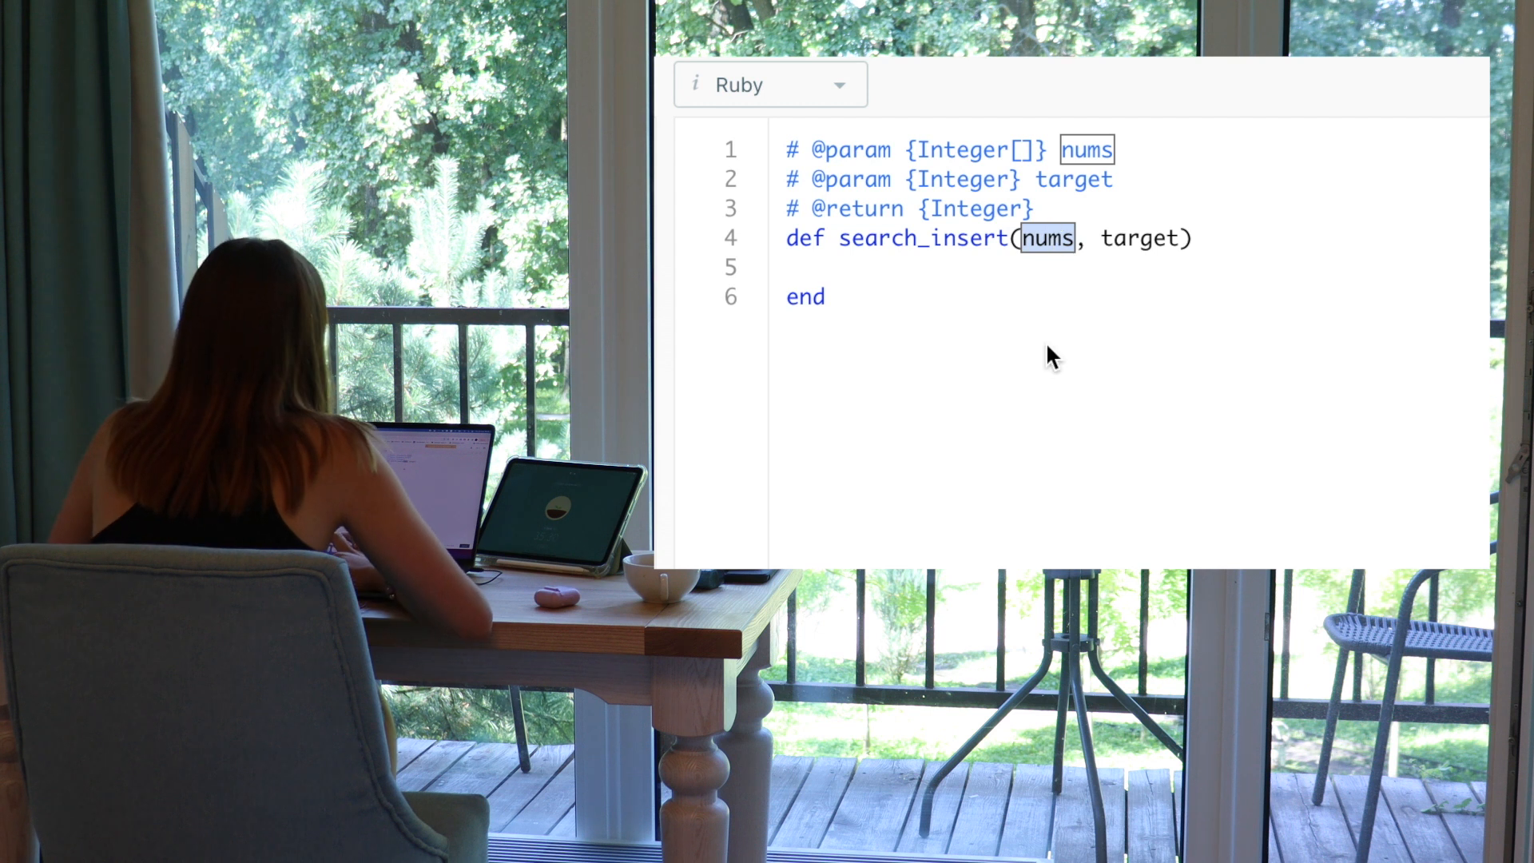
Write a nums.each_with_index do |num, index| loop inside search_insert
type("NU")
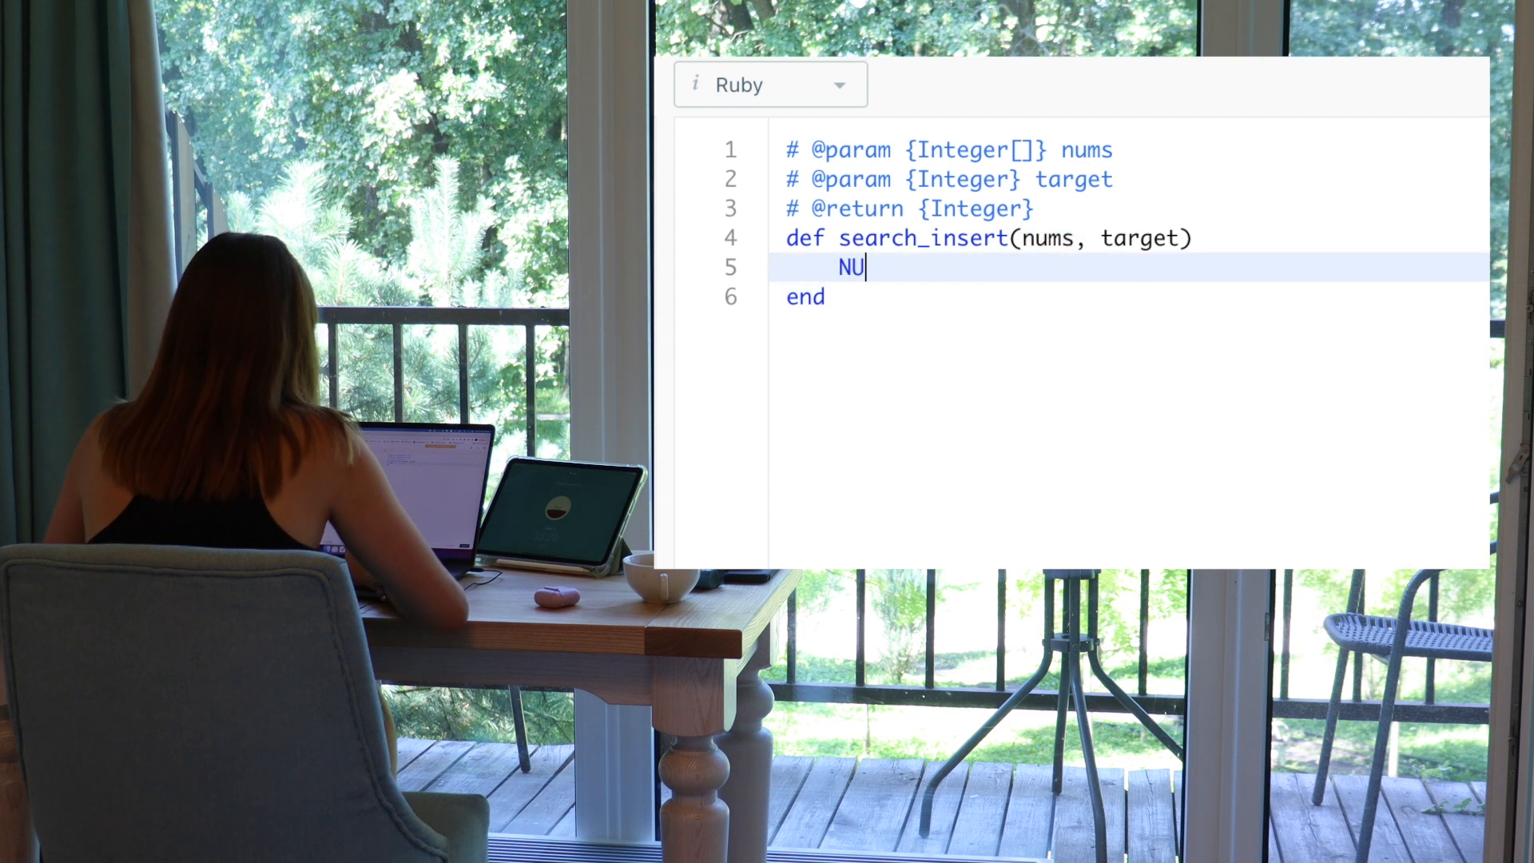
type("num")
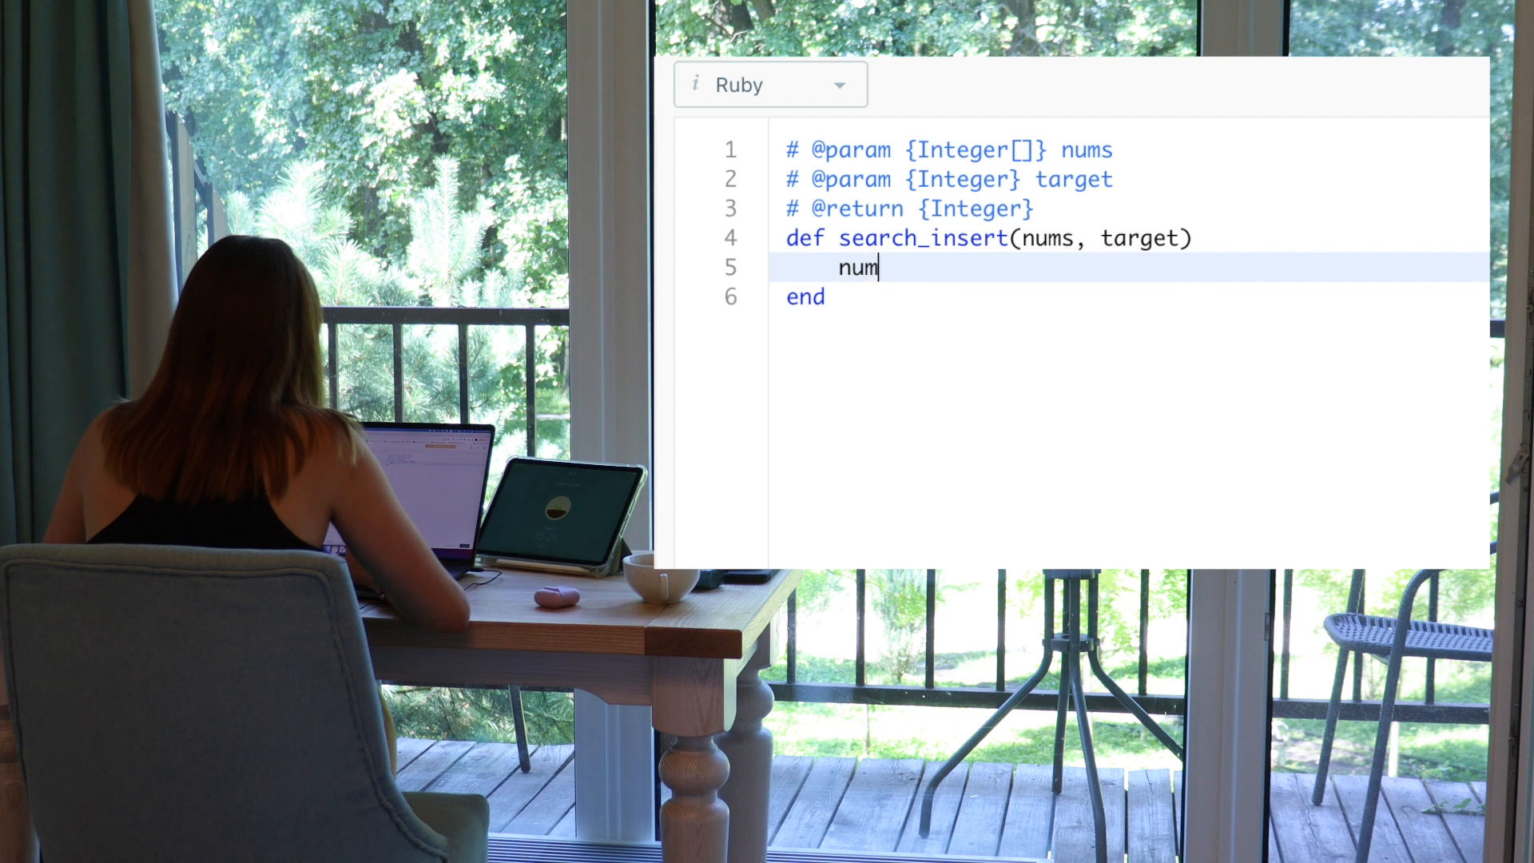
type("s.")
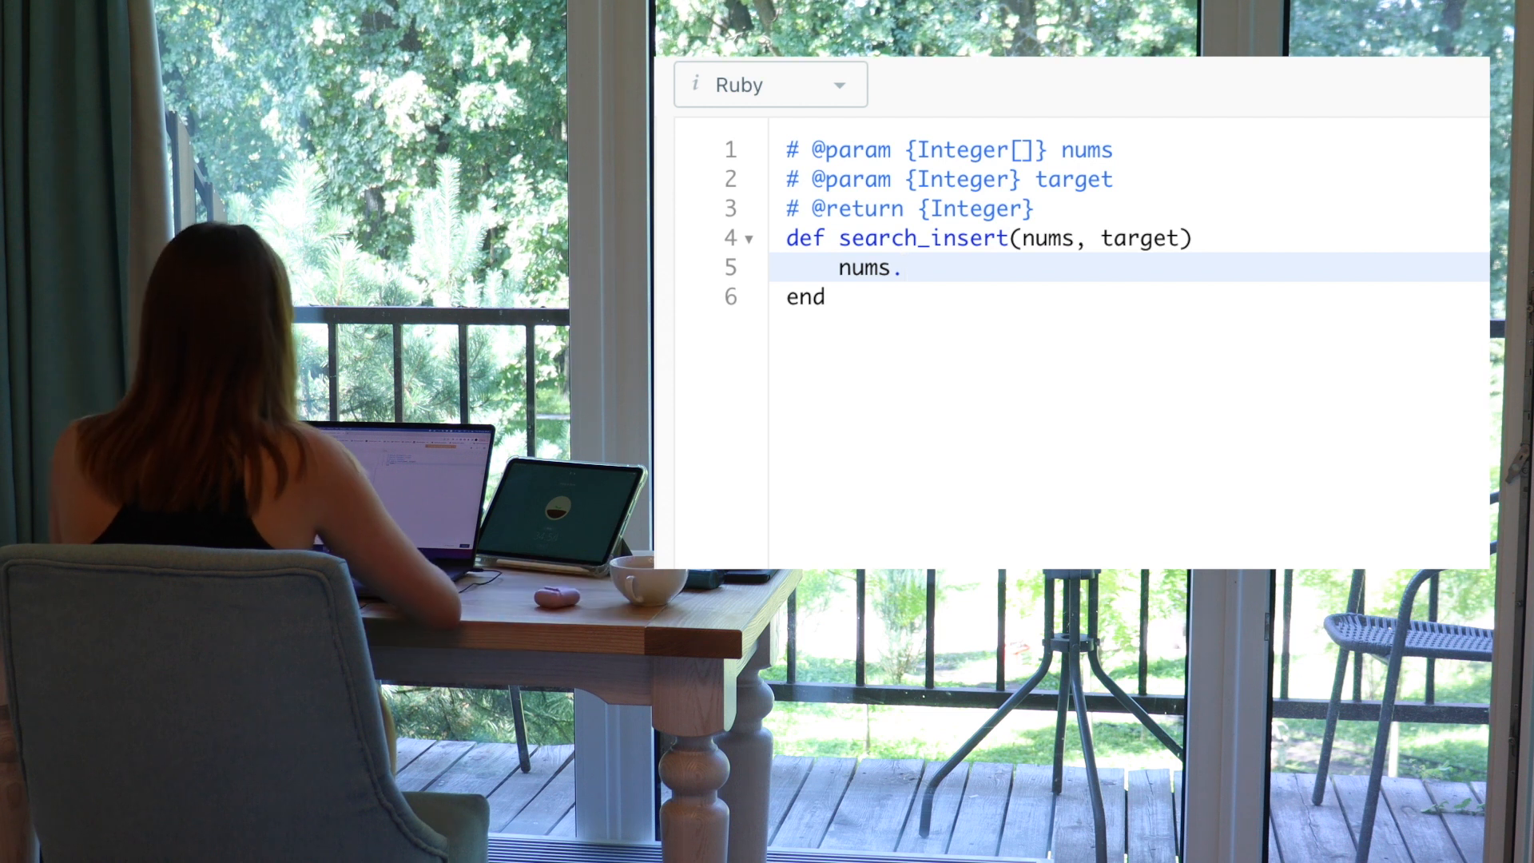
type("each")
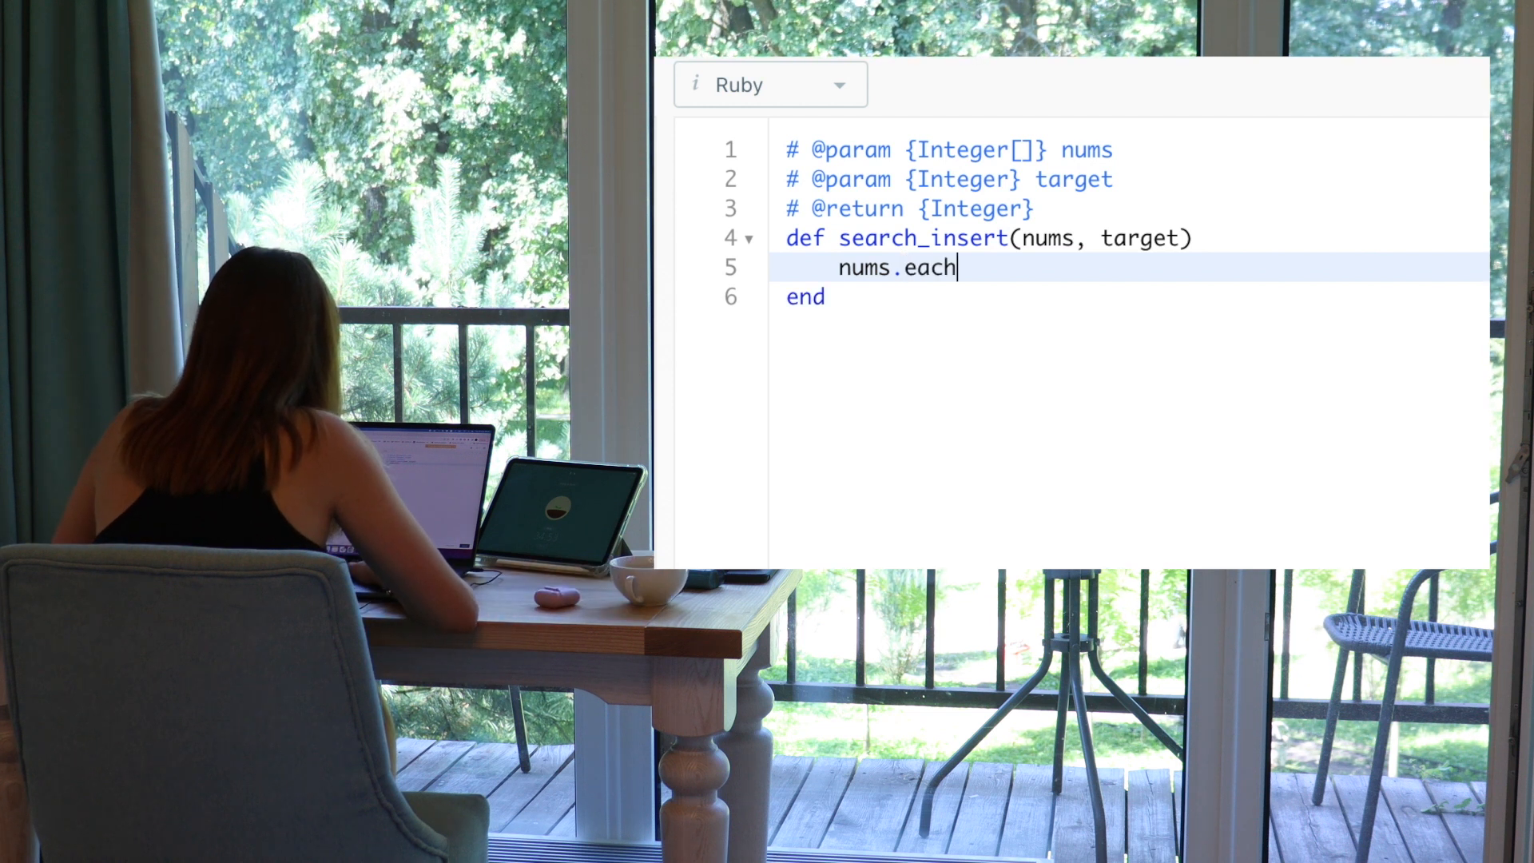
type("_with_")
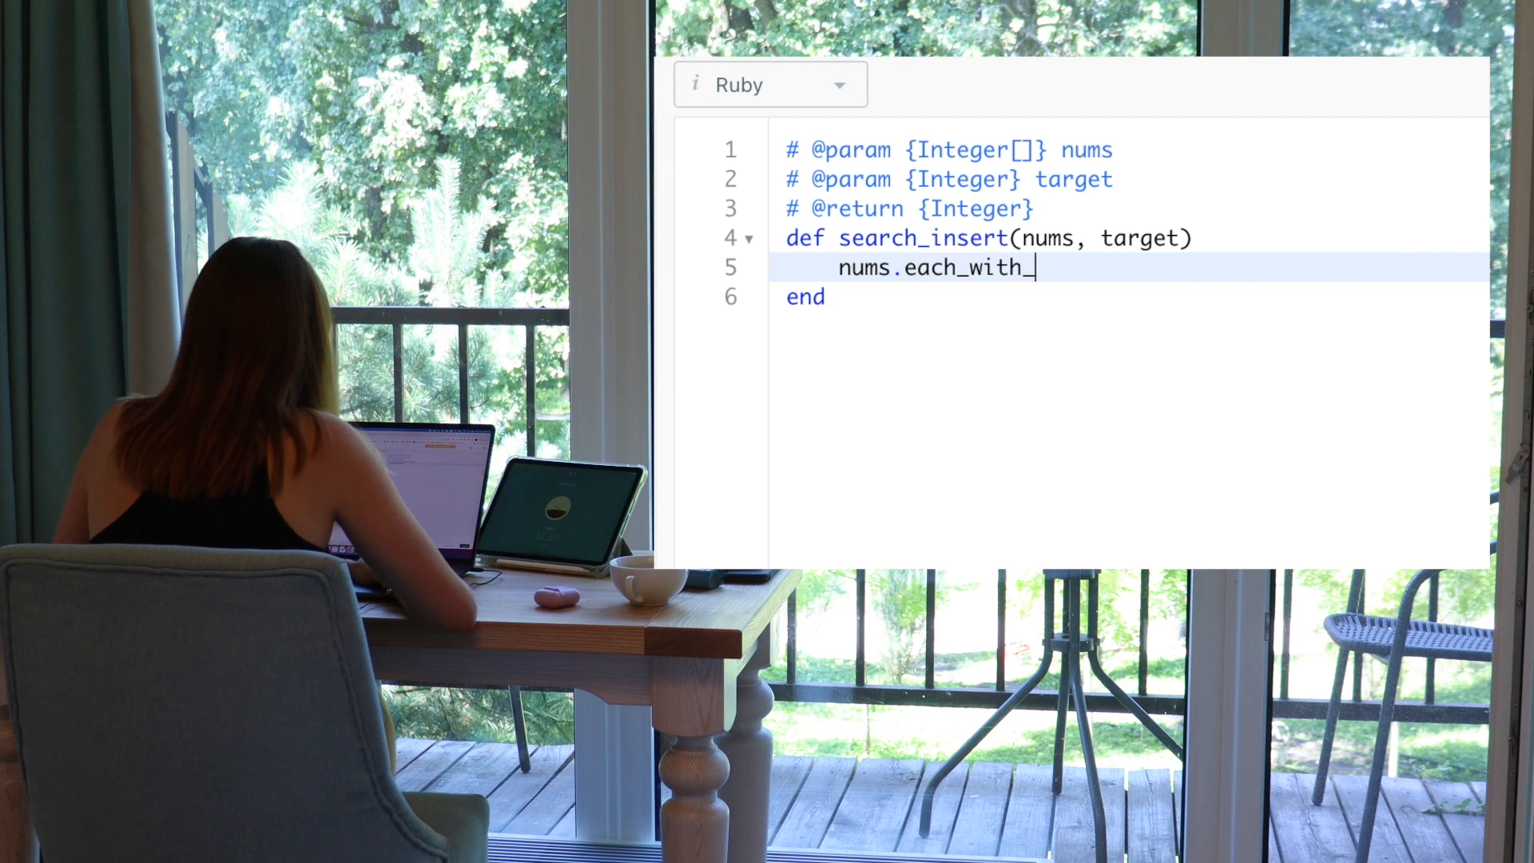
type("index do")
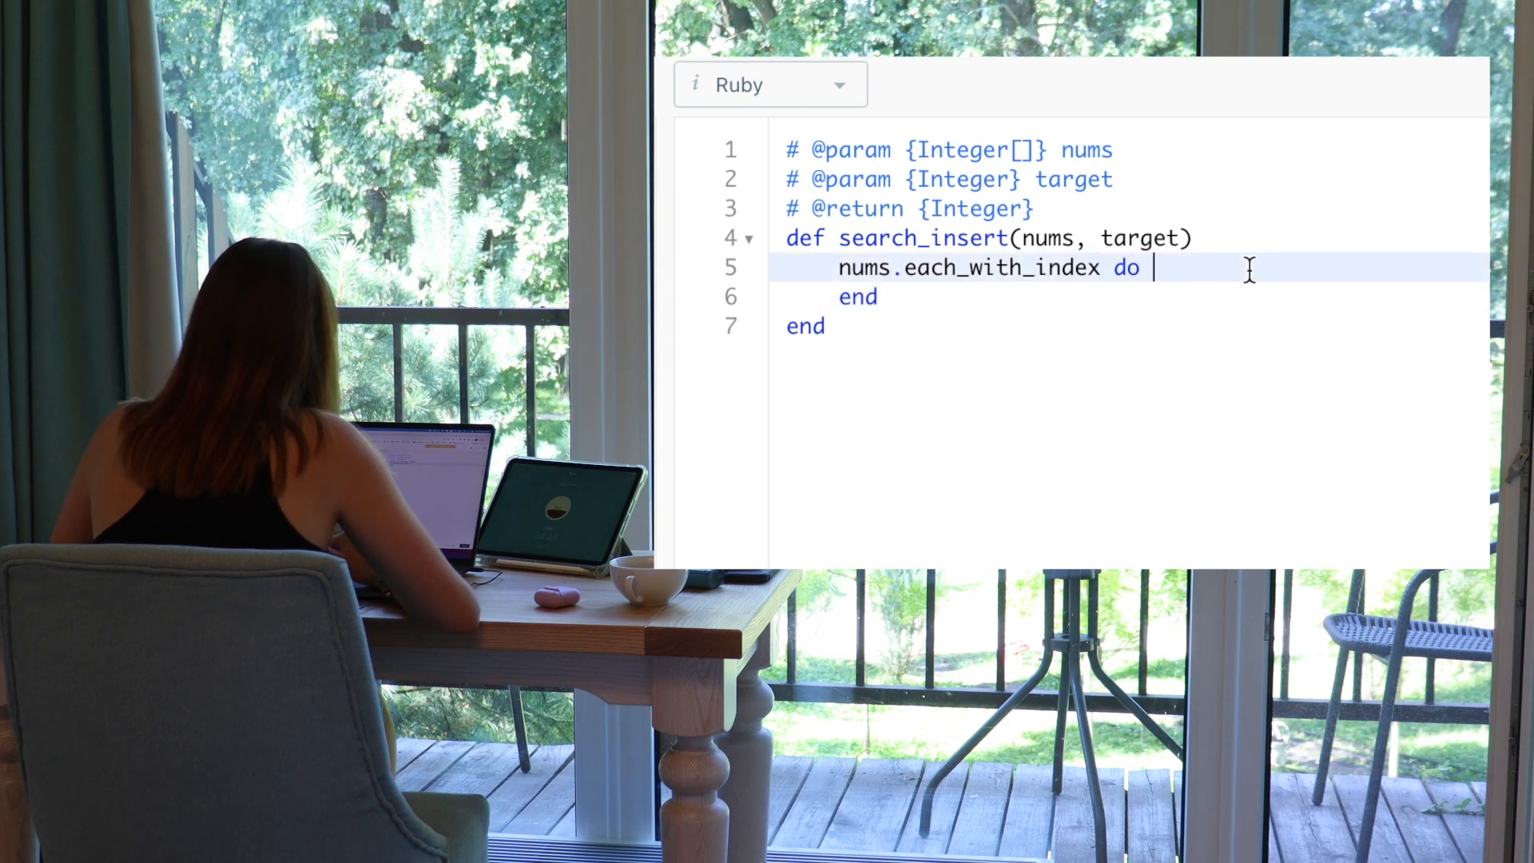
type("|num,")
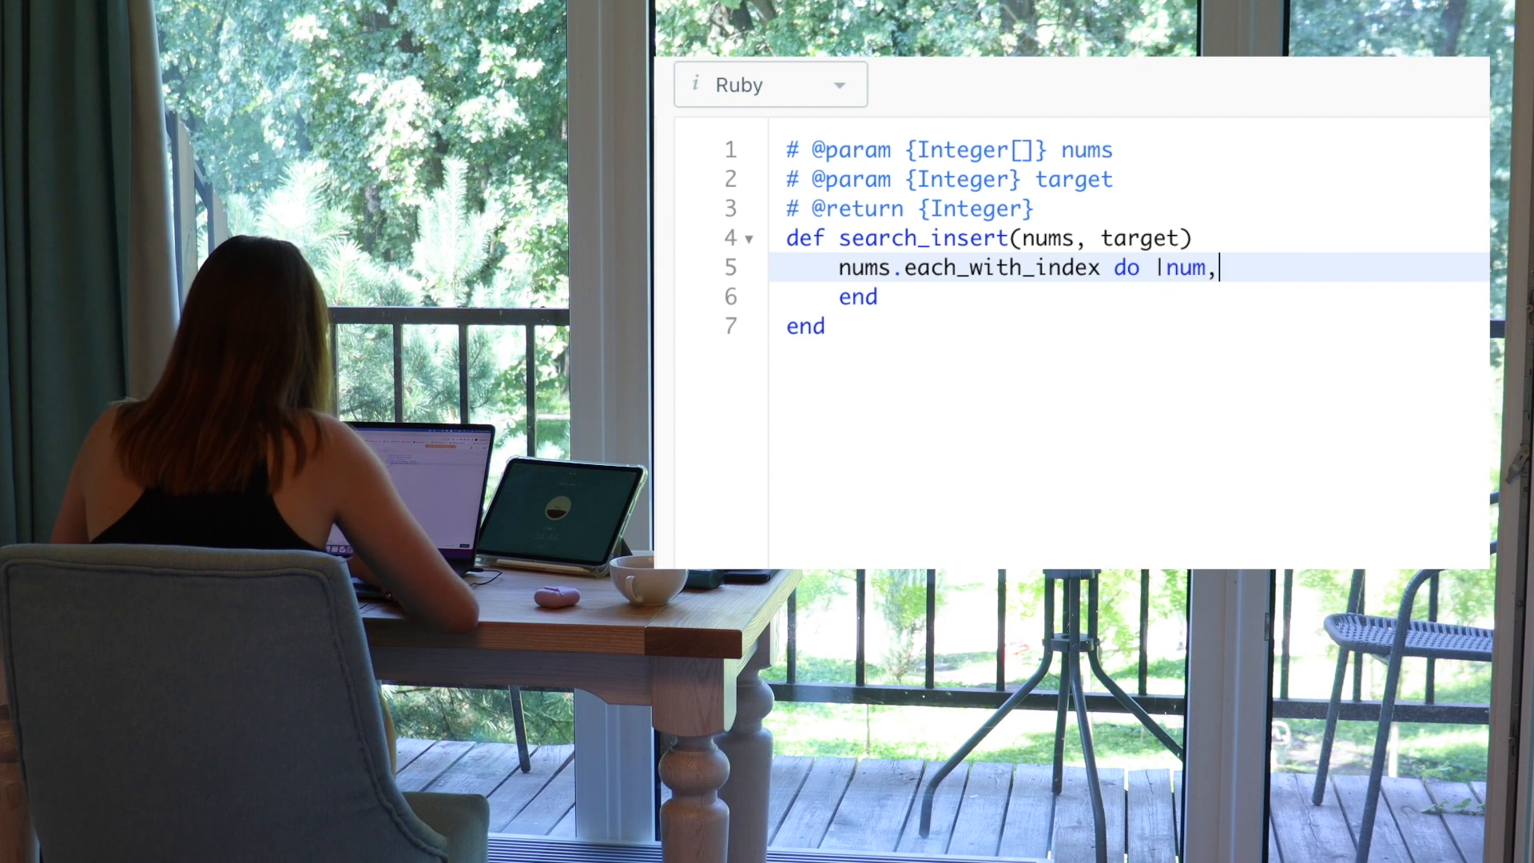
type("index|")
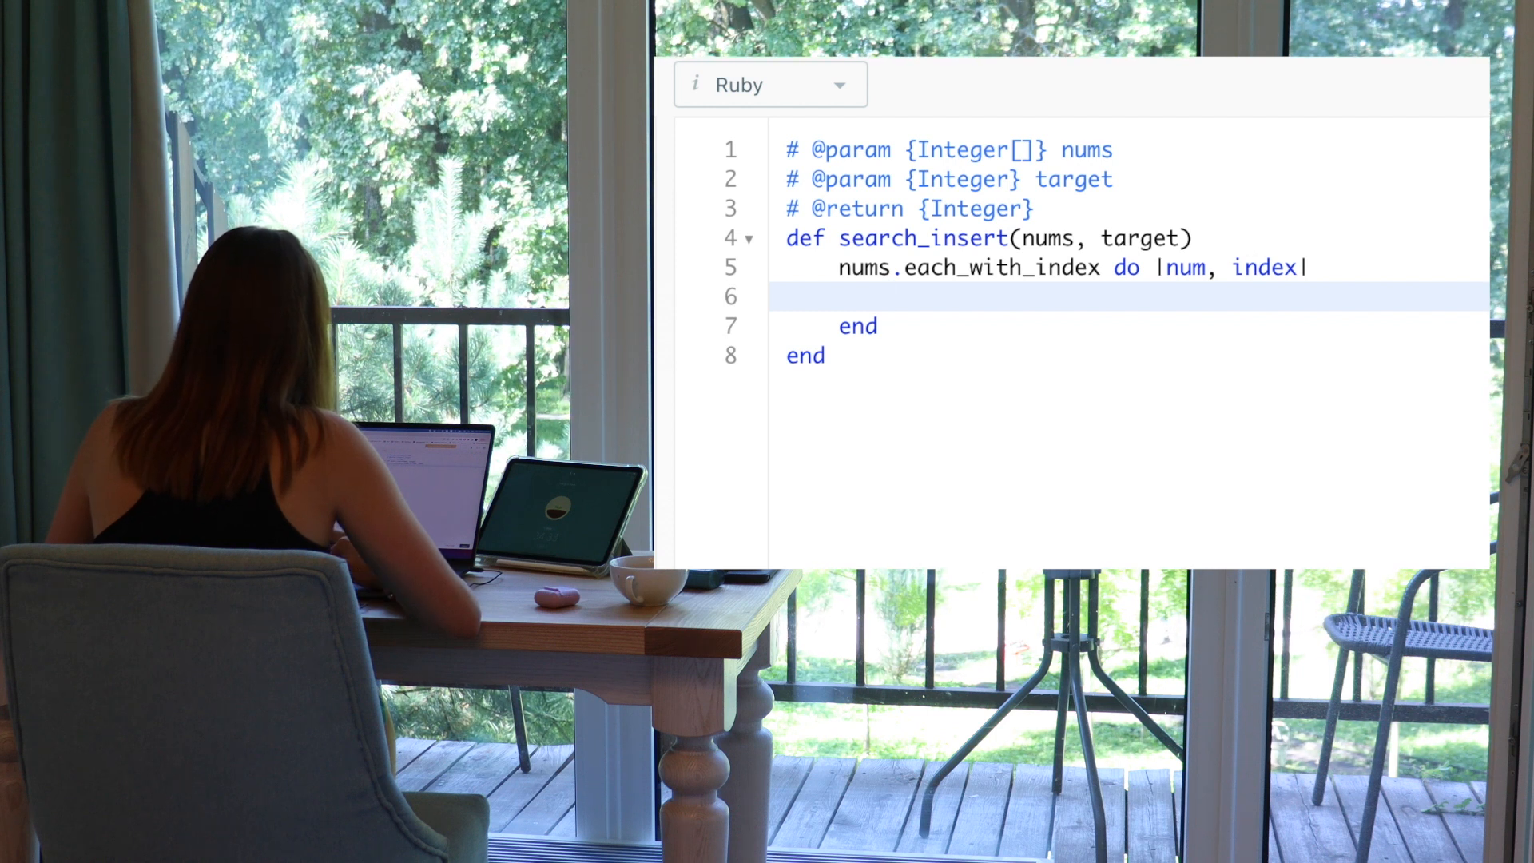
Inside the loop, return index when target == num, leaving an empty else branch
double_click(863, 267)
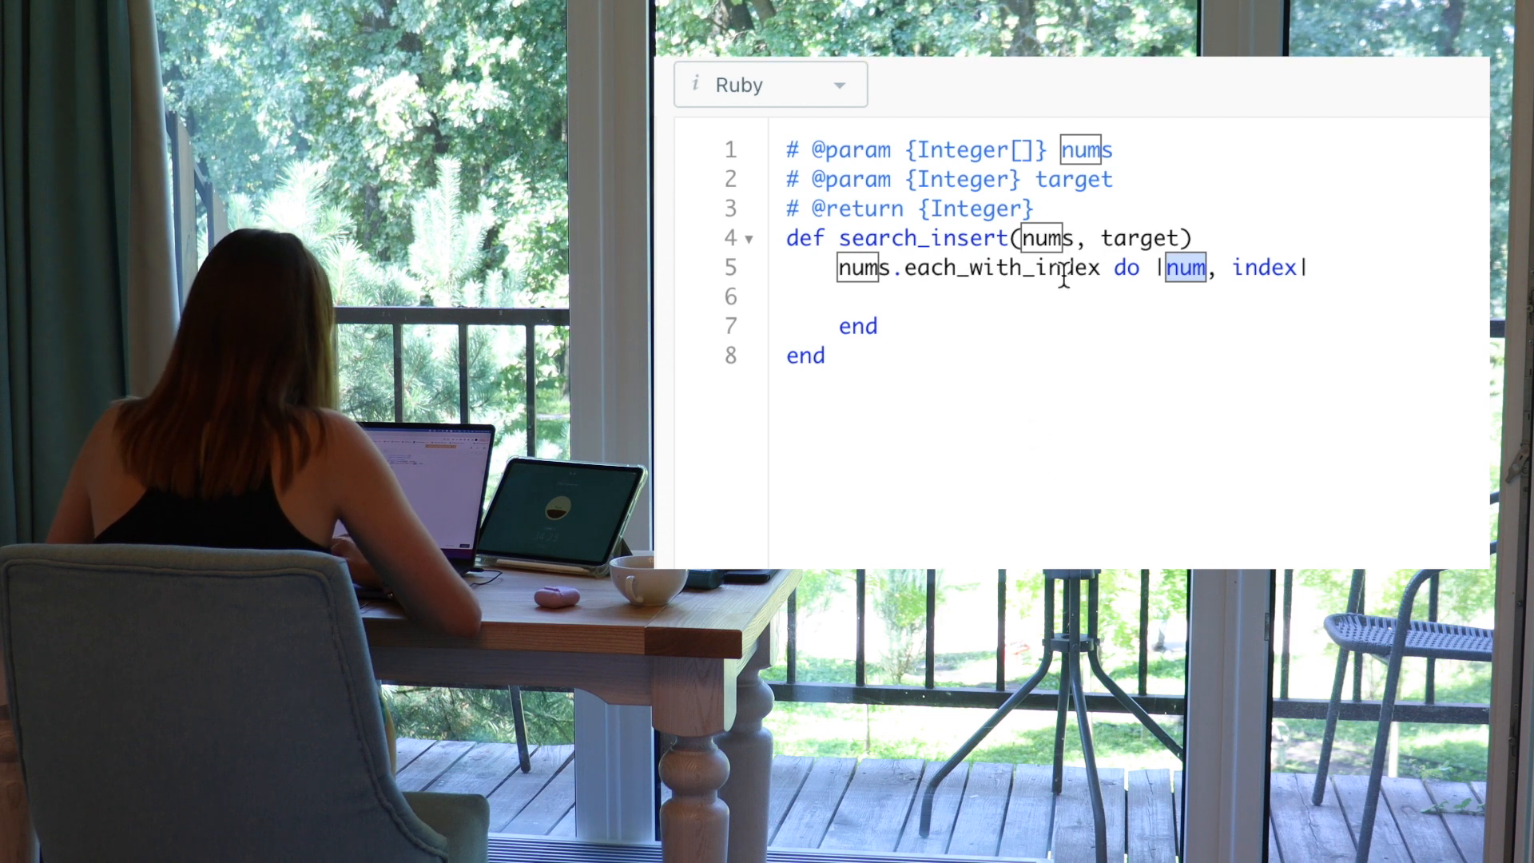
left_click(890, 298)
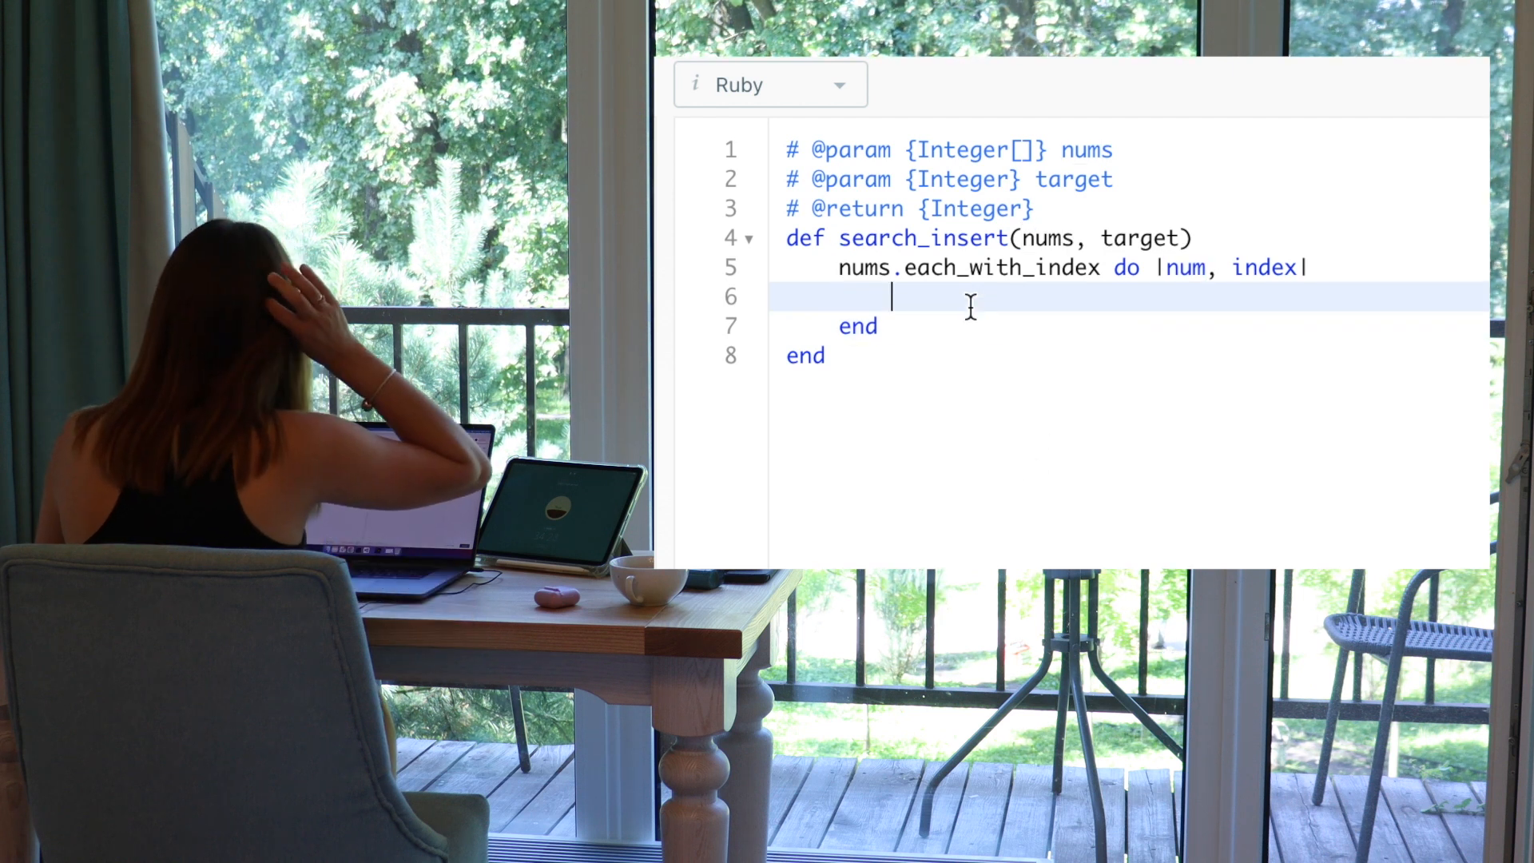
type("if target")
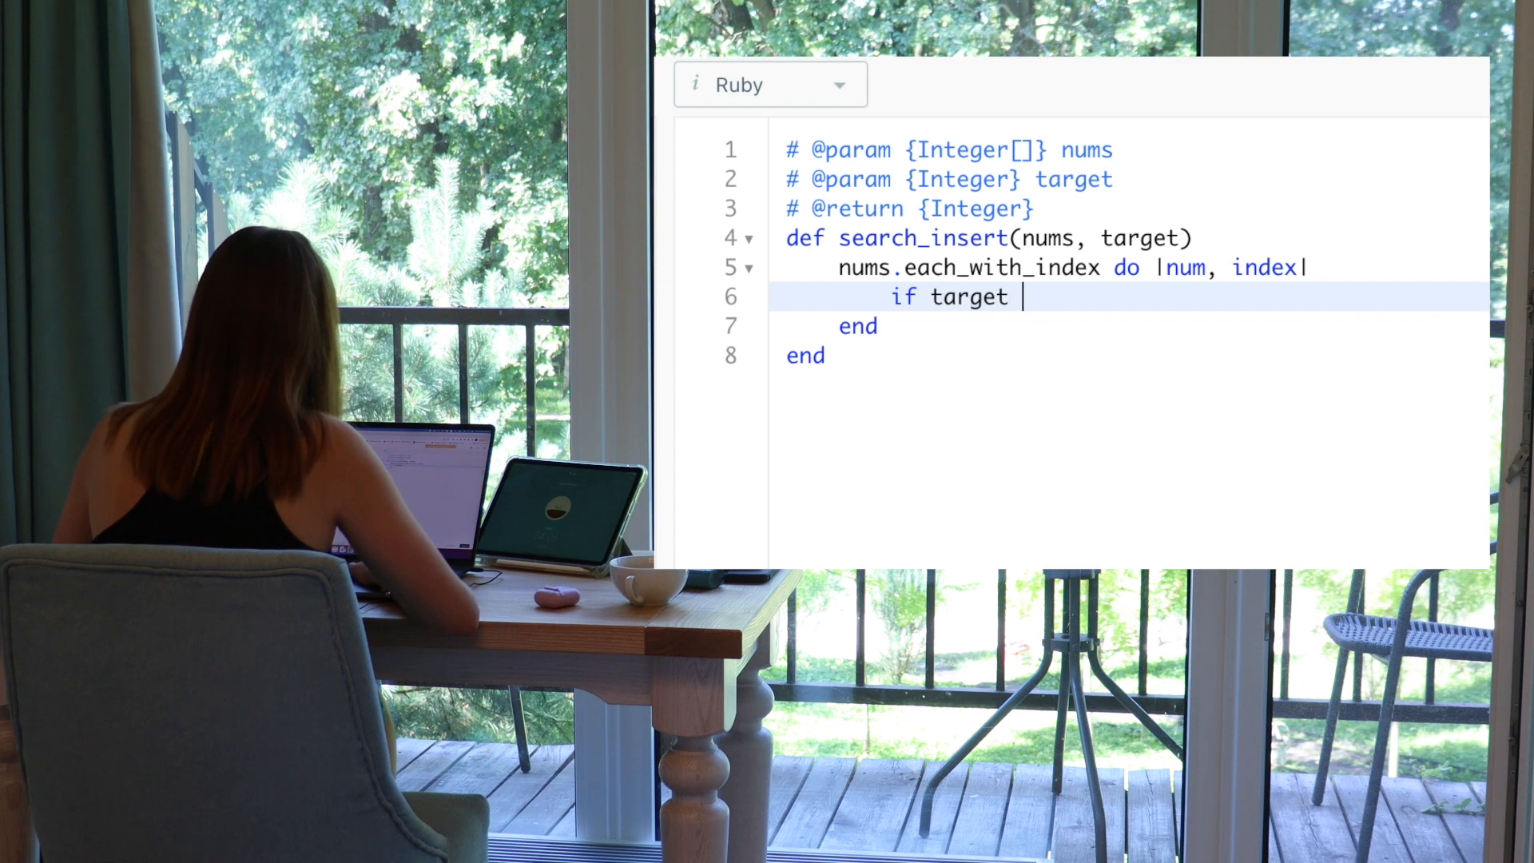
type("== num")
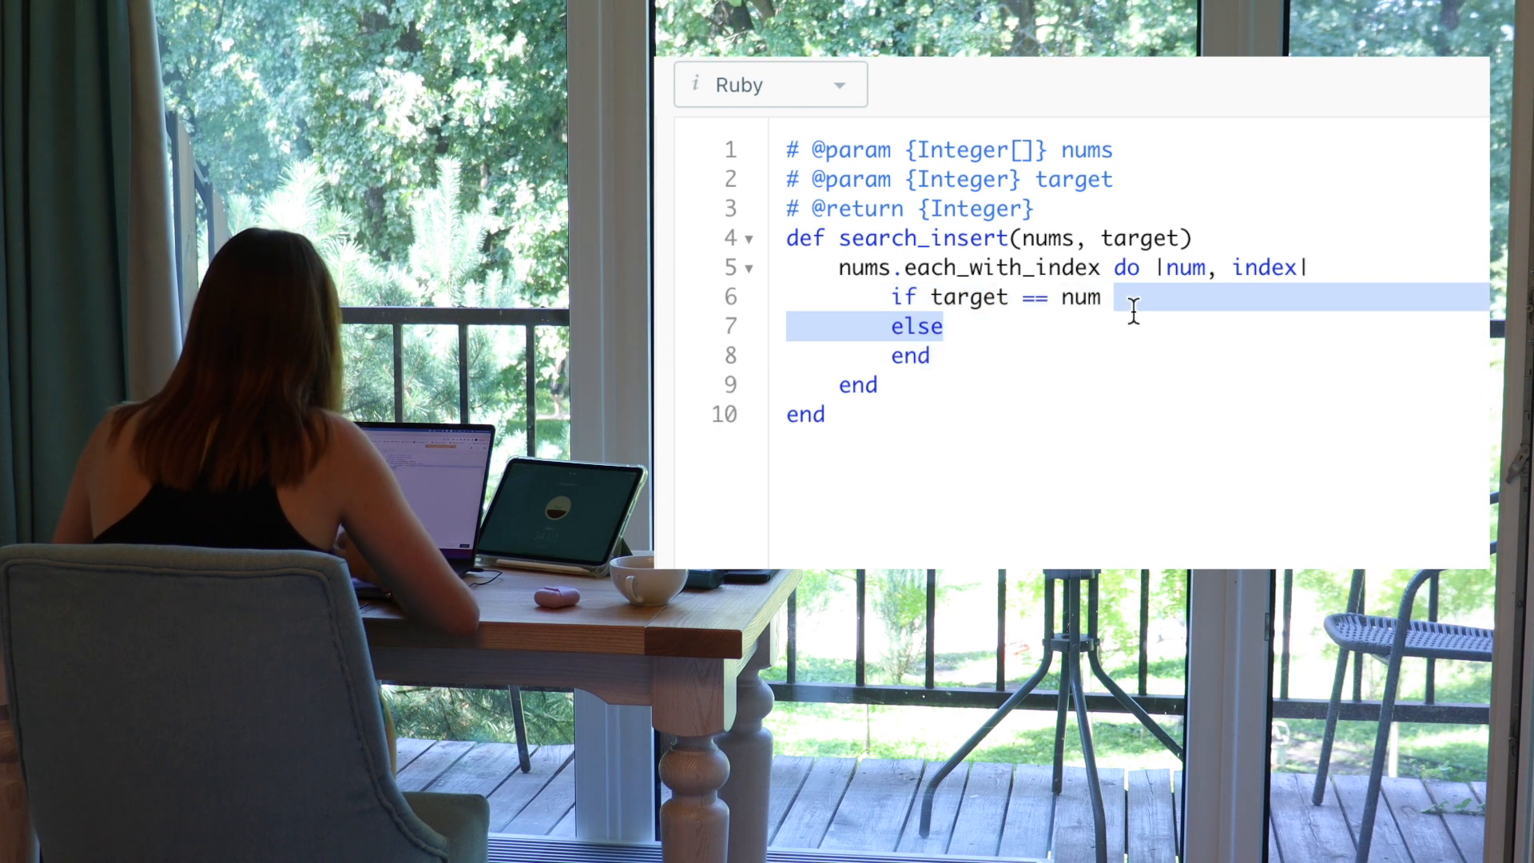
type("index")
type("\\")
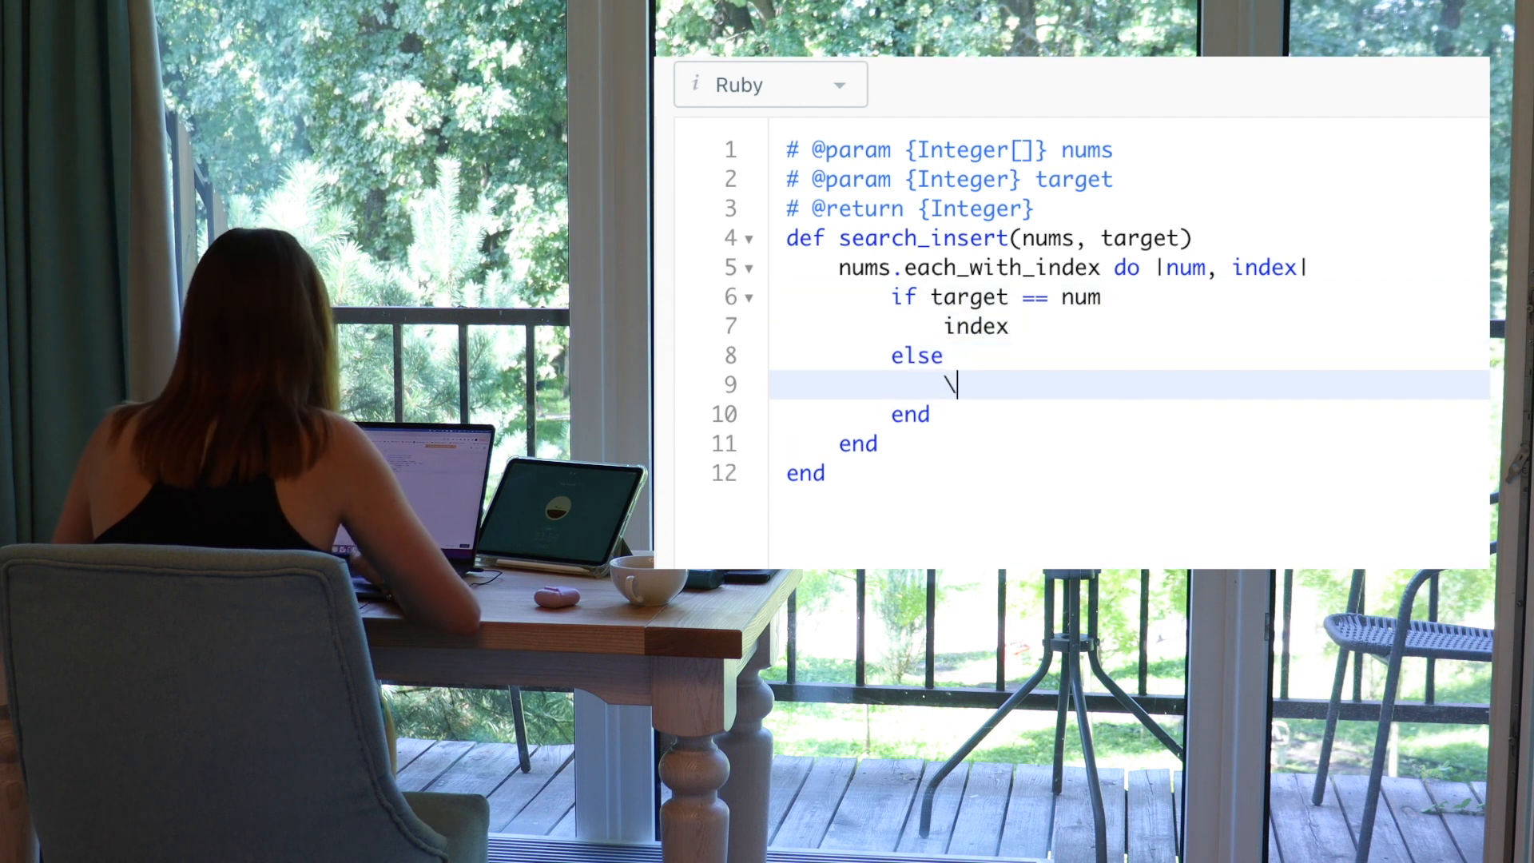
key("Backspace")
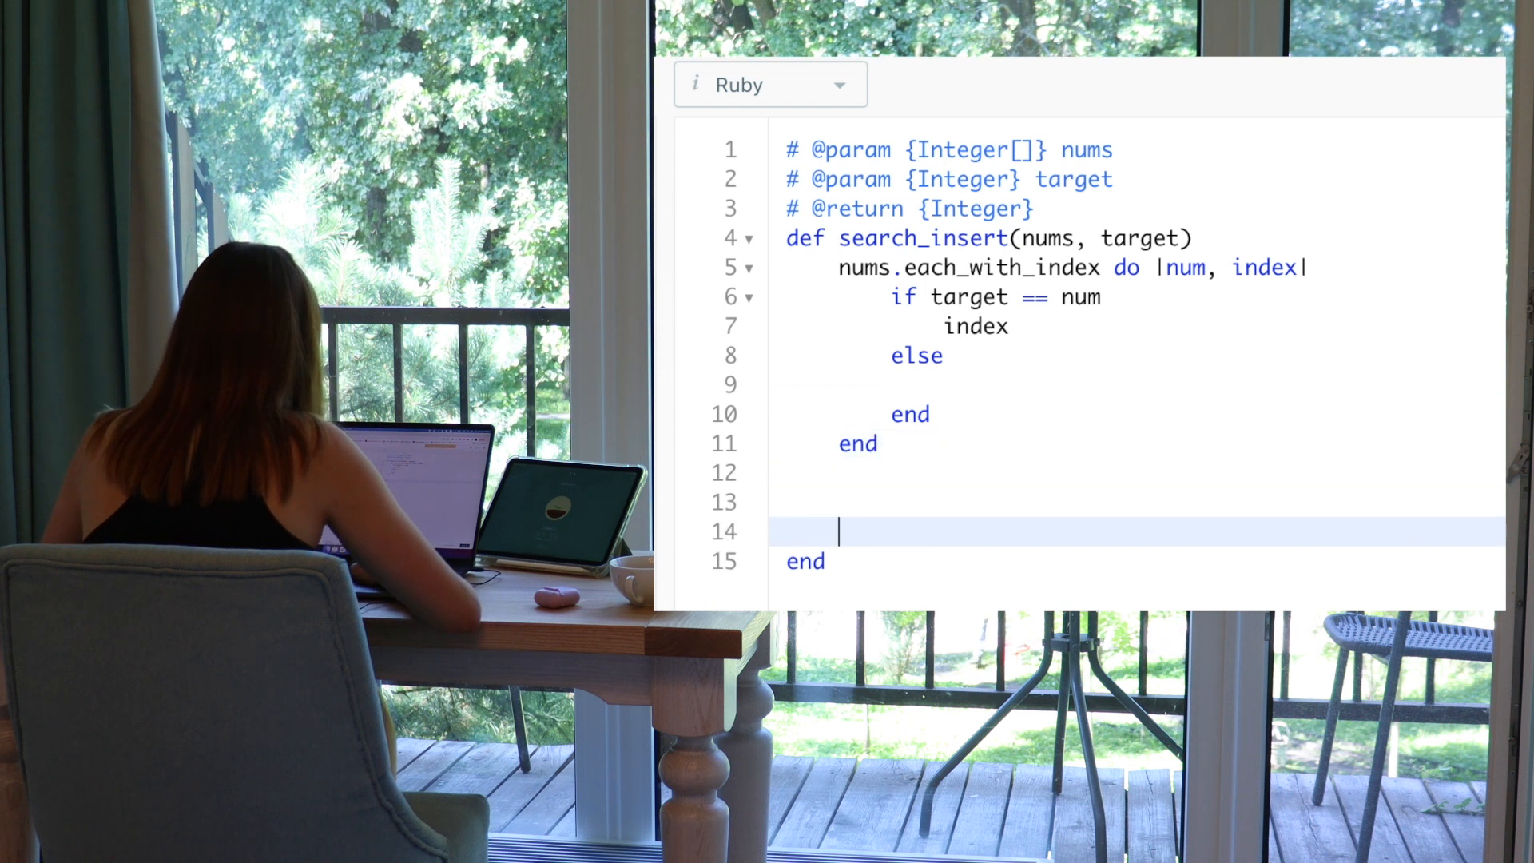
Add an if nums.include?(target) condition below the loop
type("if")
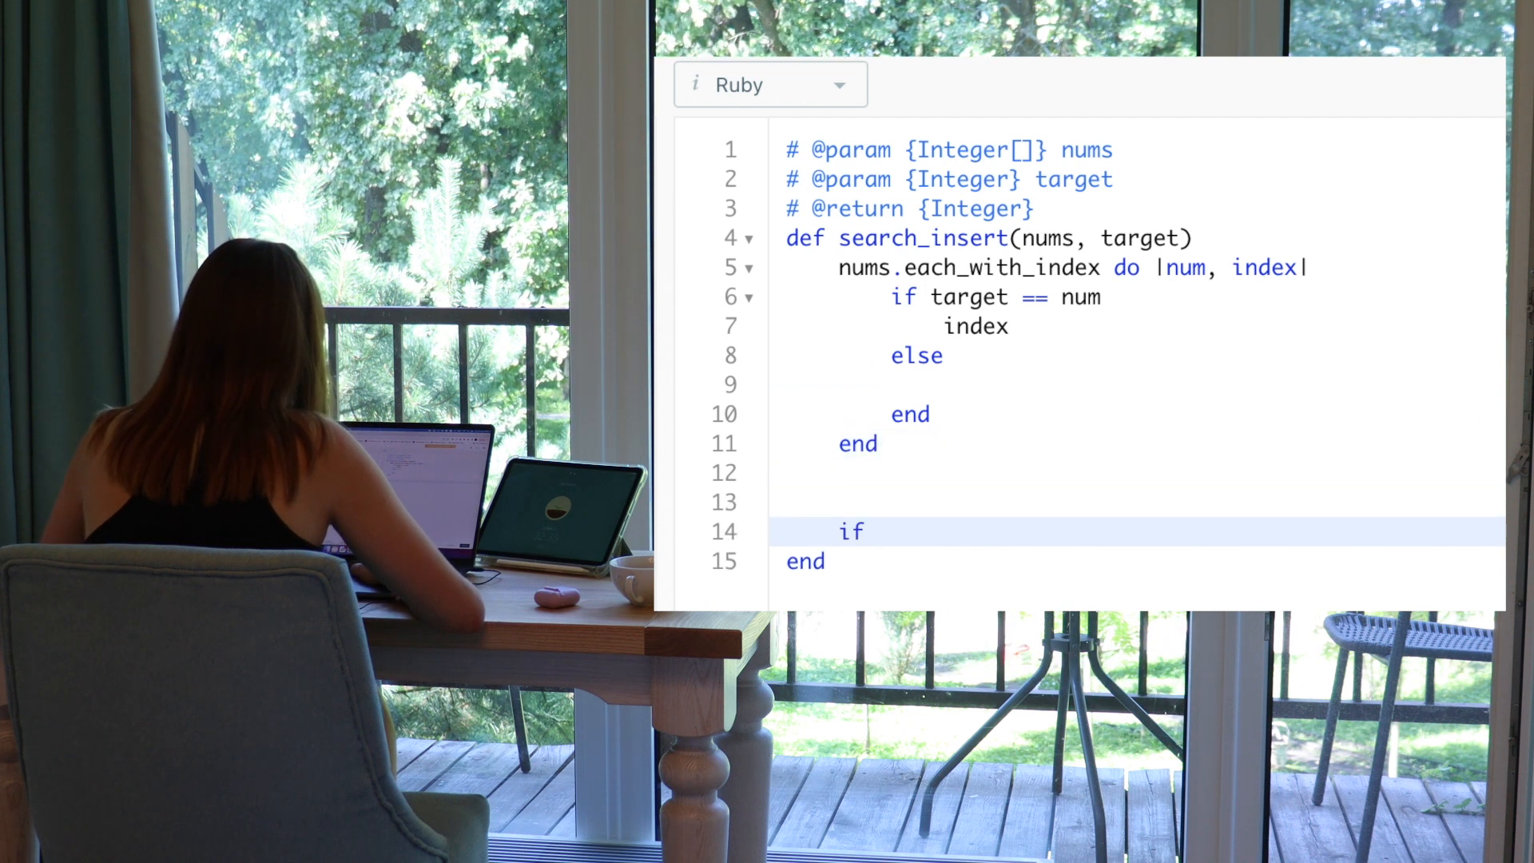
type("n")
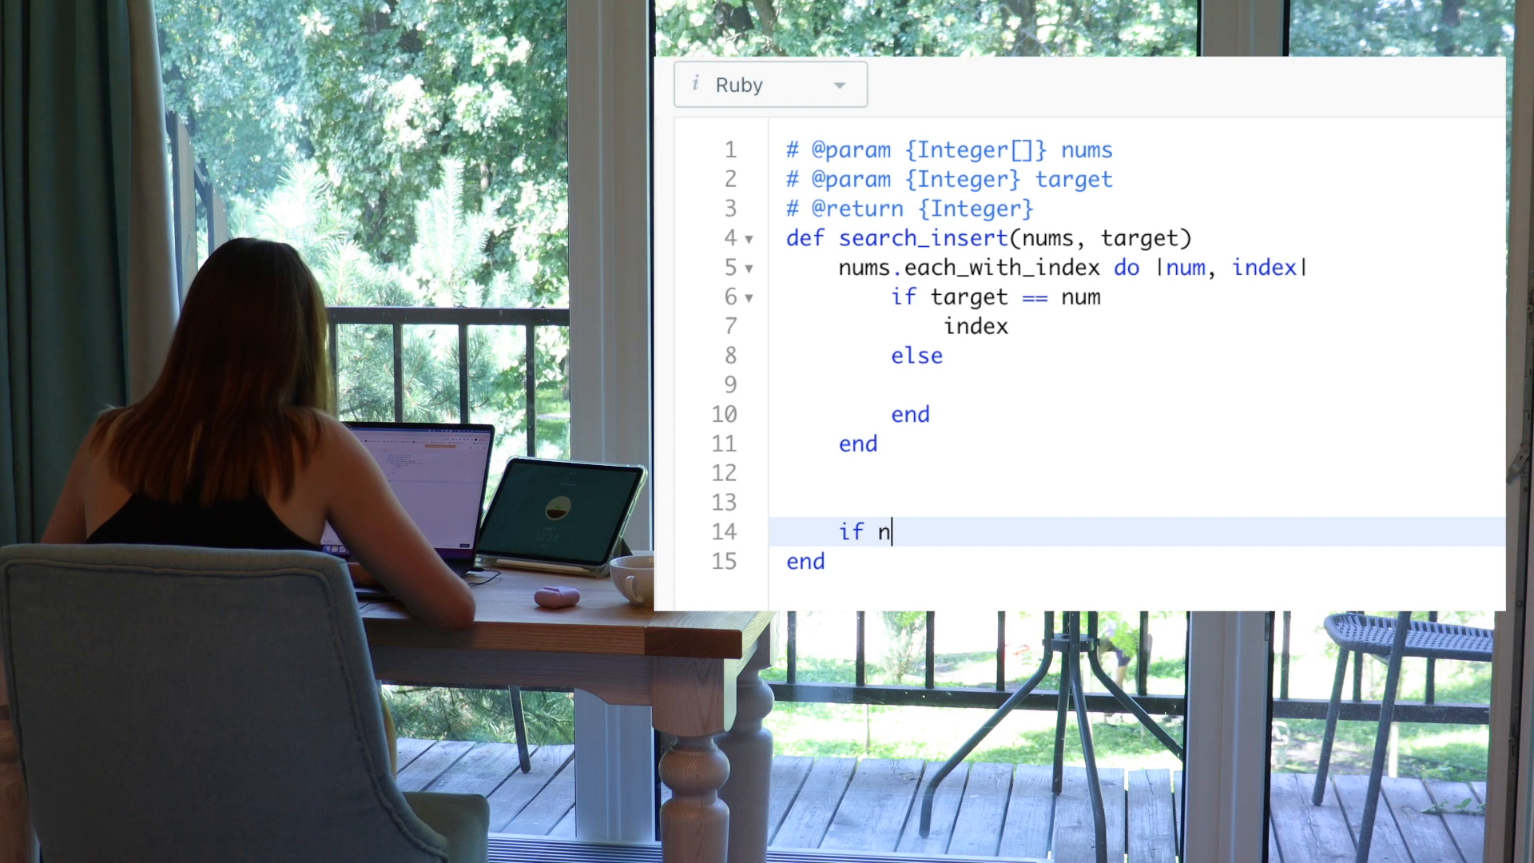
type("ums.")
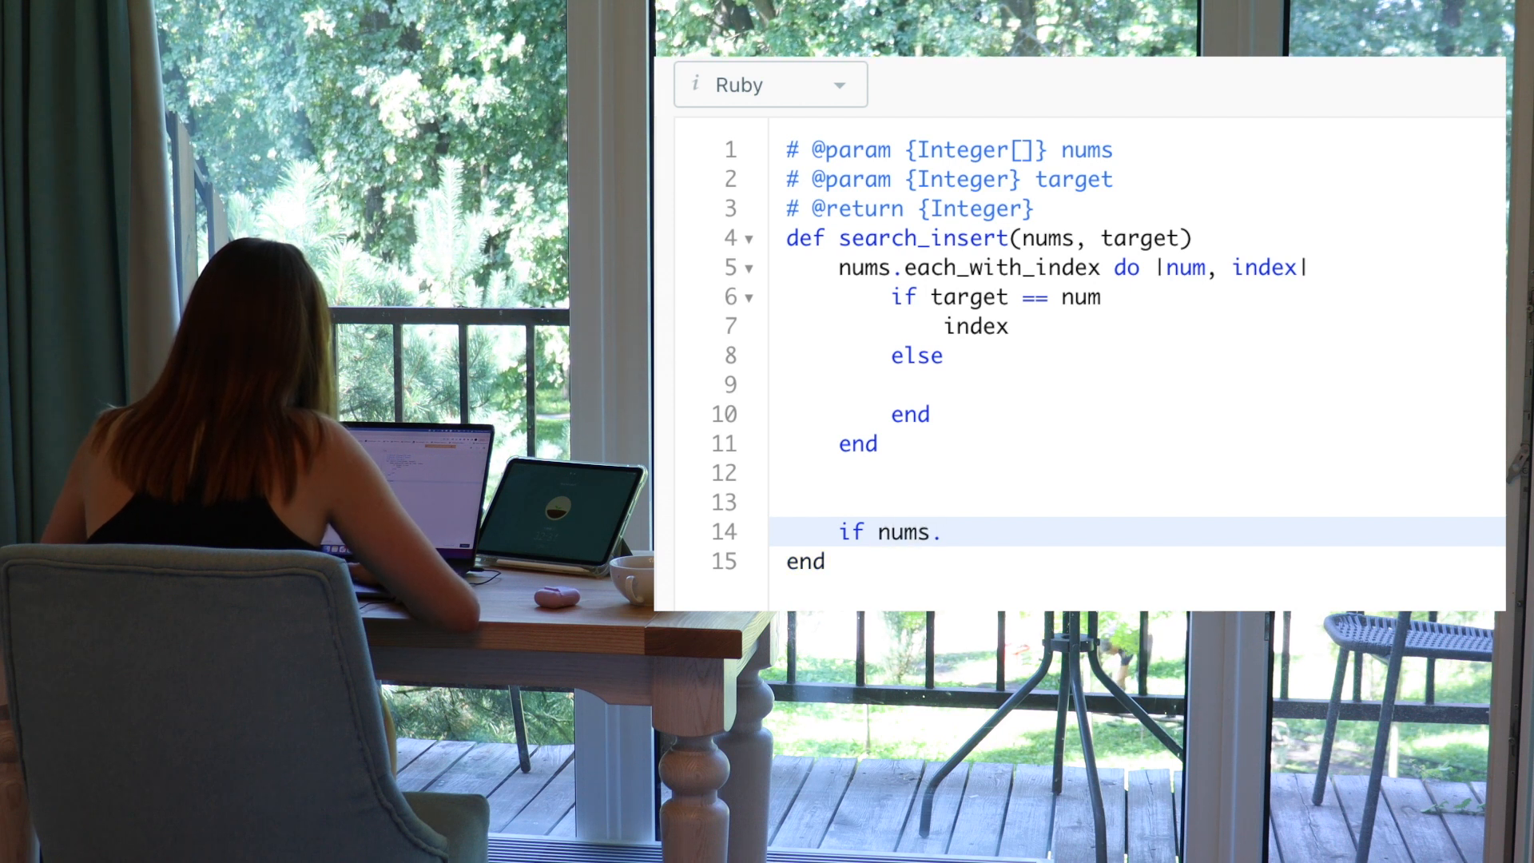
type(",")
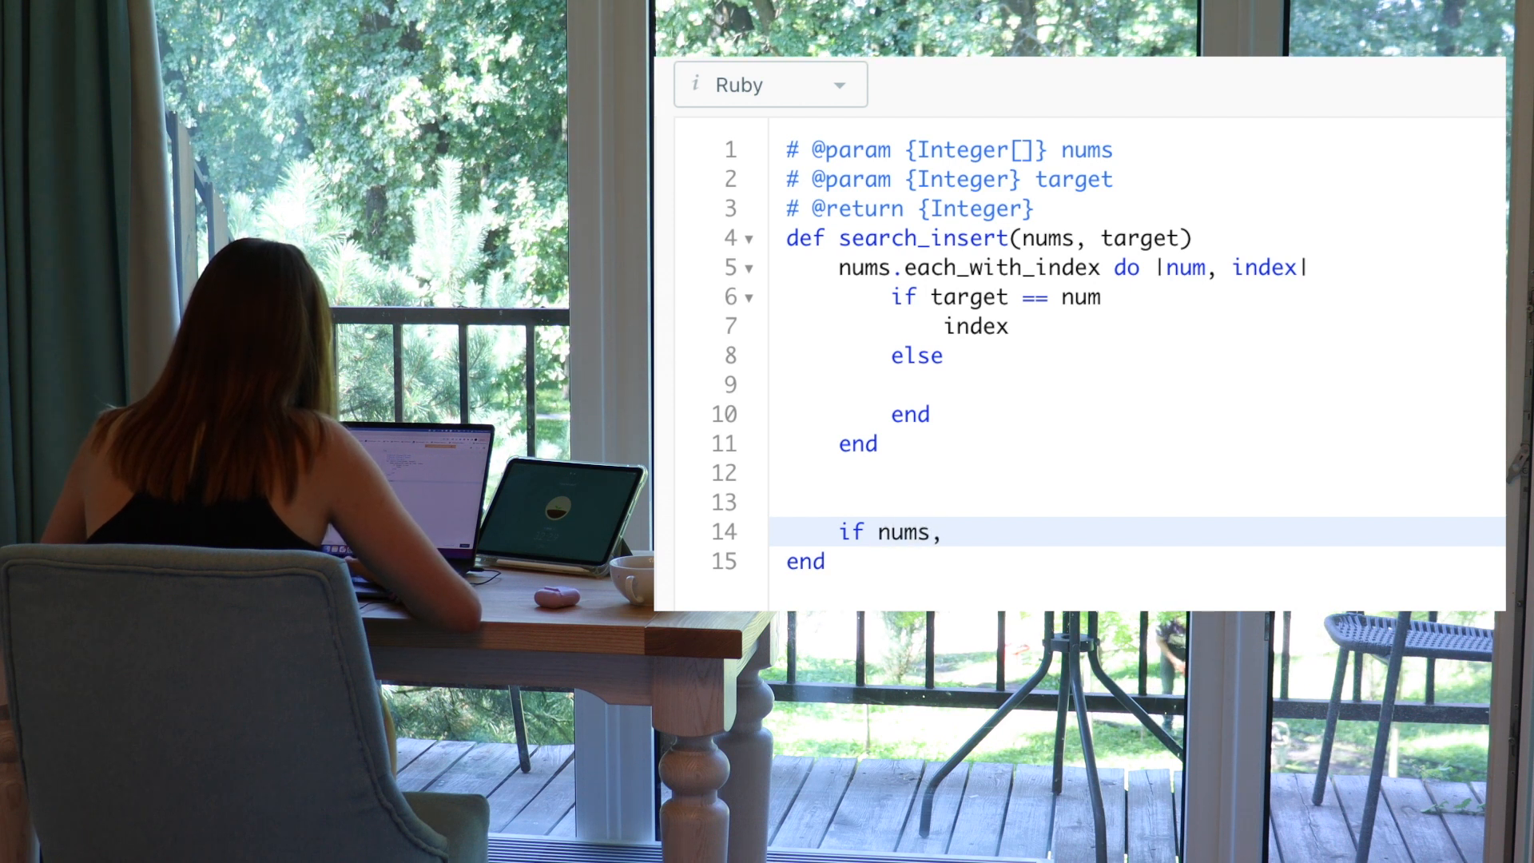
type(".incl")
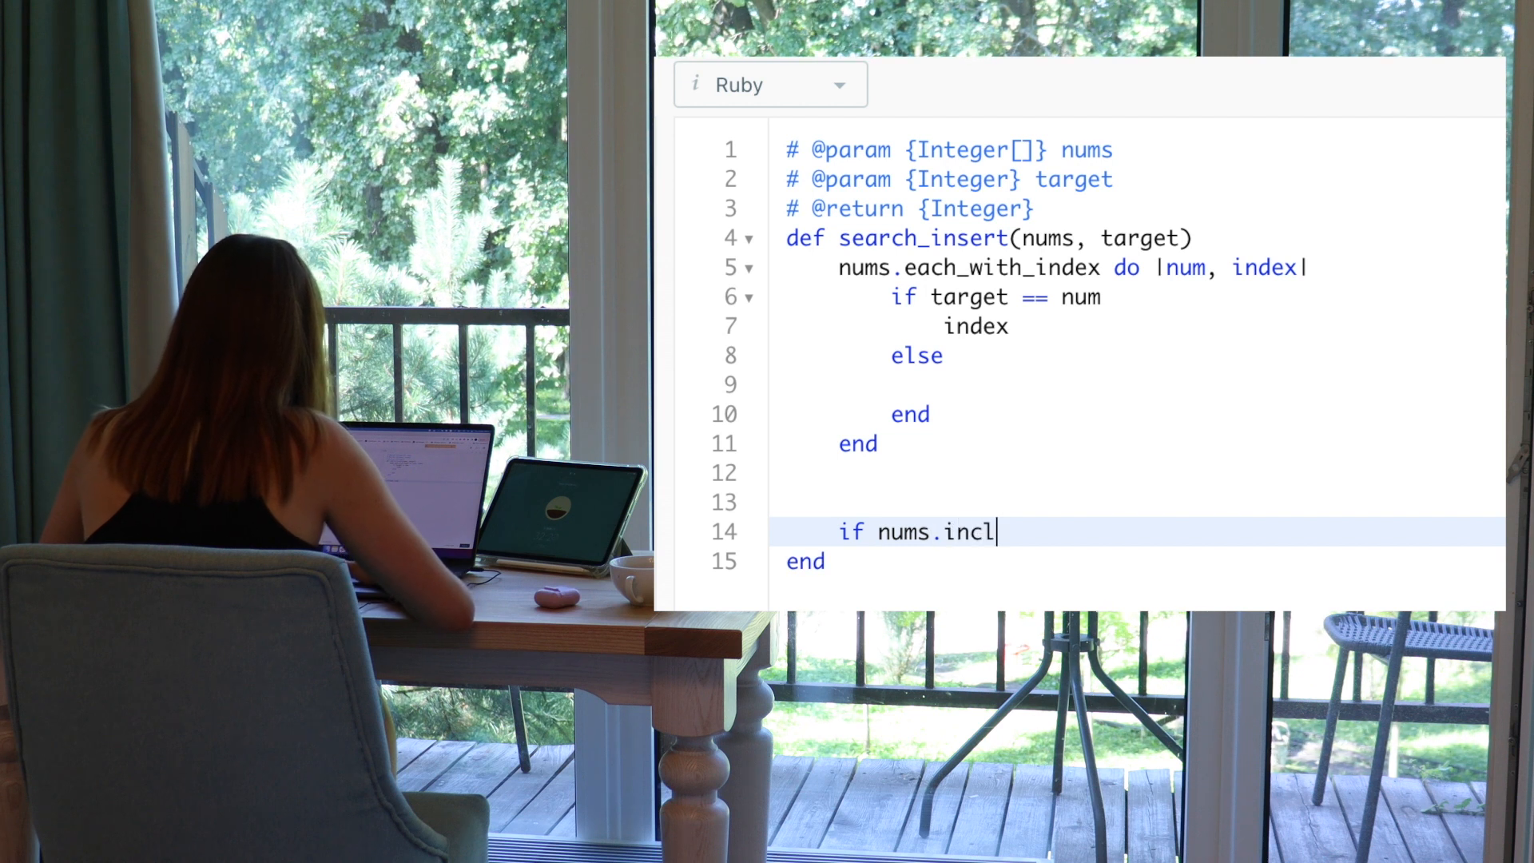
type("ude?")
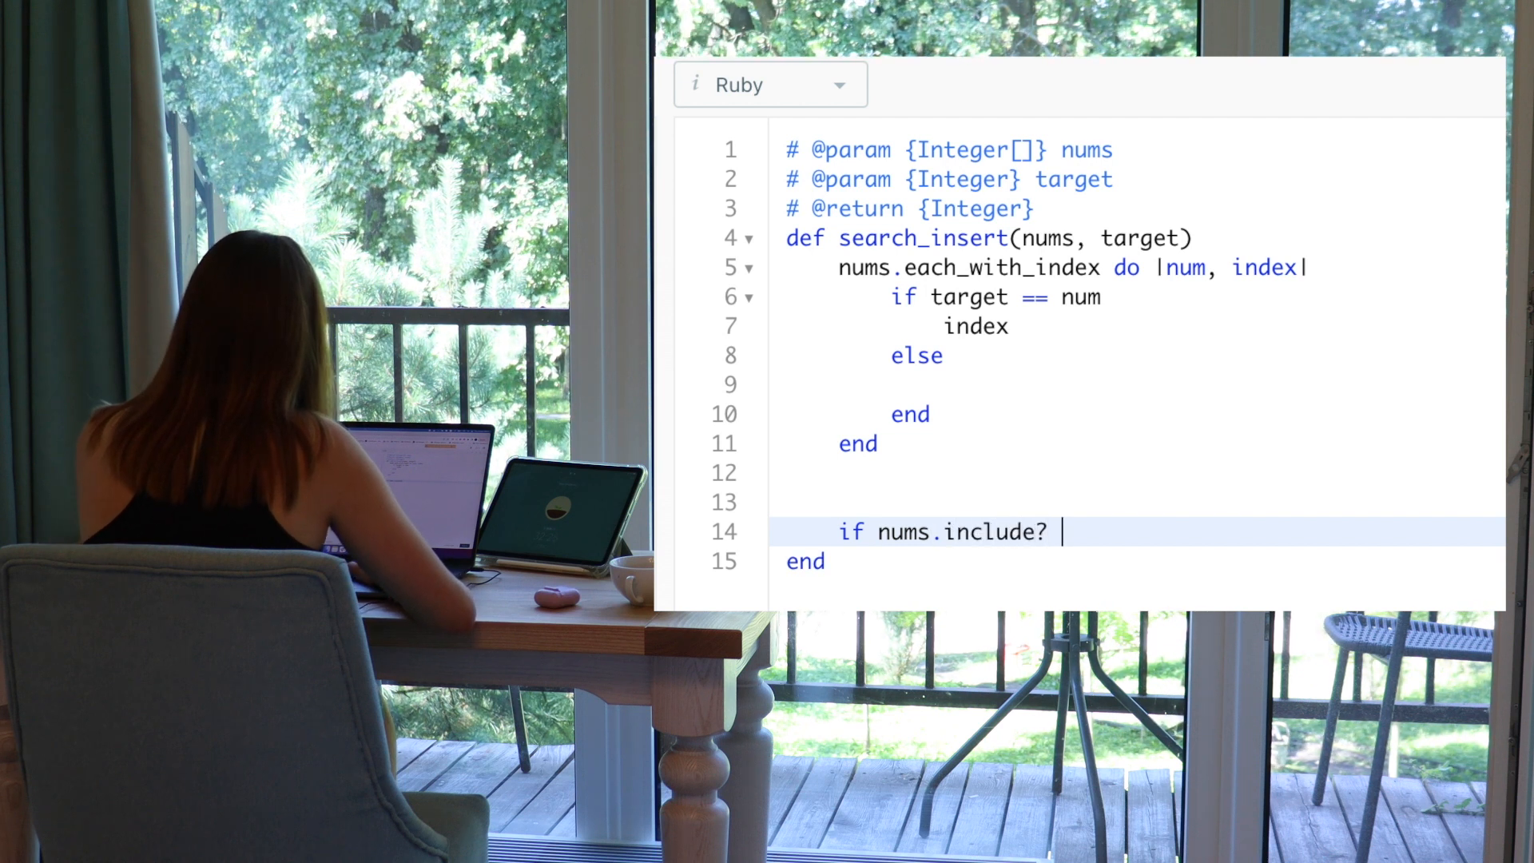
type("()")
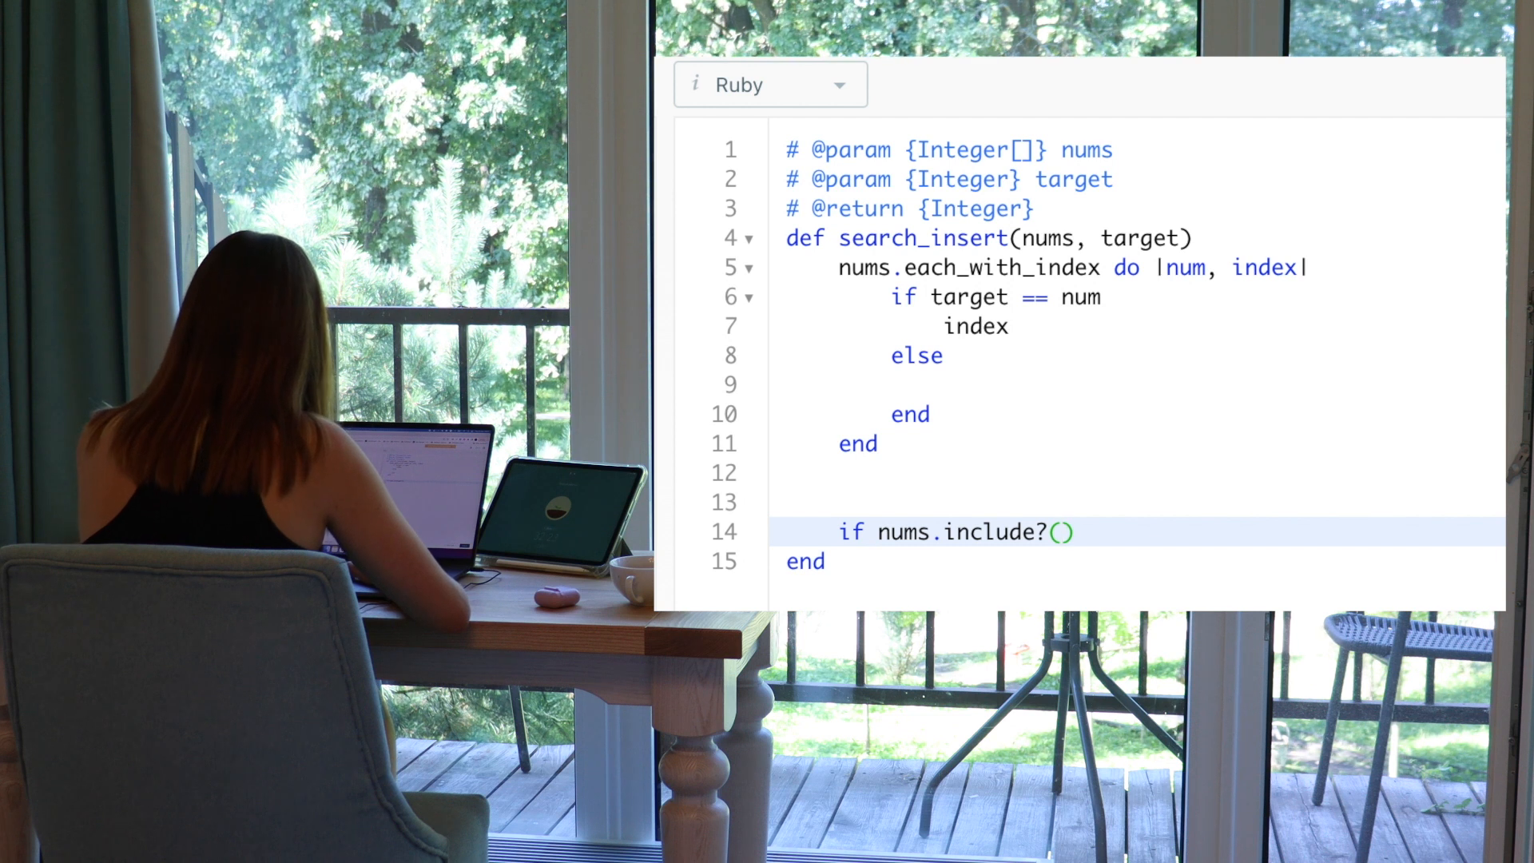
type("target")
type("end")
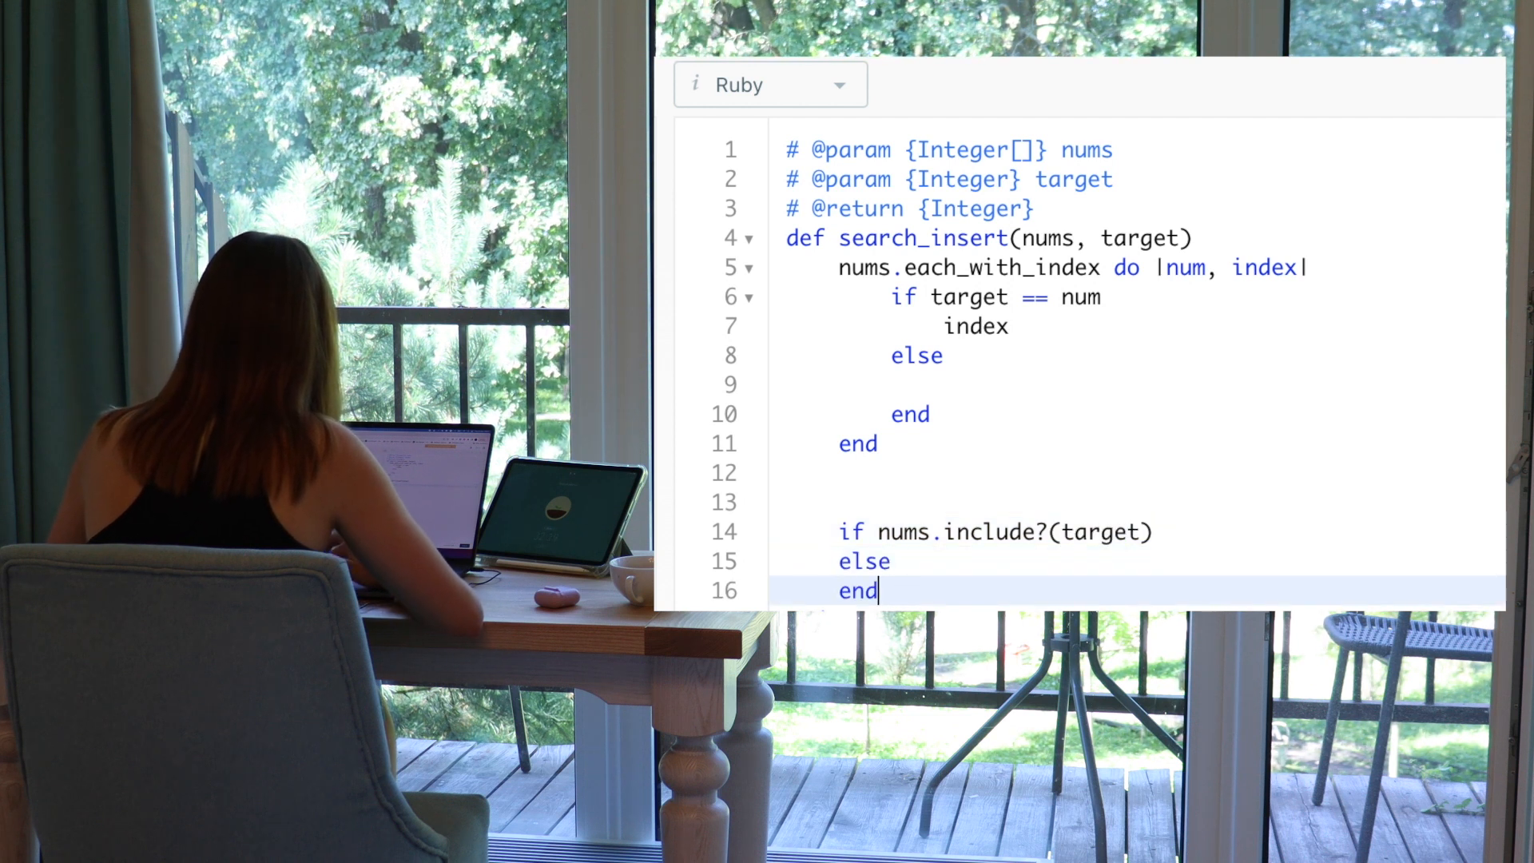
Begin the branch body with a nums.index_of?(target) call
key("Enter")
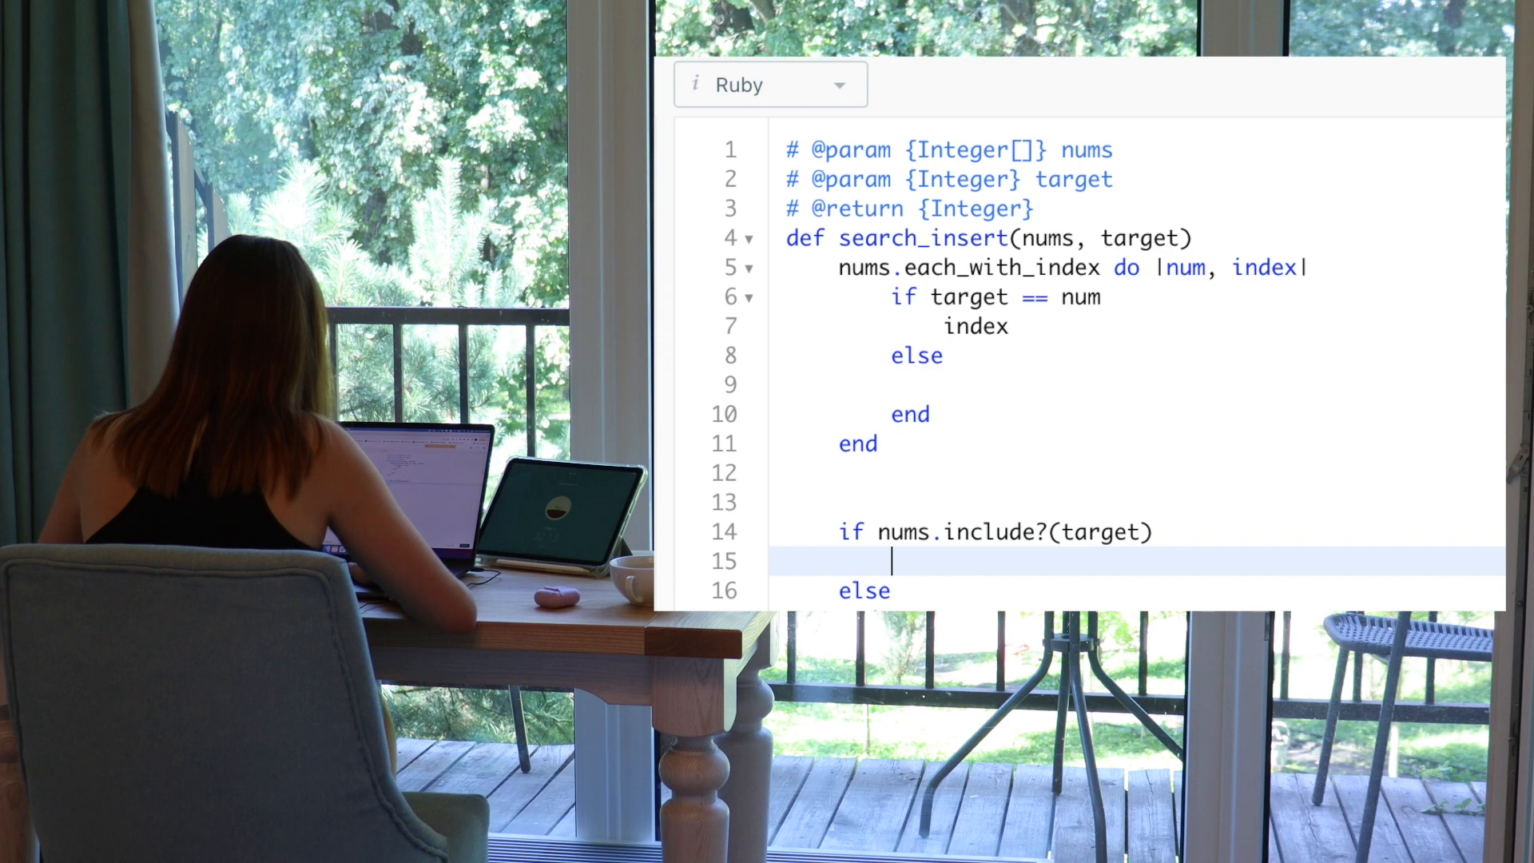
type("nums.")
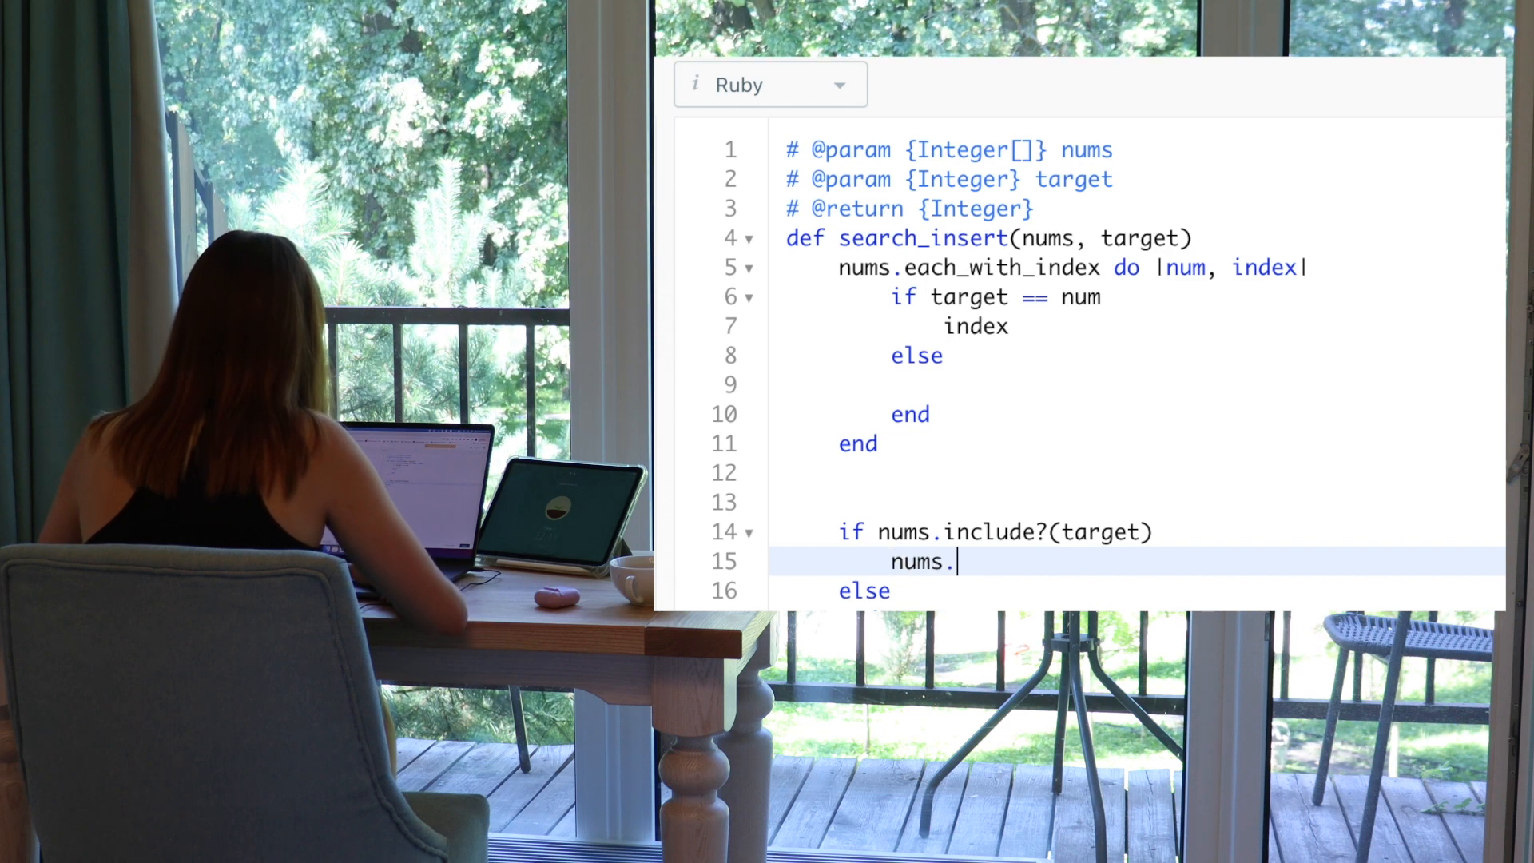
type("index_")
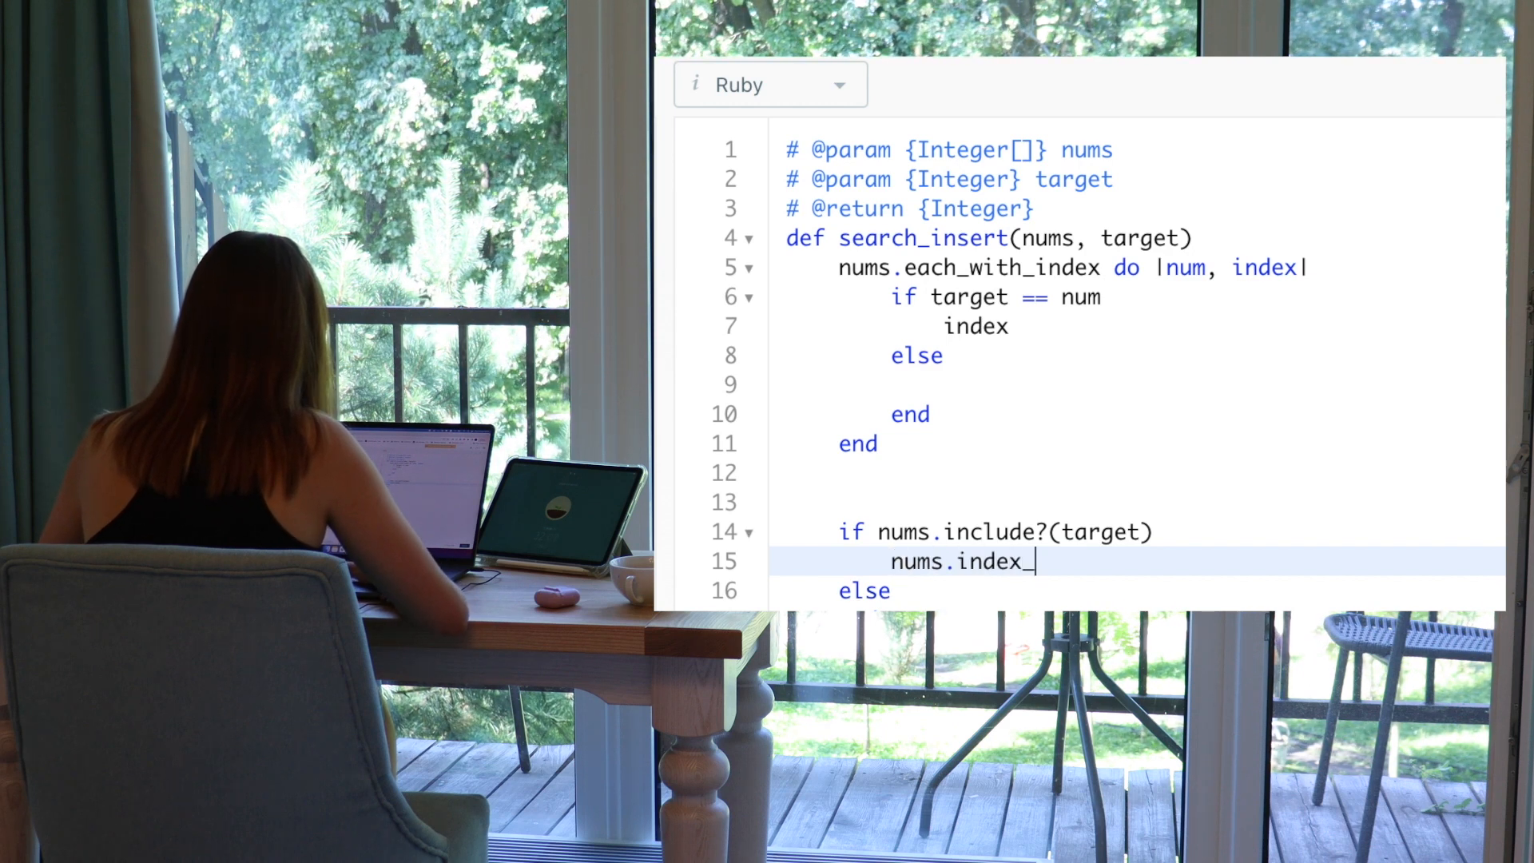
type("of?()")
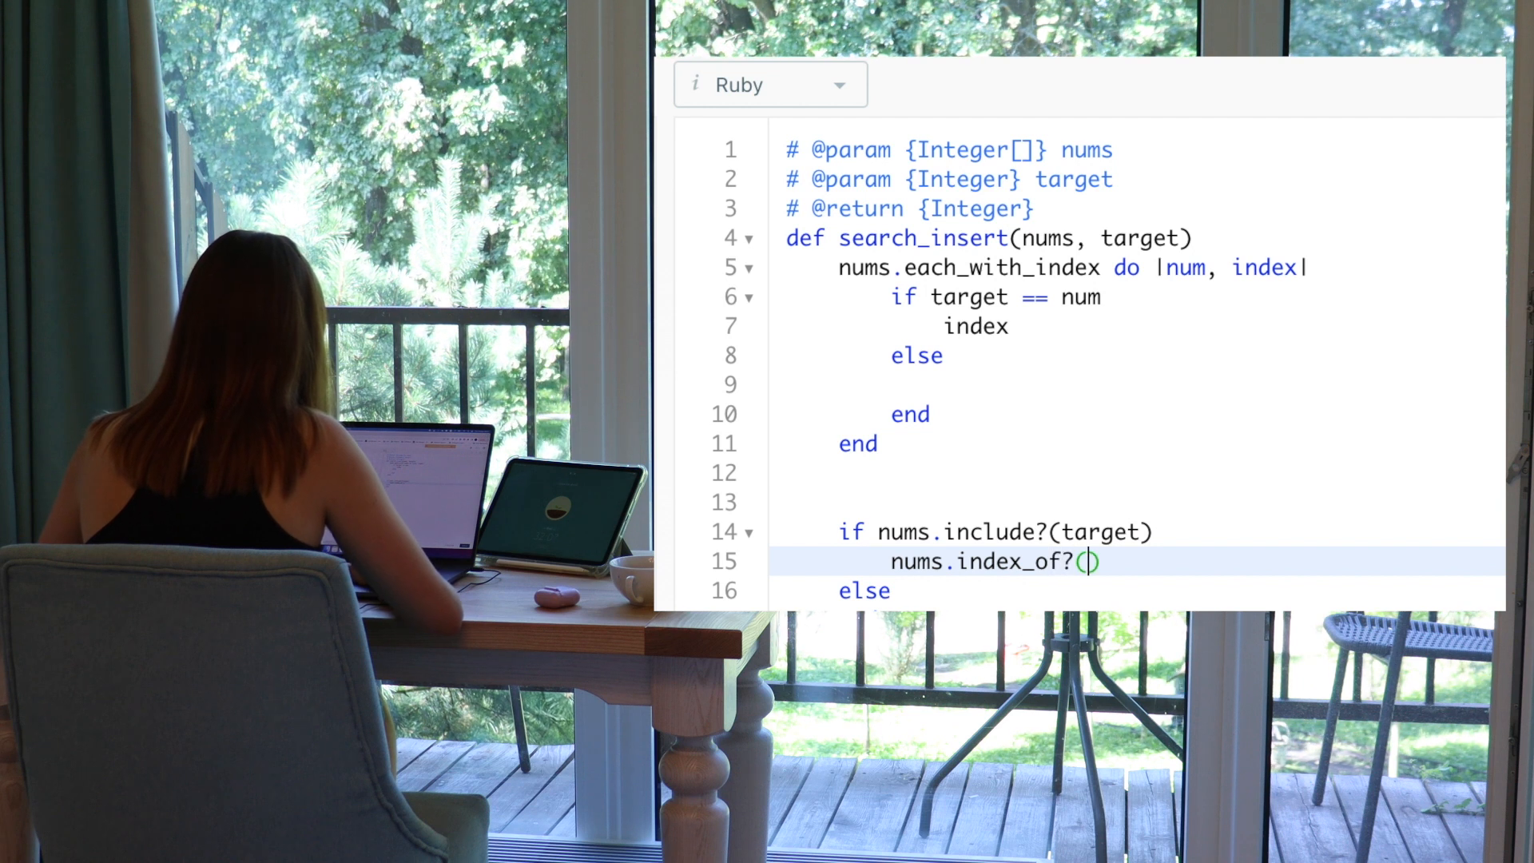
type("targe")
type("index_of")
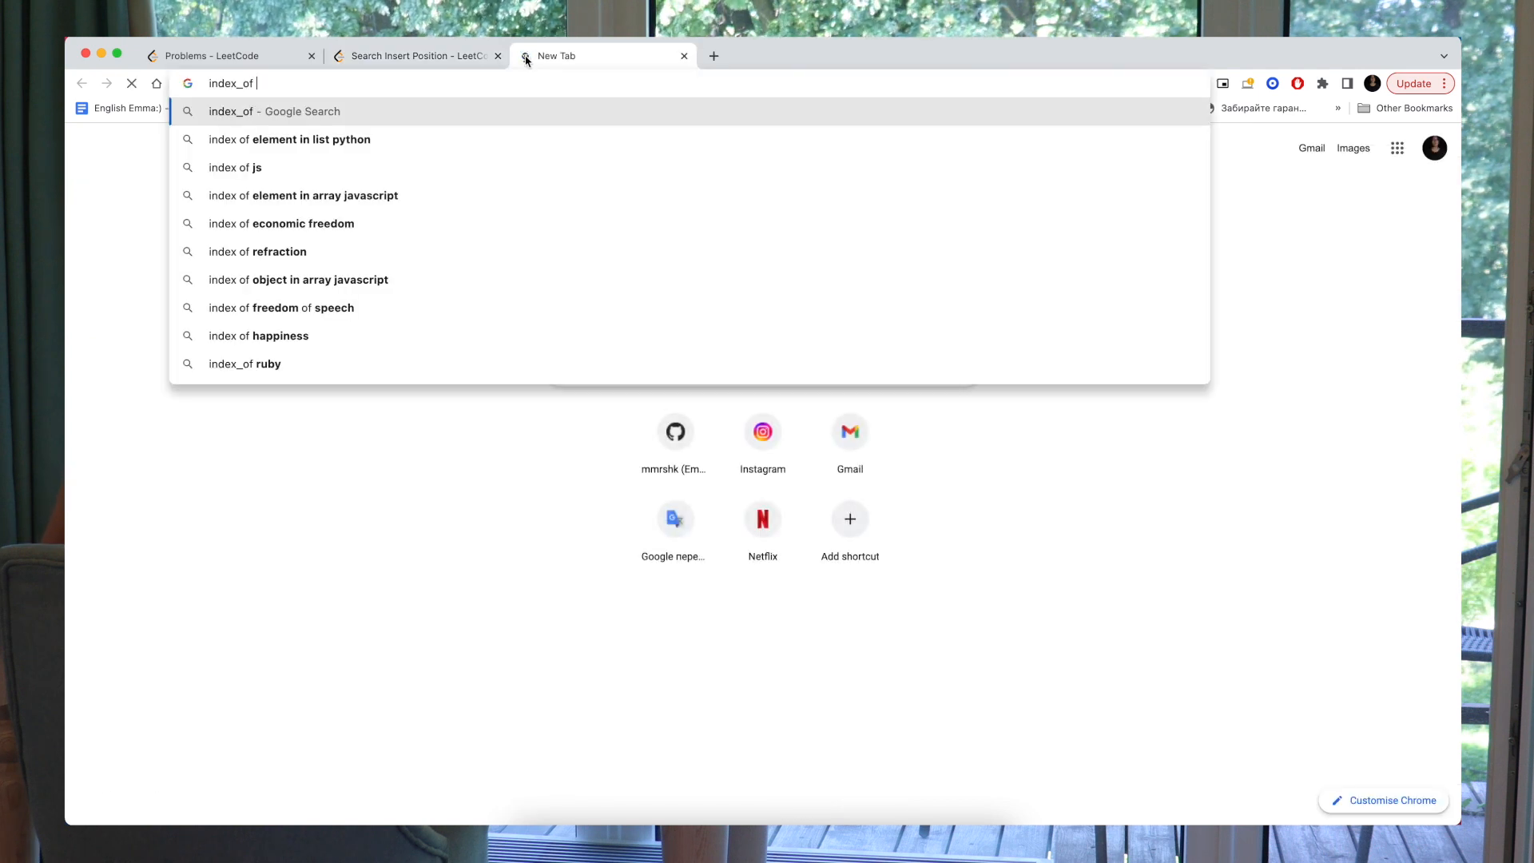
Search 'index_of array ruby', read the GeeksforGeeks find_index() article, and return to the problem
type("array ruby")
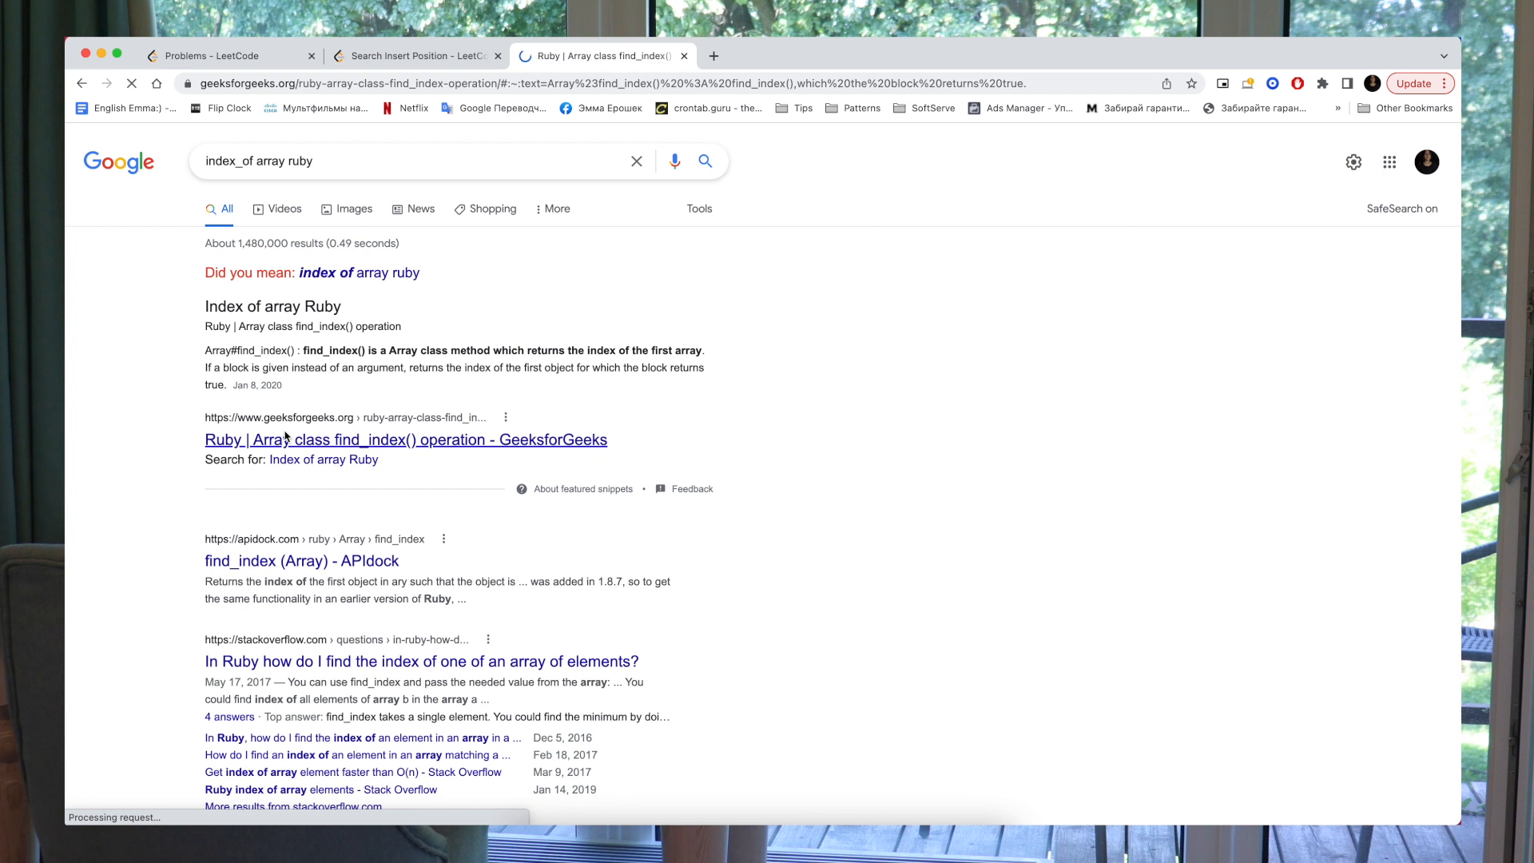
left_click(404, 440)
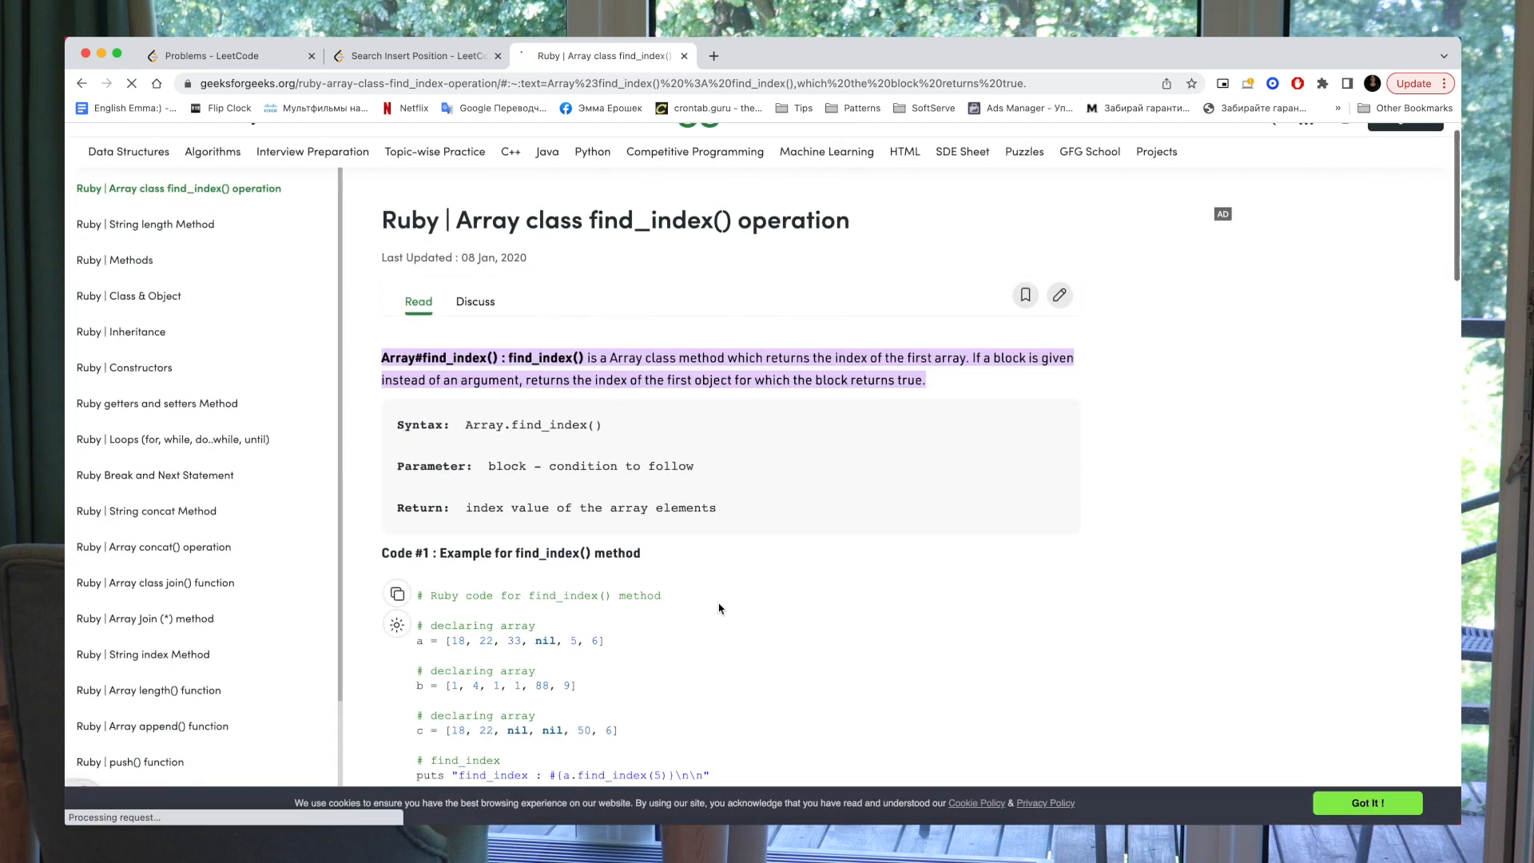
scroll("down", 3)
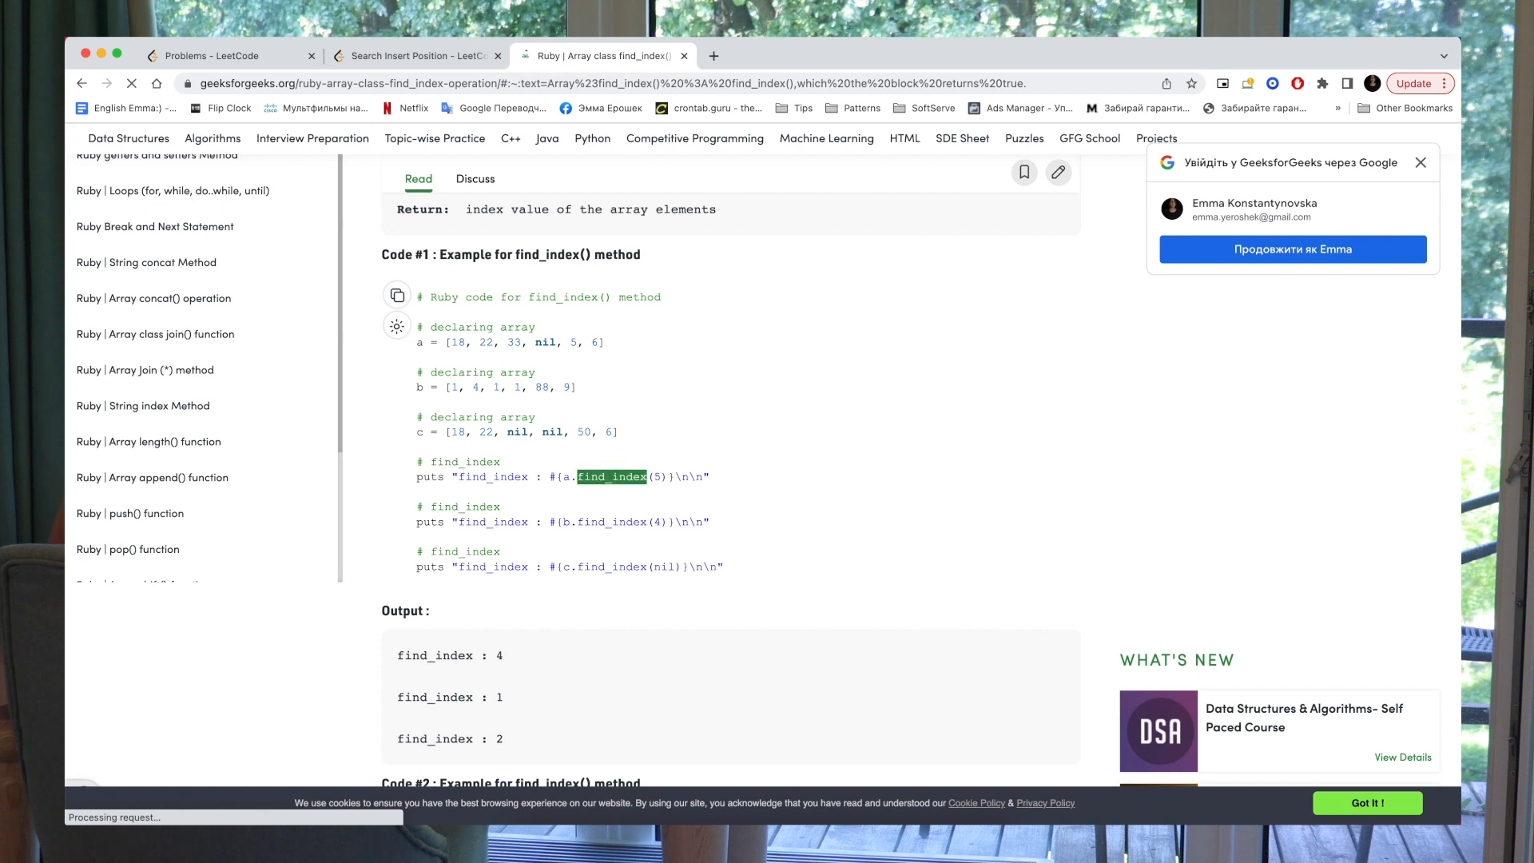
left_click(415, 55)
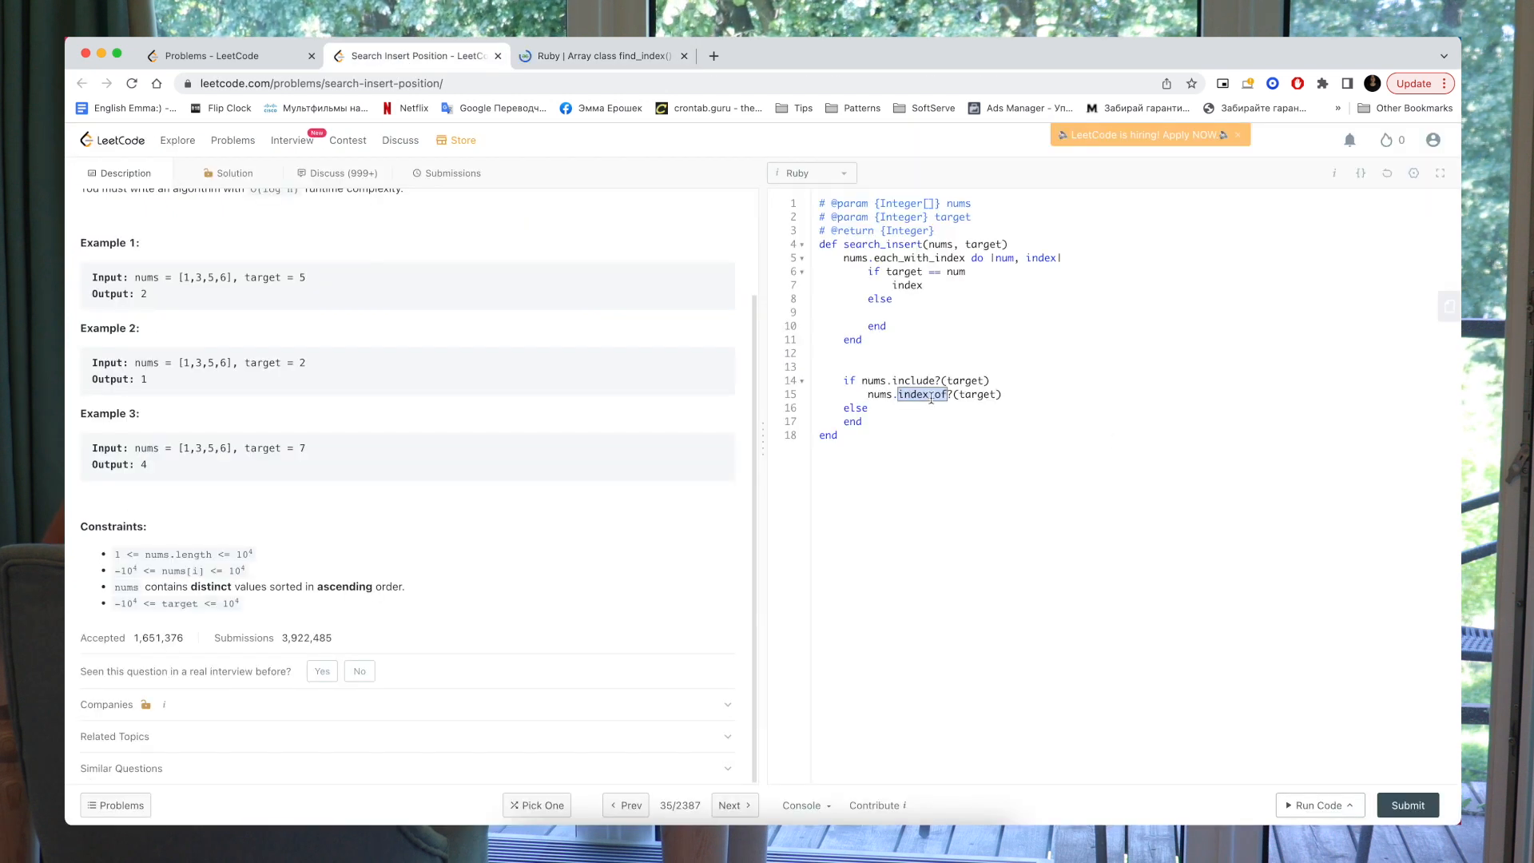
Replace index_of? with nums.find_index(target) and move into the empty else branch
type("find_index")
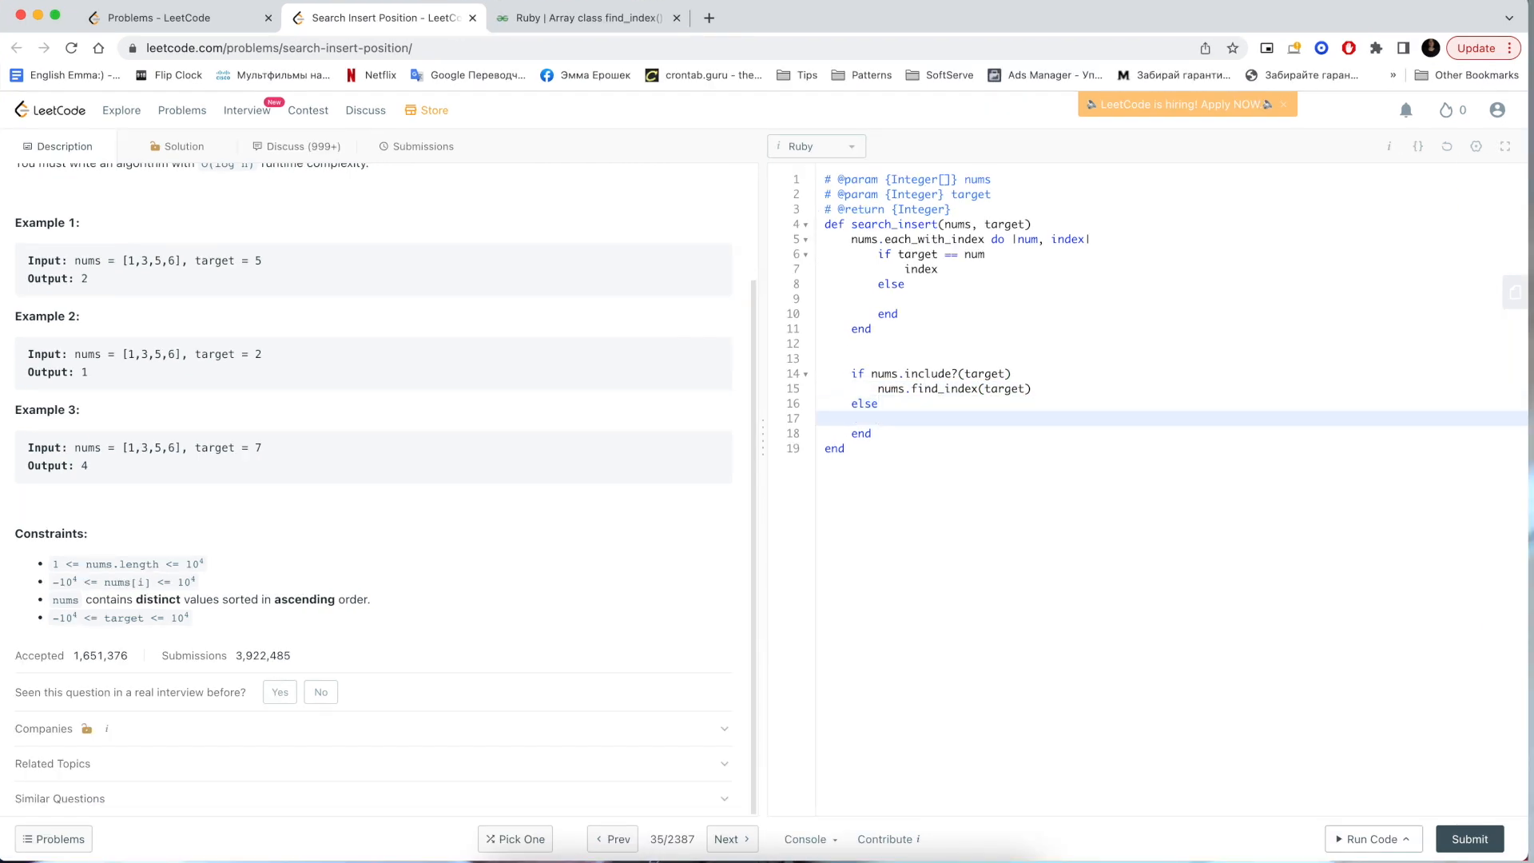
double_click(884, 372)
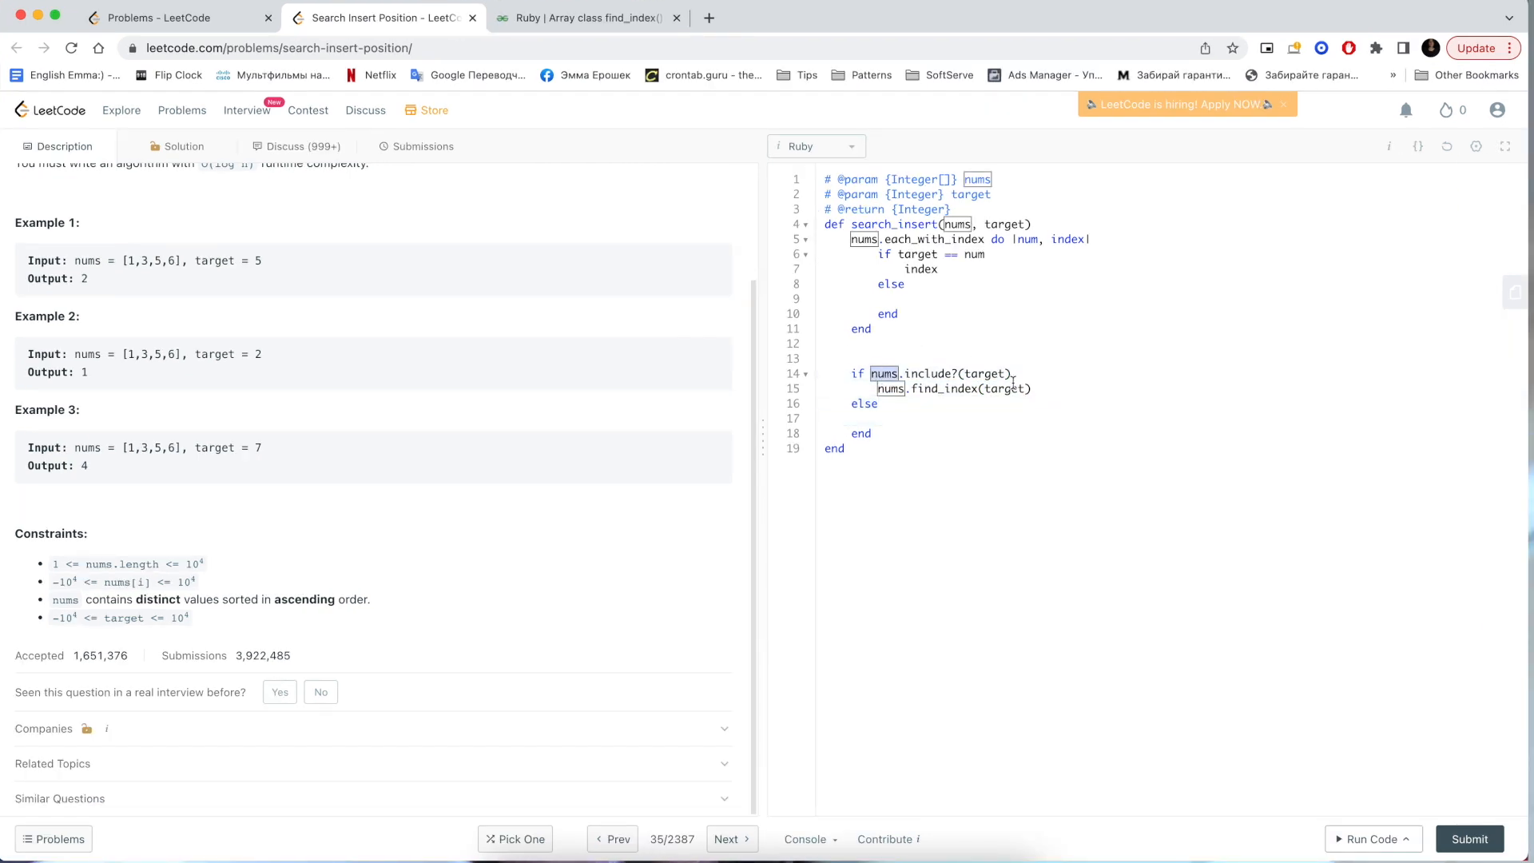
double_click(943, 388)
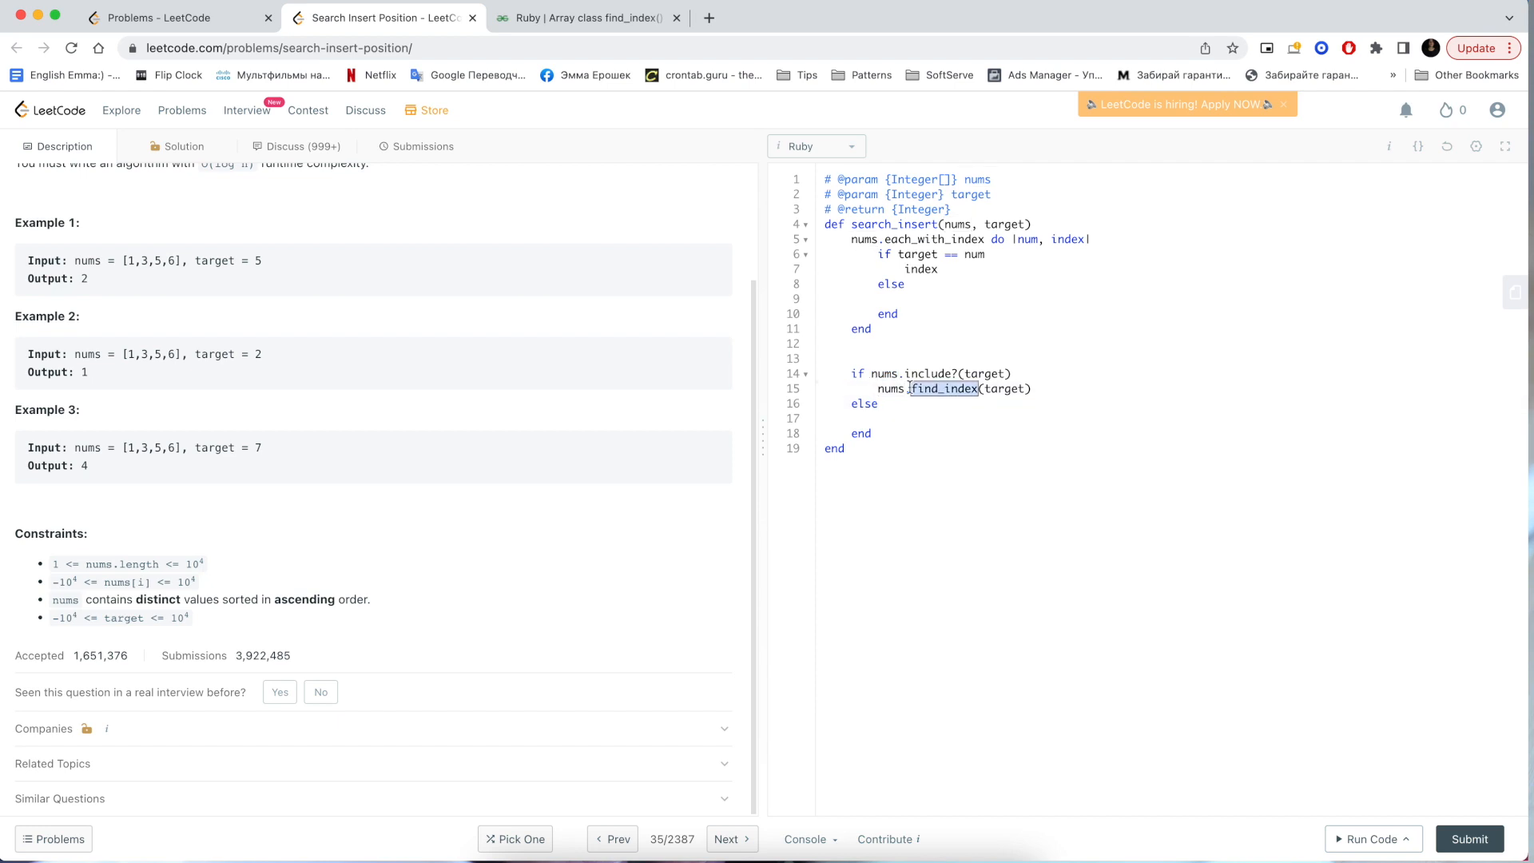
left_click(877, 417)
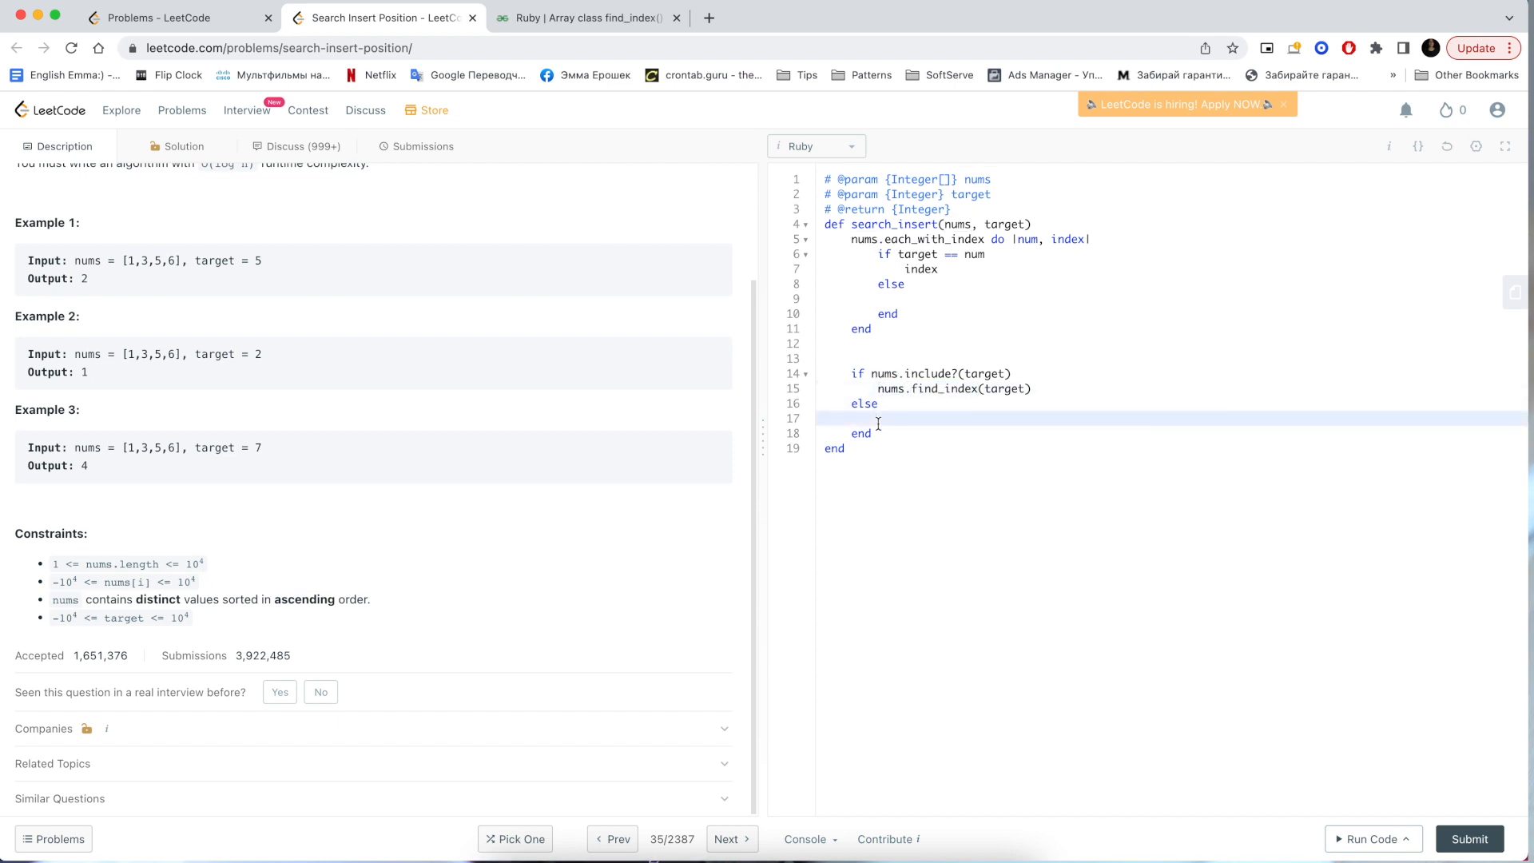
mouse_move(878, 417)
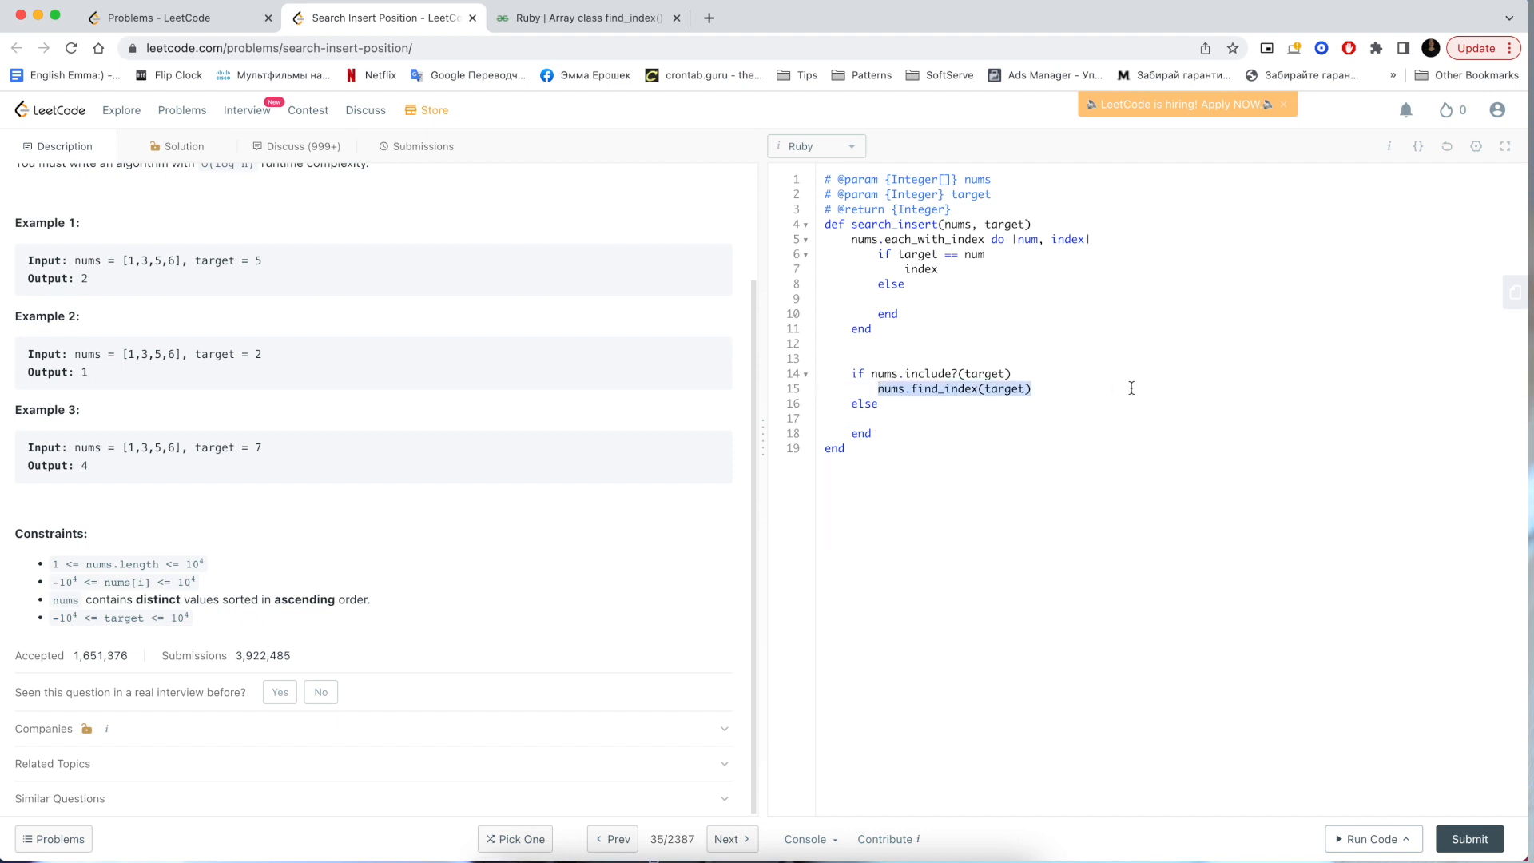
mouse_move(1089, 390)
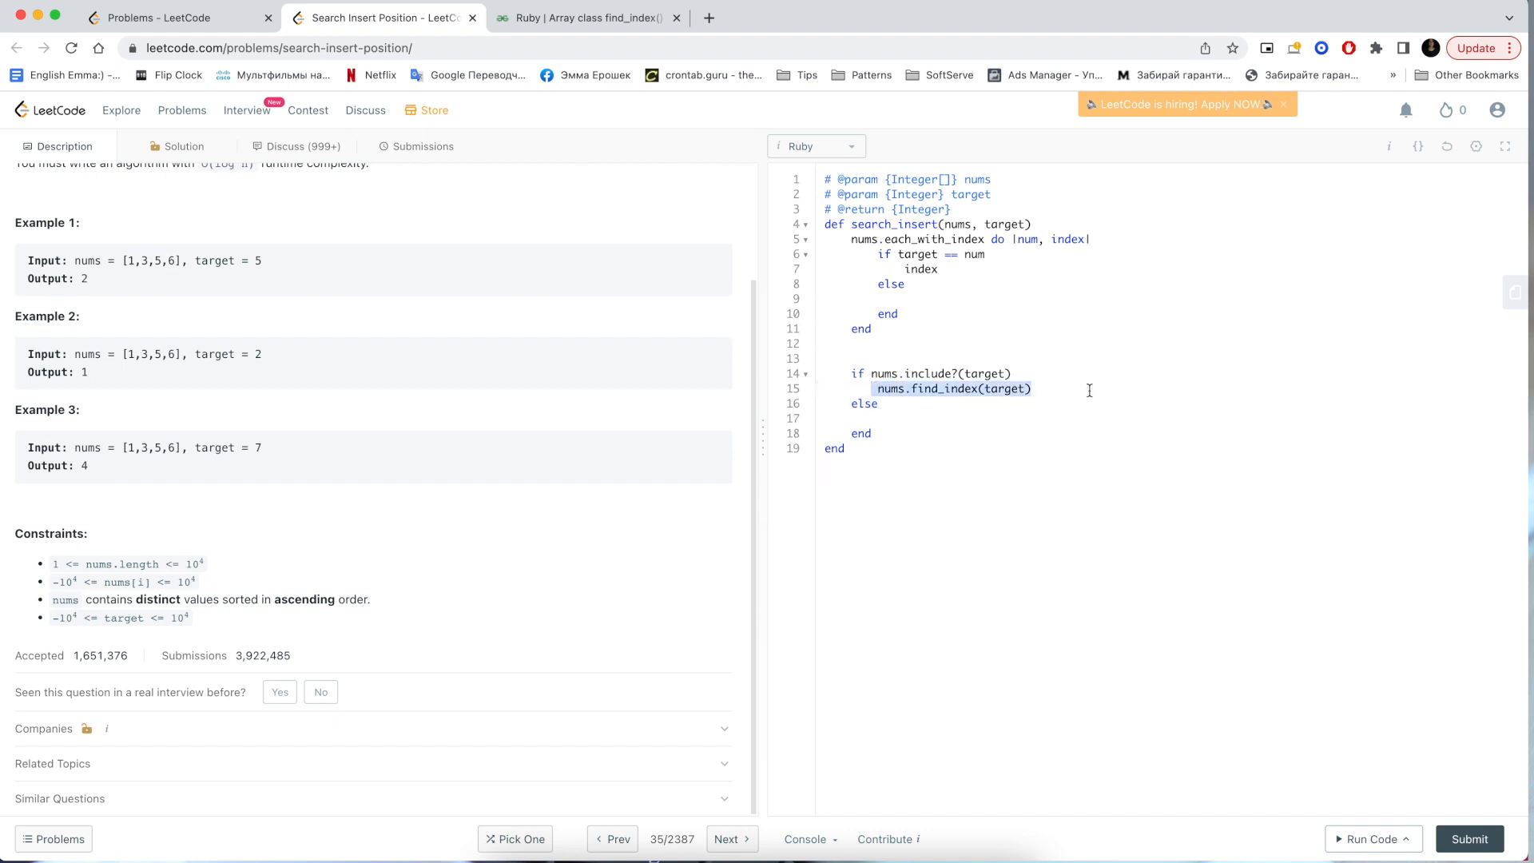
left_click(940, 417)
type("fo")
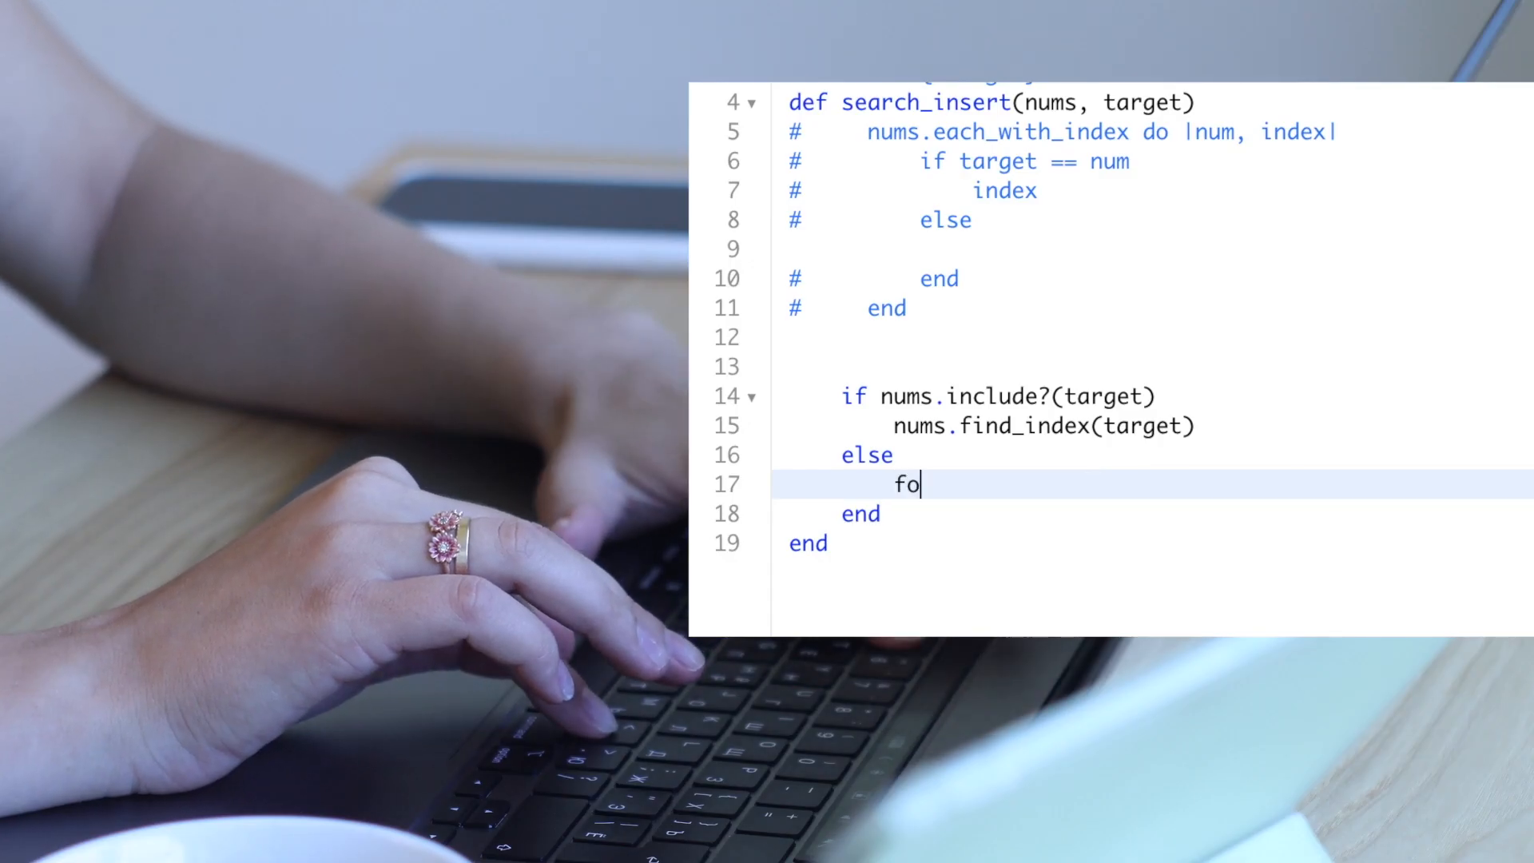
Write a for i in 0..nums.size-2 loop in the else branch
type("r")
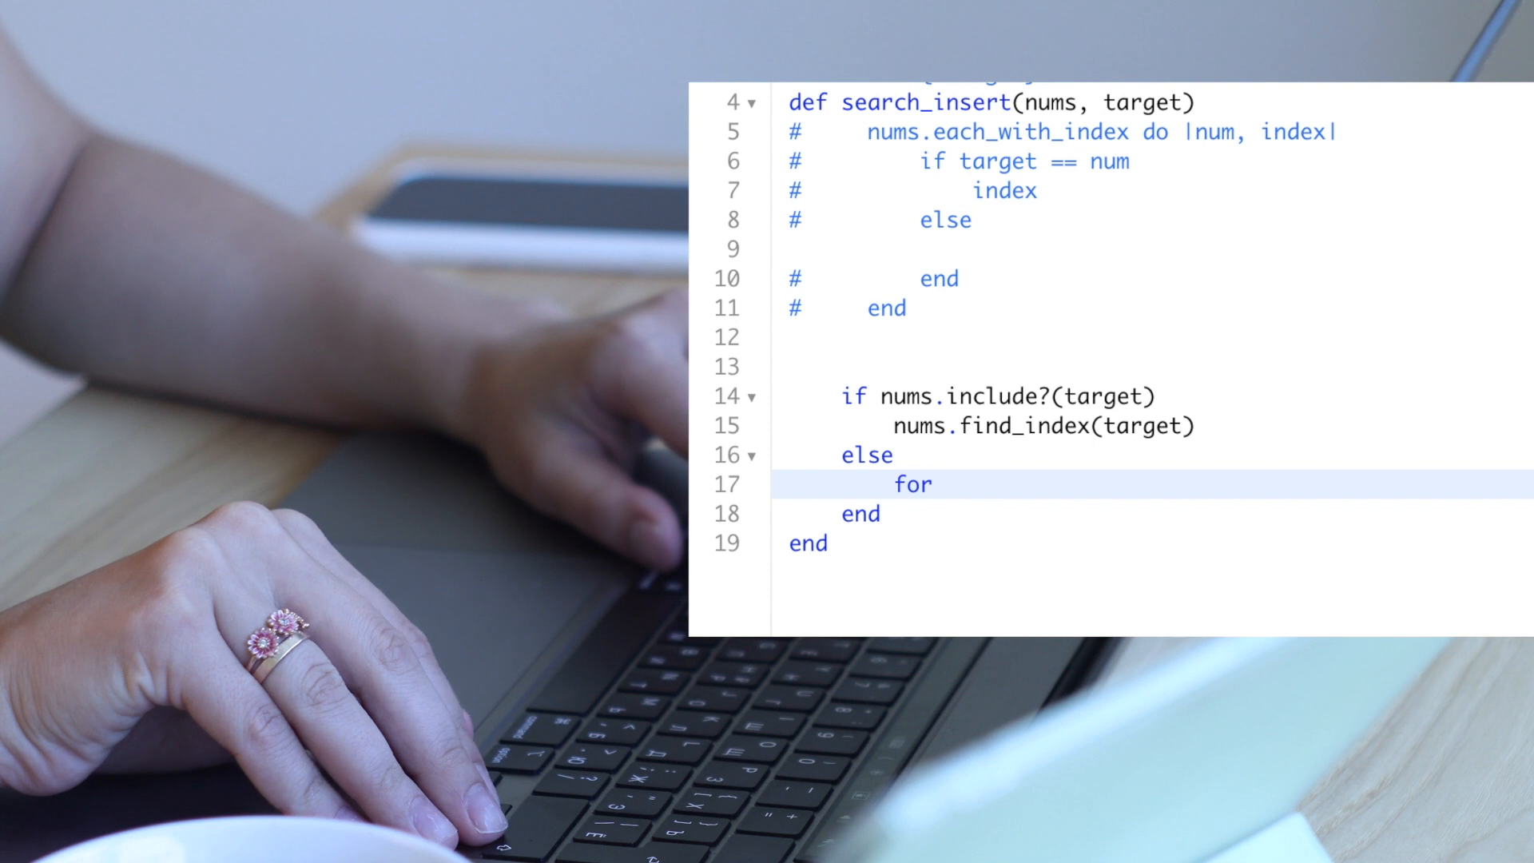
type("i in")
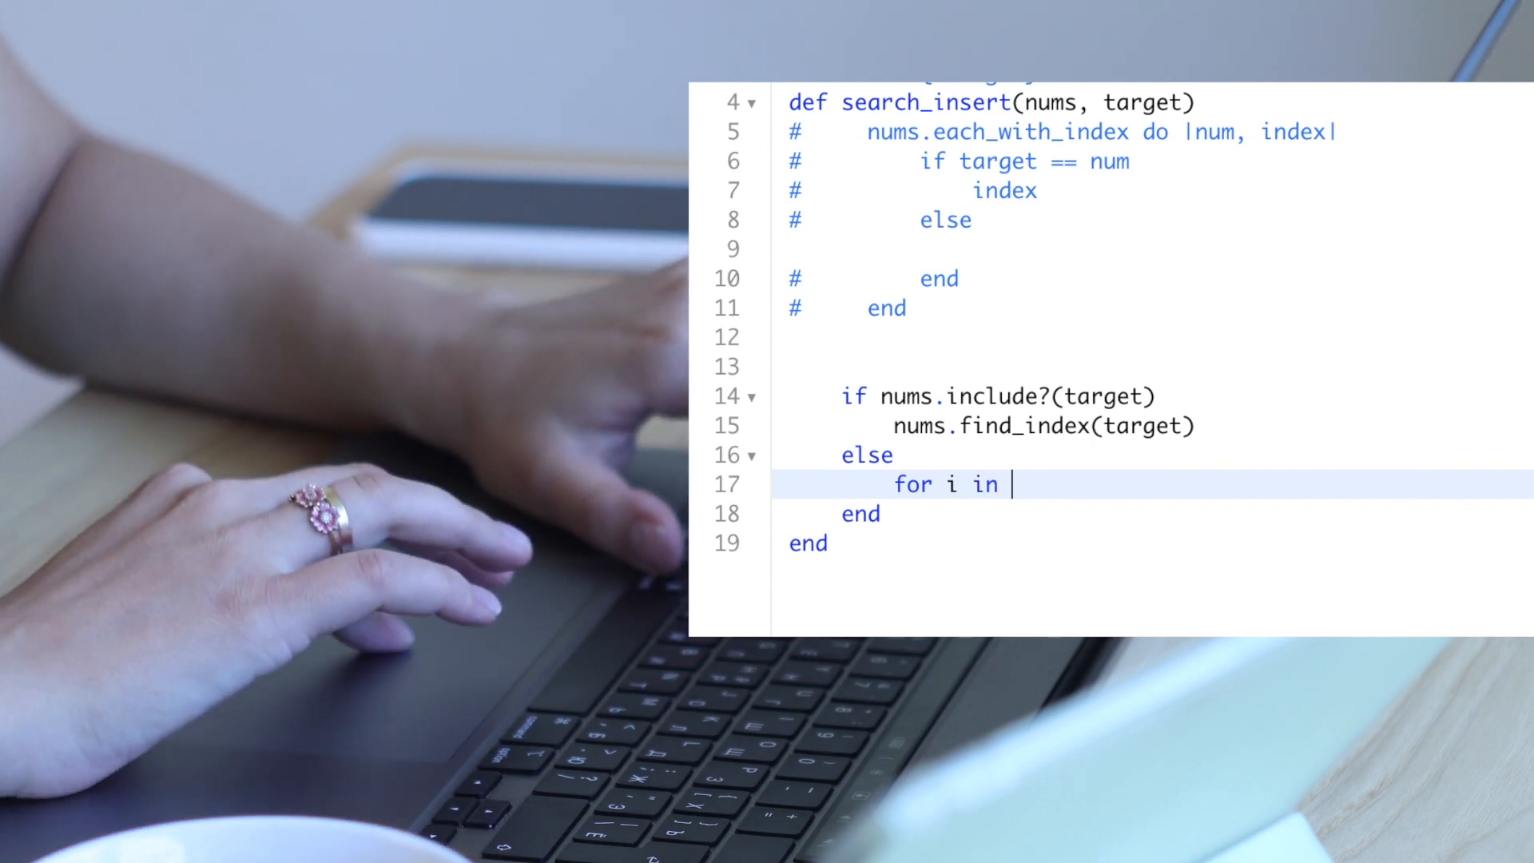
type("0..")
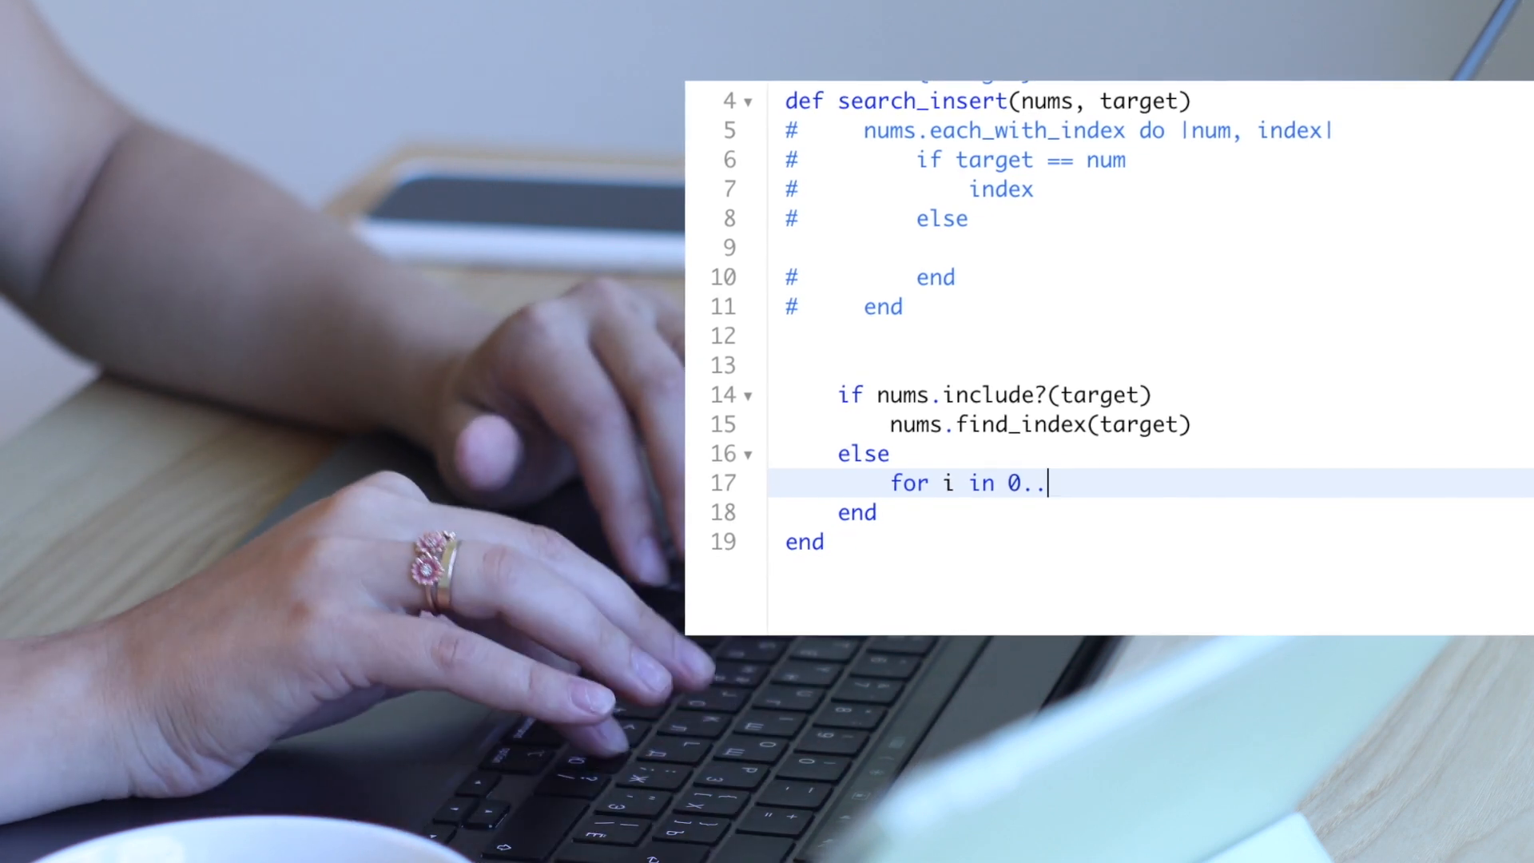
type("nums.")
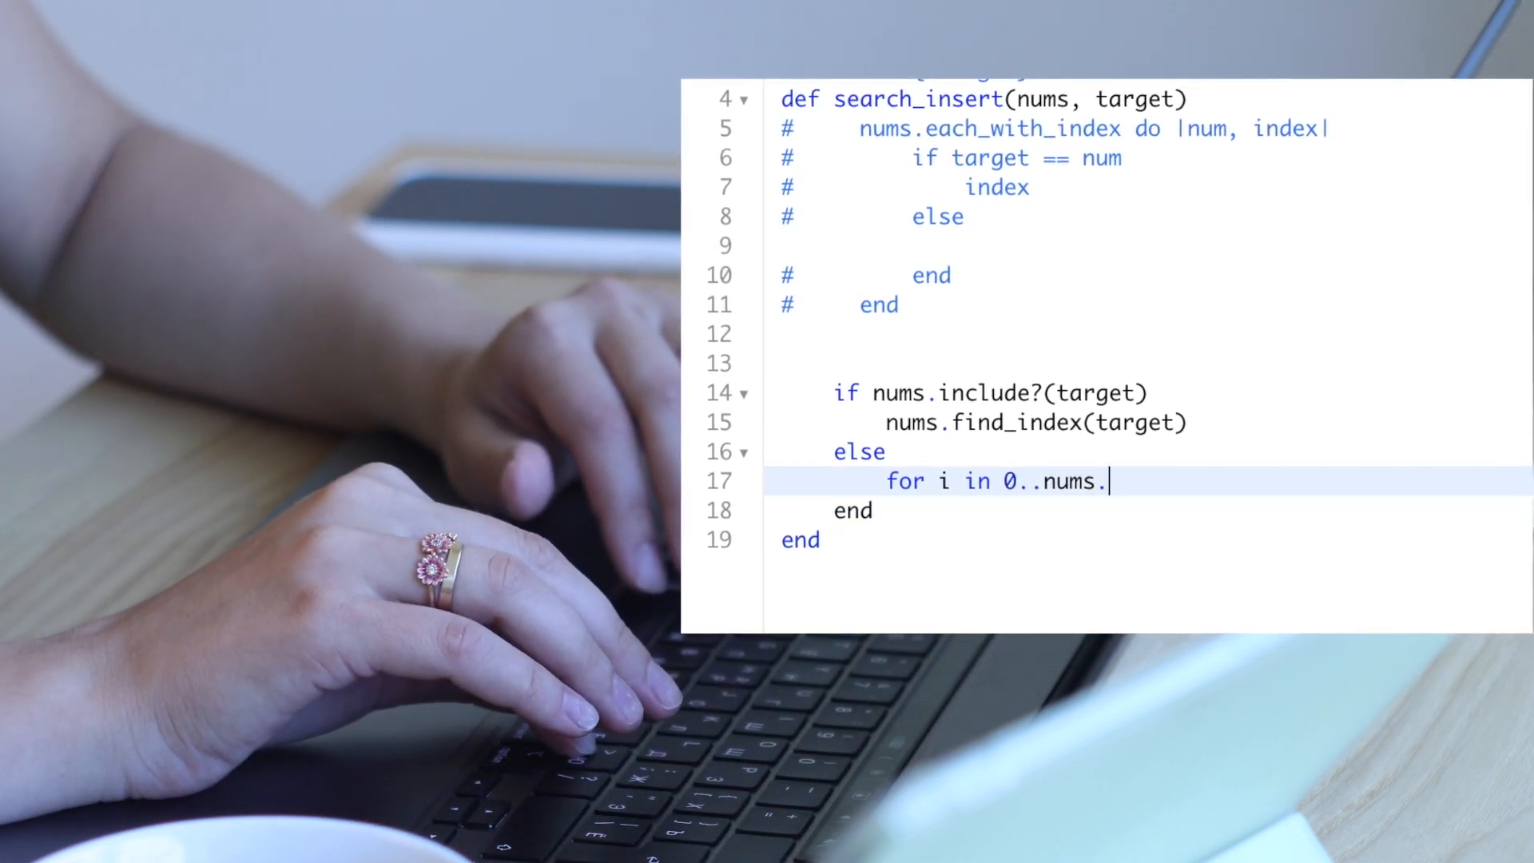
type("size")
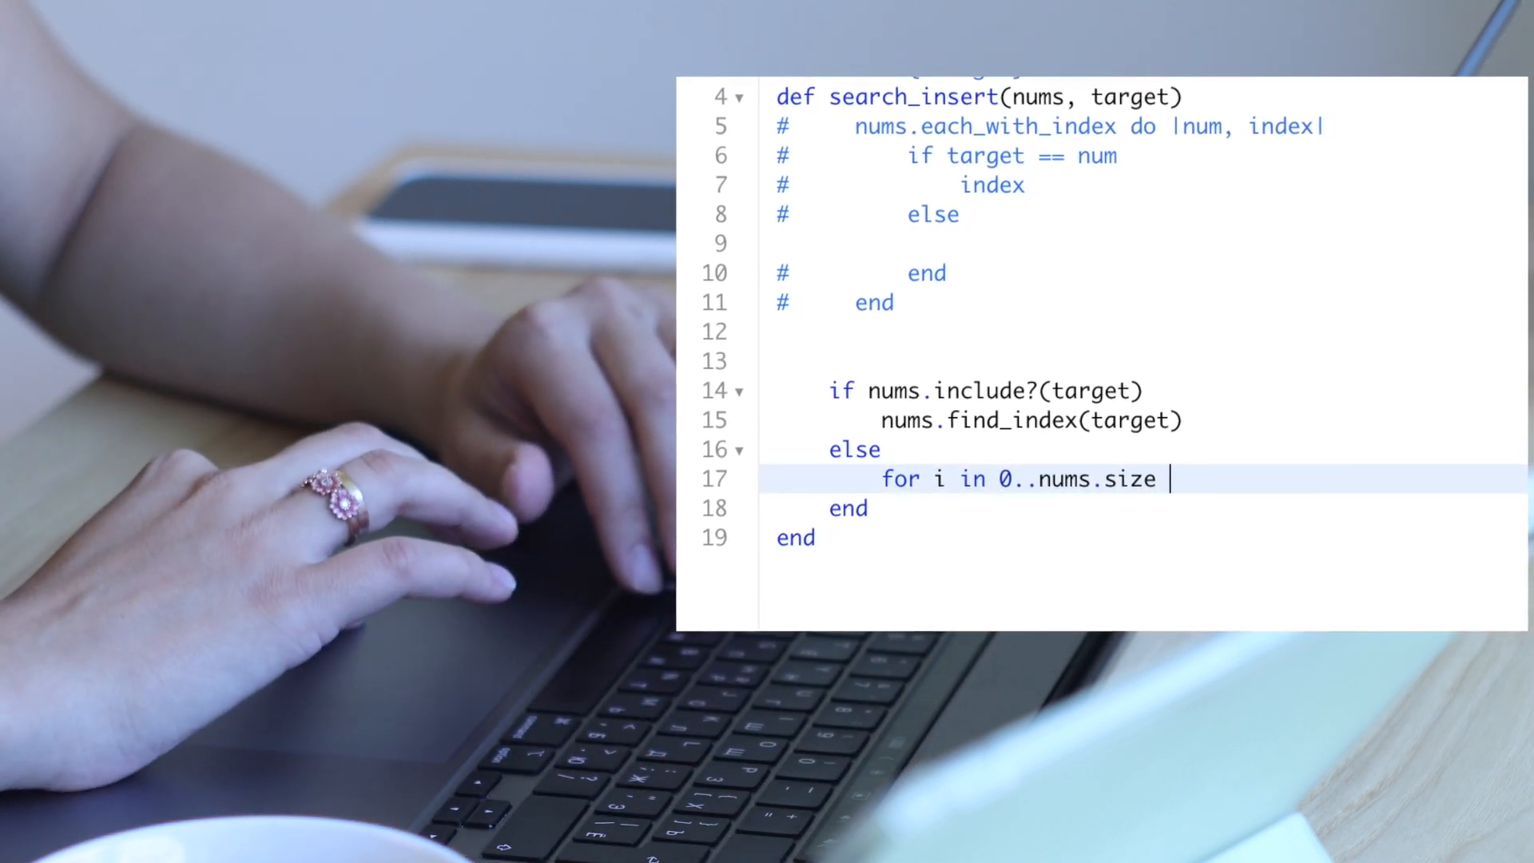
type("-2")
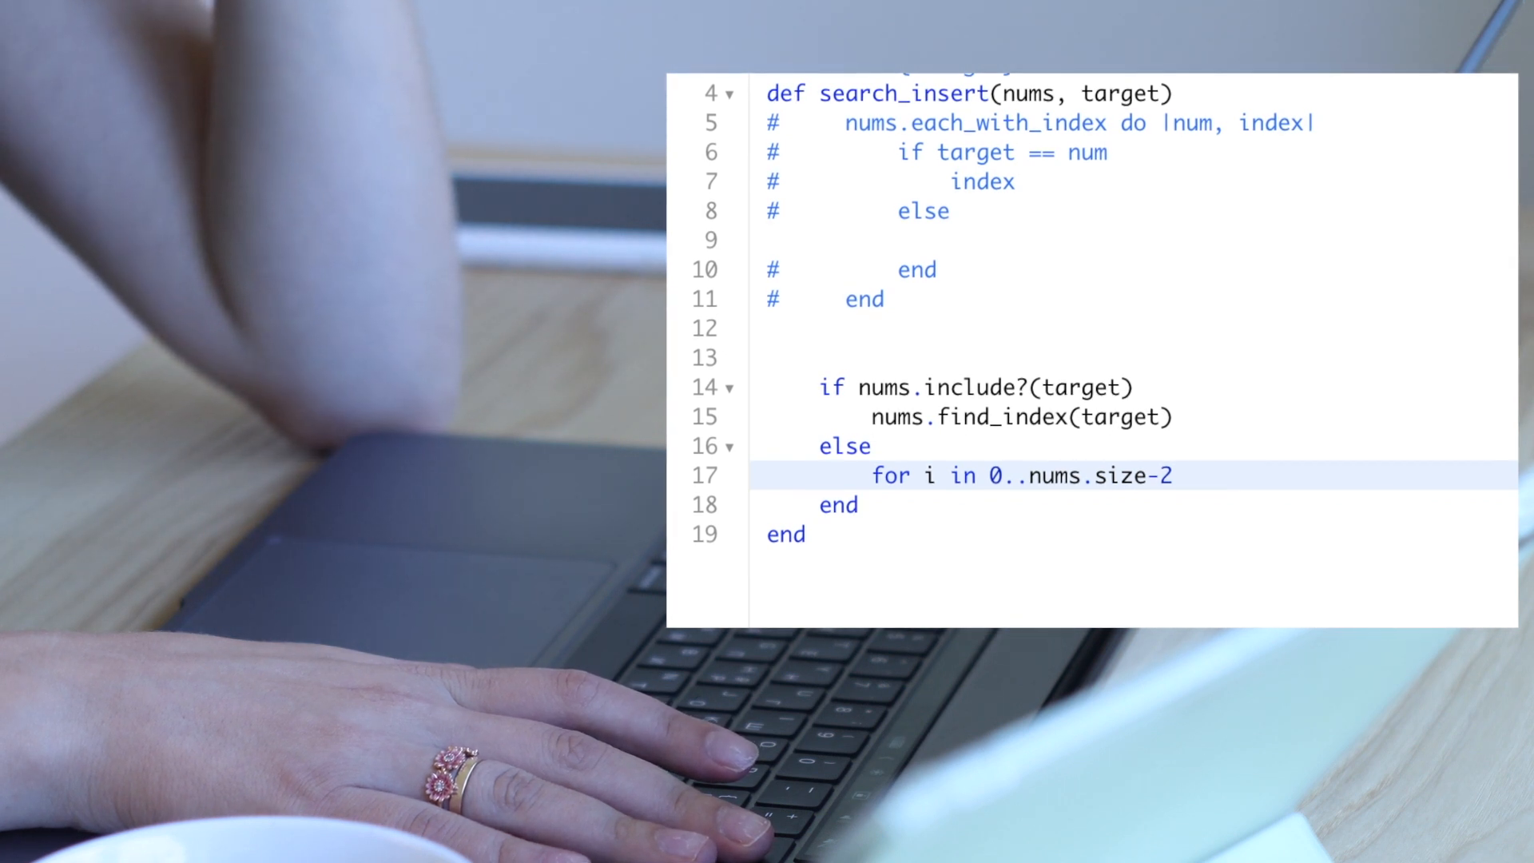
Add the condition if target > nums[i] && target < nums[i+1]
type("i")
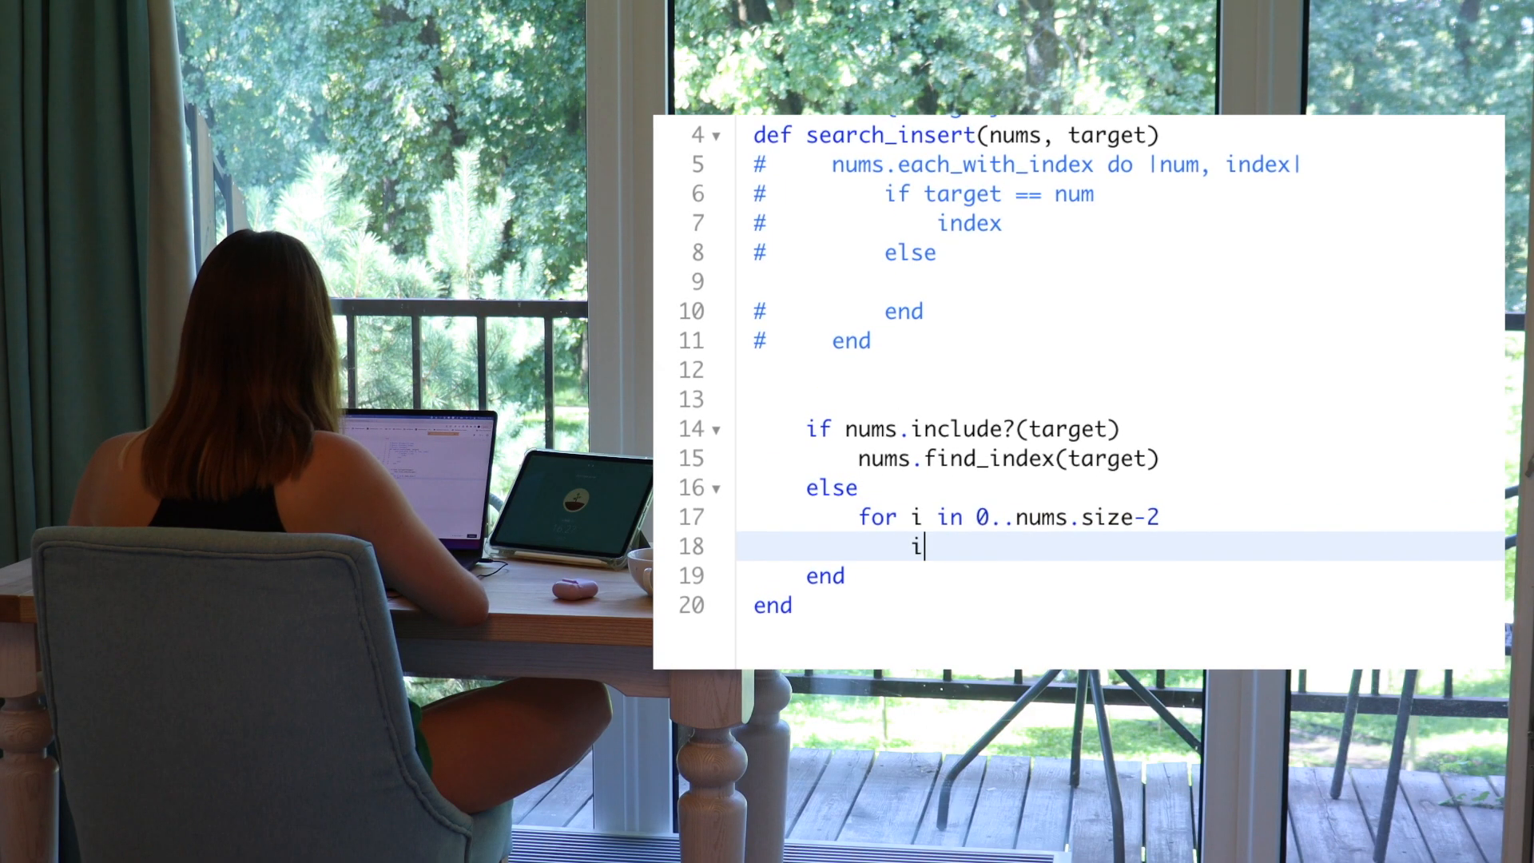
type("f targr")
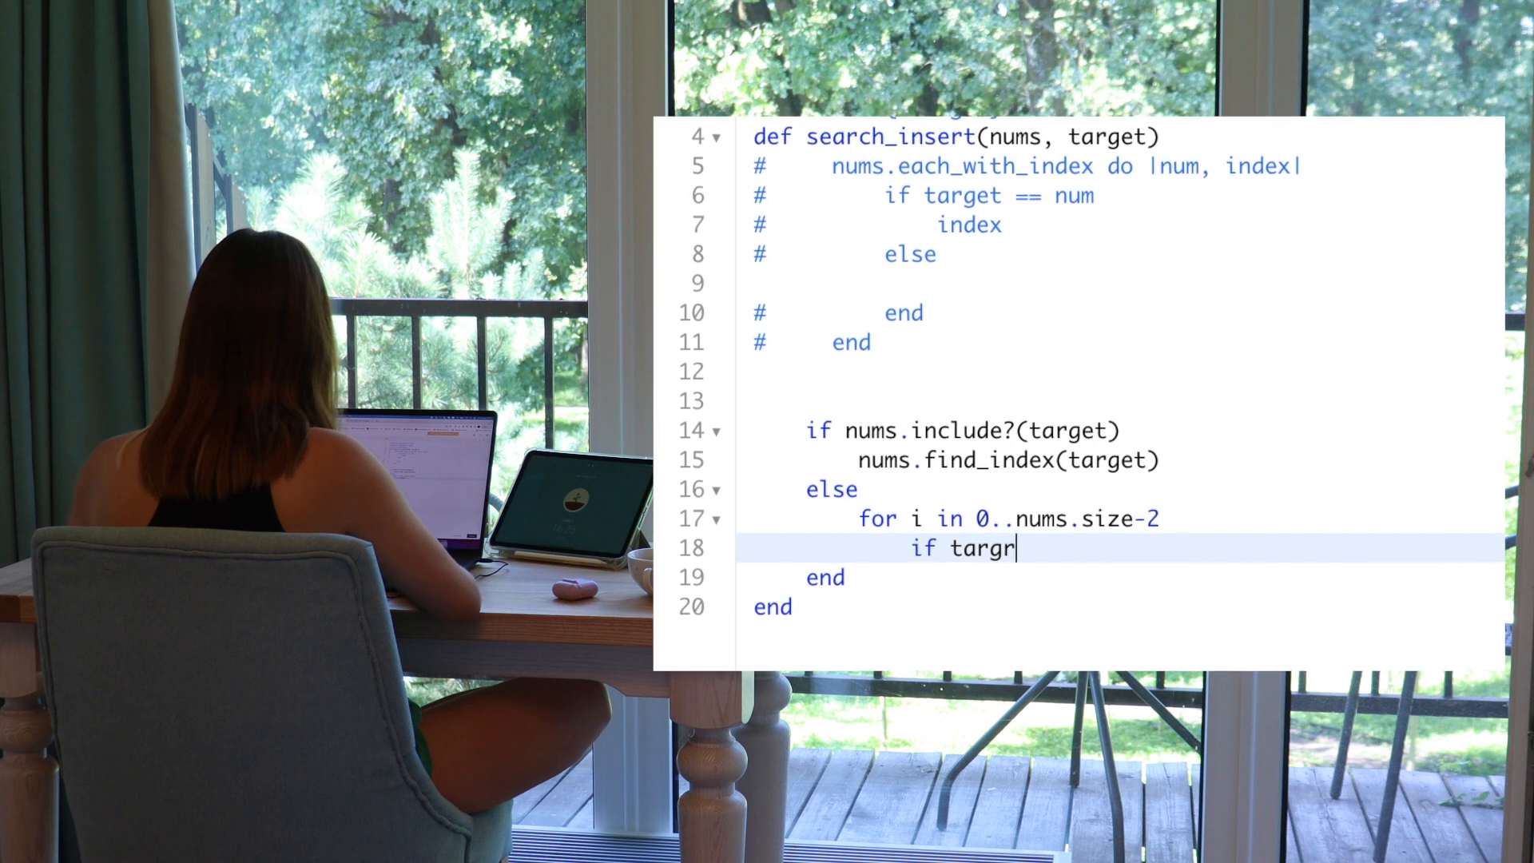
type("et >")
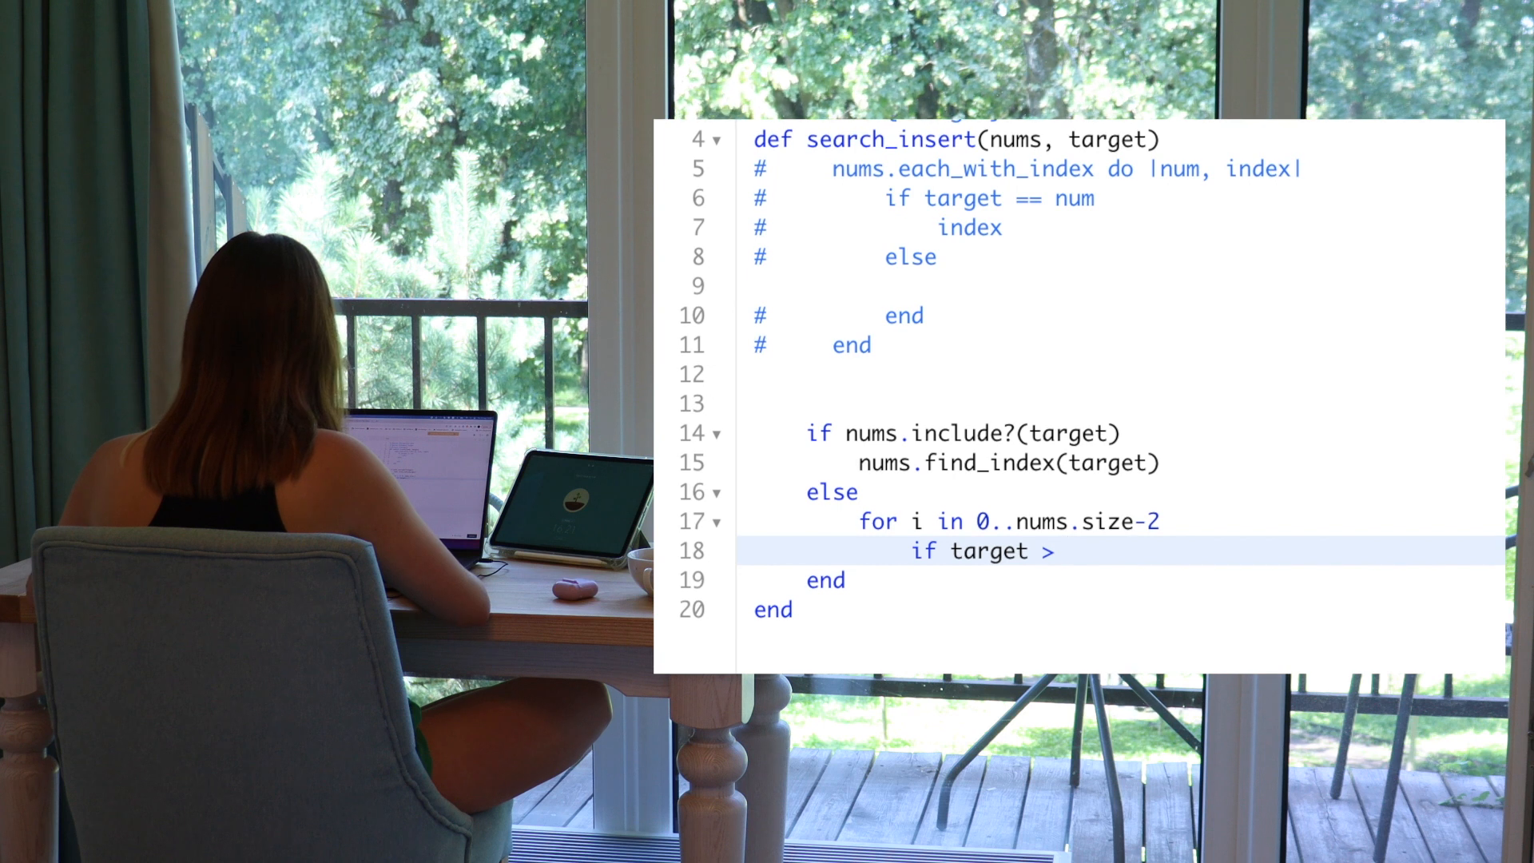
type("nums")
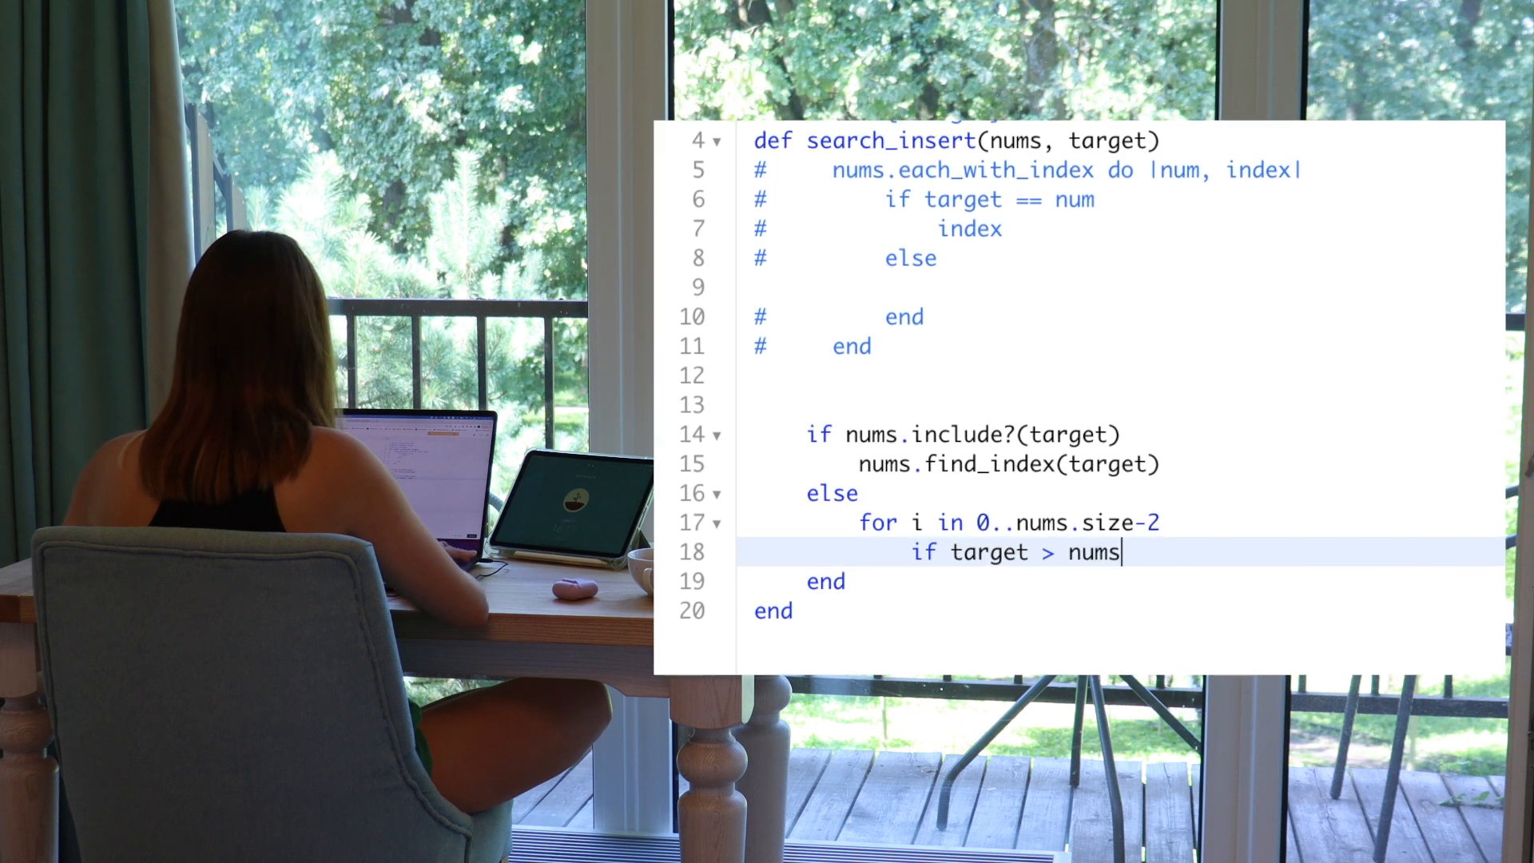
type("[i] && target")
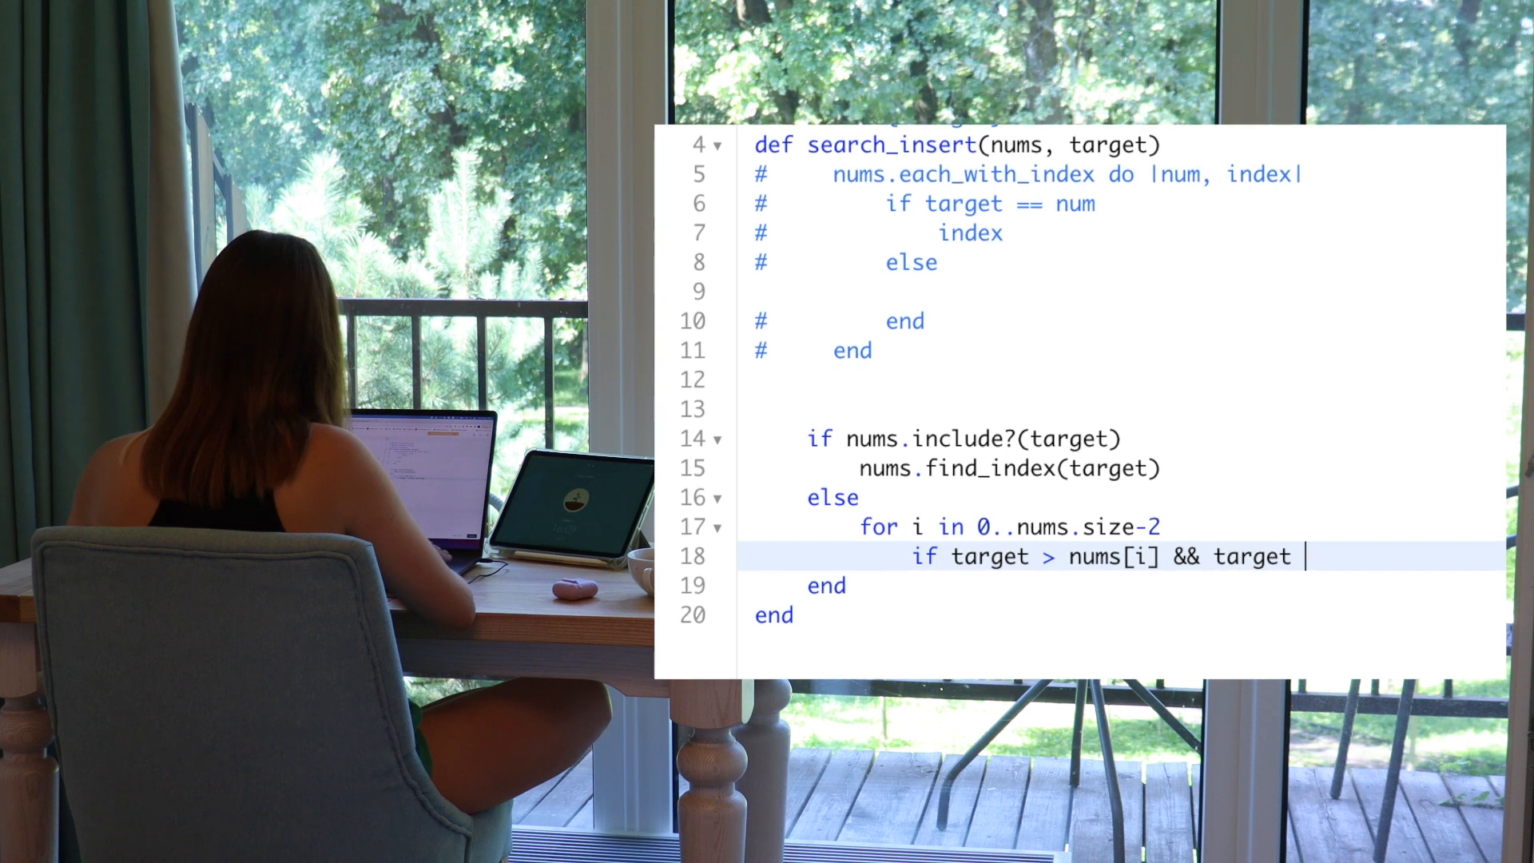
type("<")
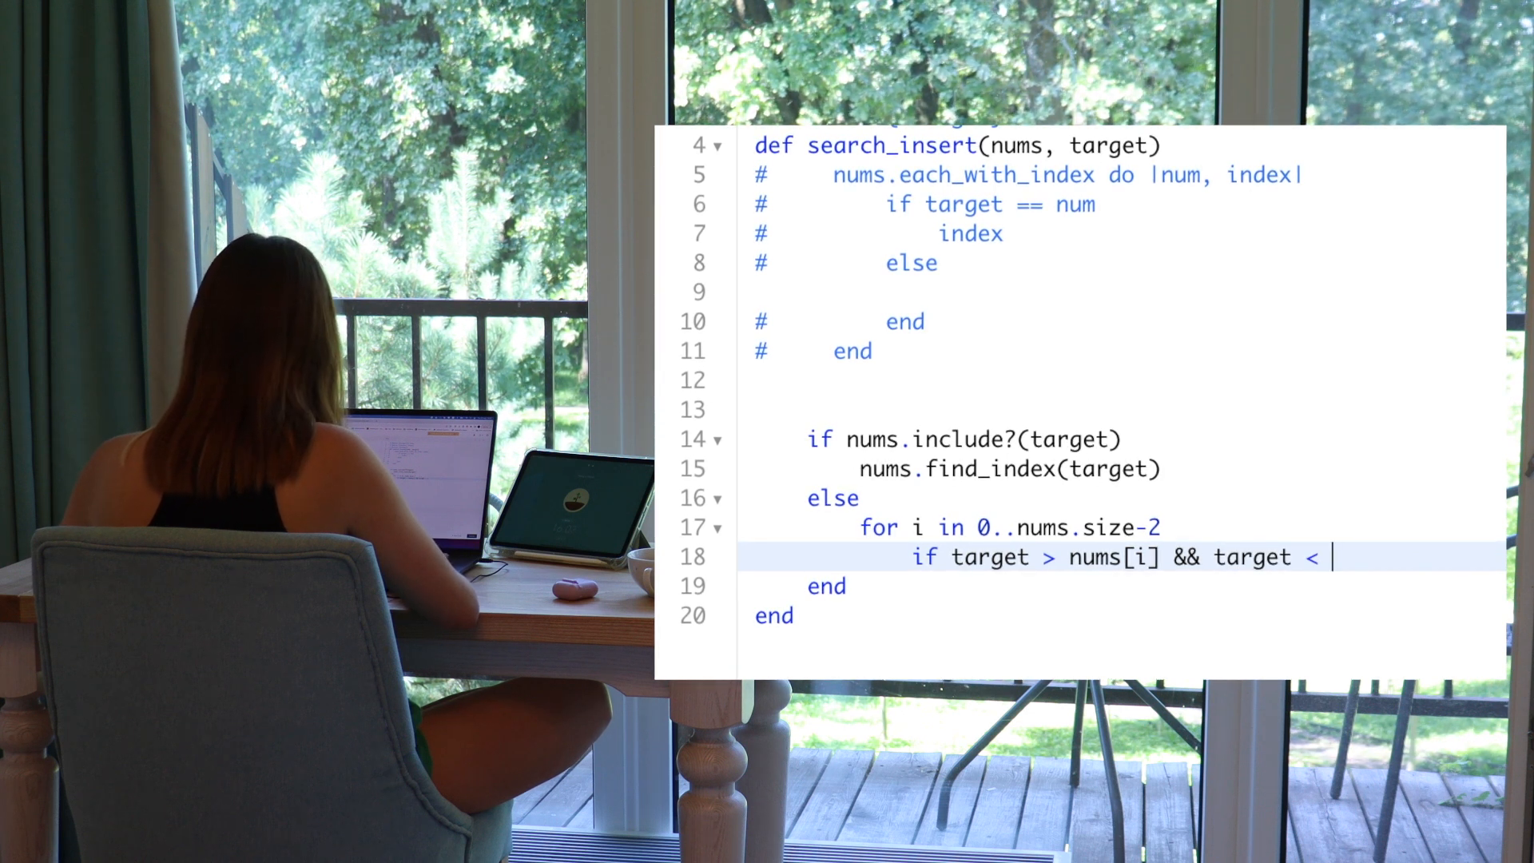
type("nums")
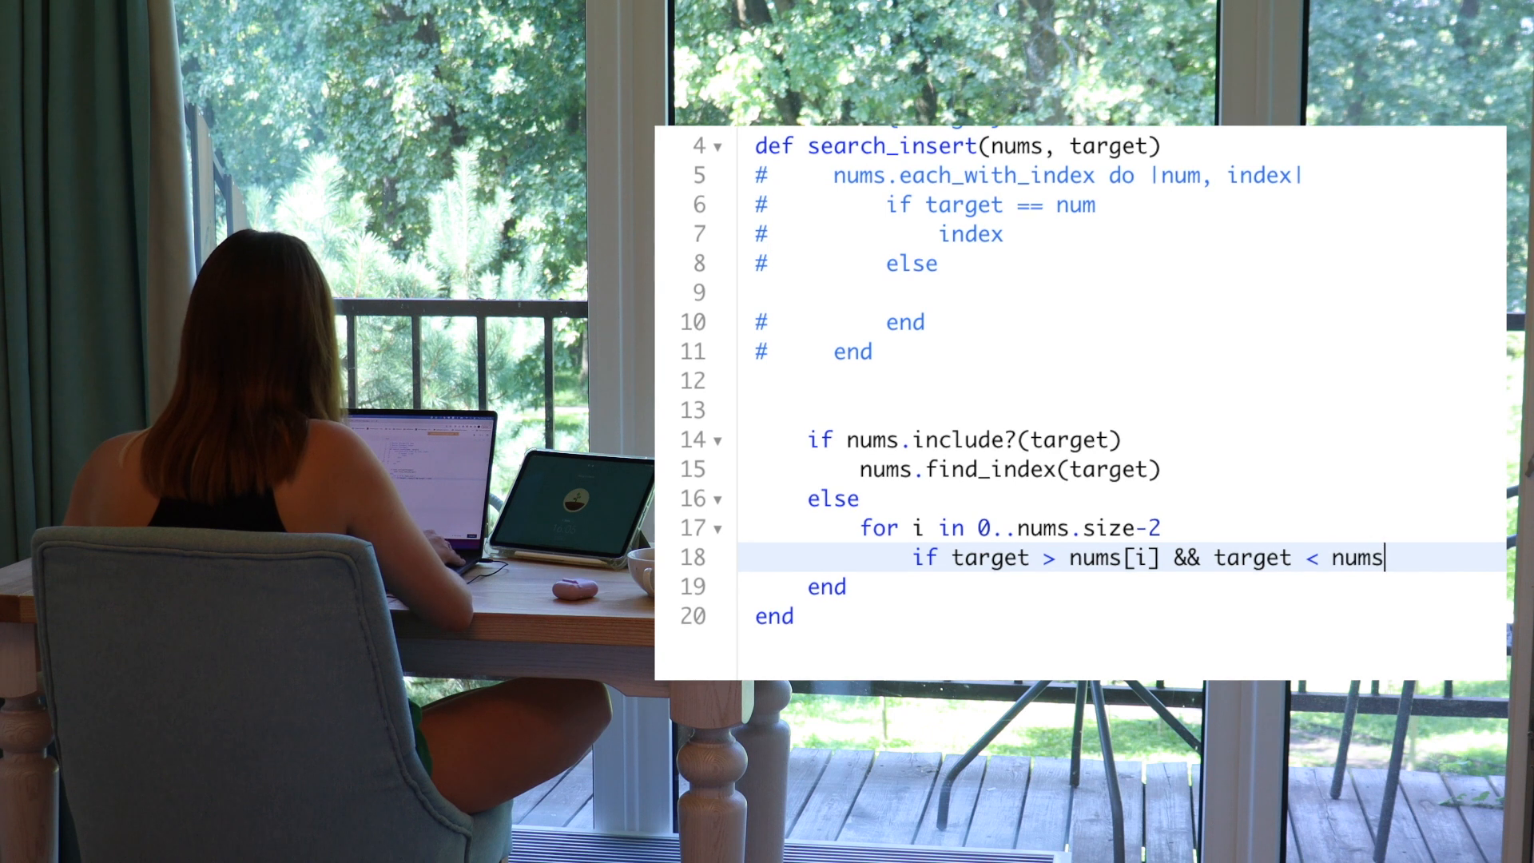
type("[i]")
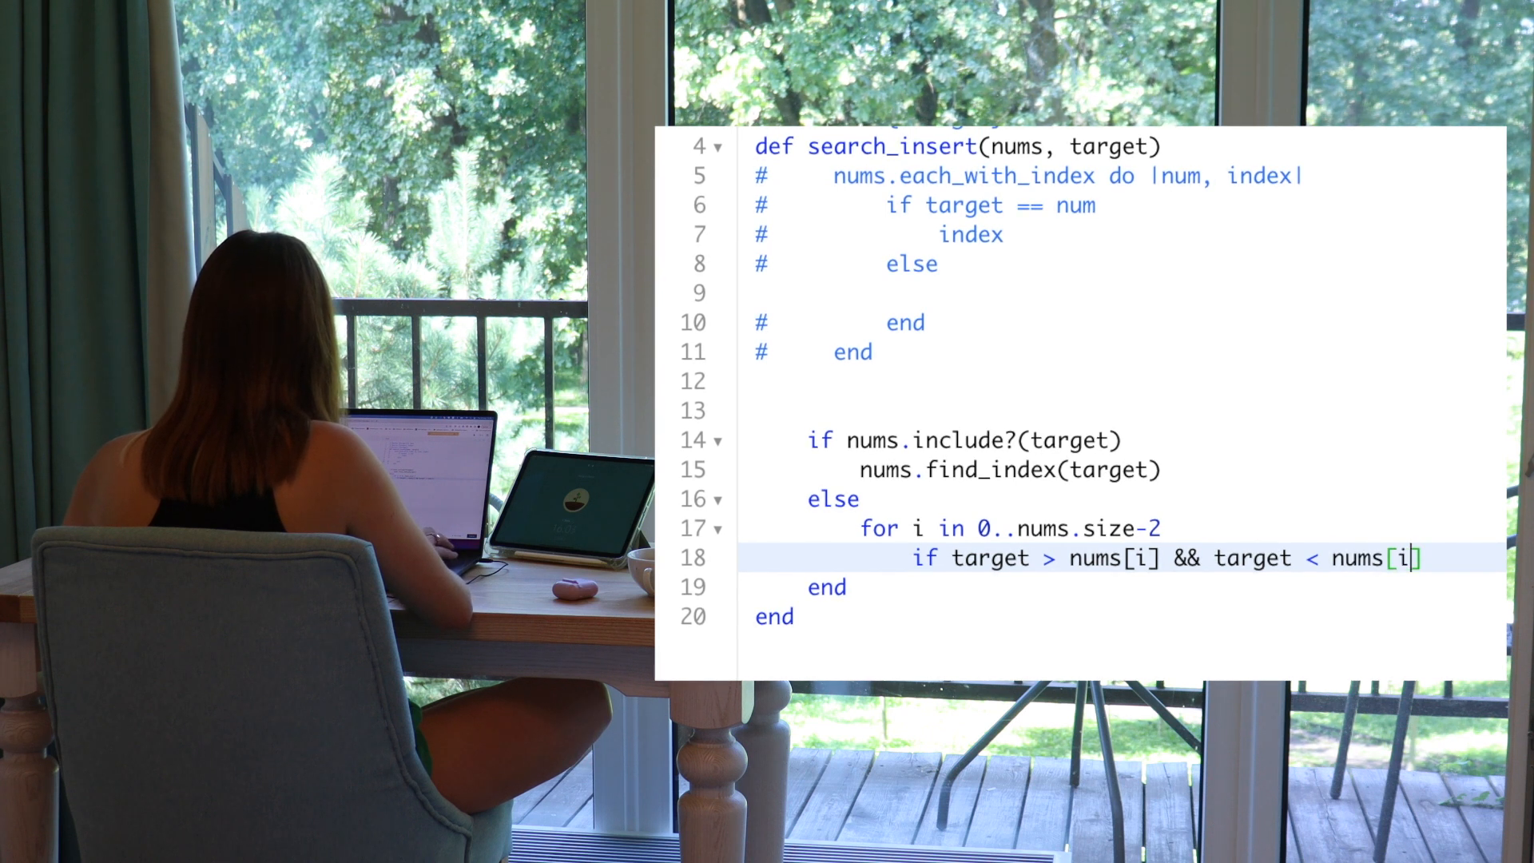
type("+1")
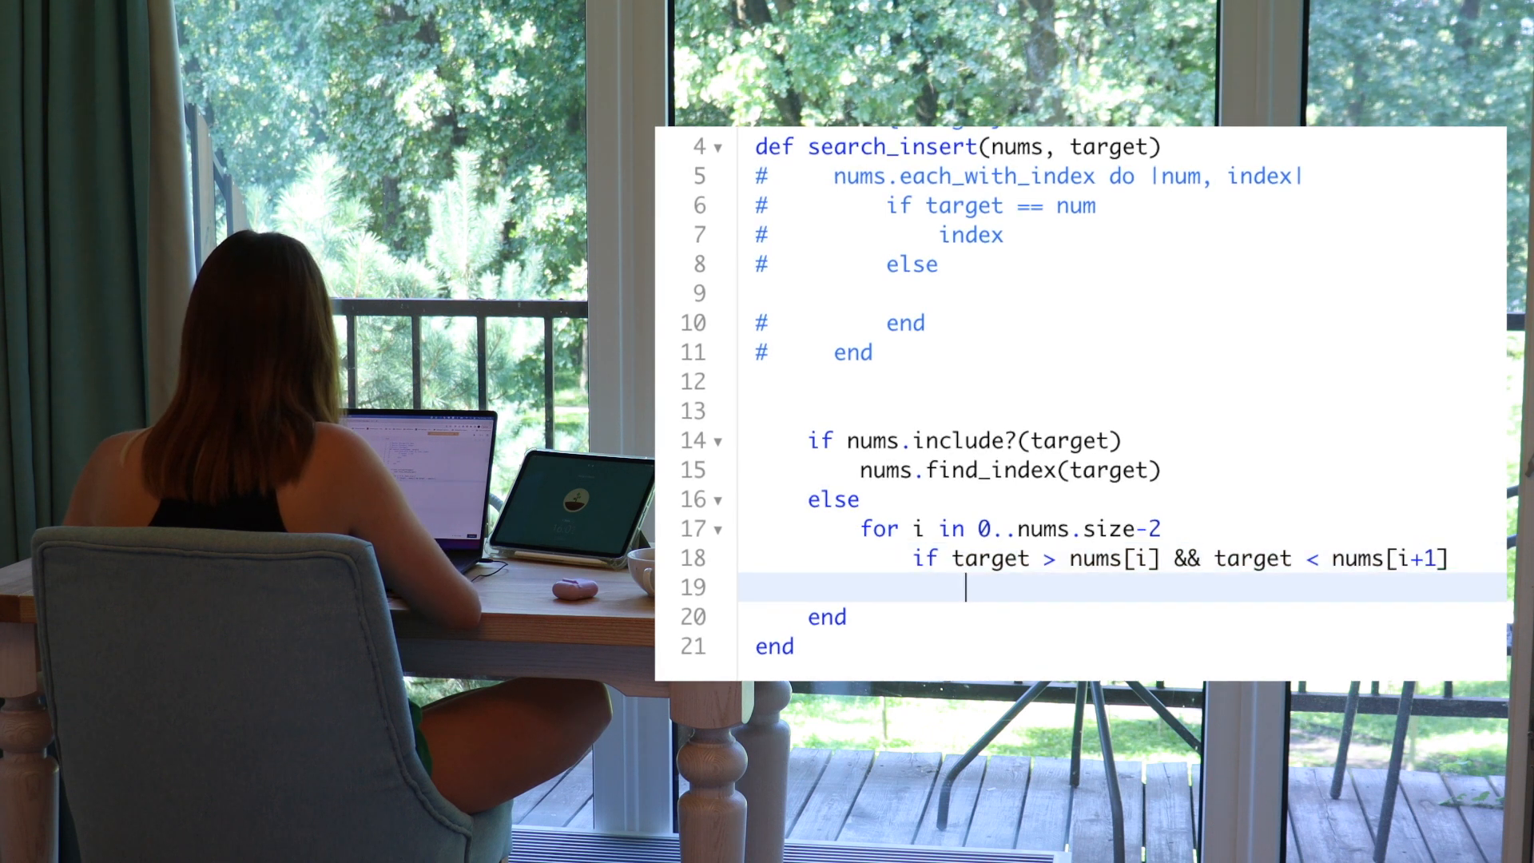
Return i+1 inside the condition, close the if and loop, and drop the example-values comment
type("return")
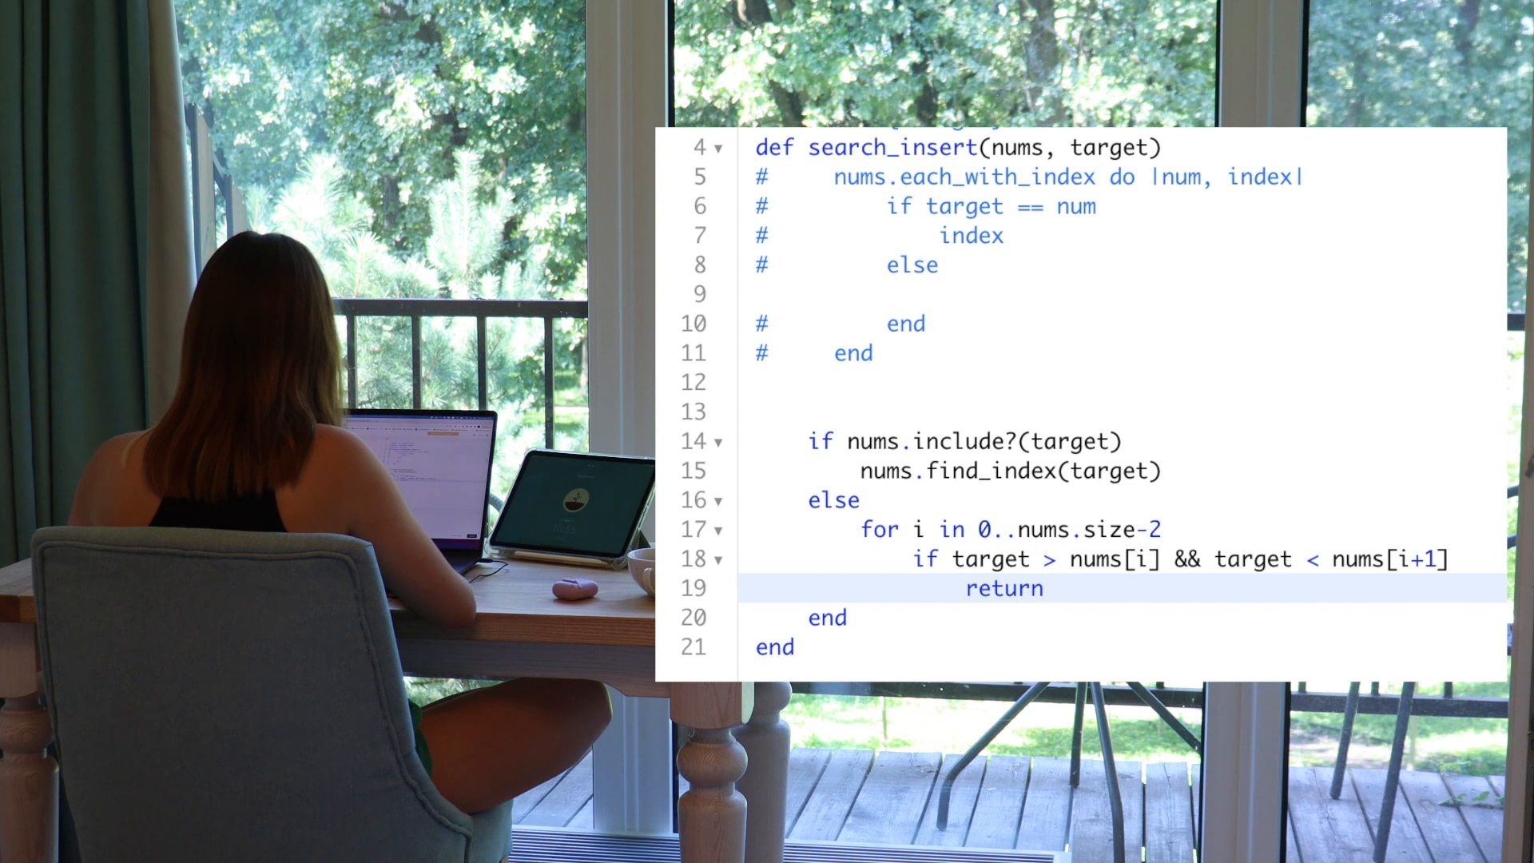
type("i+1")
type("els")
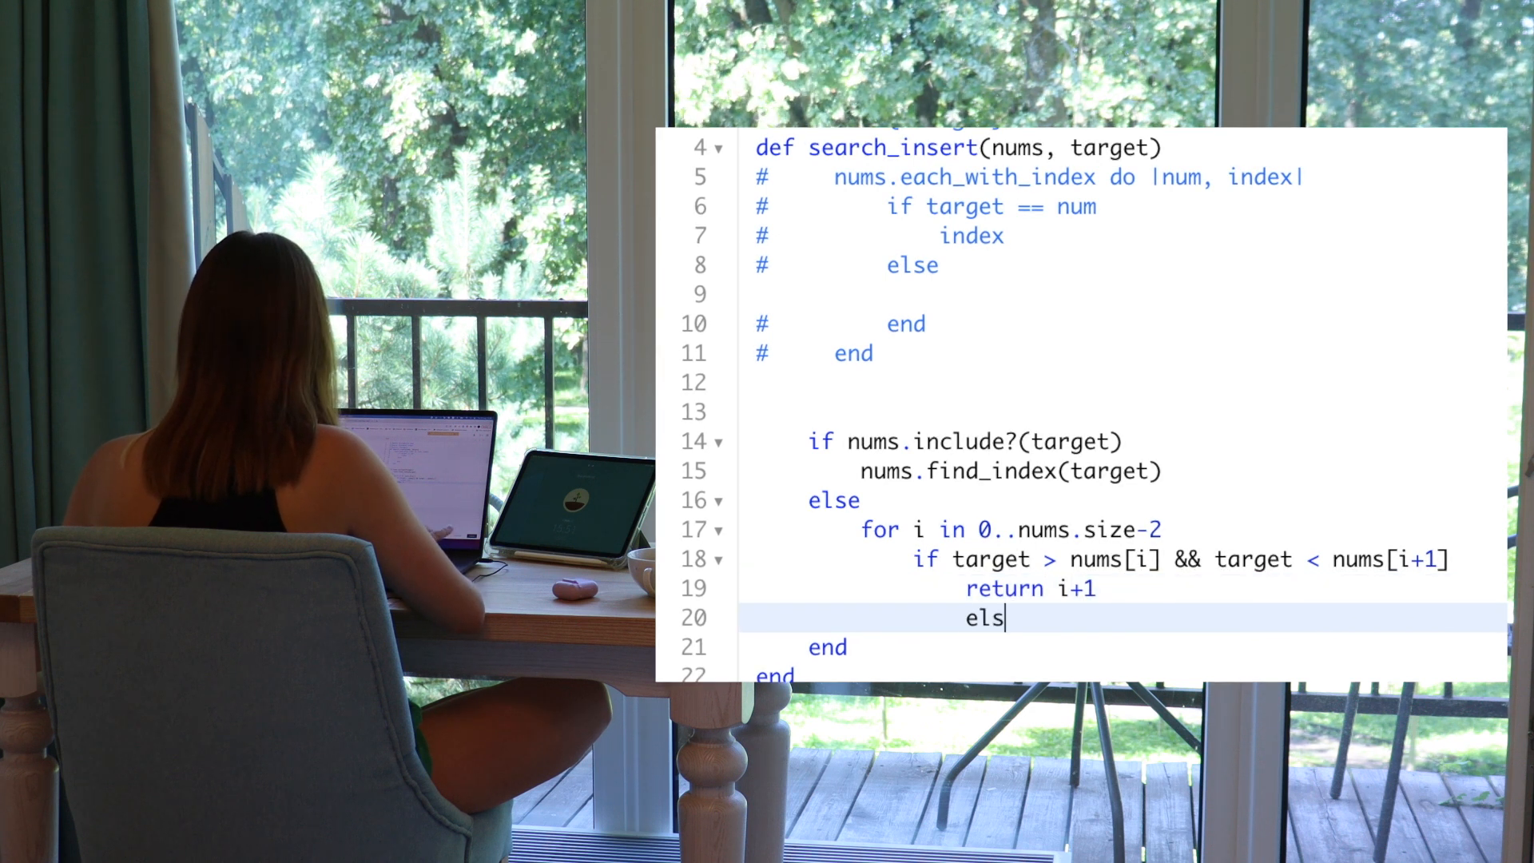
key("Backspace")
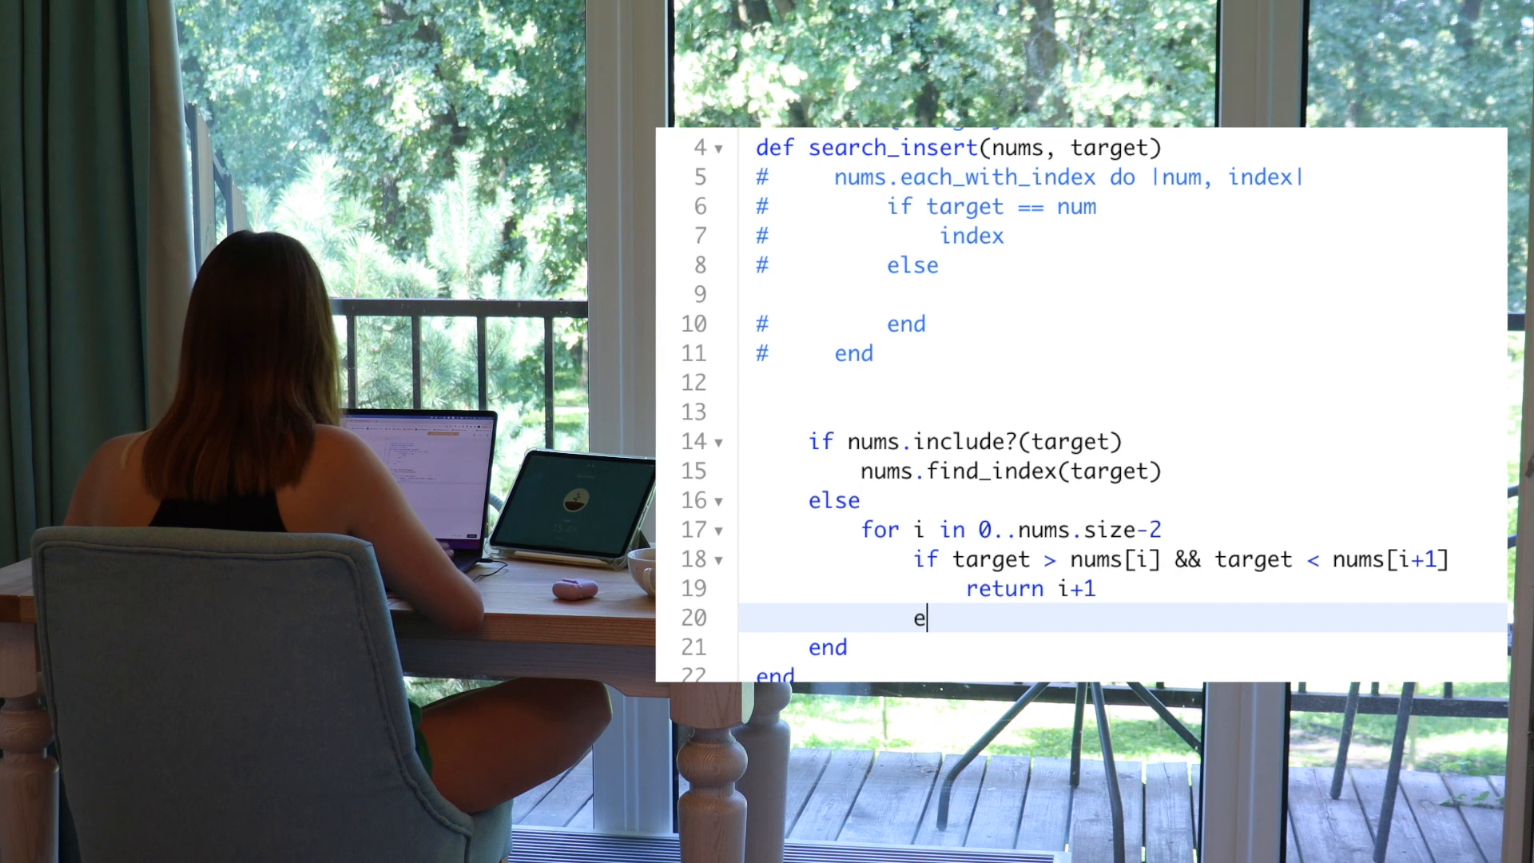
type("nd")
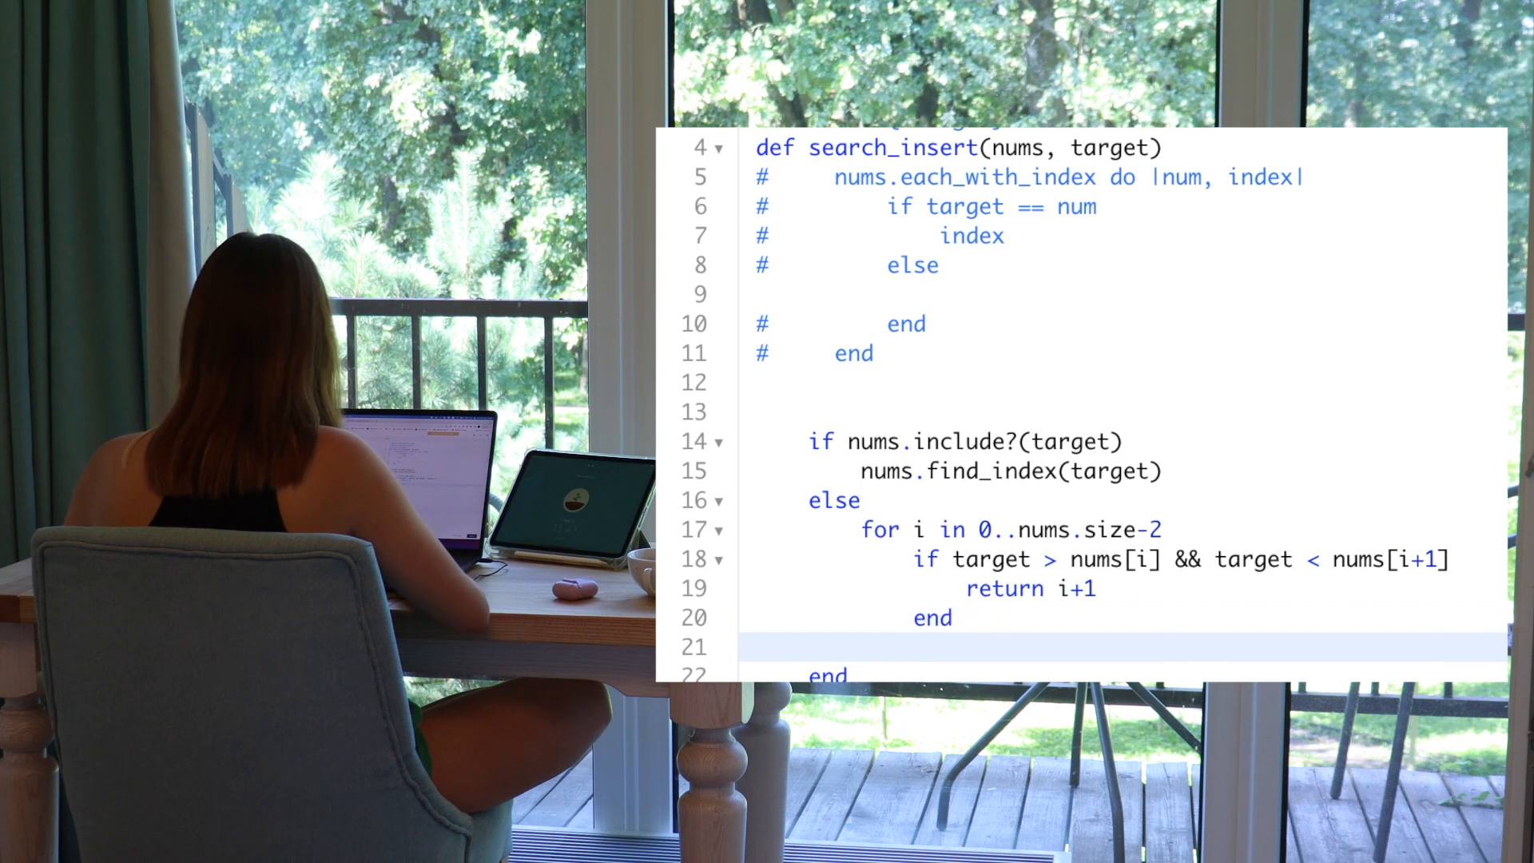
type("ed")
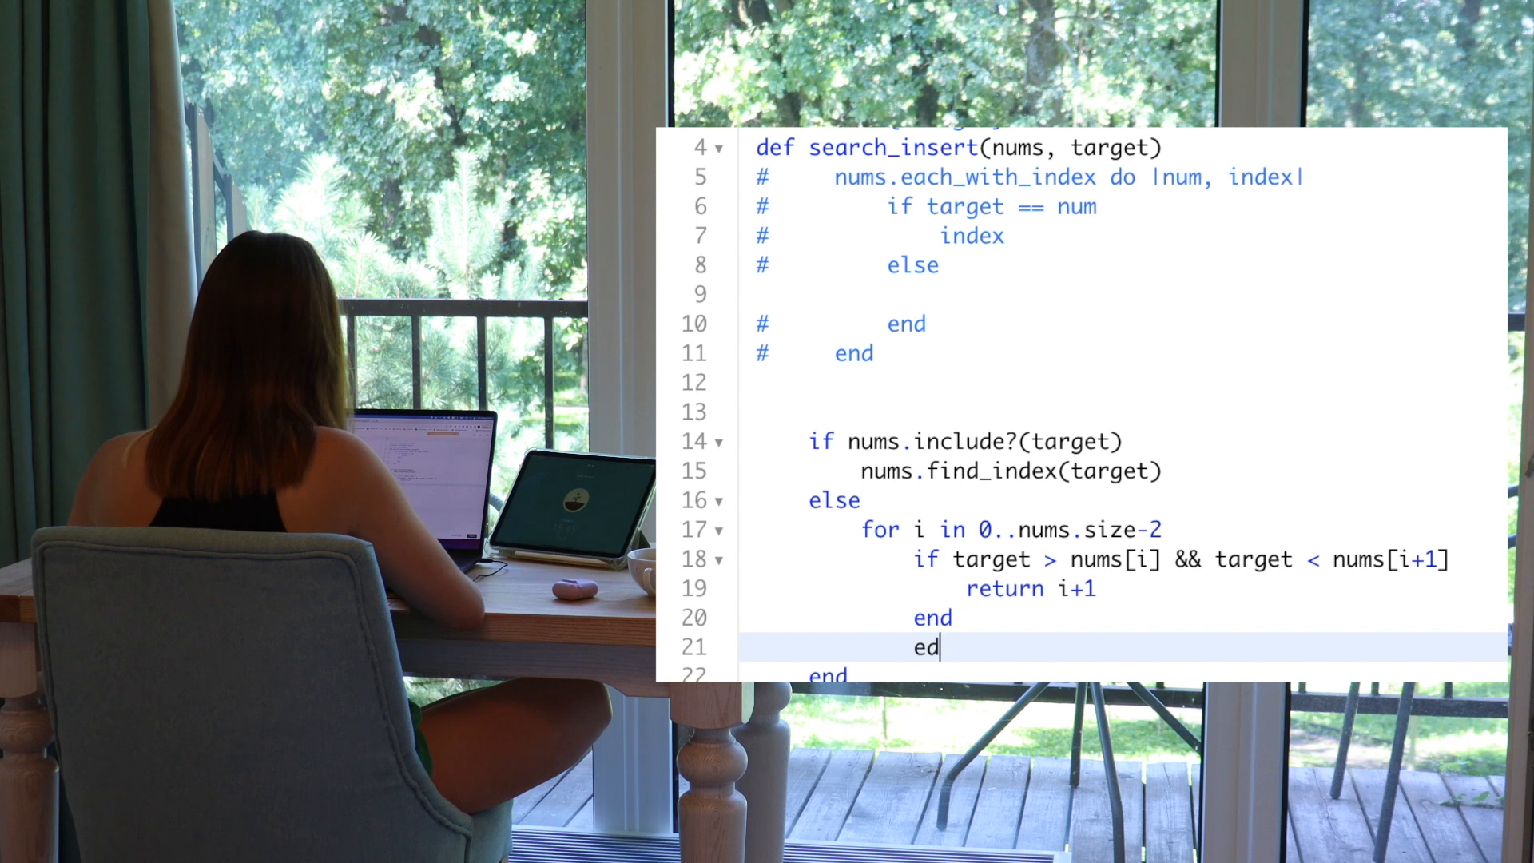
type("n")
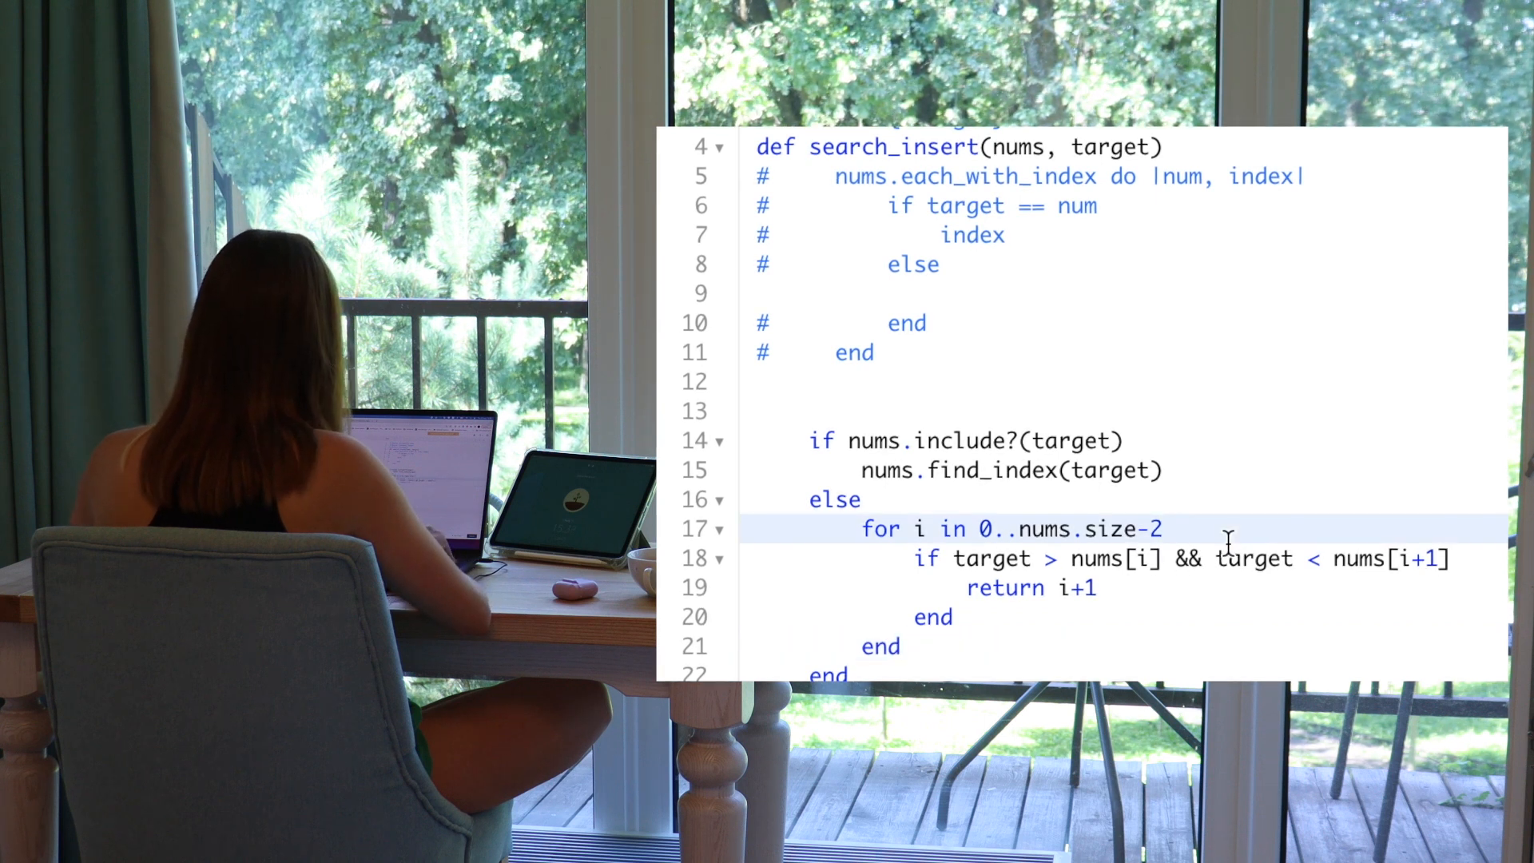
type("#")
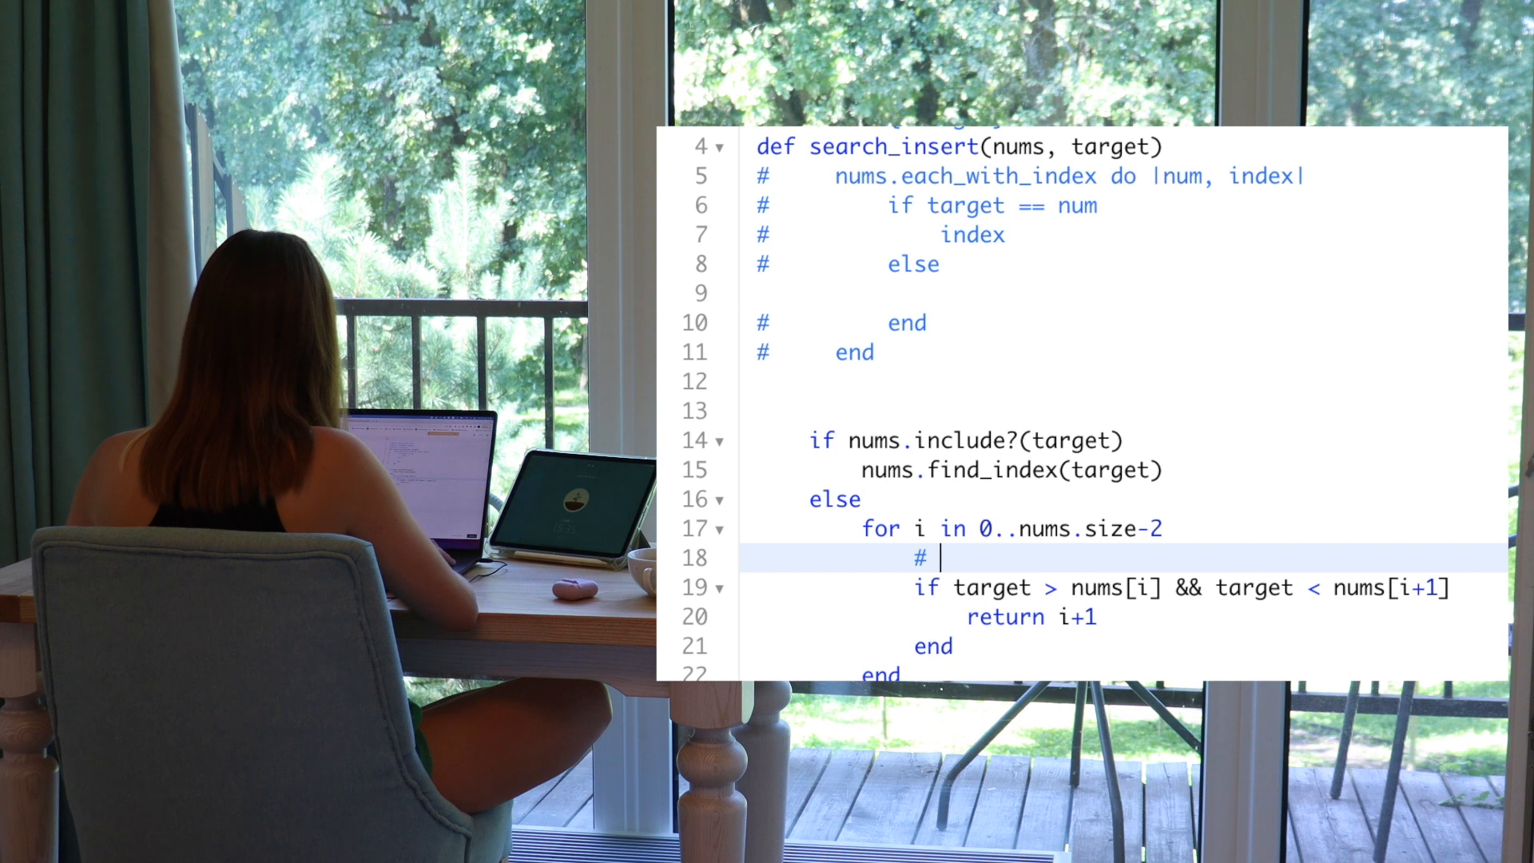
type("1")
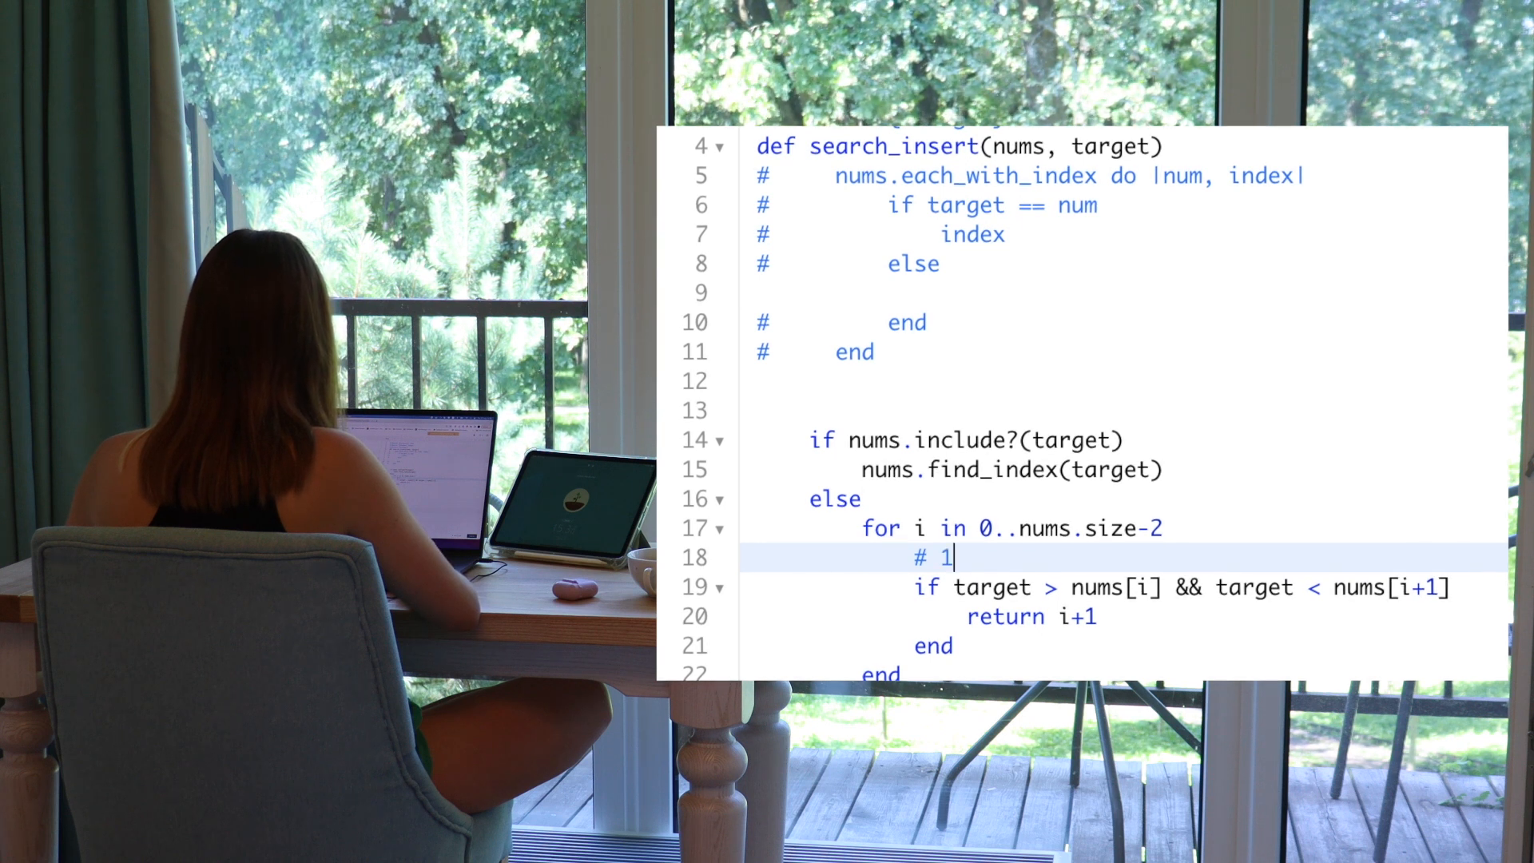
type("3")
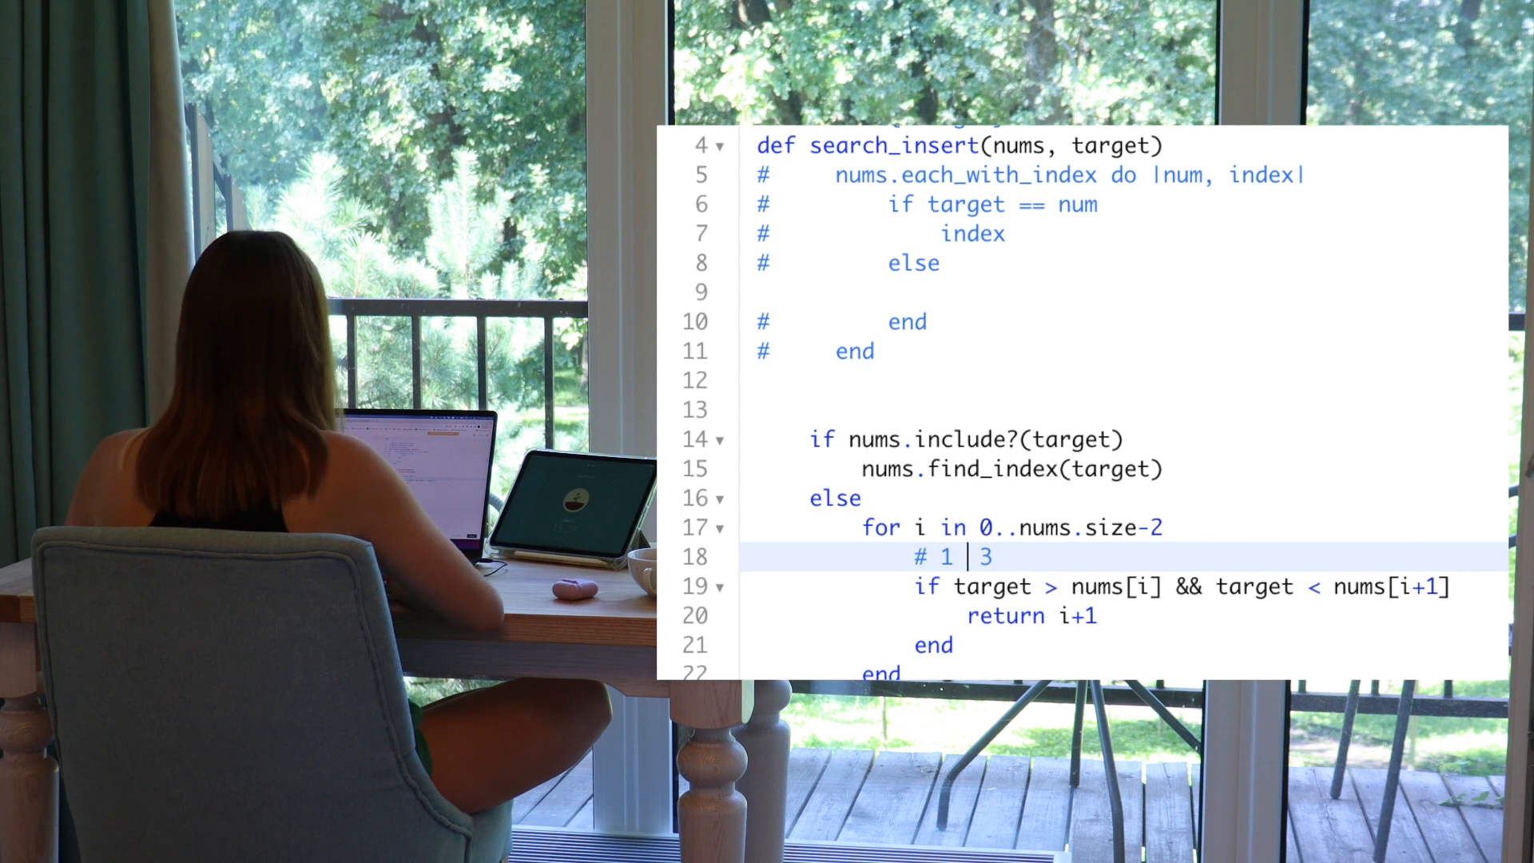
double_click(991, 584)
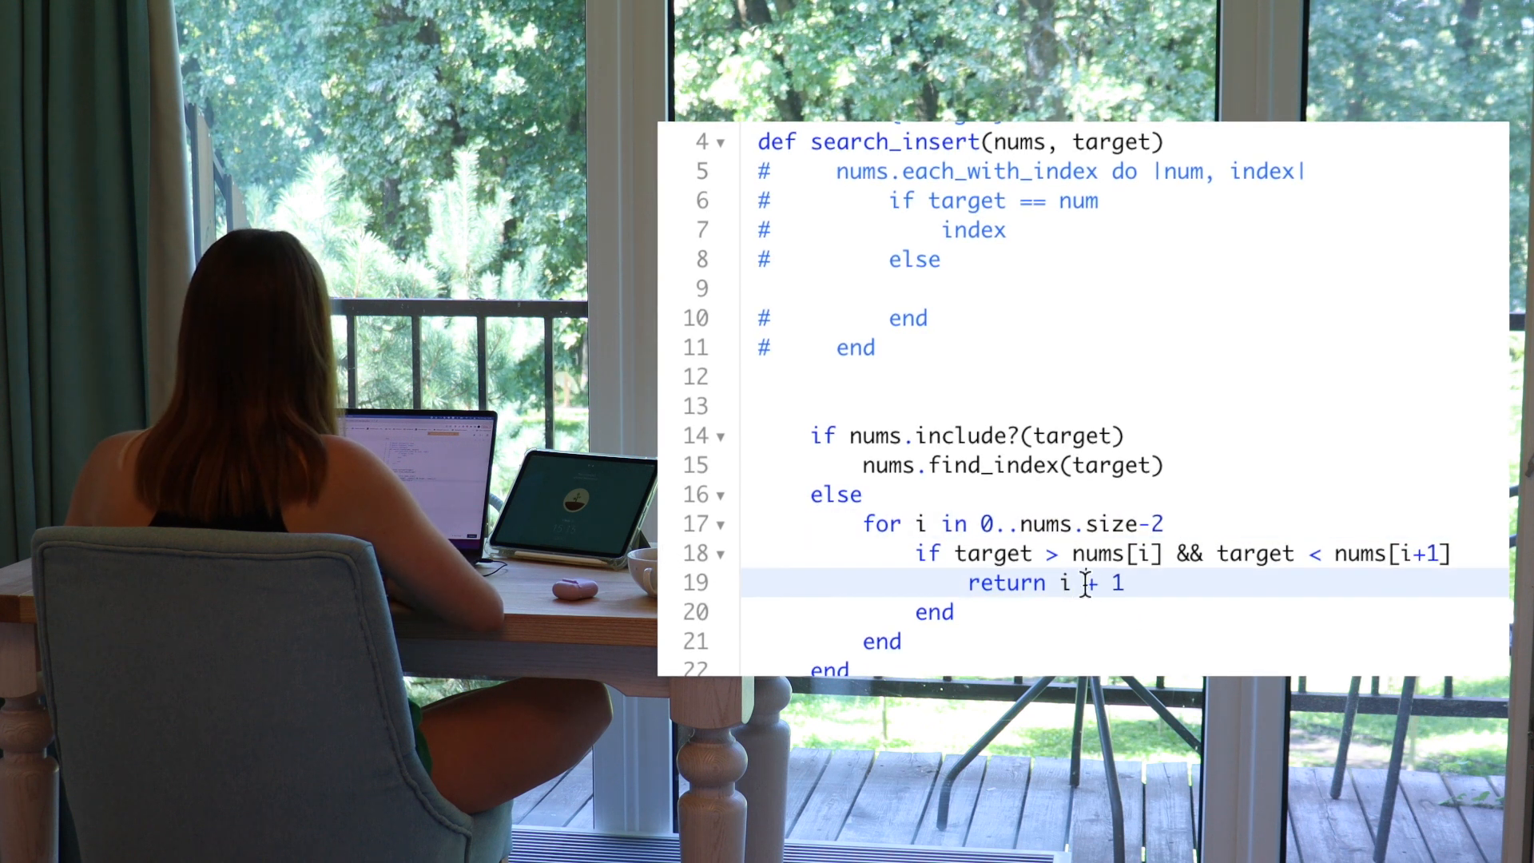
left_click(901, 641)
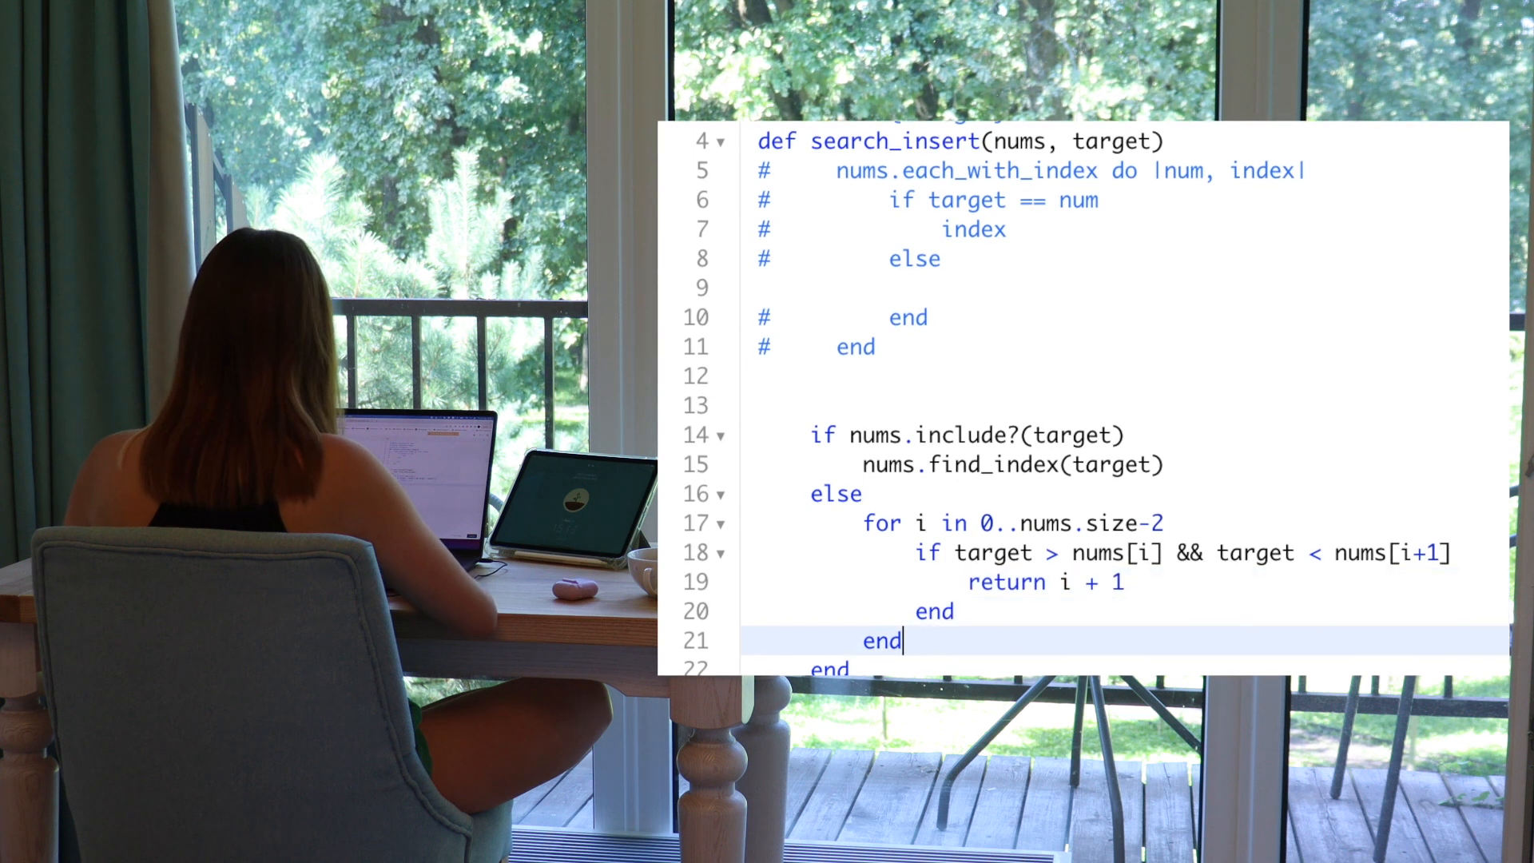
key("enter")
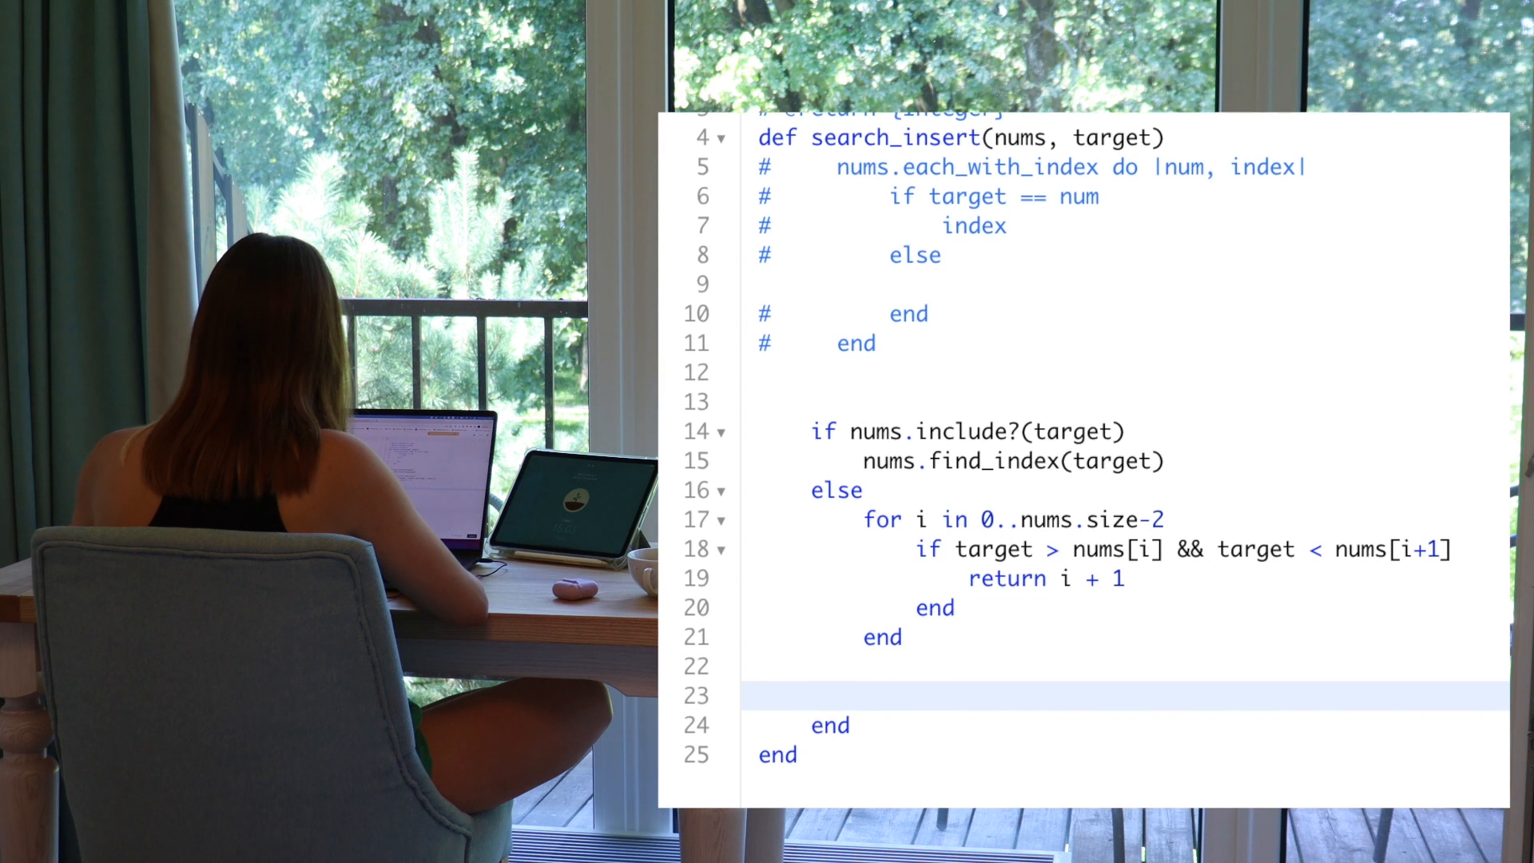
Add the guard 'return 0 if target < nums.min' below the loop
type("ret")
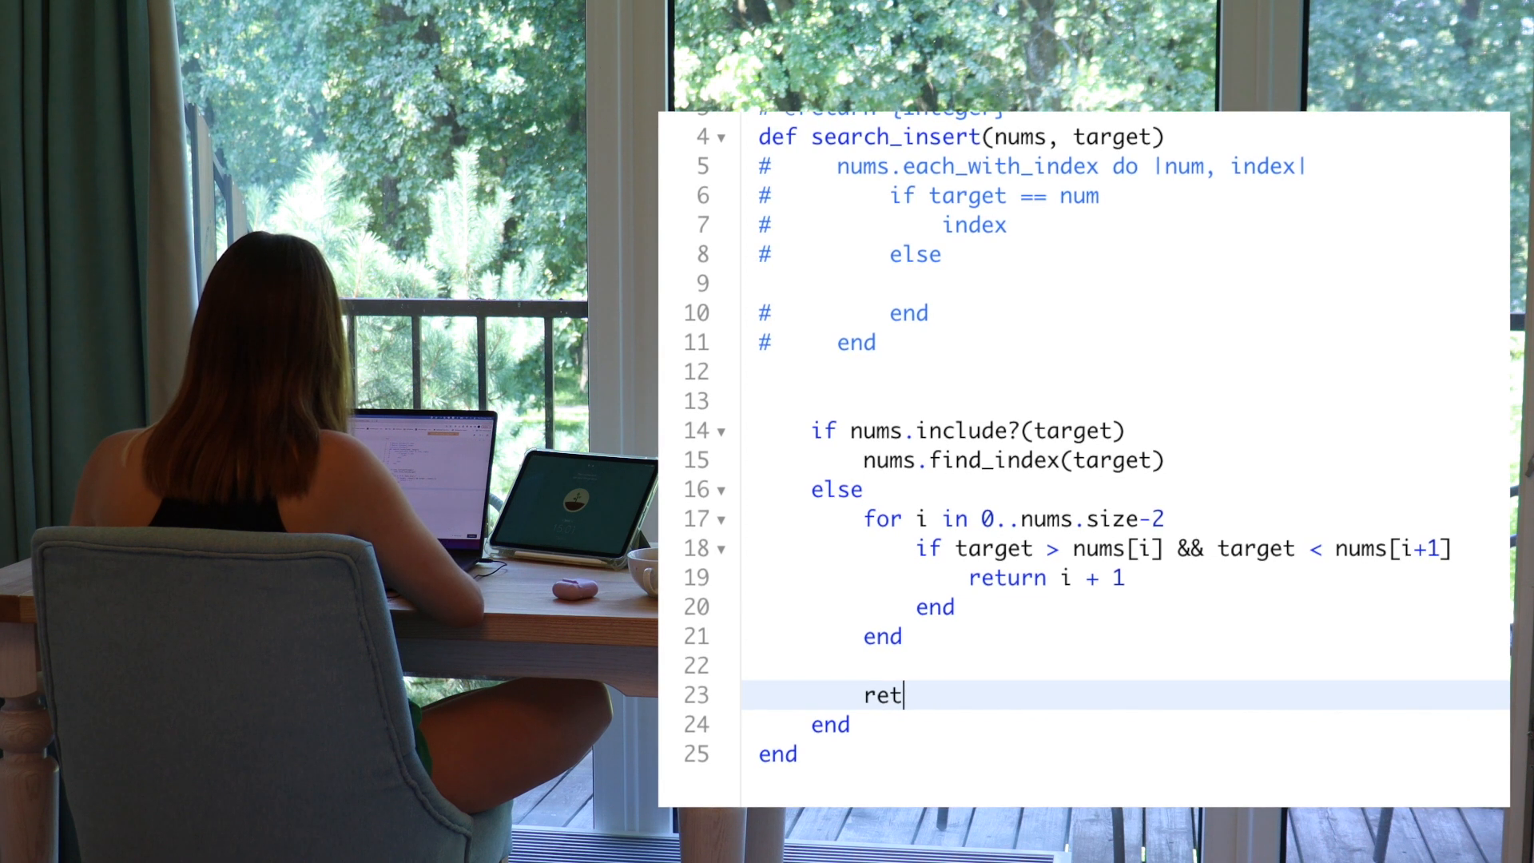
type("urn 0")
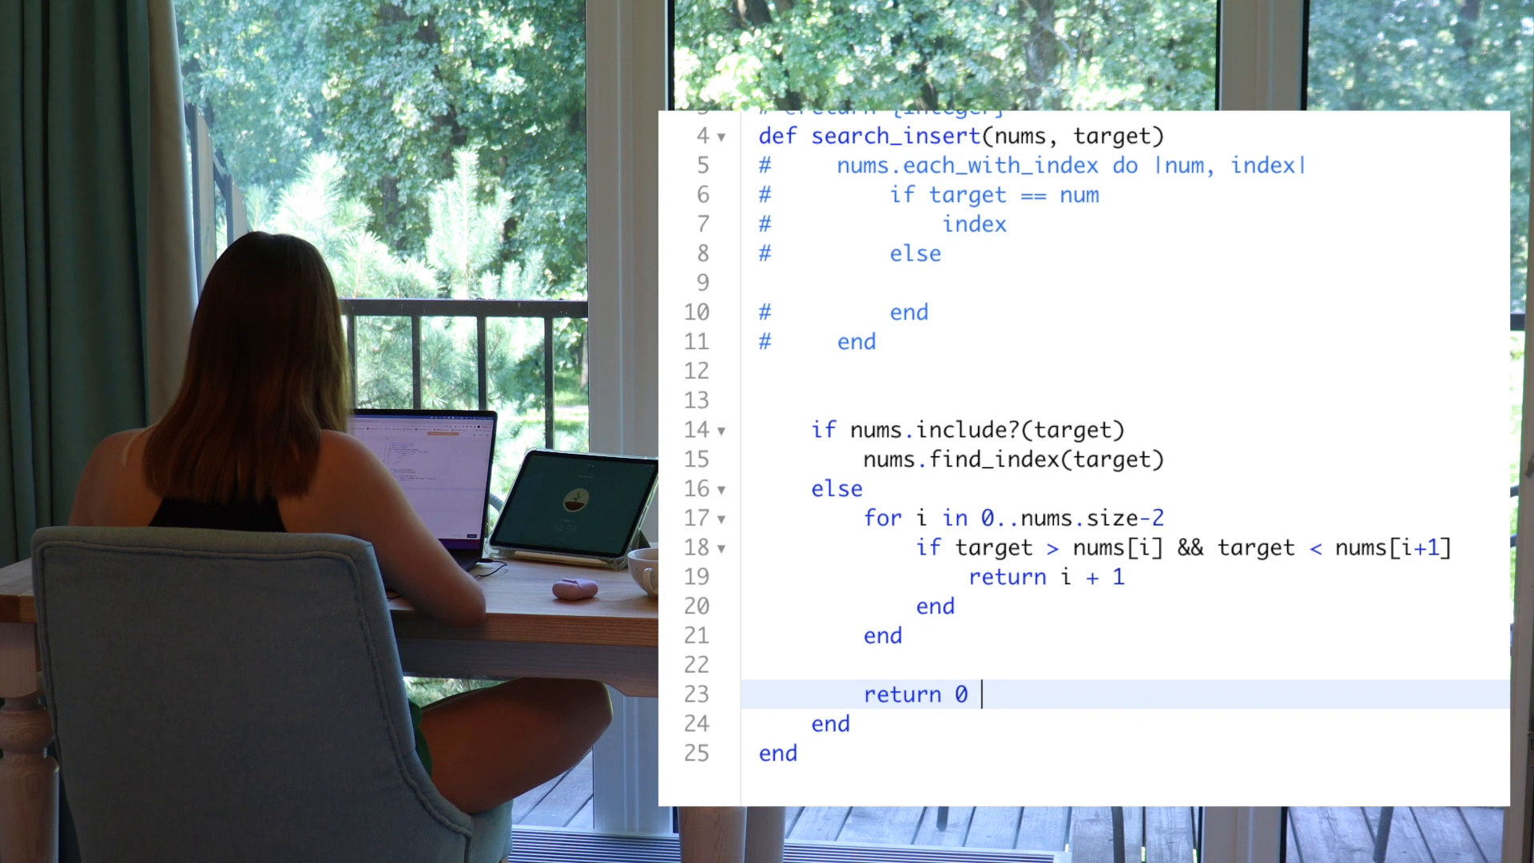
type("if")
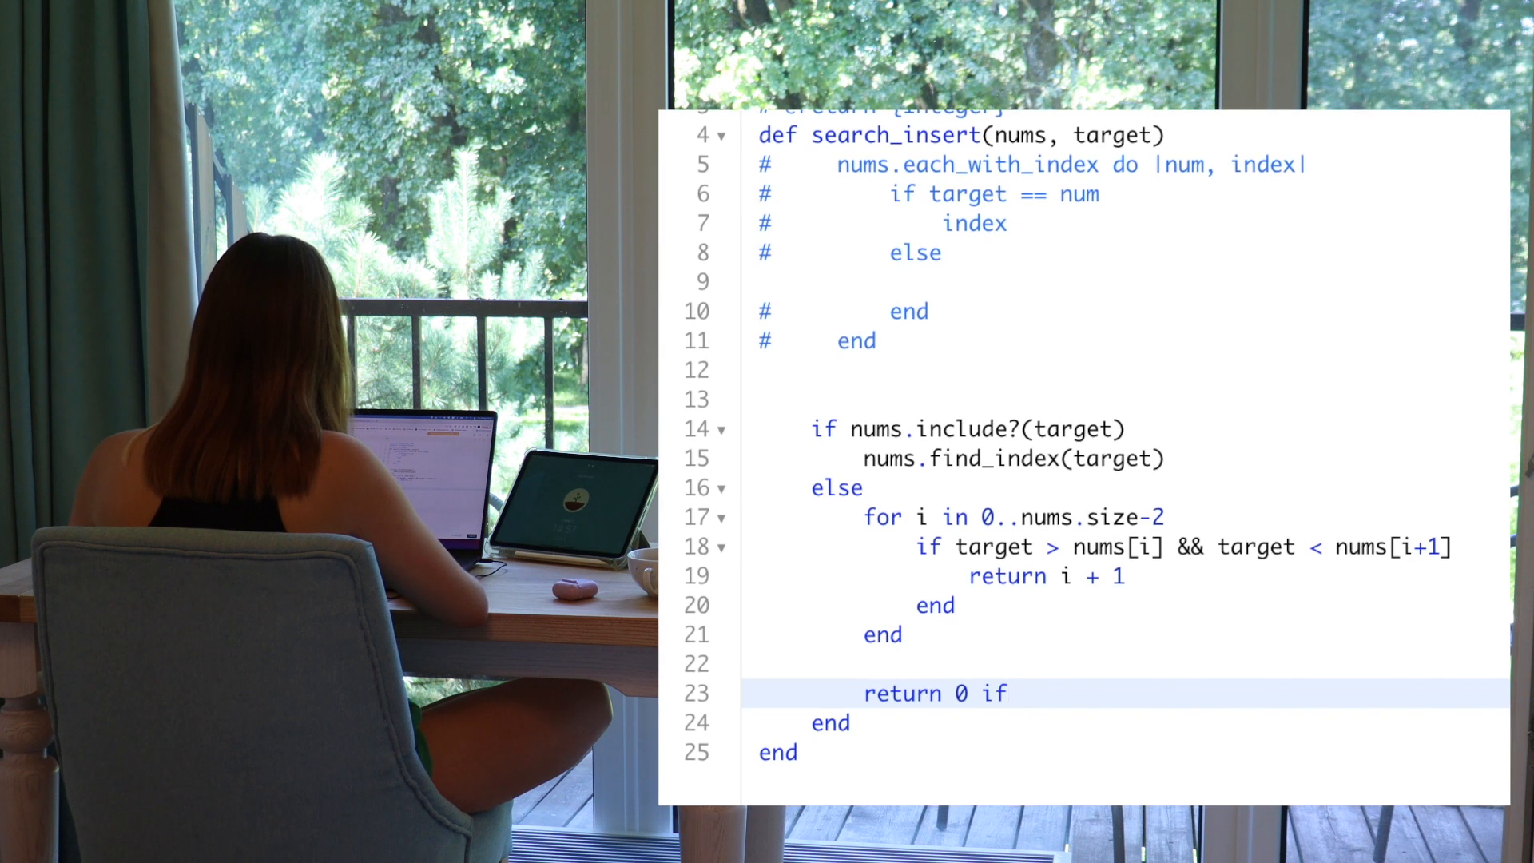
type("target")
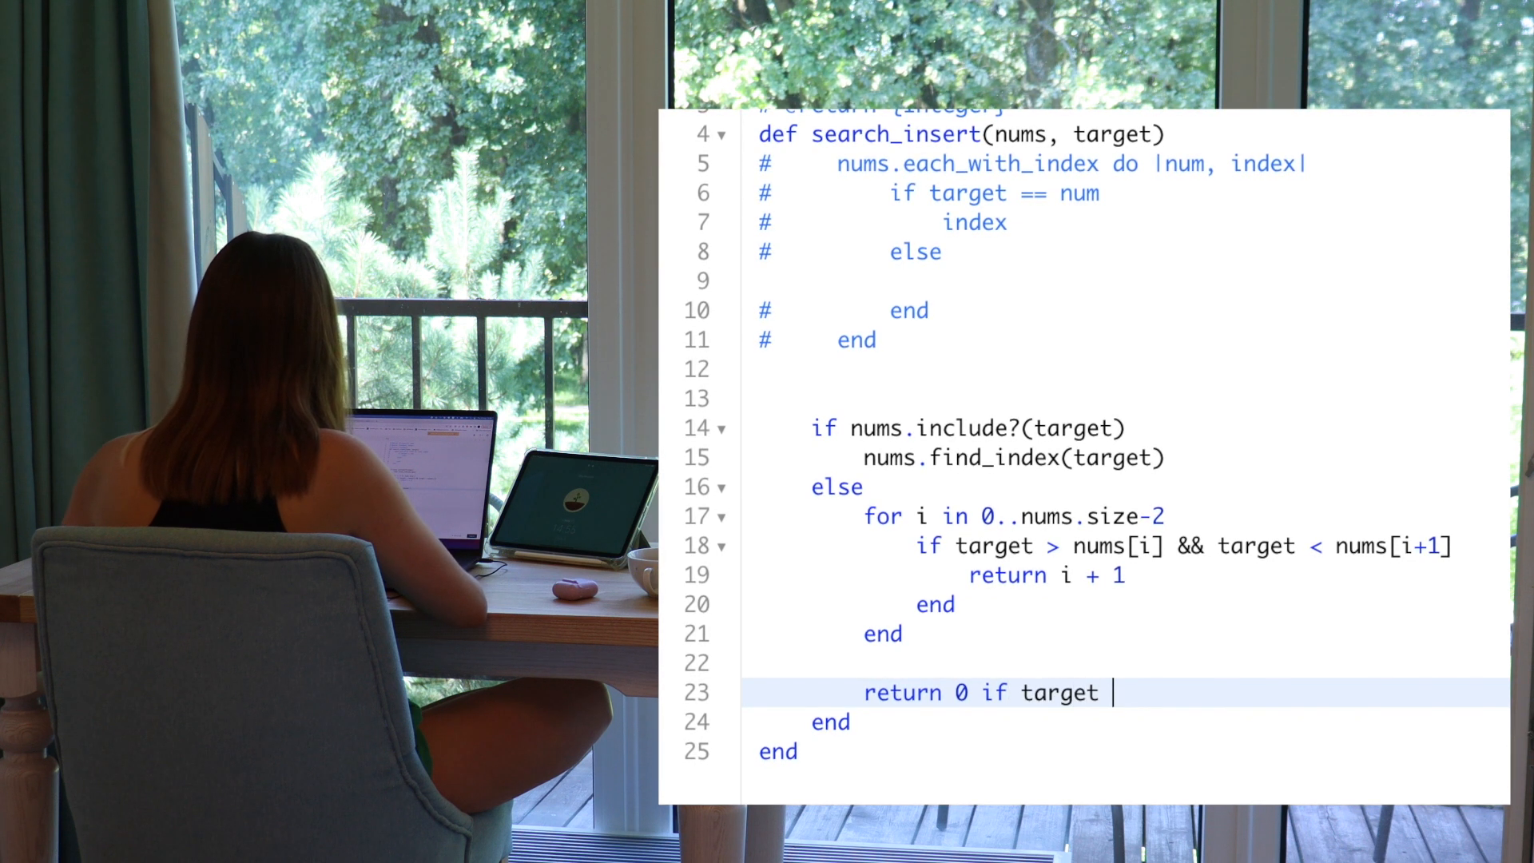
type("<")
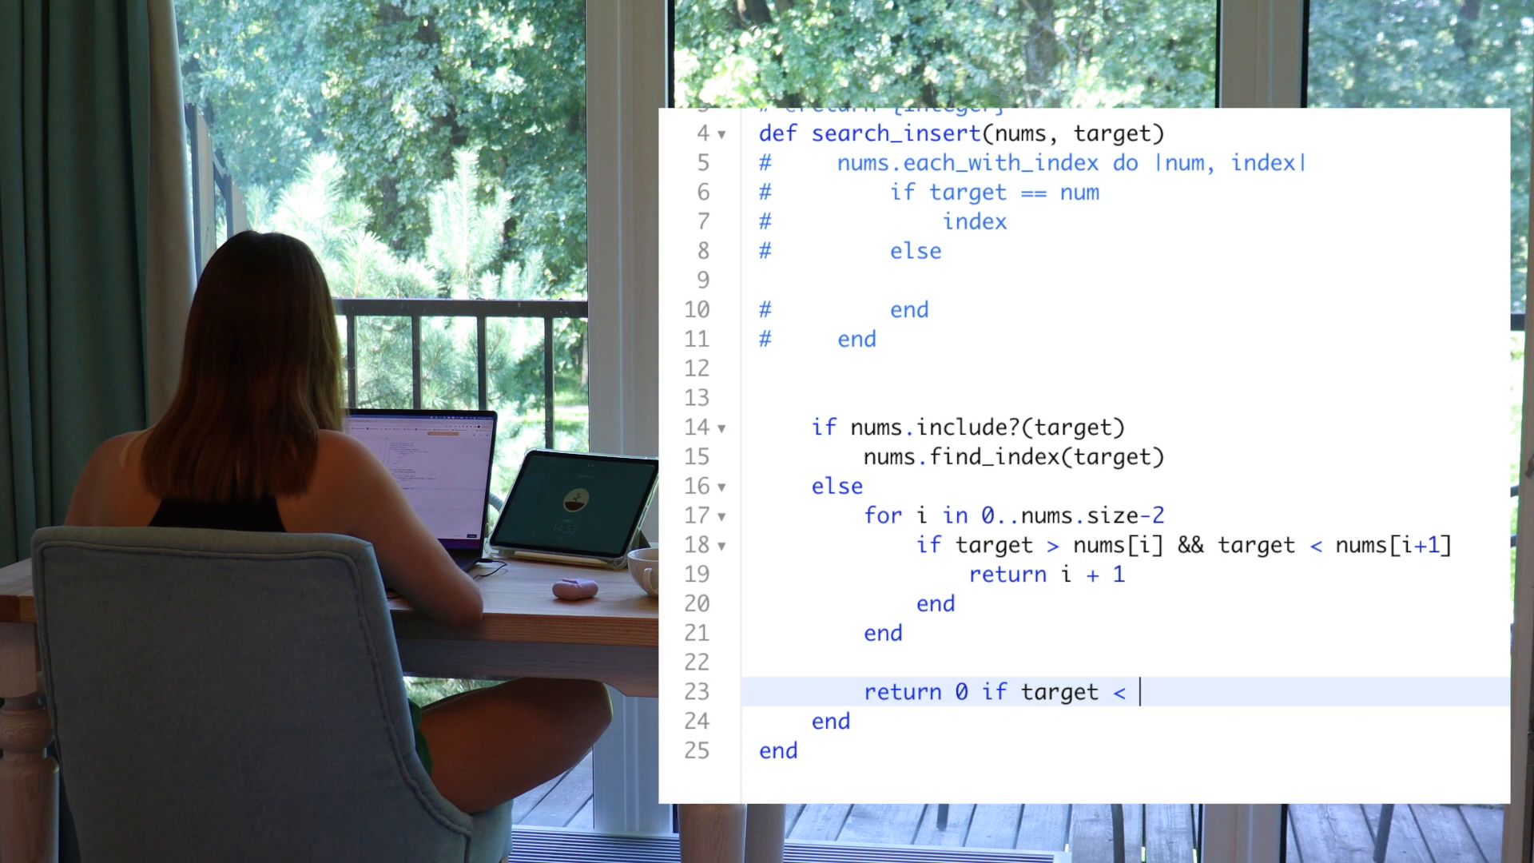
type("nums.mi")
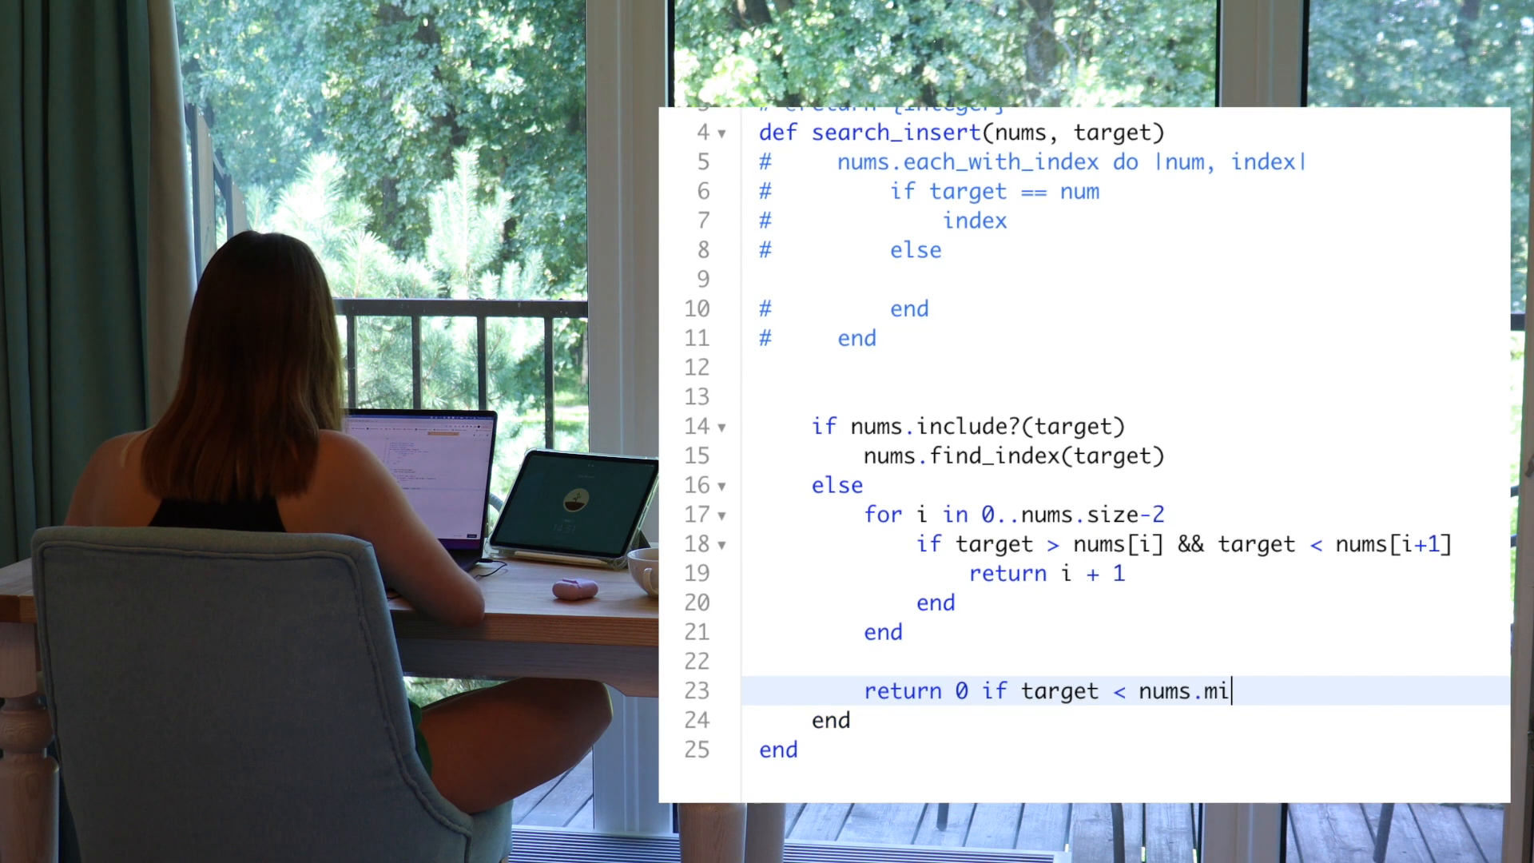
type("n")
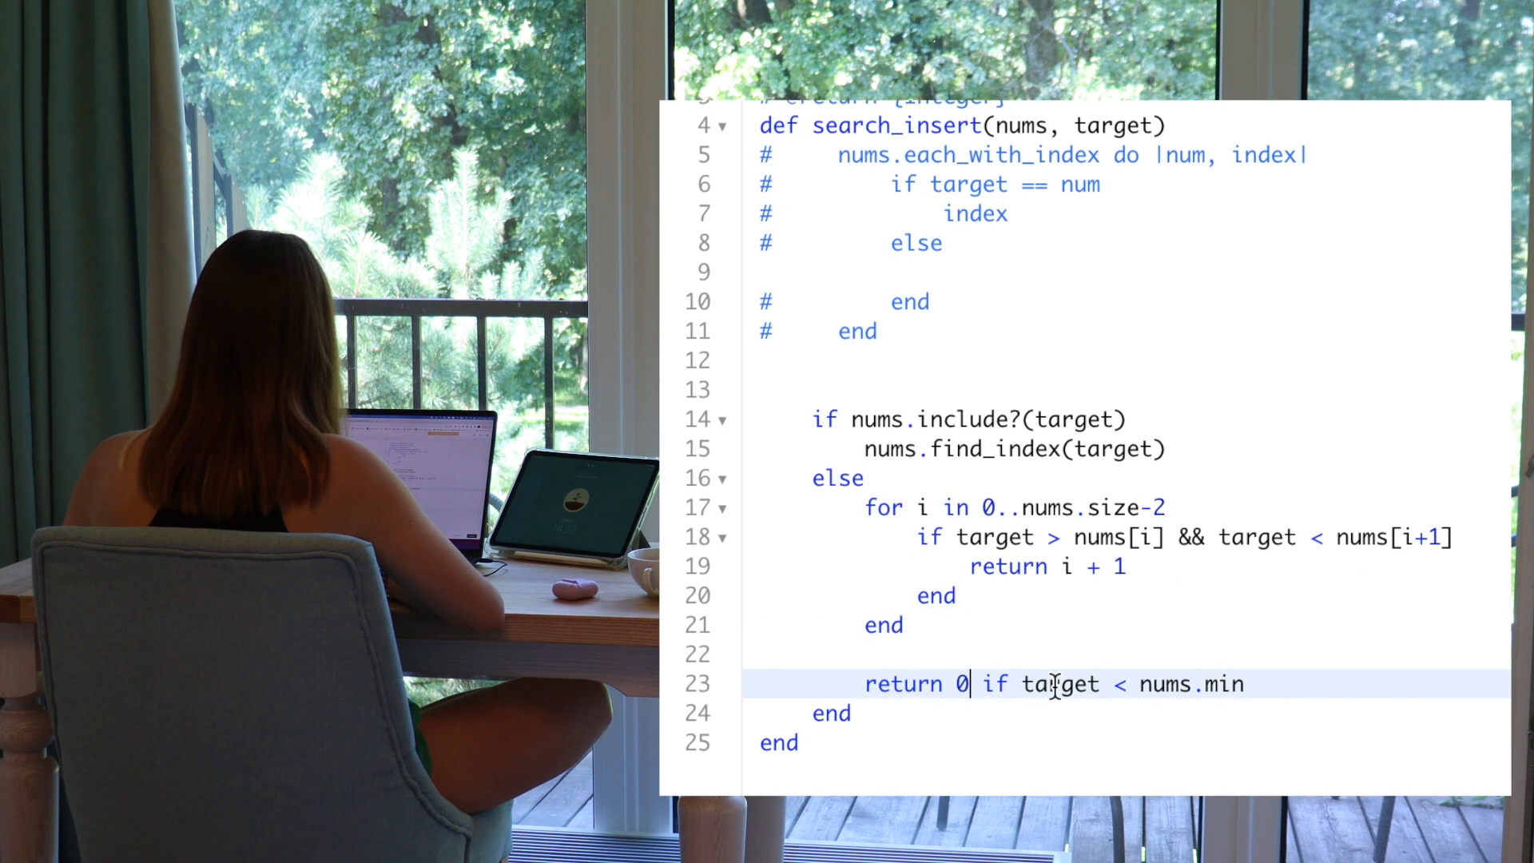
double_click(1058, 684)
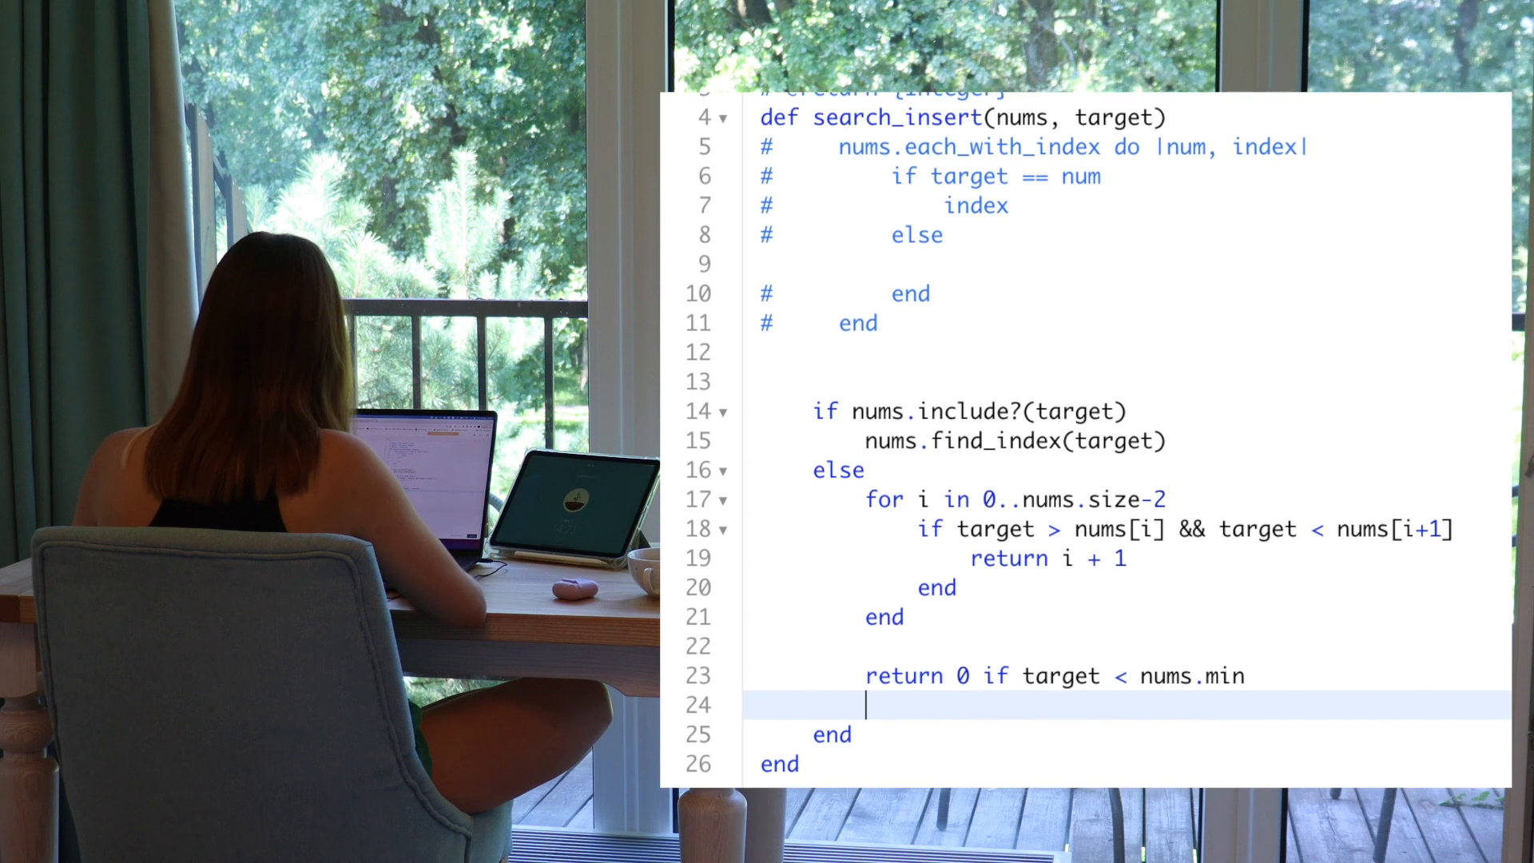
Add the guard 'return nums.size if target > nums.max'
type("return m")
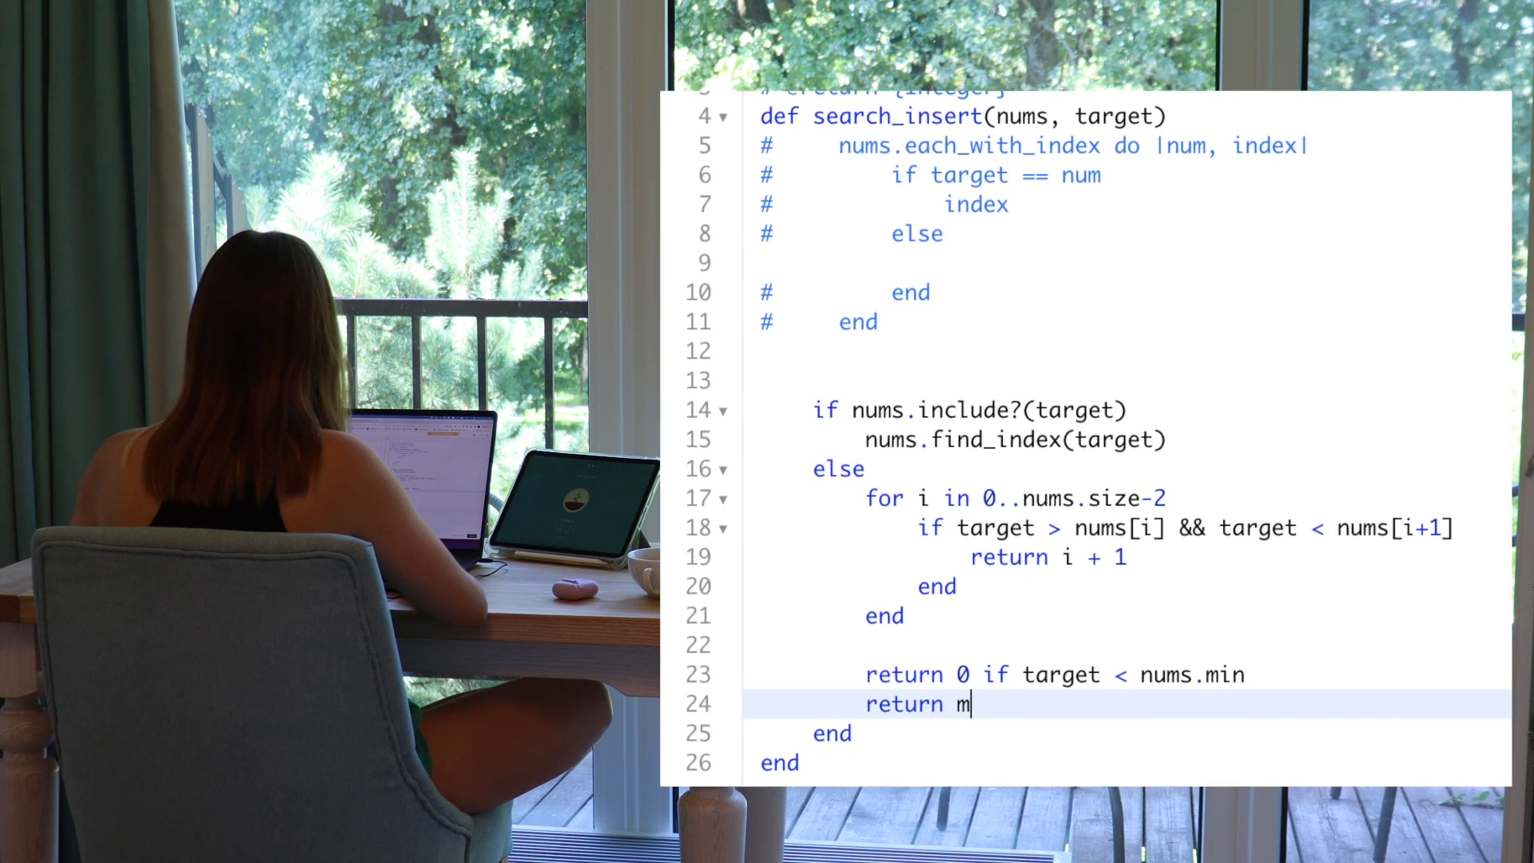
type("u")
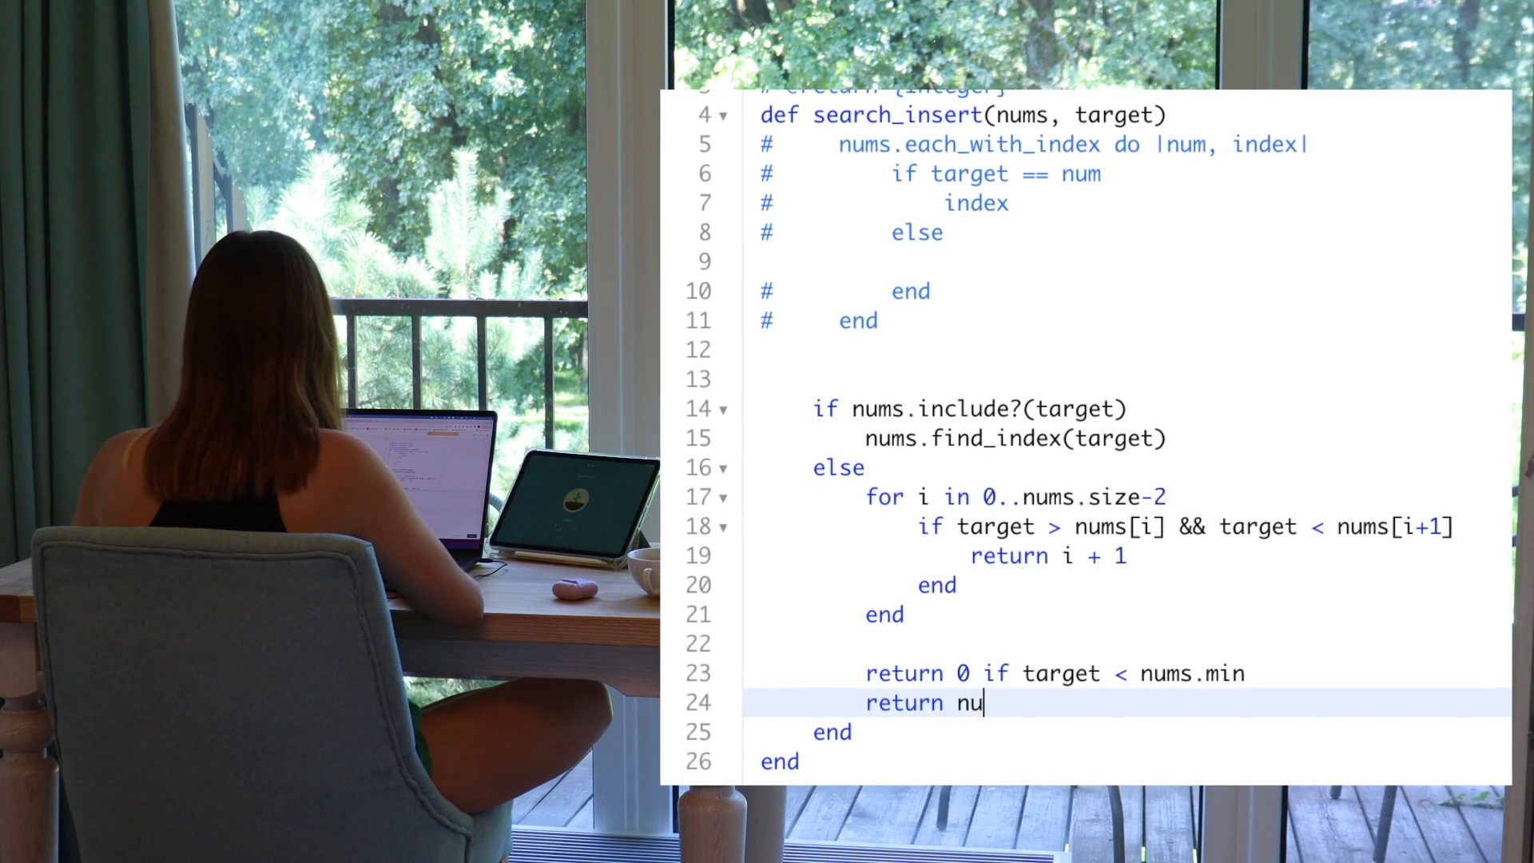
type("ms.")
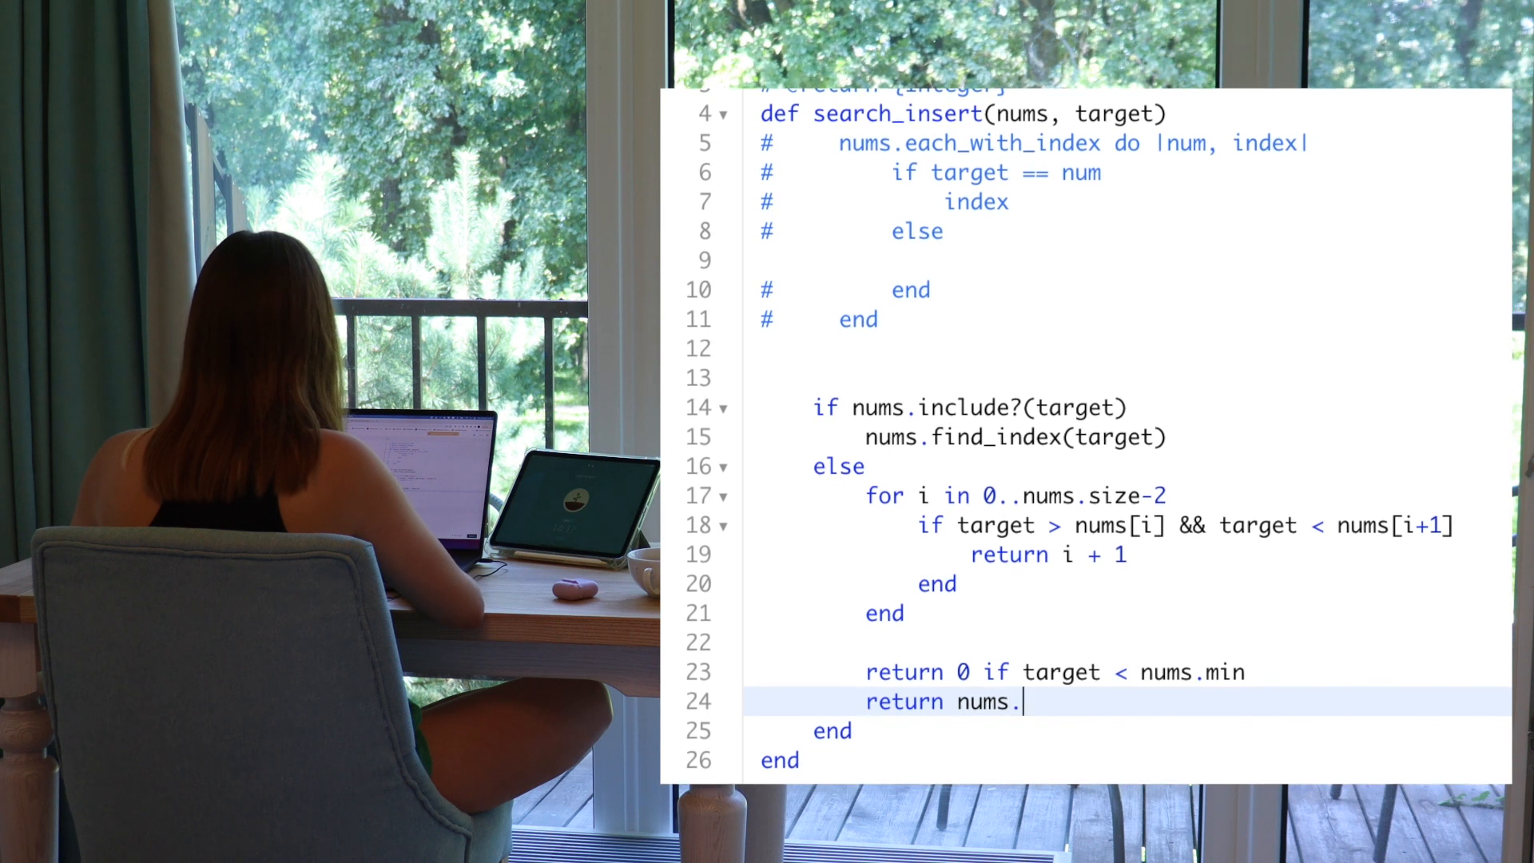
type("size if")
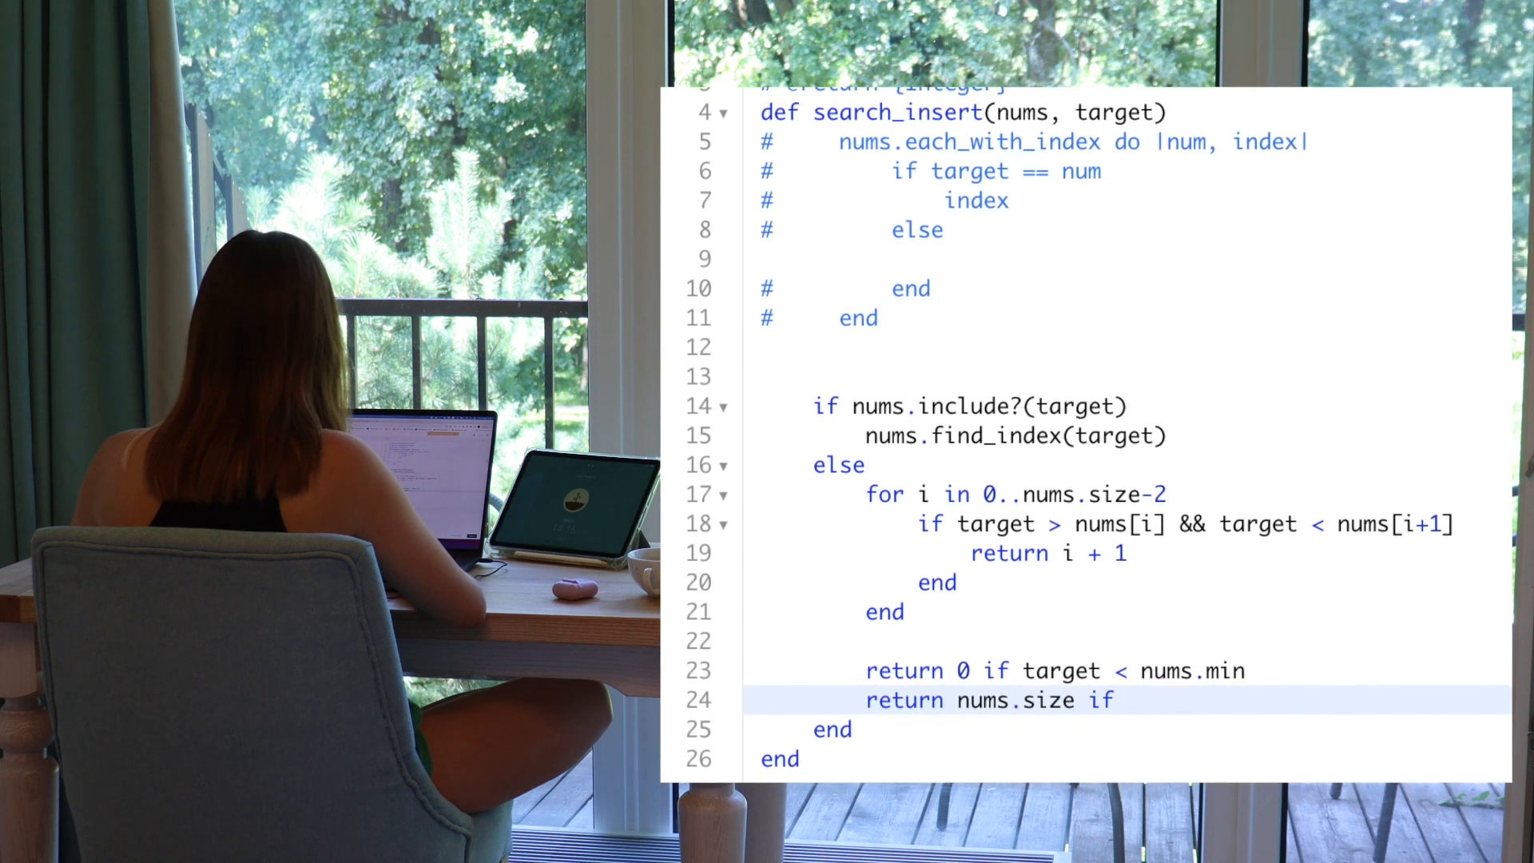
type("tat")
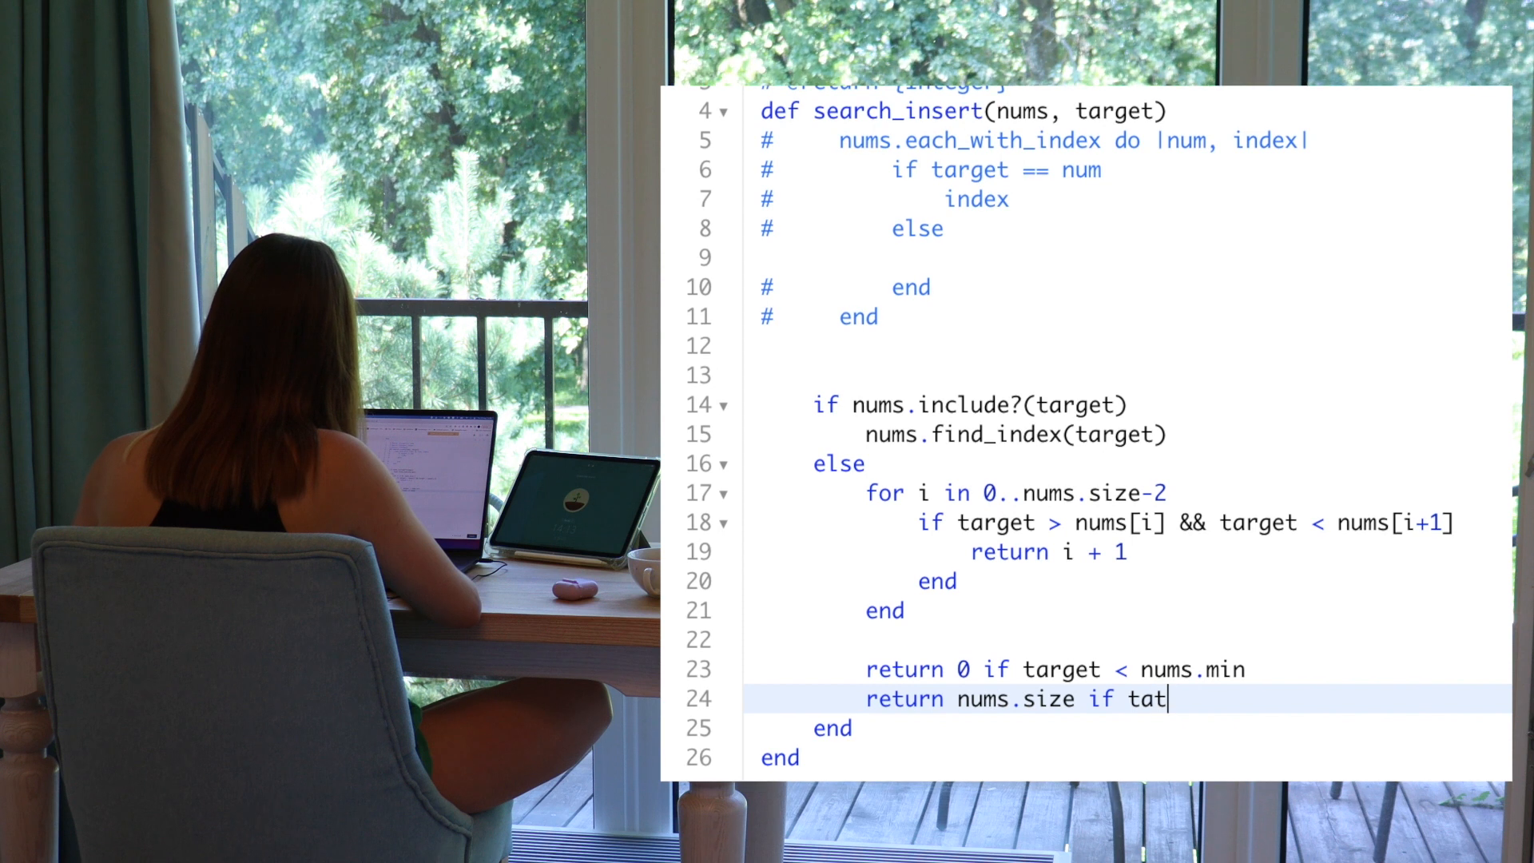
key("Backspace")
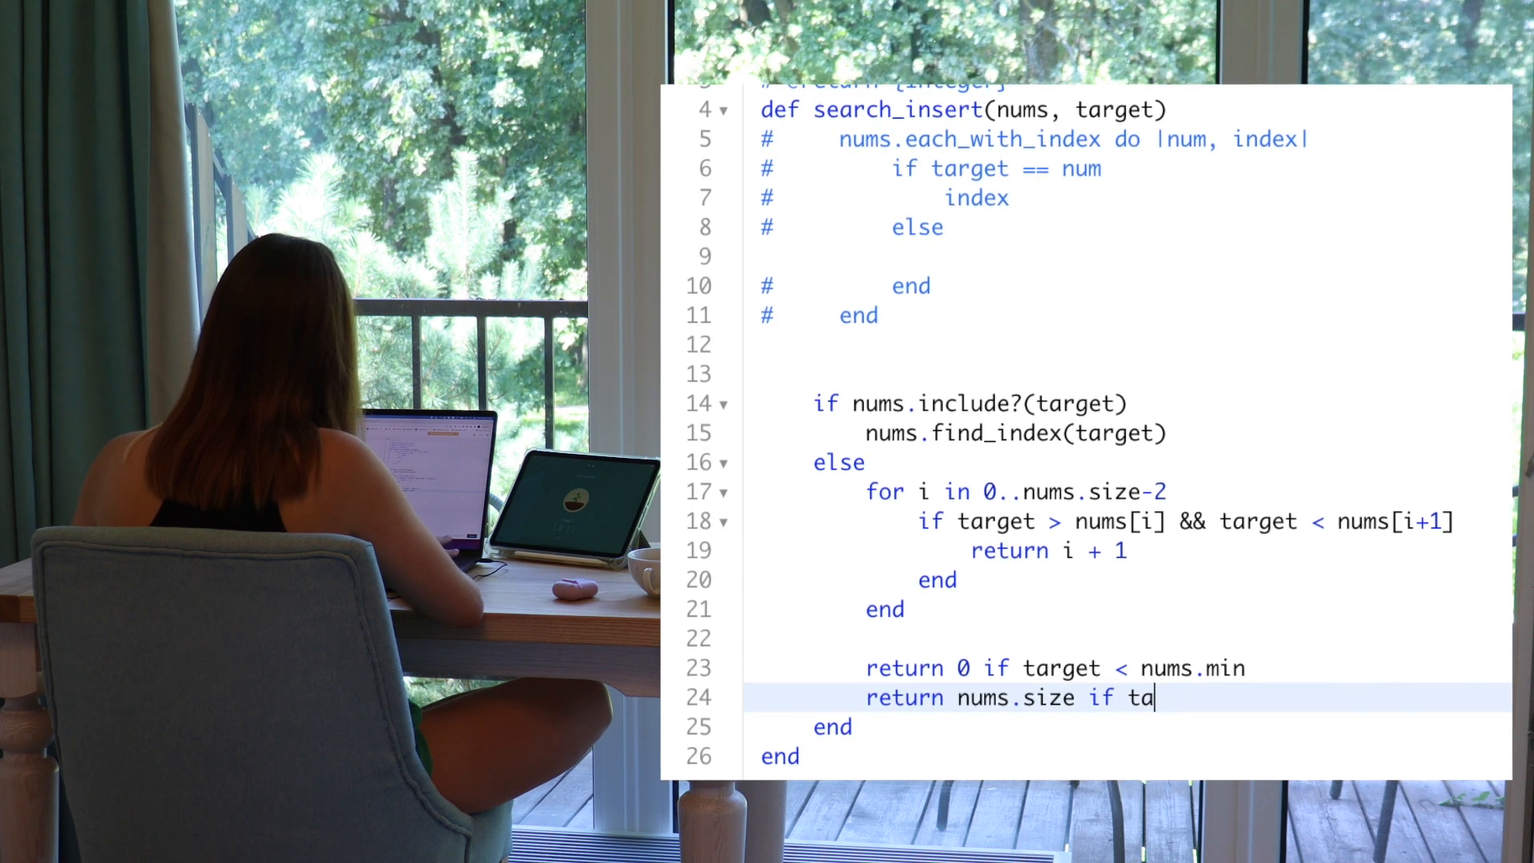
type("rget >")
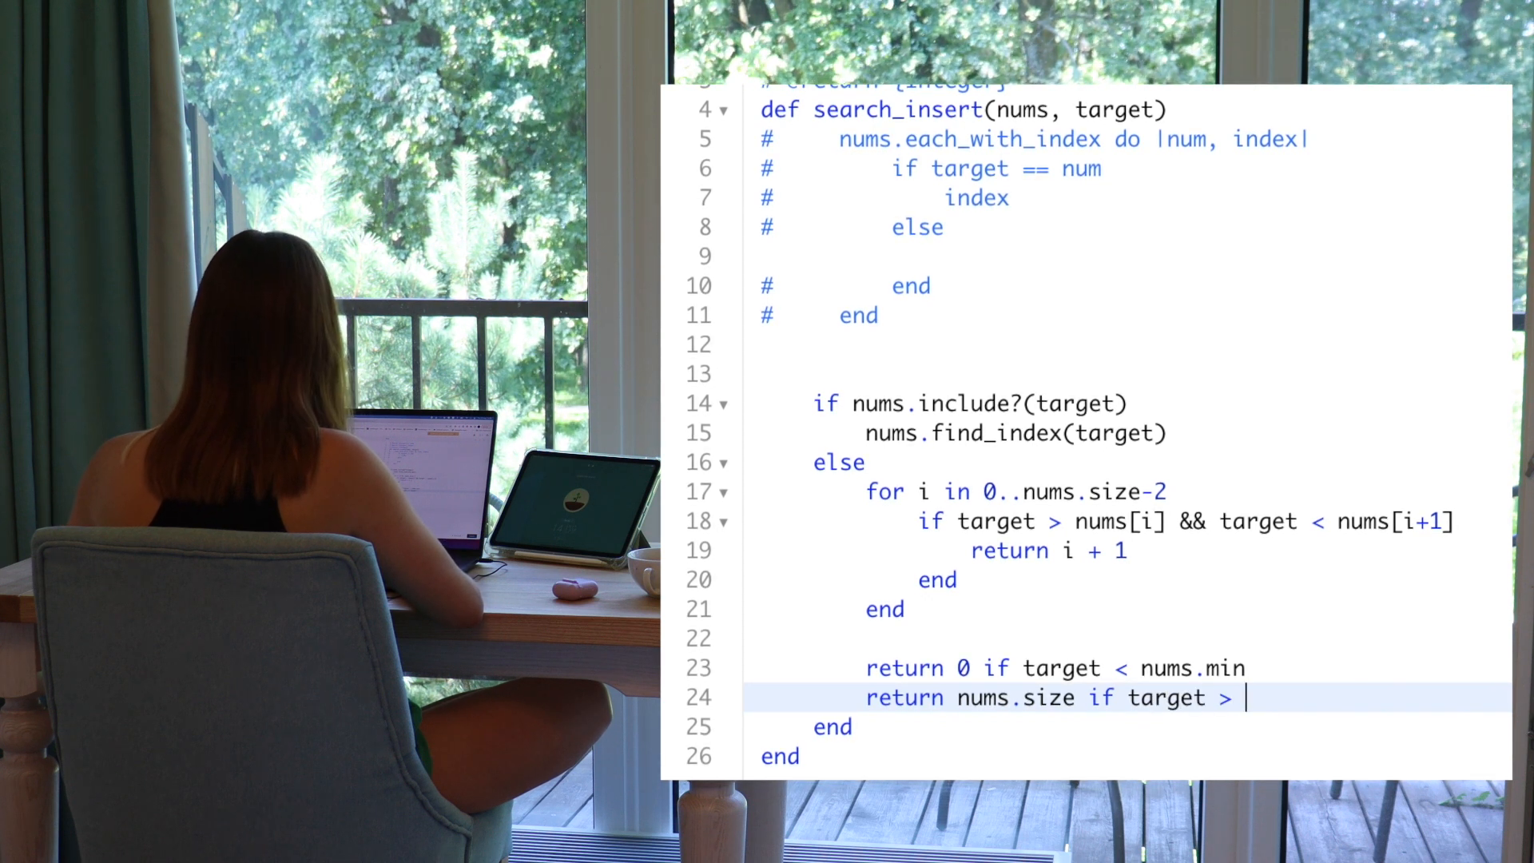
type("nums.max")
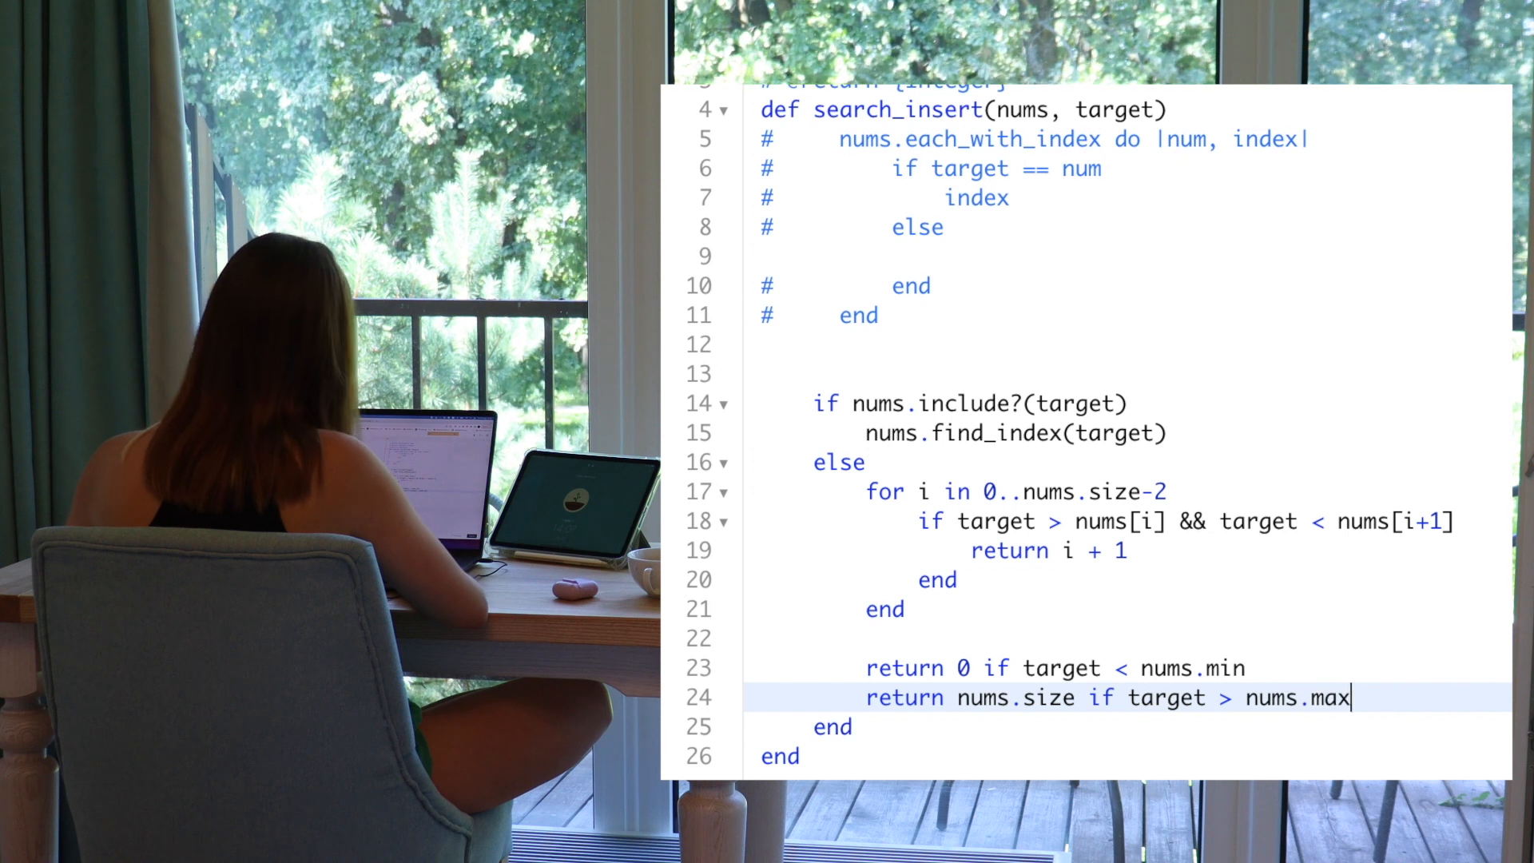
type("#")
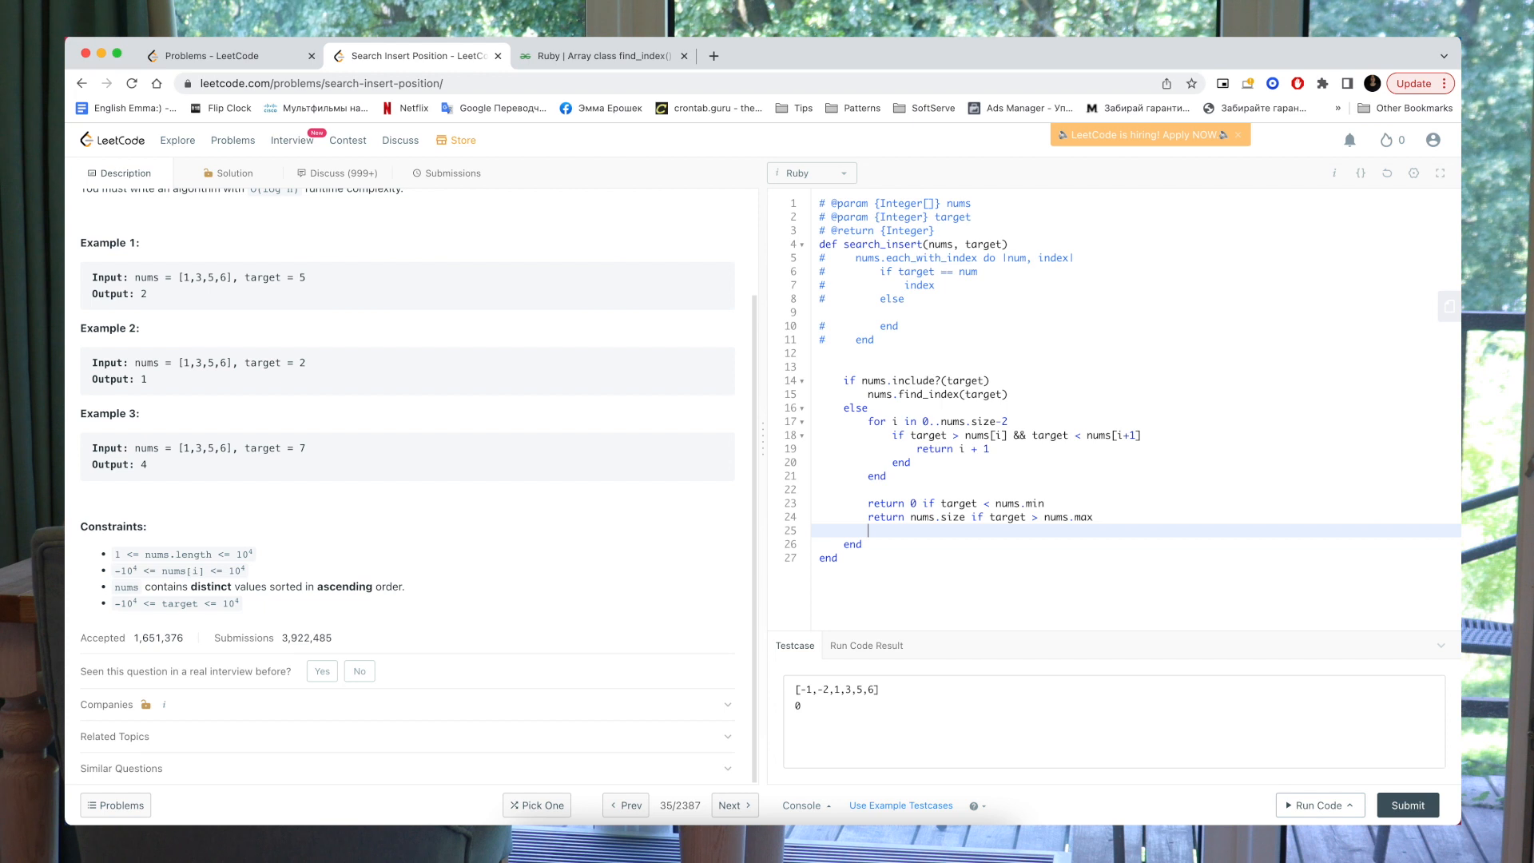
Change the custom test case to nums [1,3,5,6], target 7 and run it
left_click(881, 690)
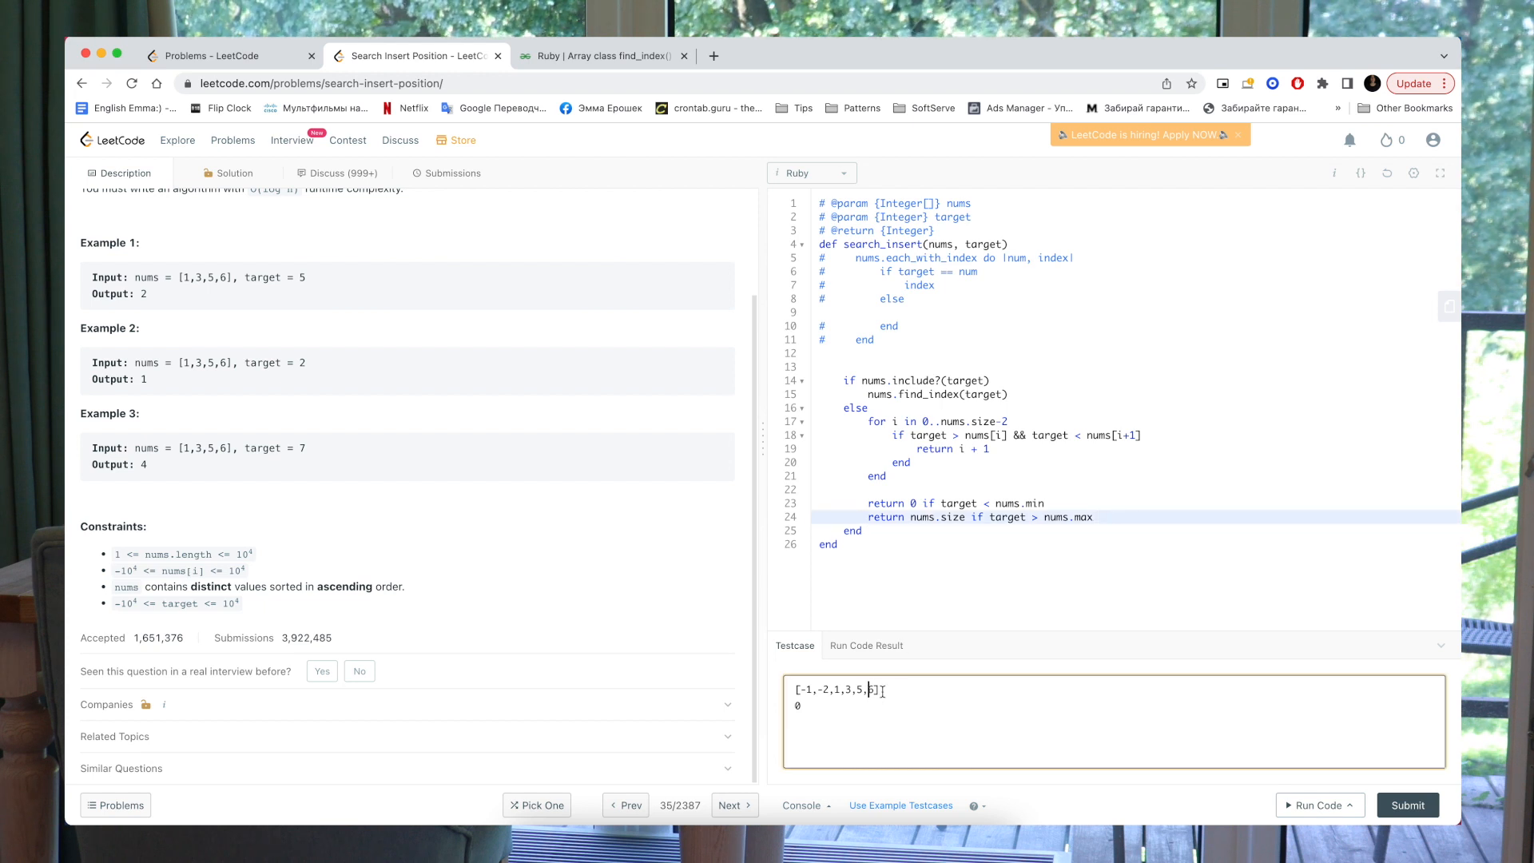
type("6")
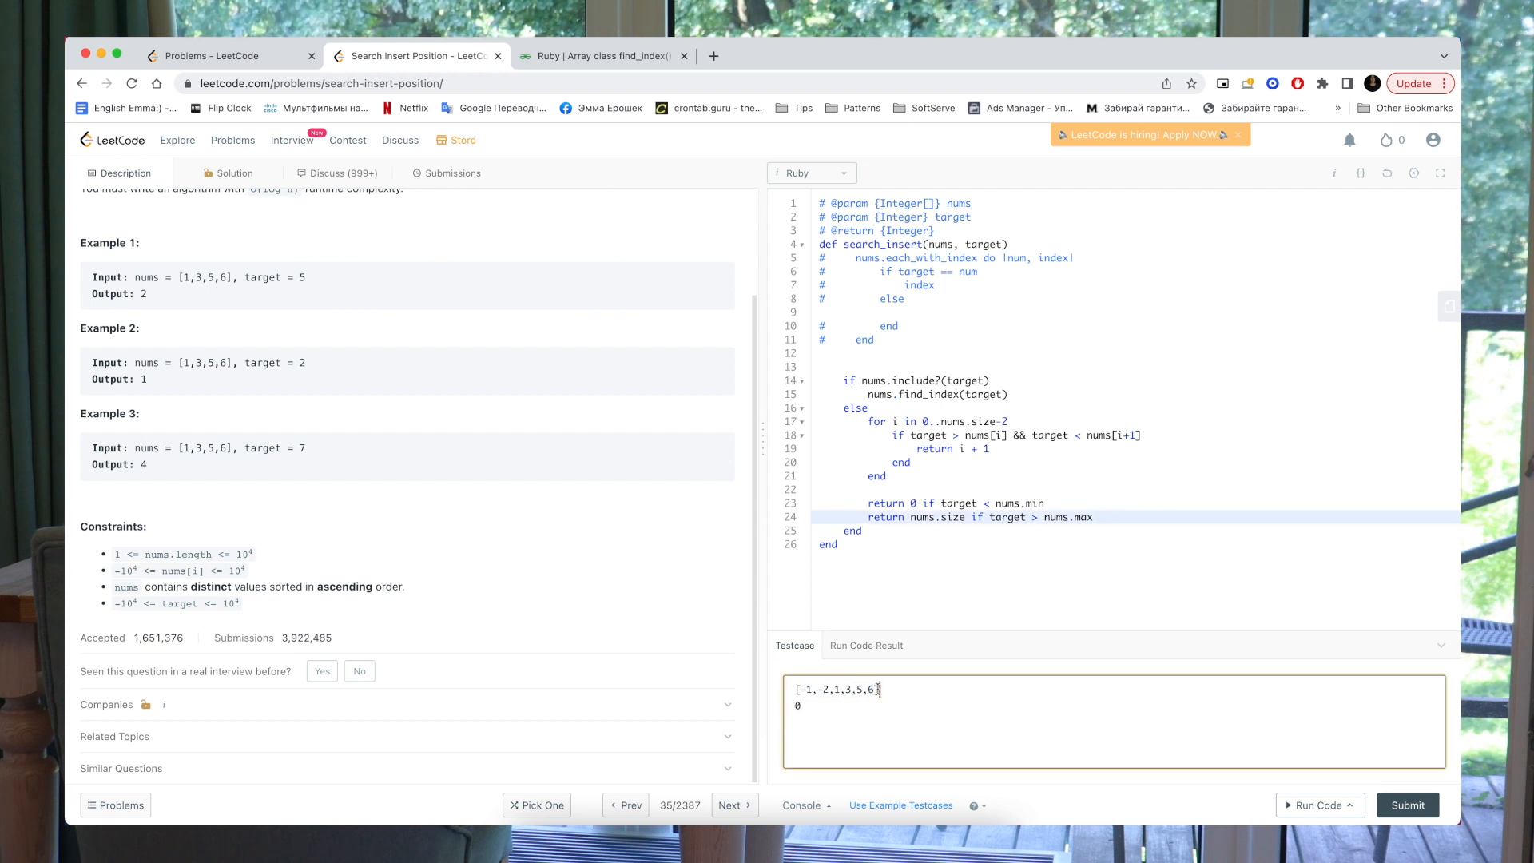
type("7")
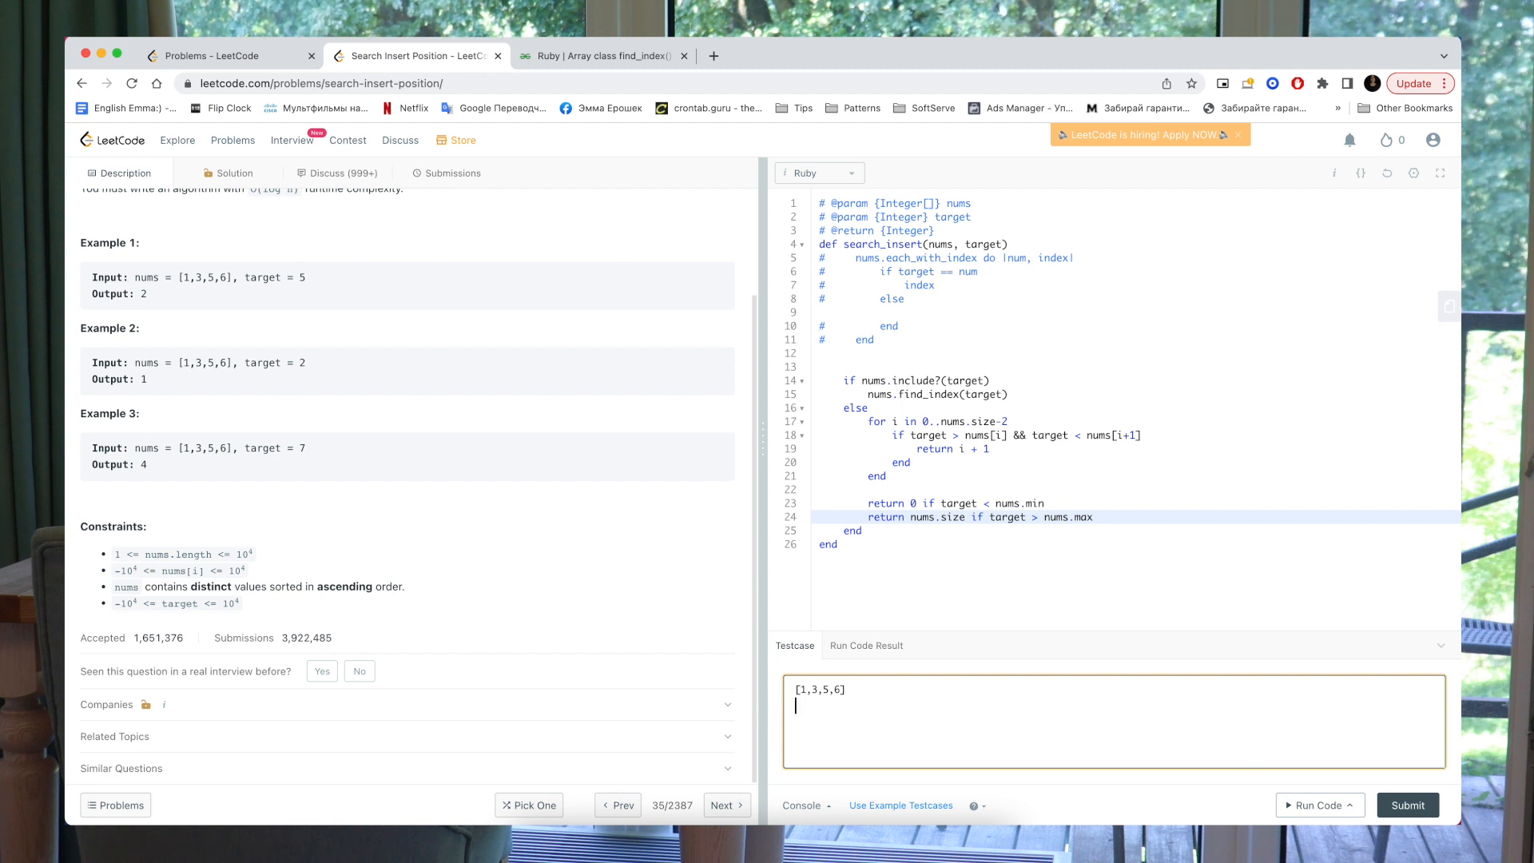
type("7")
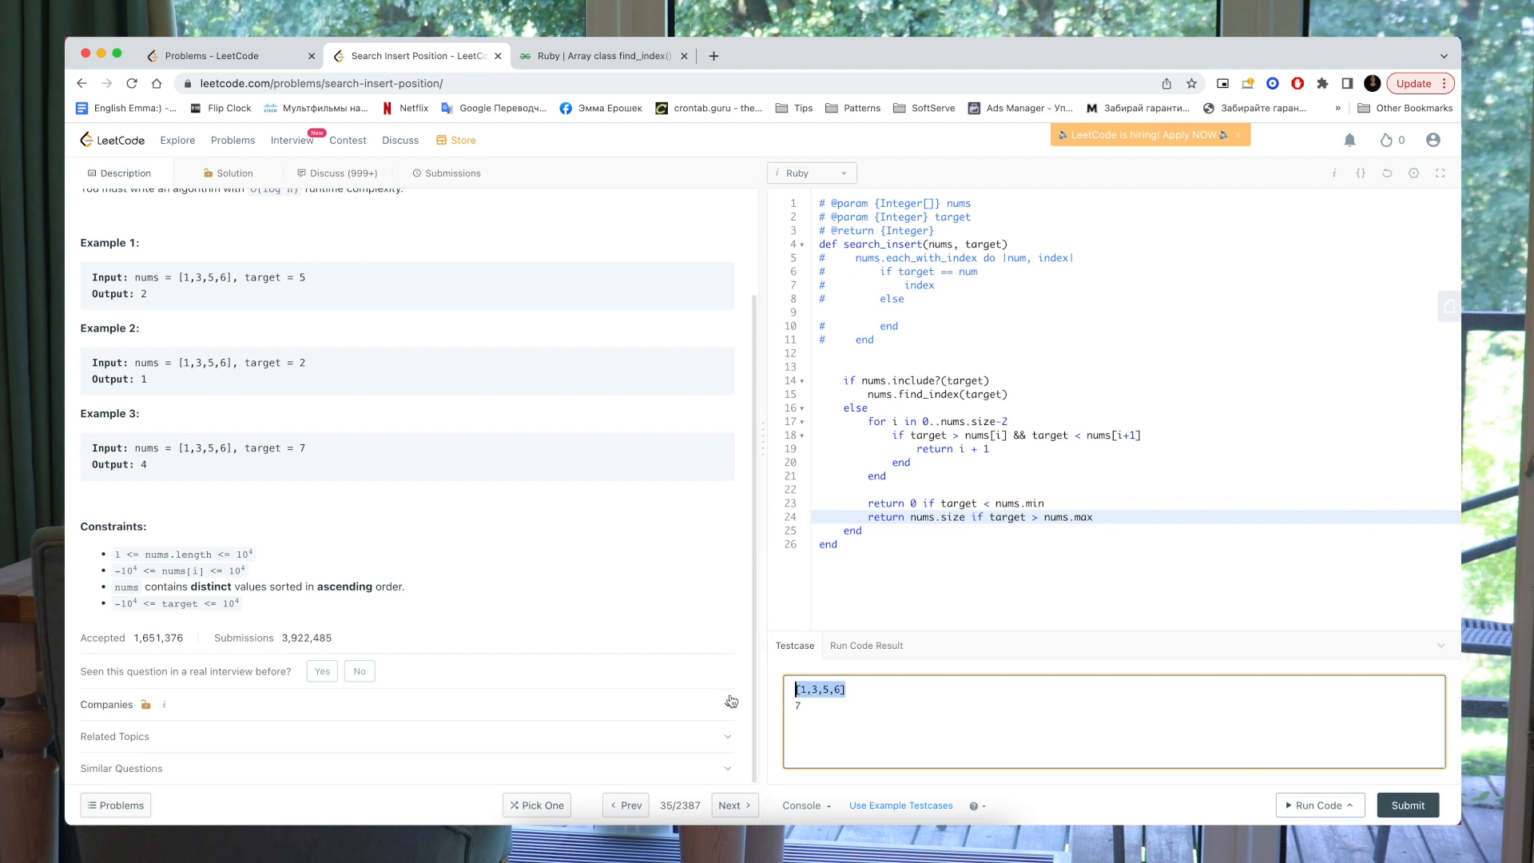
left_click(799, 705)
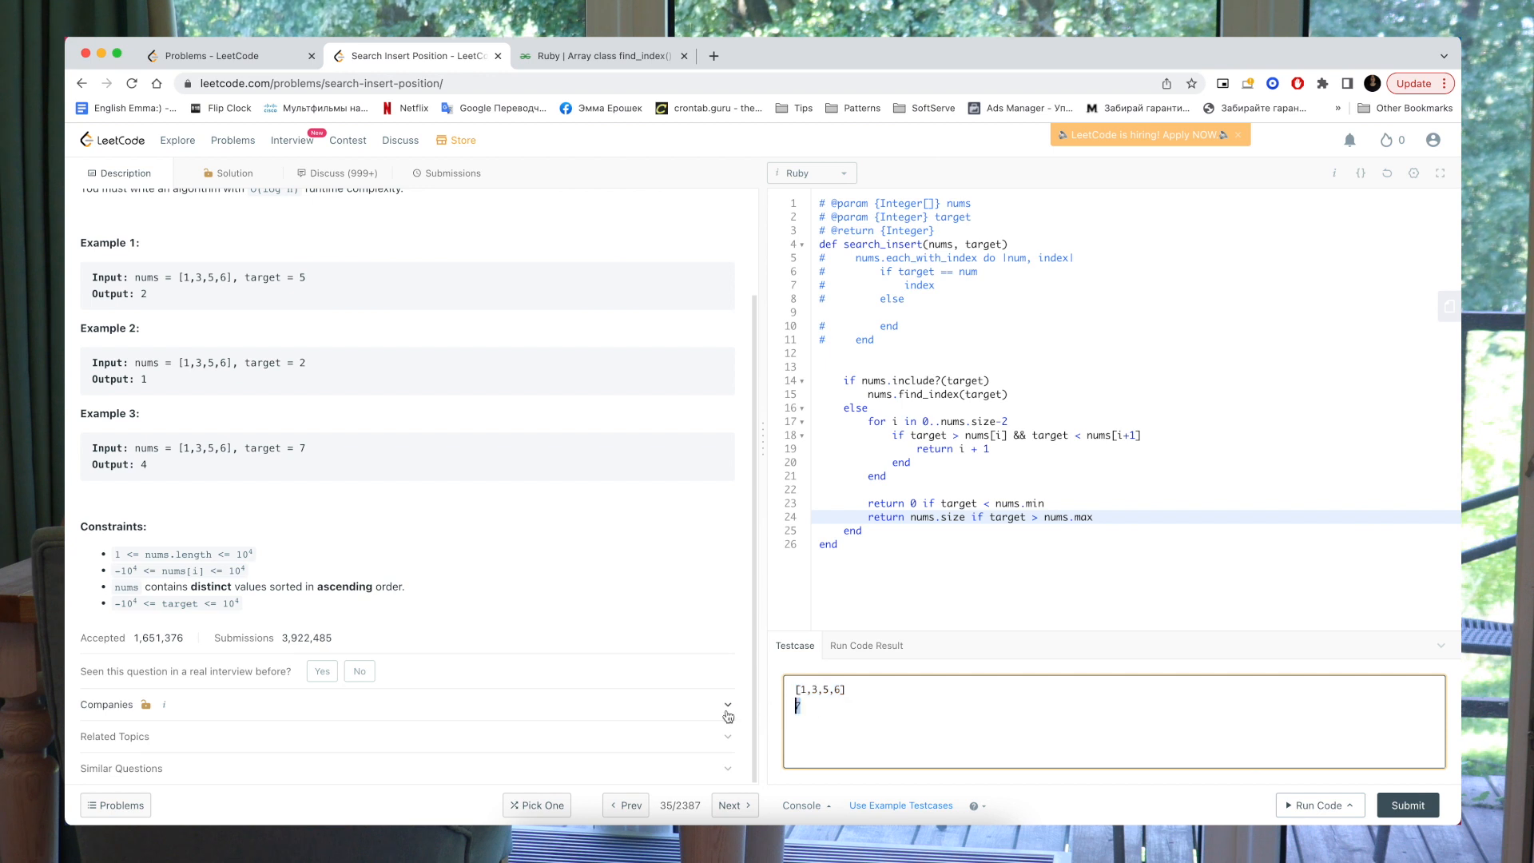
mouse_move(854, 703)
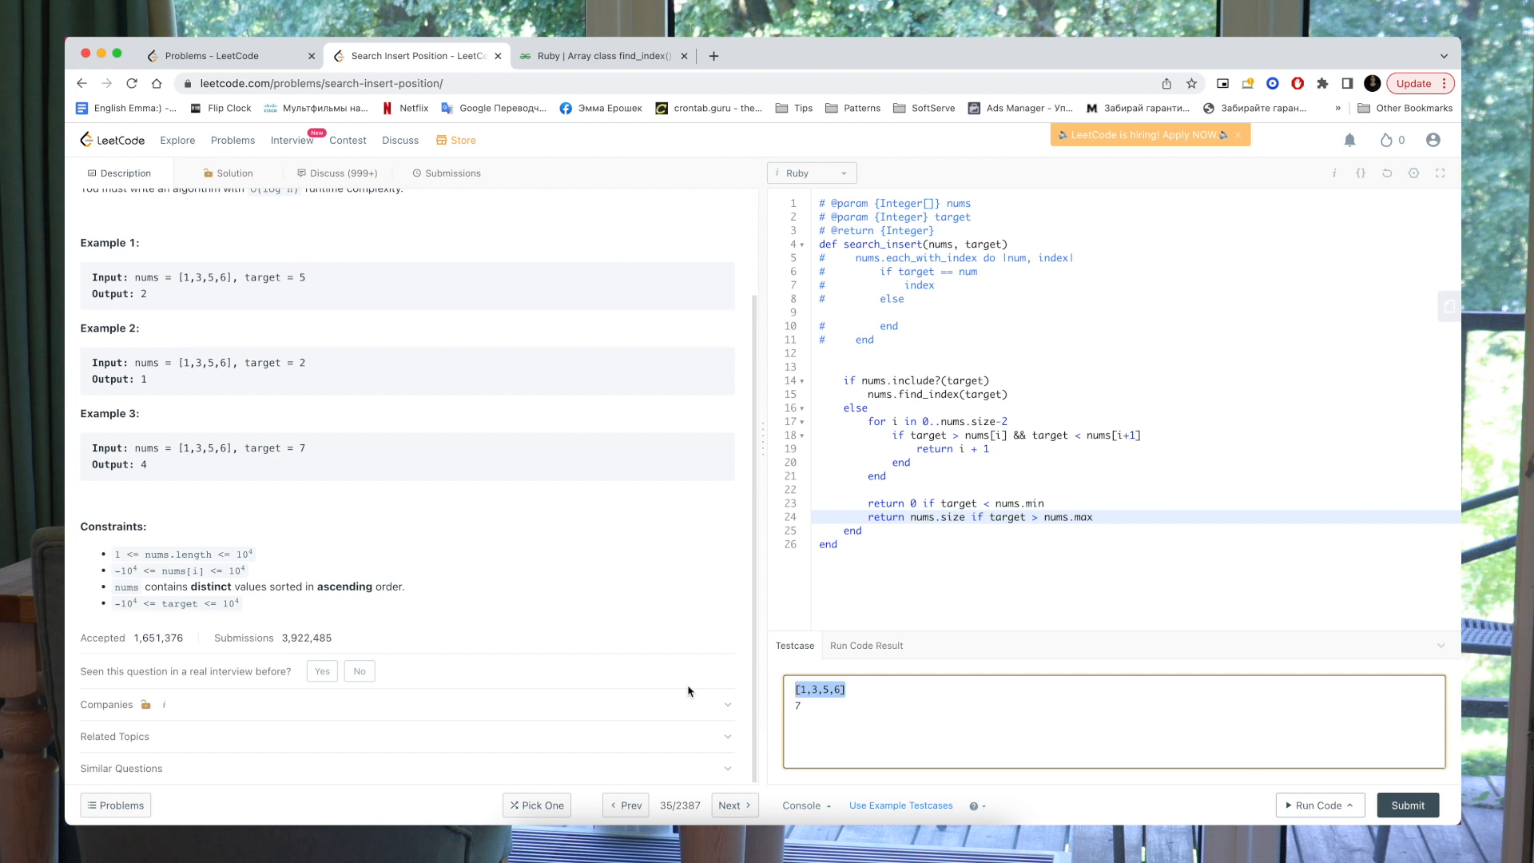
left_click(951, 717)
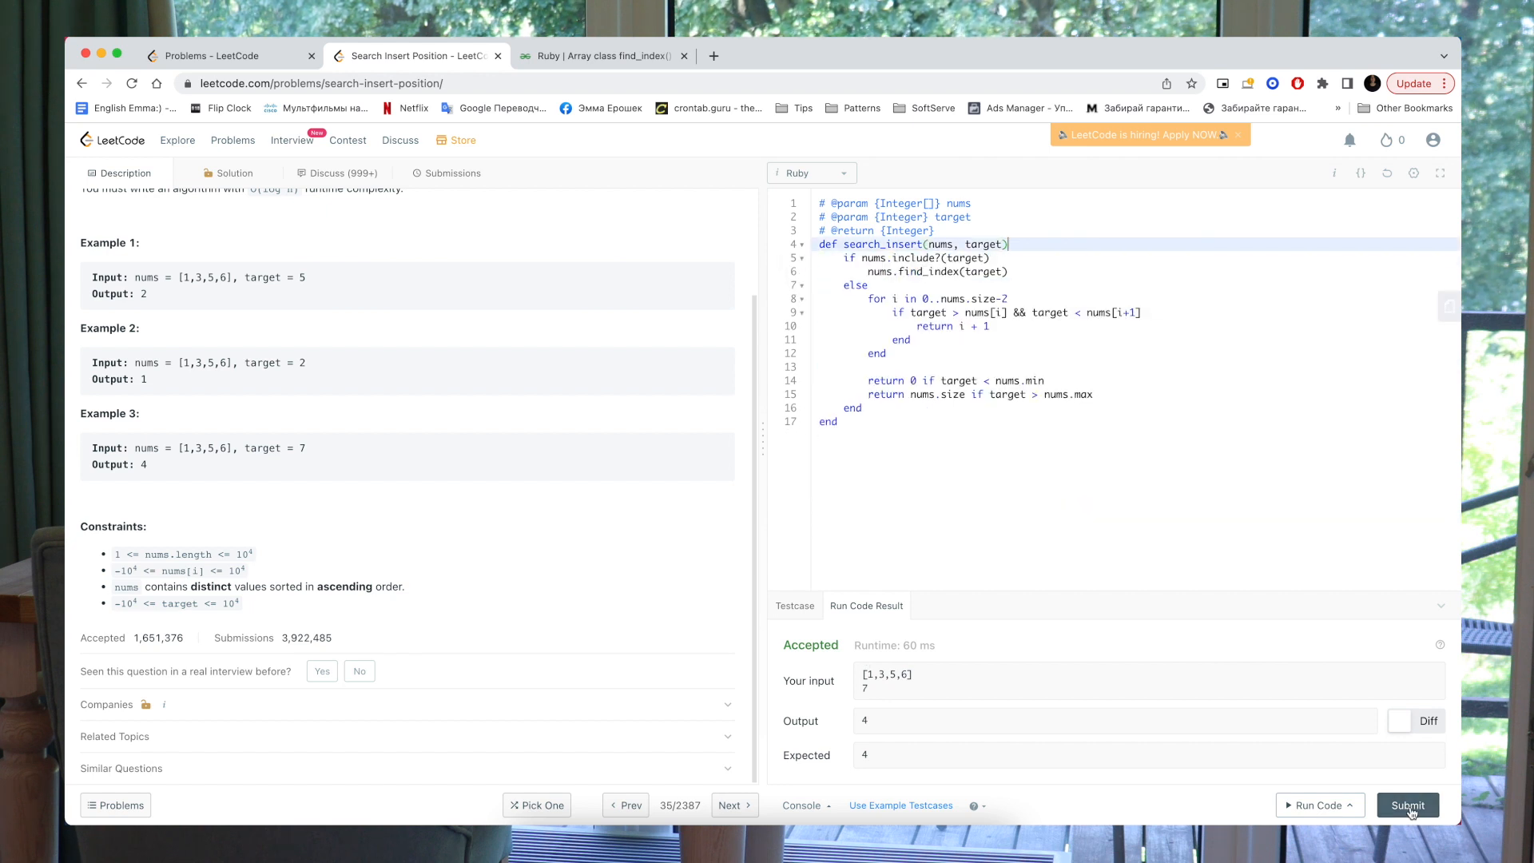
Submit the Ruby solution for judging
left_click(1407, 804)
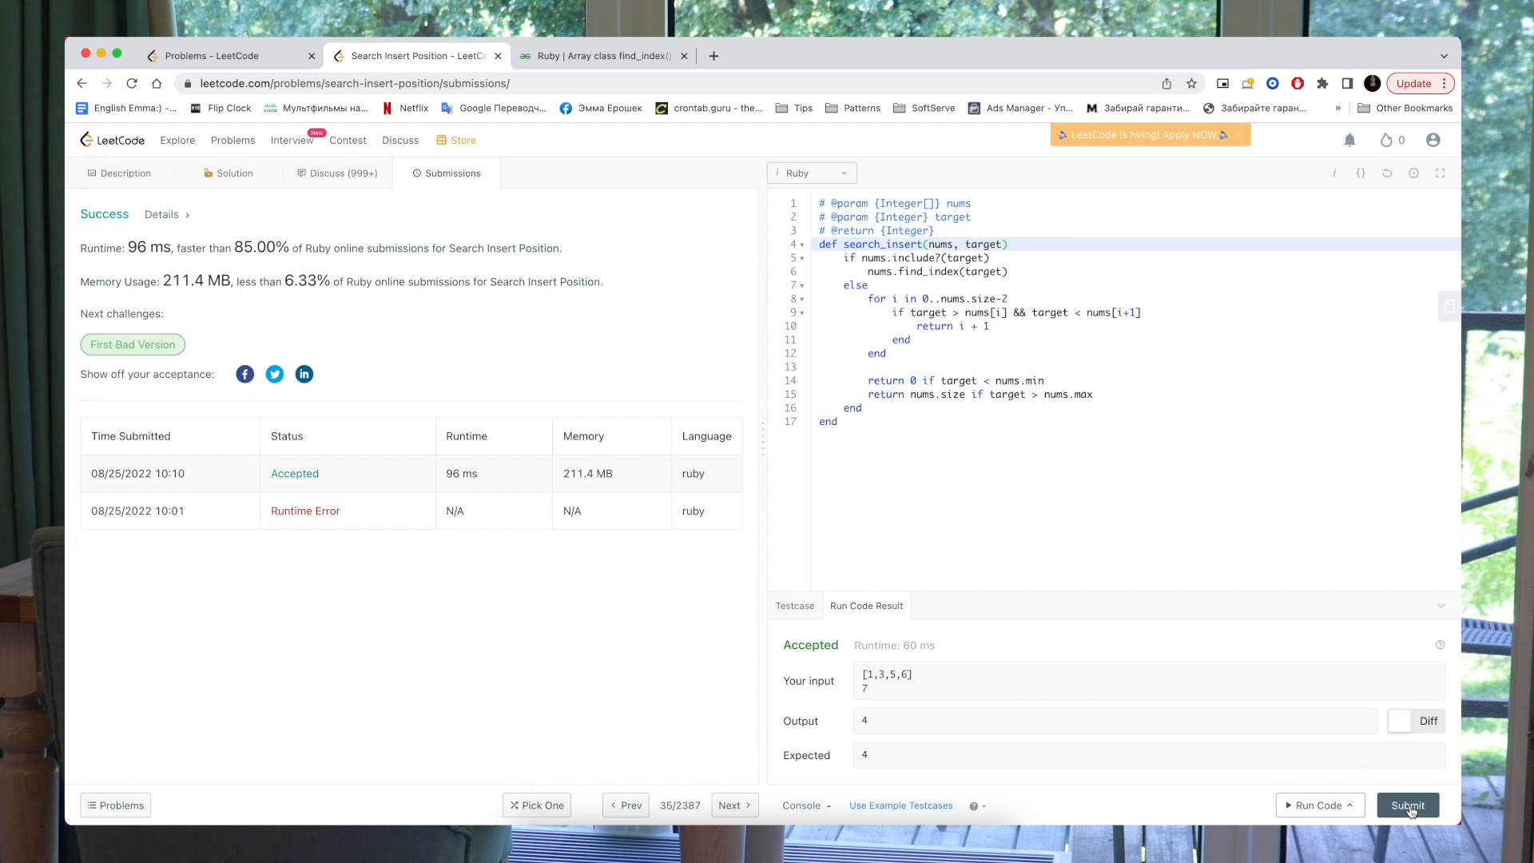
mouse_move(594, 534)
type("return nums.find_index(target) ")
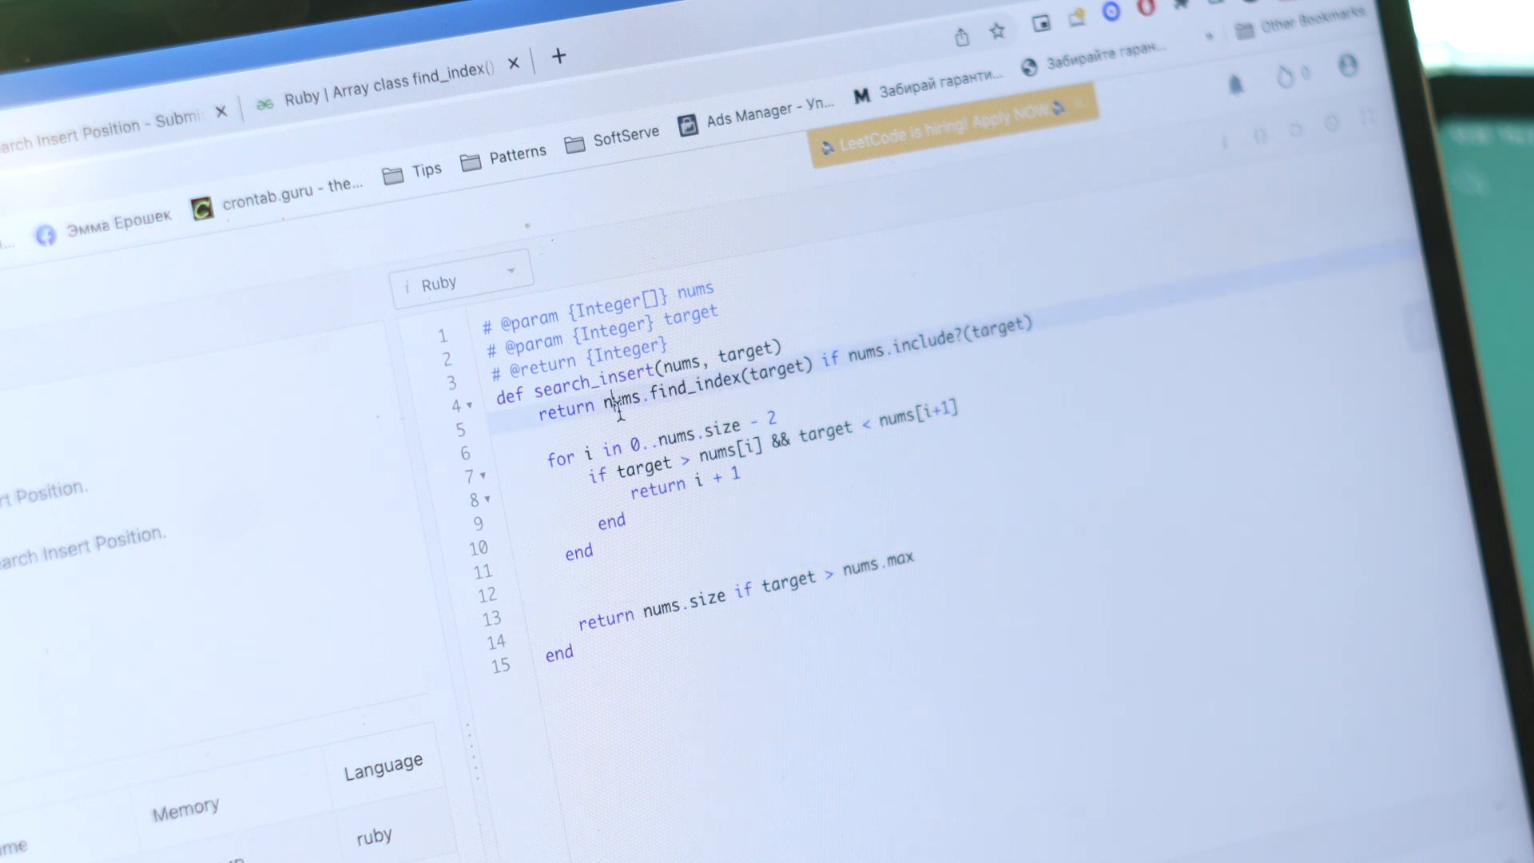
Flatten the method into find_index, min and max guard returns followed by the for loop
type("return 0 if target < nums.min")
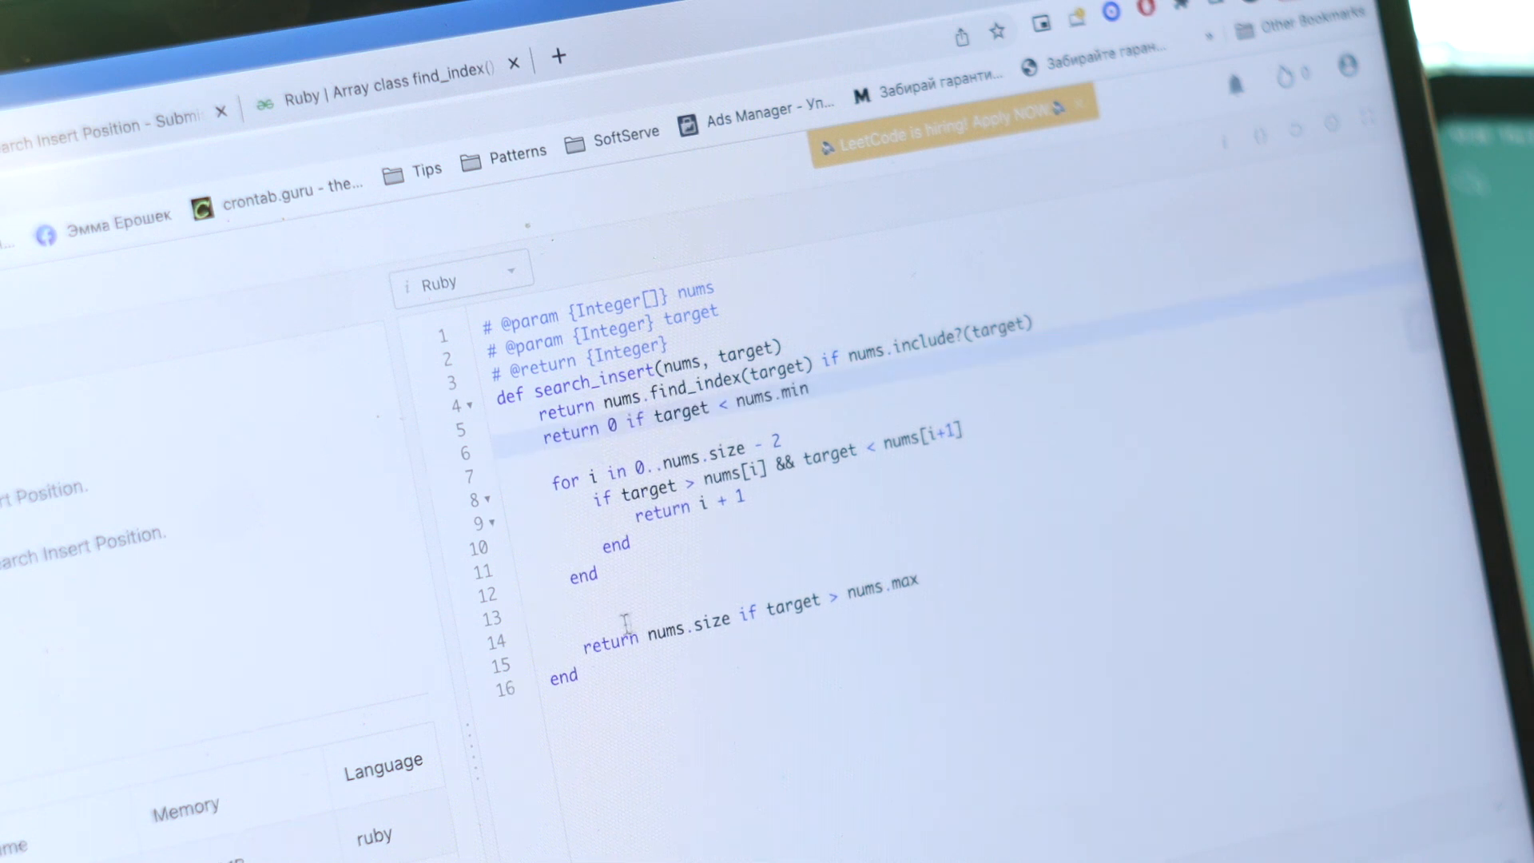
left_click(627, 621)
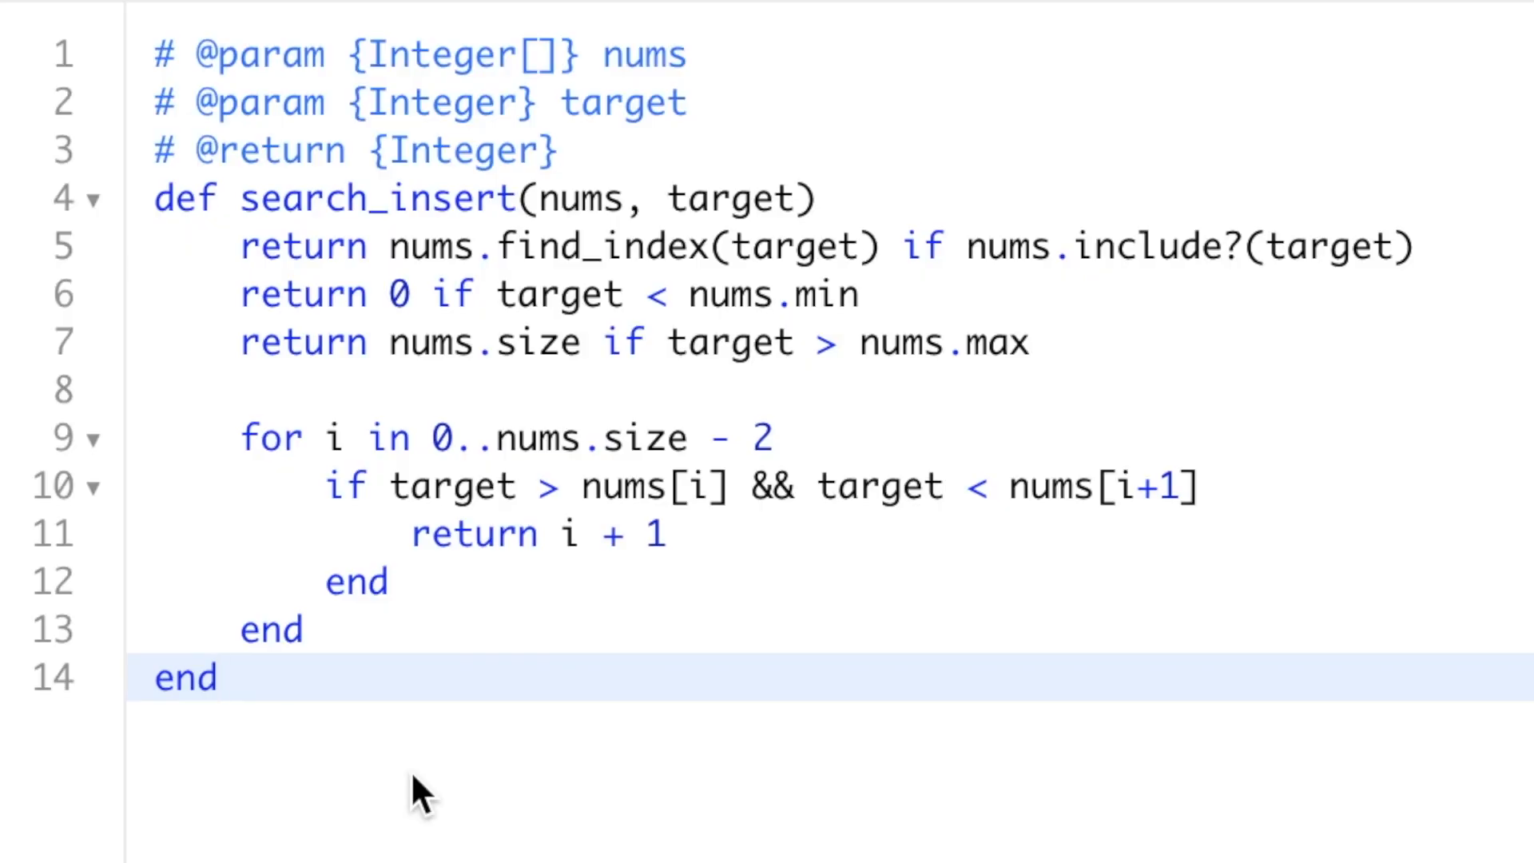
left_click(218, 678)
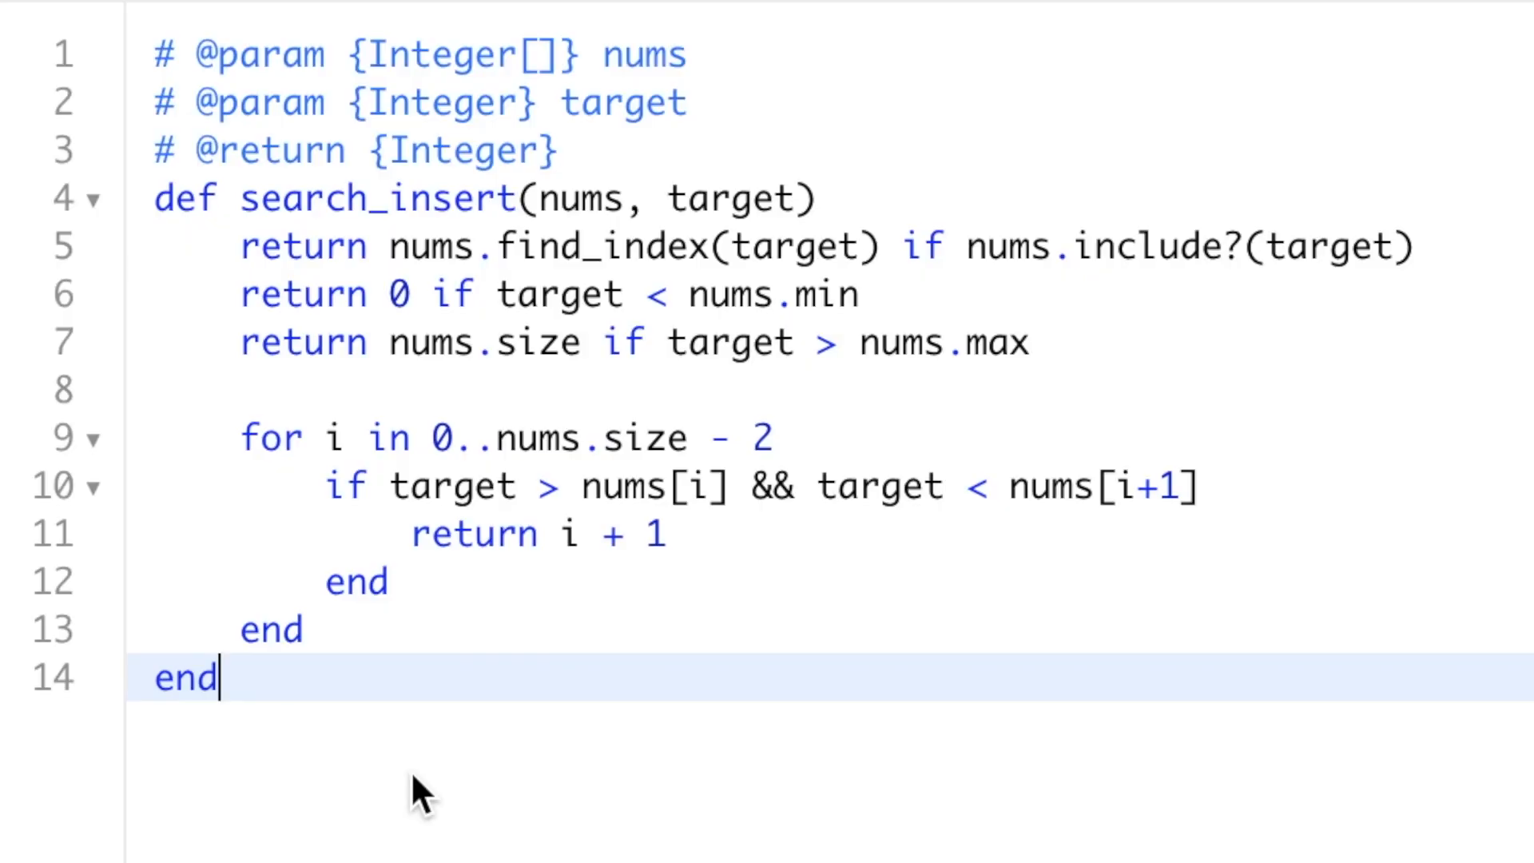